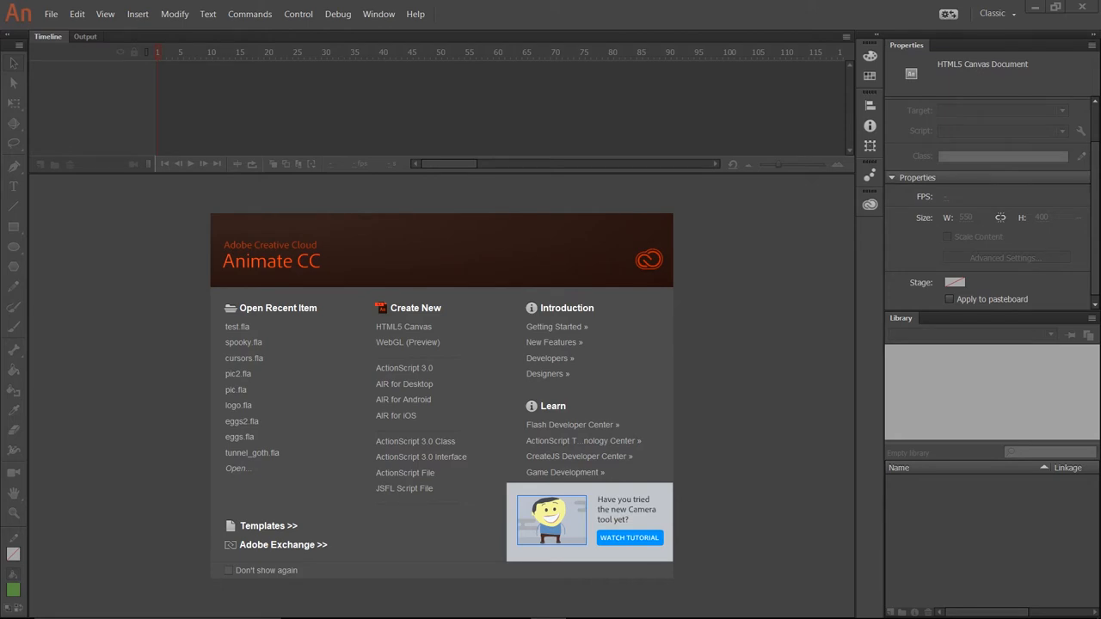
mouse_move(453, 324)
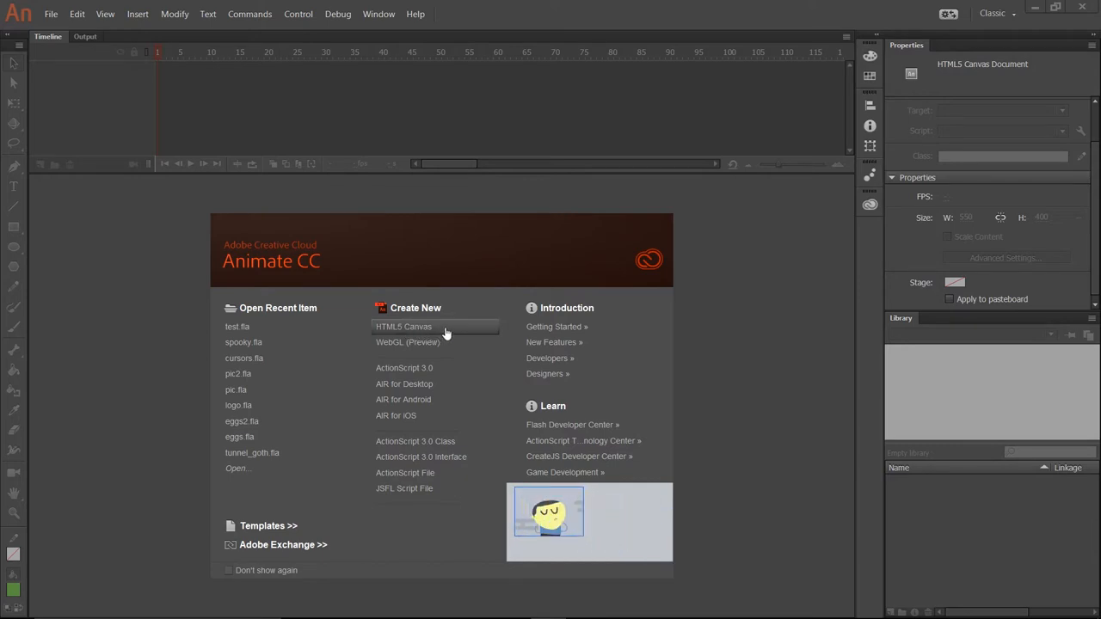
- Create a new blank HTML5 Canvas document from the Animate start screen
left_click(403, 326)
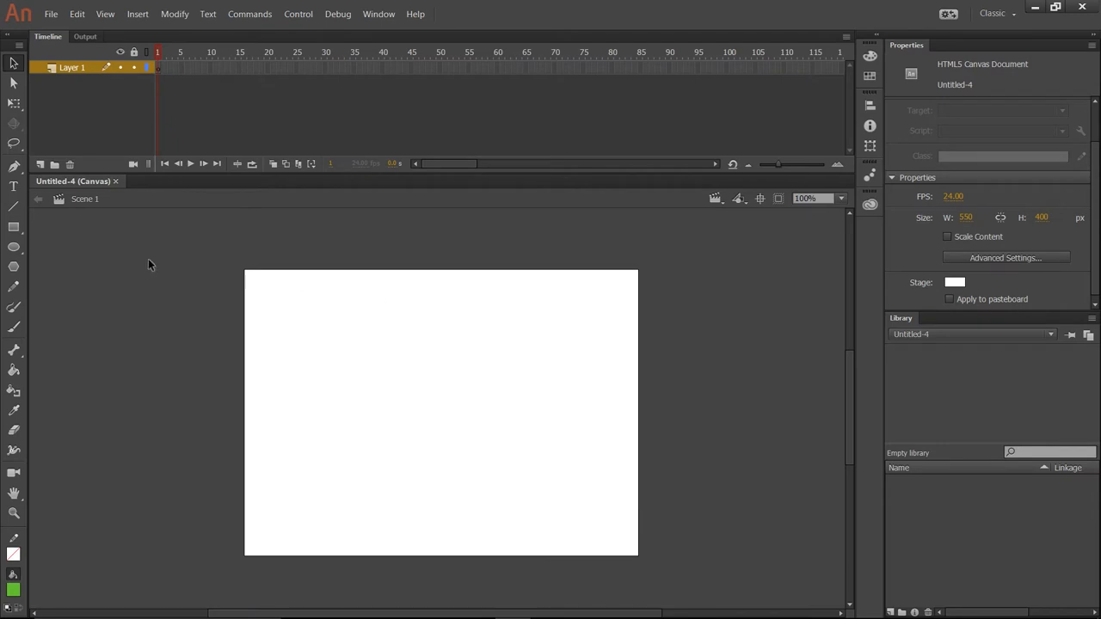
mouse_move(14, 246)
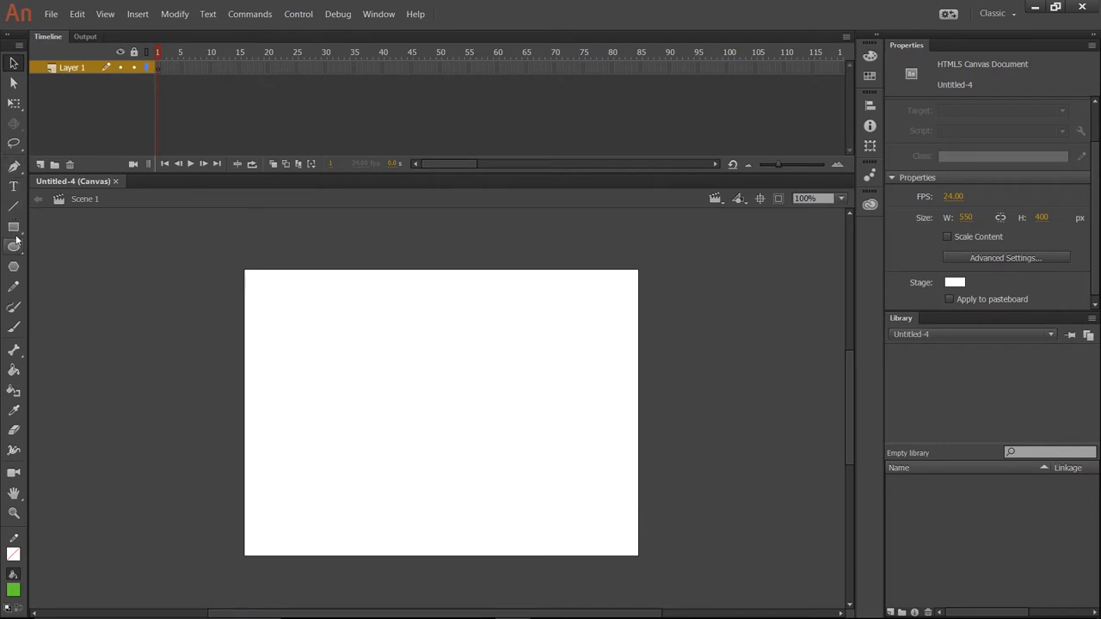
- Draw a green rectangle, bend its edges into a pointed leaf shape, and move it higher
left_click(13, 227)
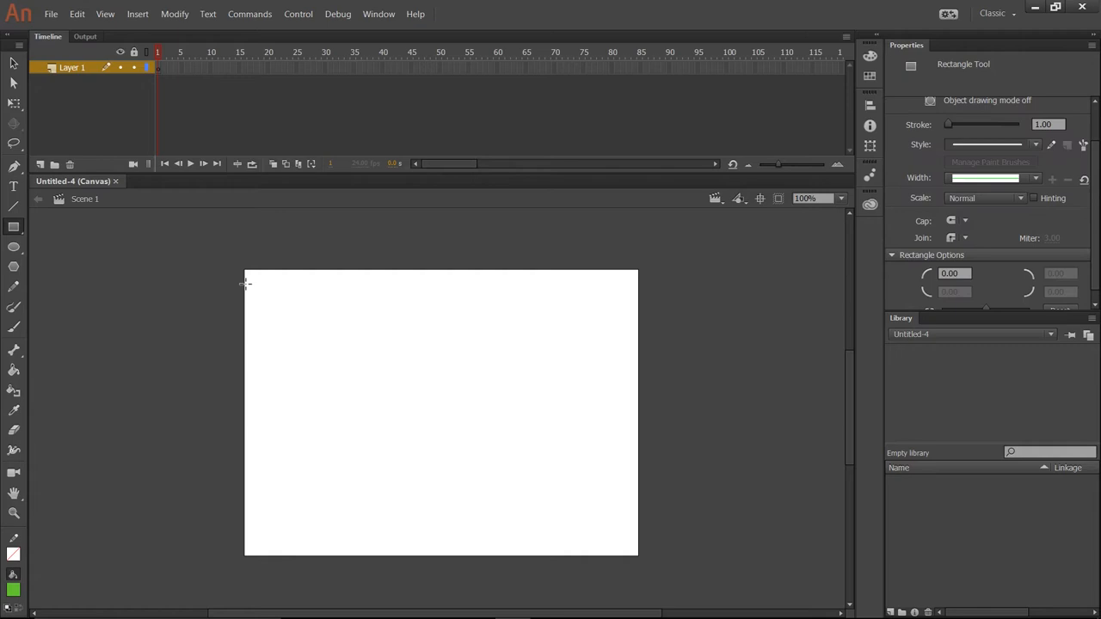
left_click_drag(260, 283, 347, 357)
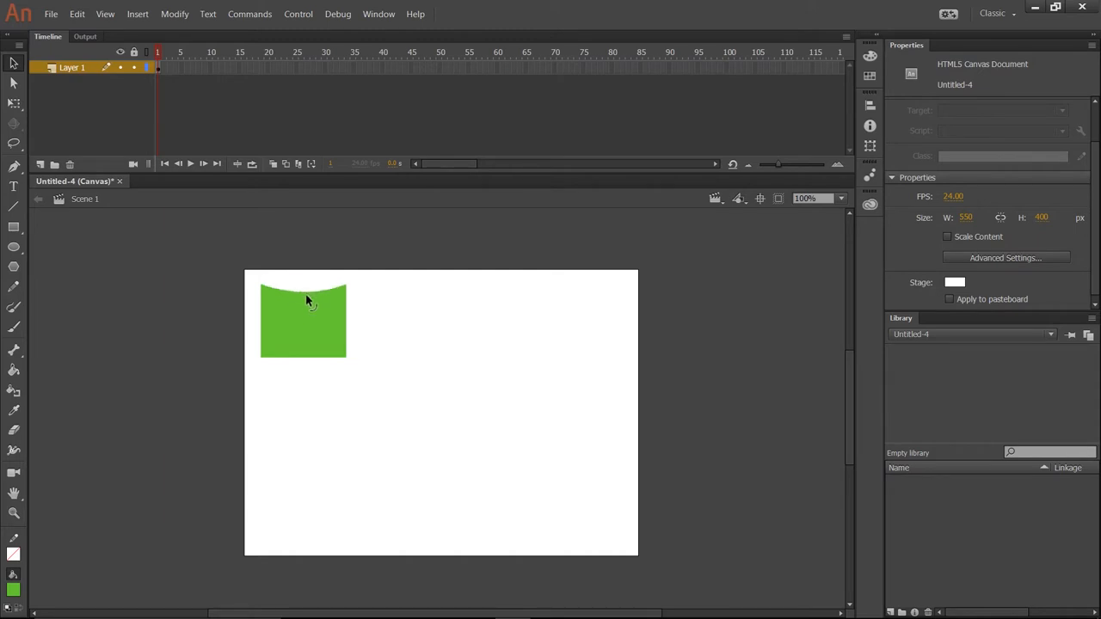
left_click(309, 323)
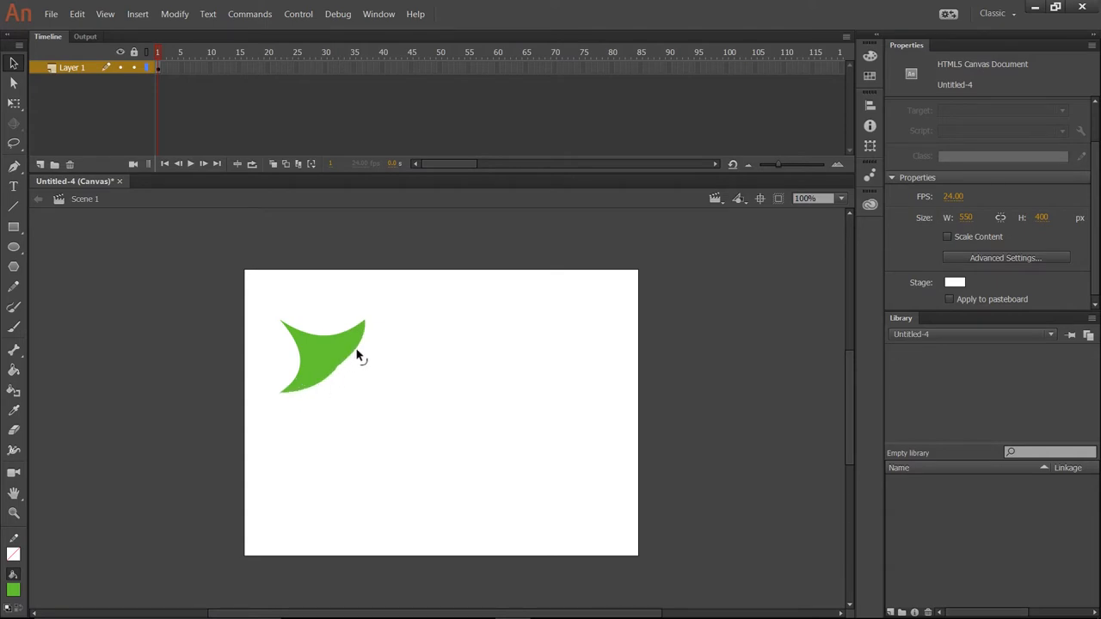
mouse_move(292, 335)
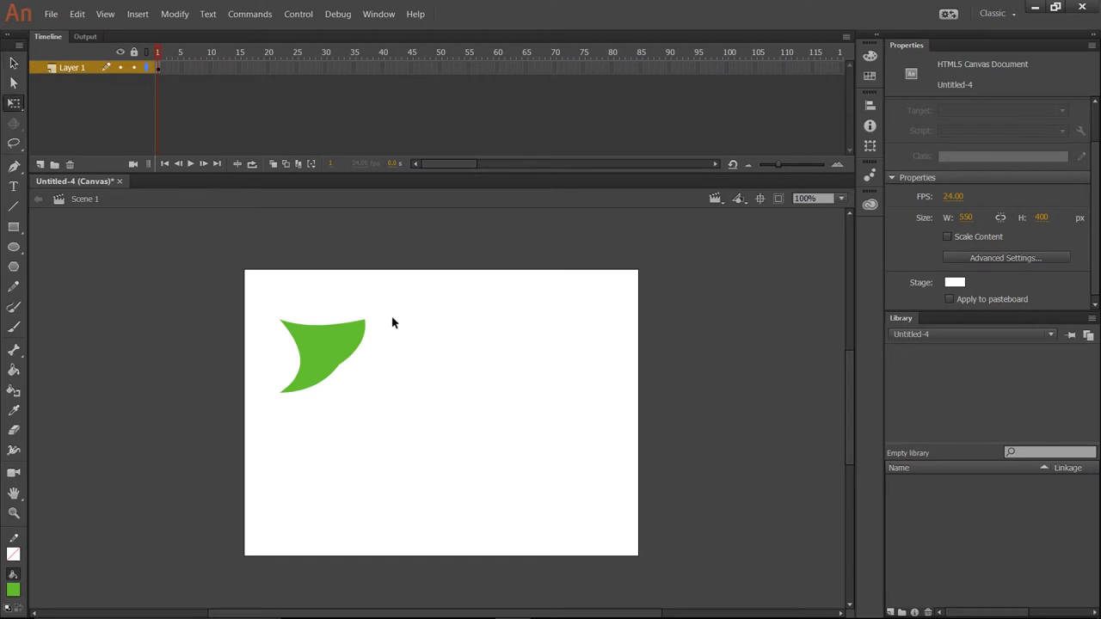
mouse_move(360, 333)
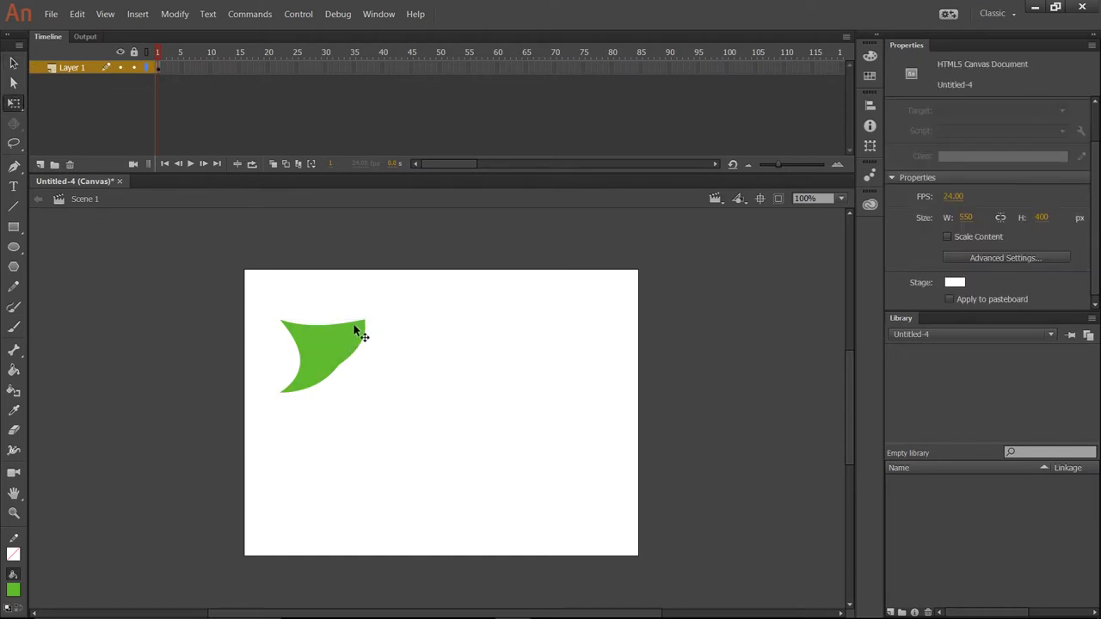
left_click(323, 353)
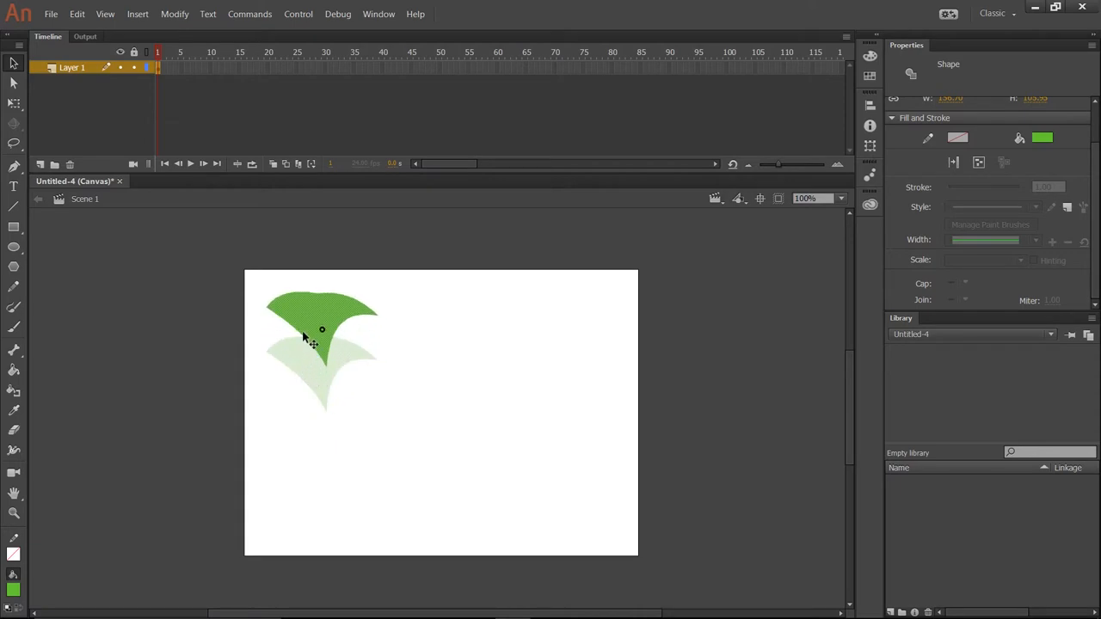
left_click(516, 473)
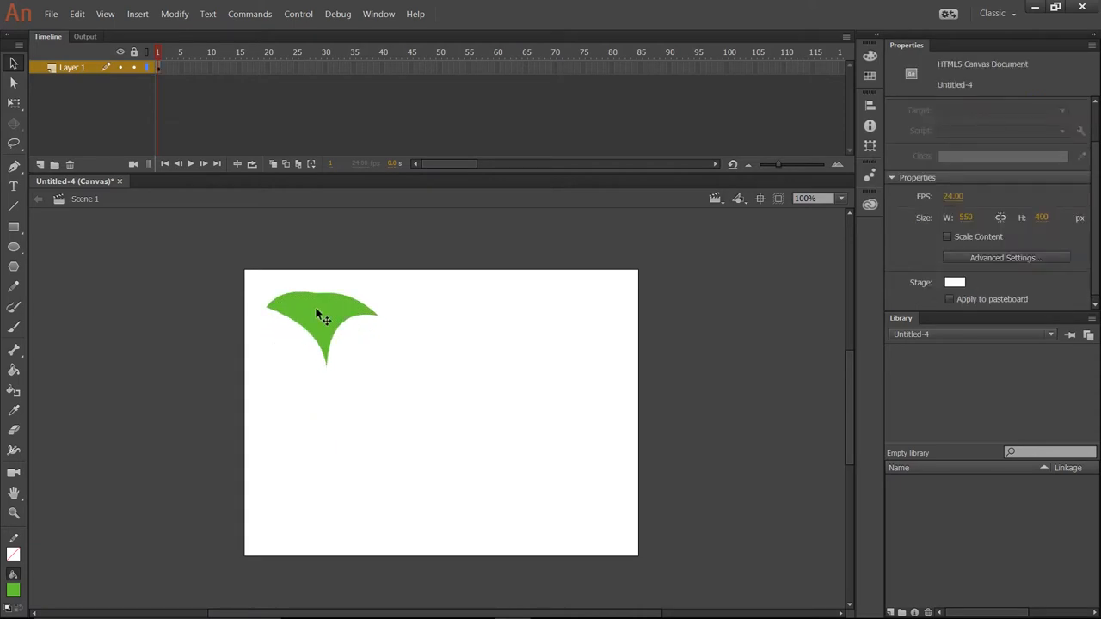
left_click(318, 327)
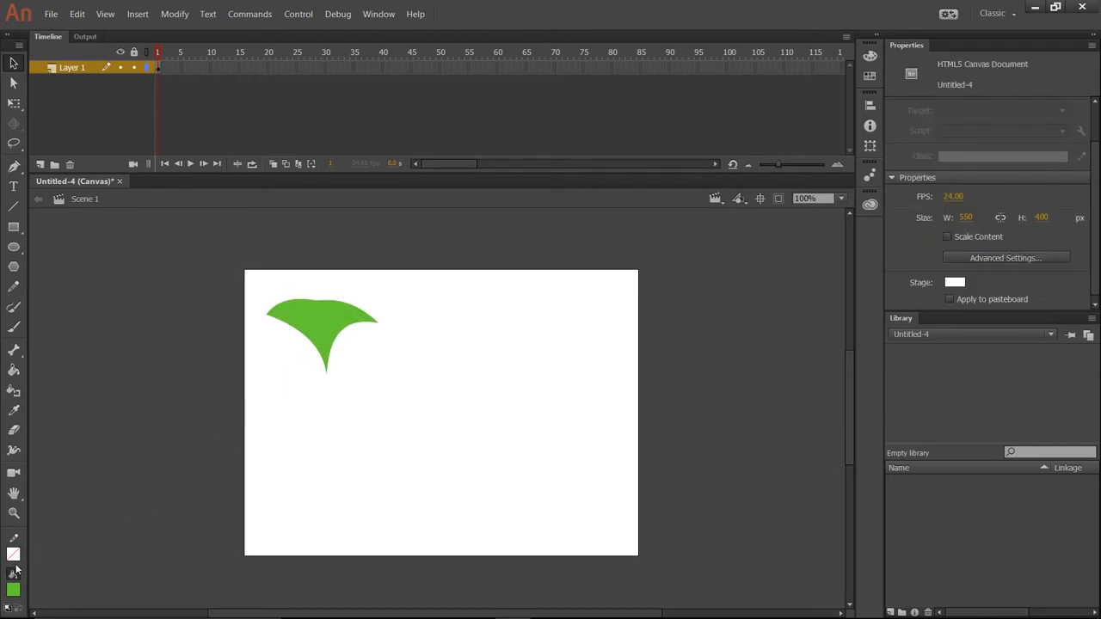
mouse_move(14, 589)
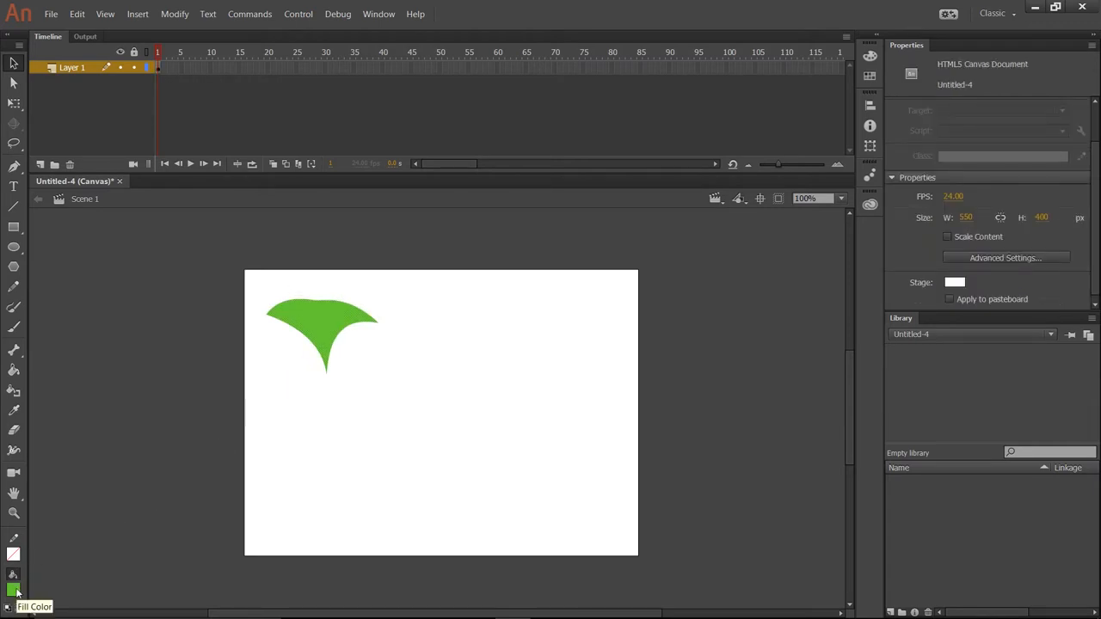
- Set the fill to pink, draw a circle over the green shape, and select it
left_click(14, 589)
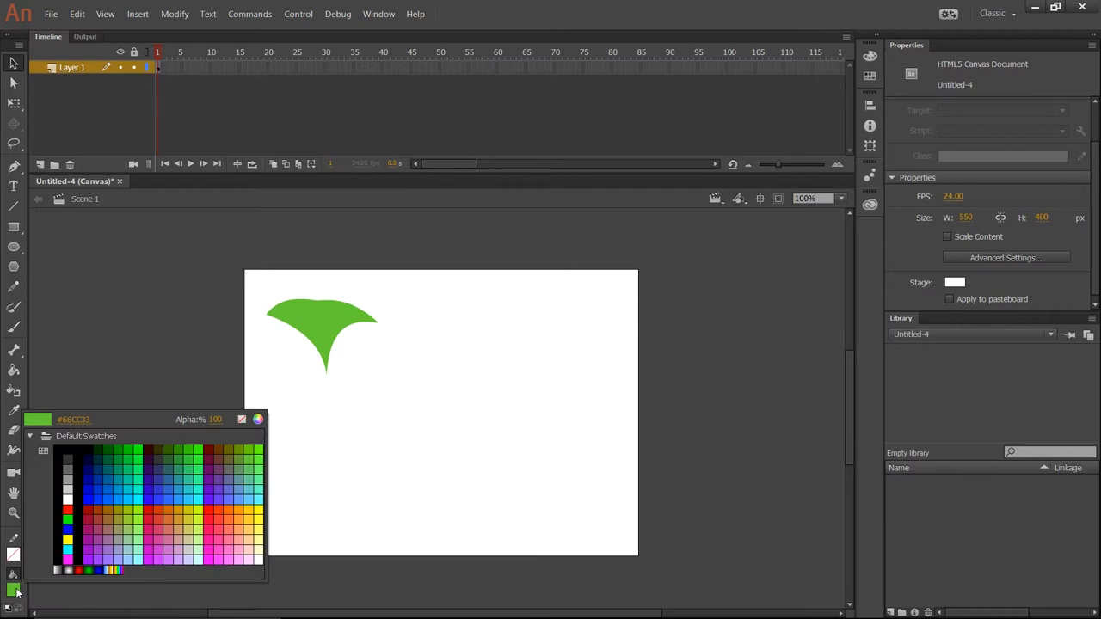
left_click(239, 507)
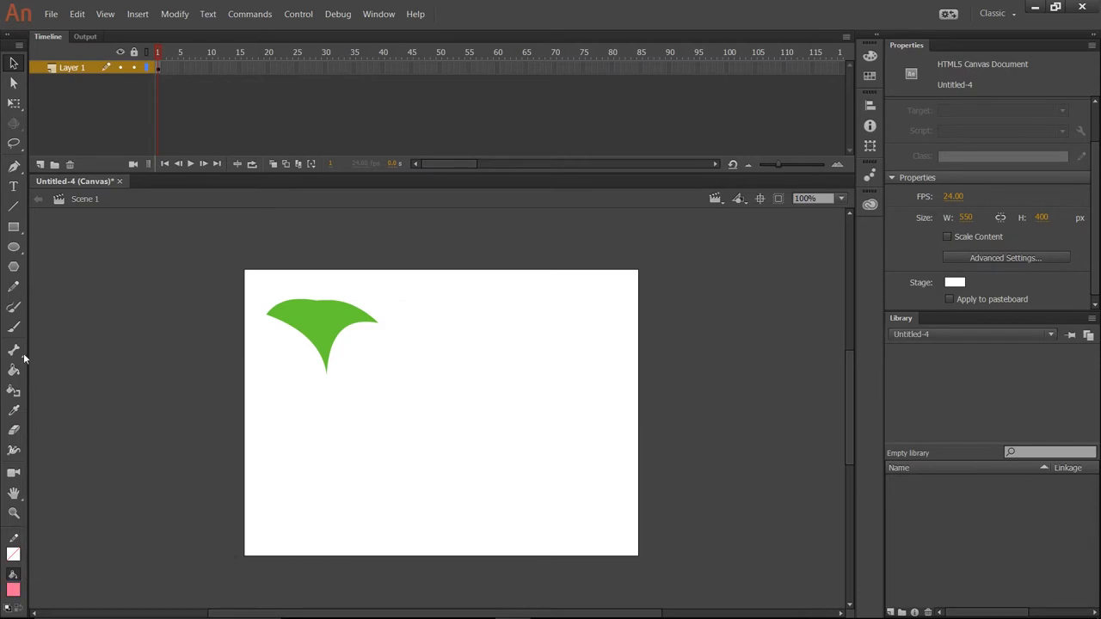
left_click(13, 247)
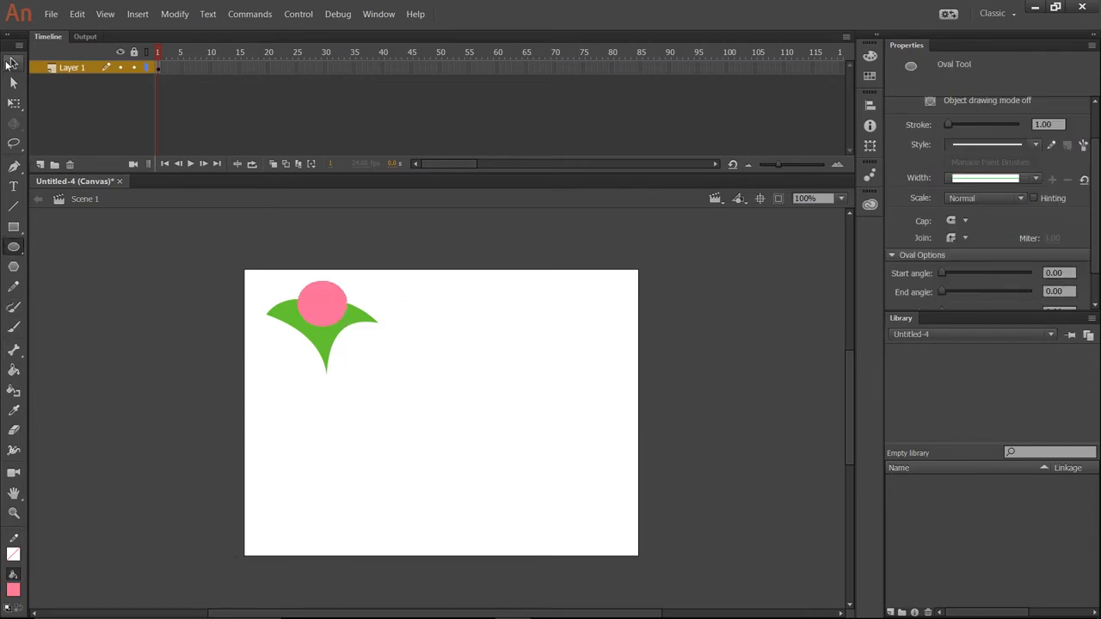
left_click(322, 301)
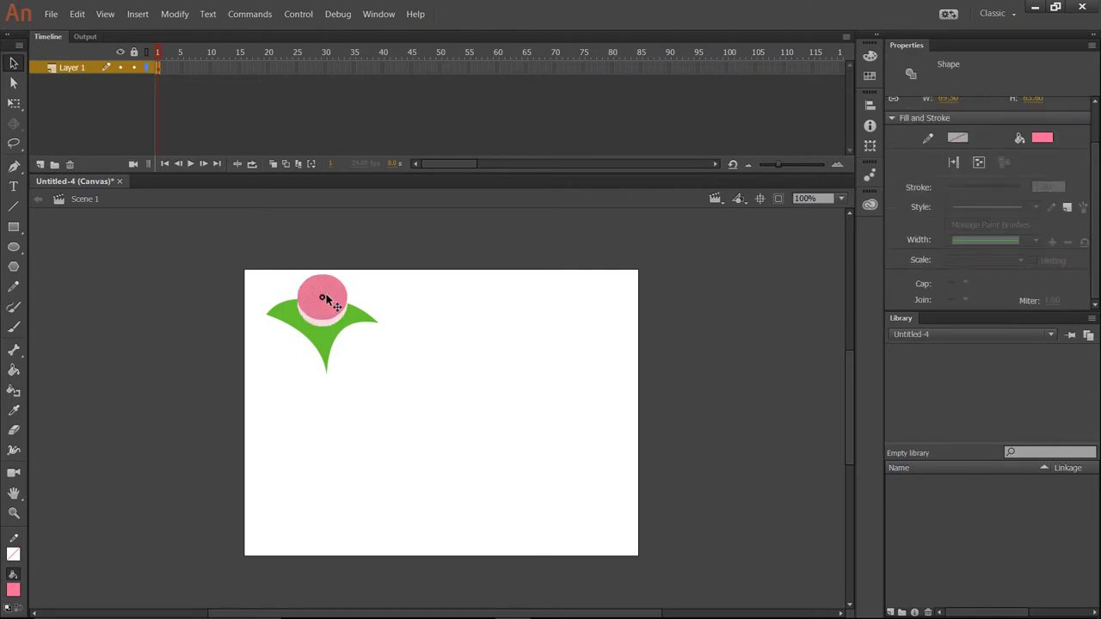
left_click(401, 375)
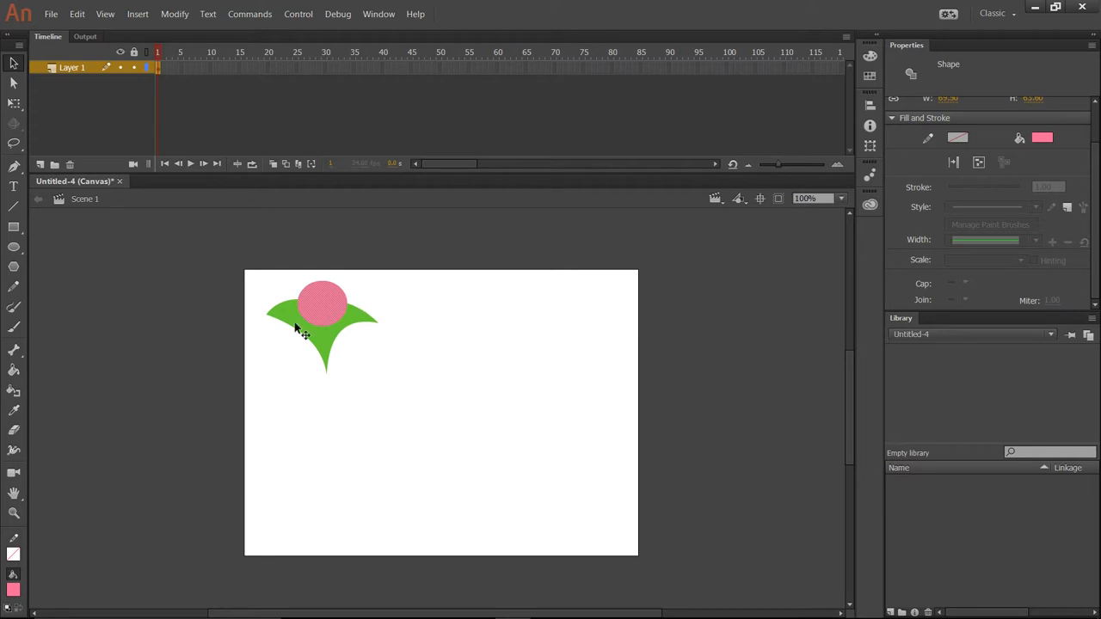
mouse_move(333, 317)
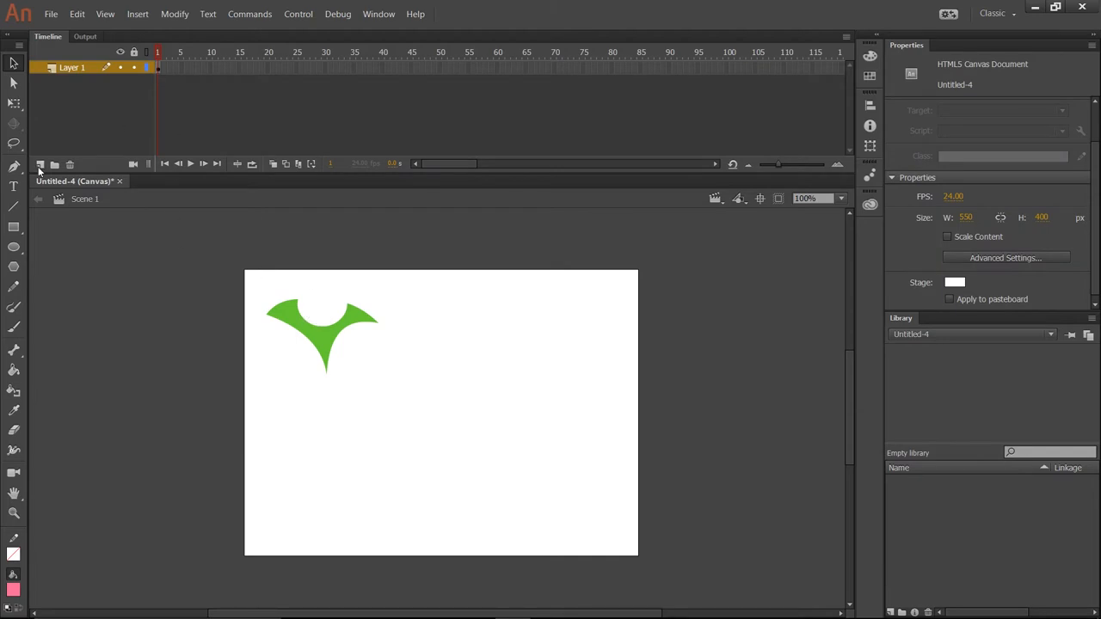
- Add Layer 2 above Layer 1 to hold the pink circle
left_click(40, 164)
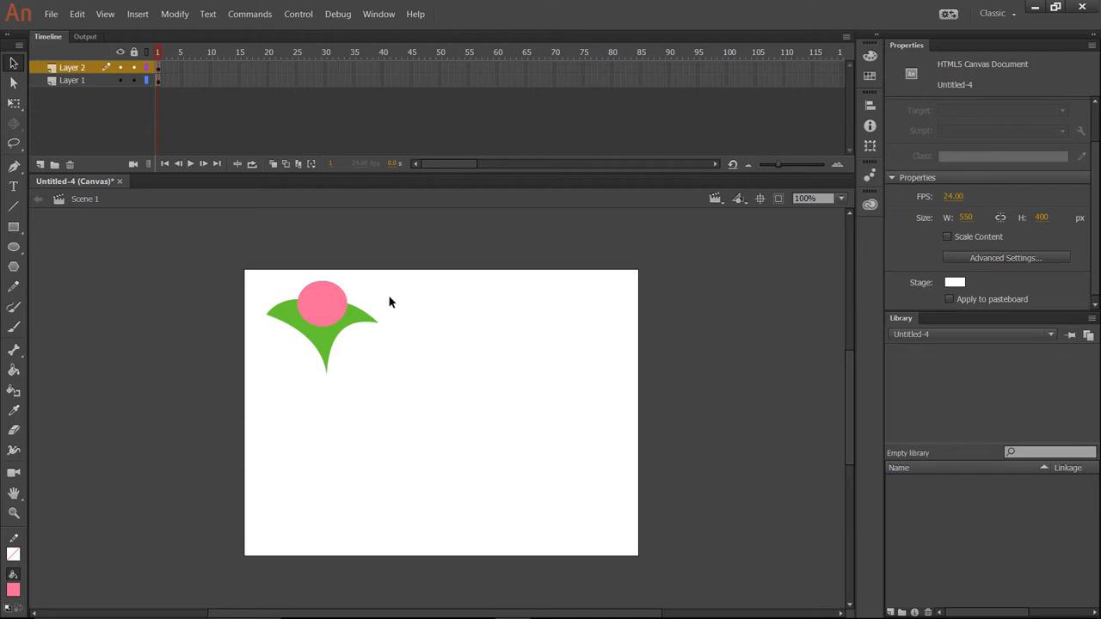
mouse_move(275, 193)
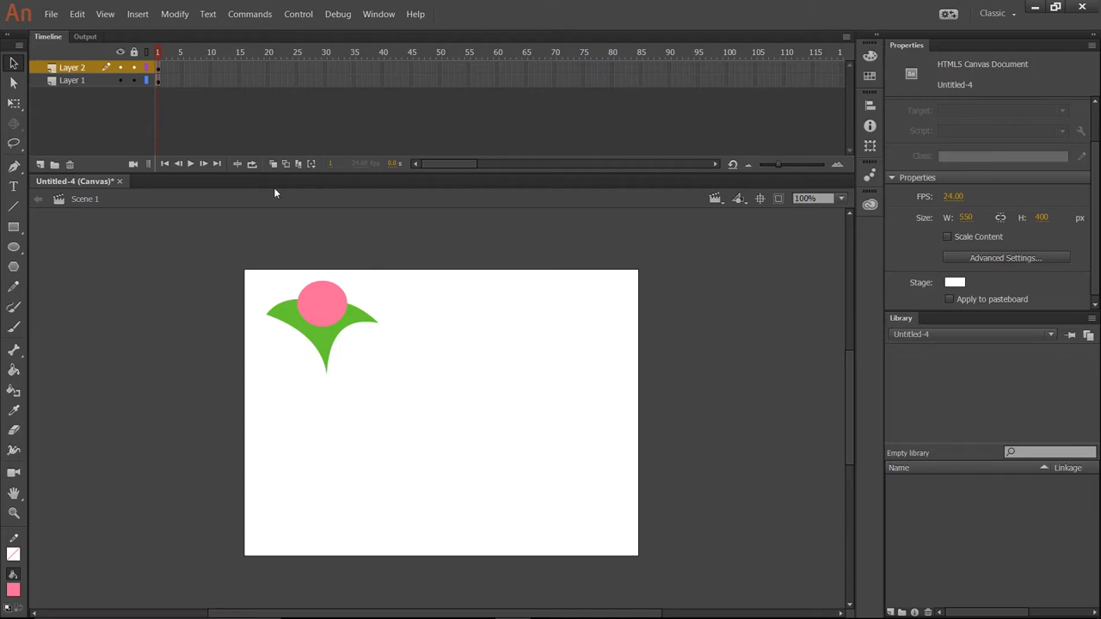
mouse_move(266, 204)
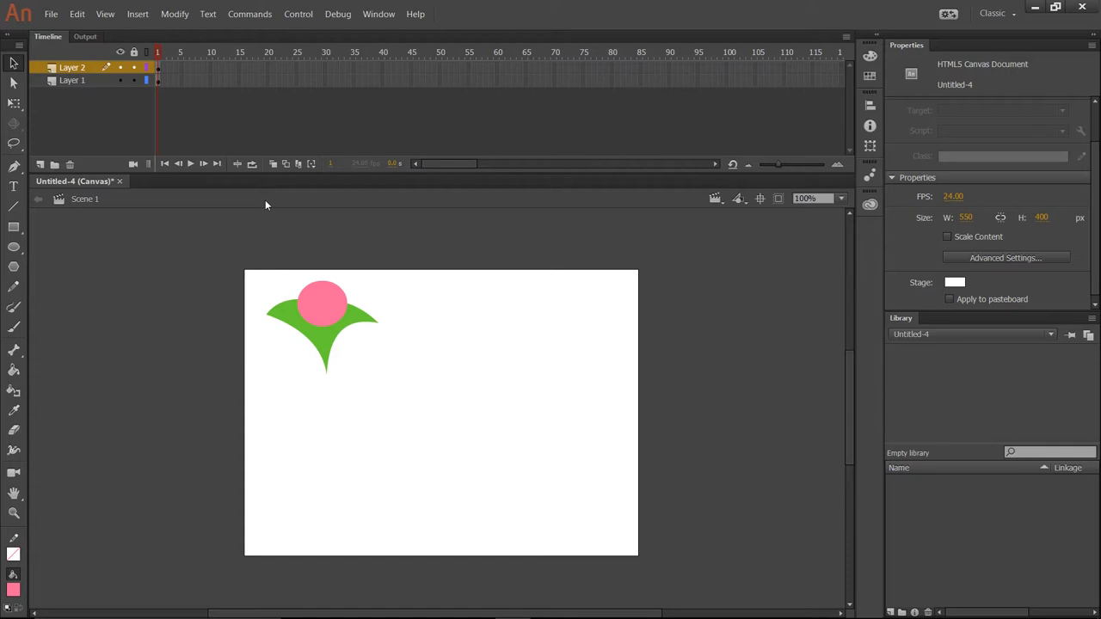
- Select the circle and green shape and drag both into the stage's top-left corner
left_click(323, 344)
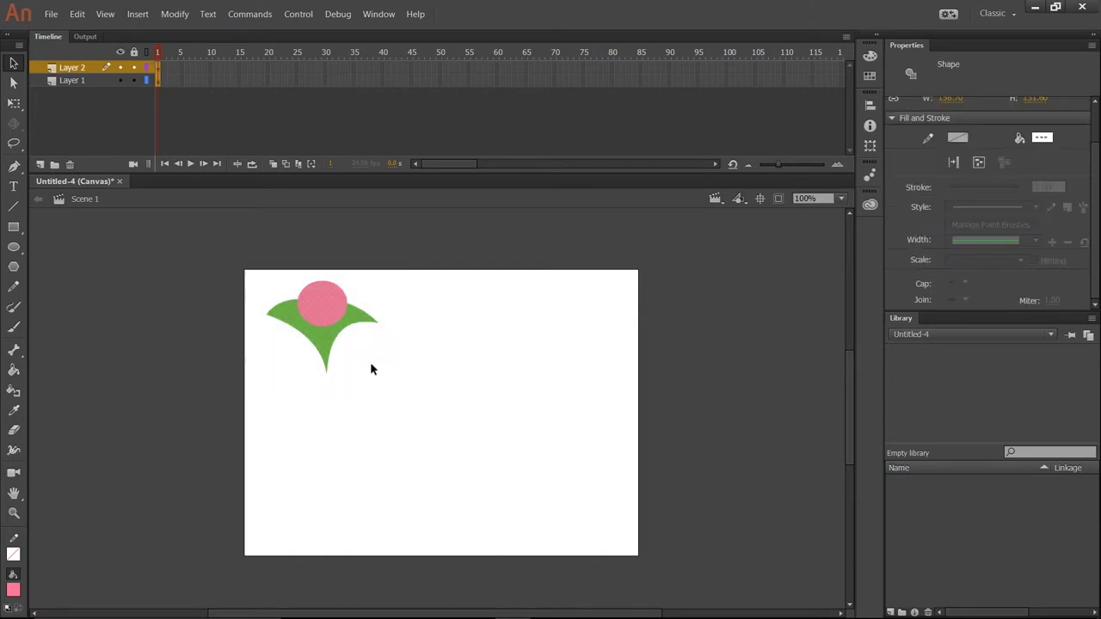
left_click_drag(322, 327, 437, 408)
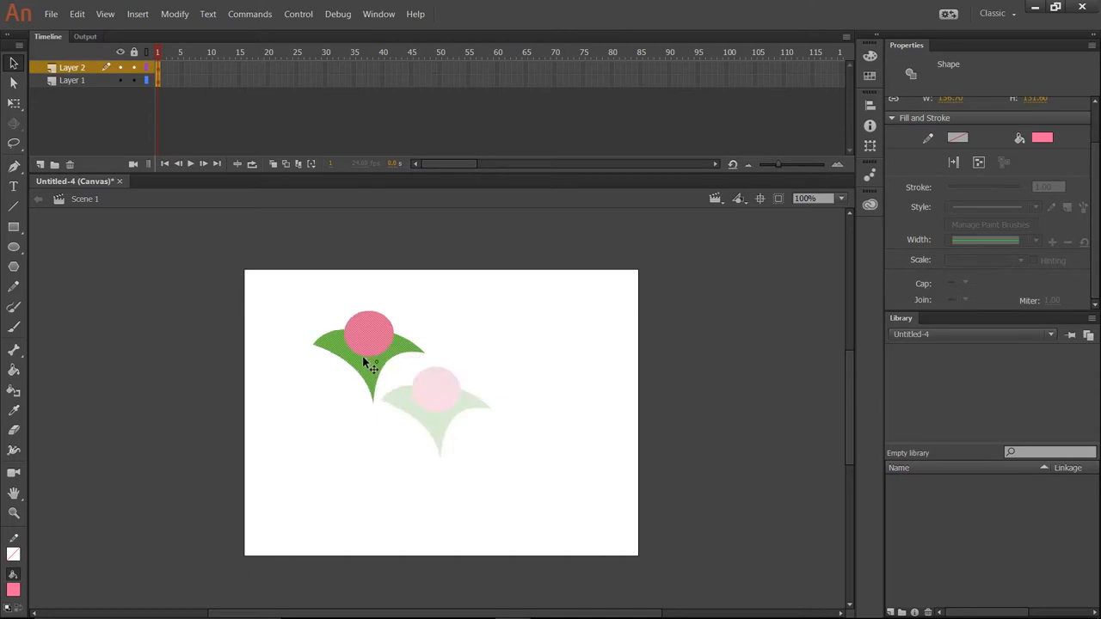
left_click_drag(370, 352, 301, 309)
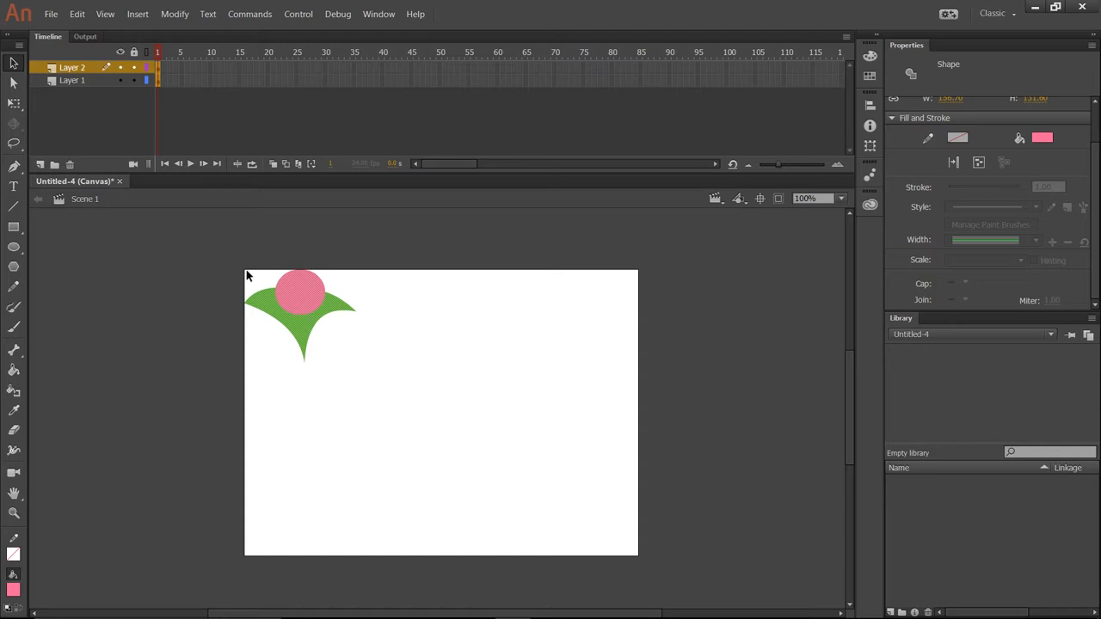
mouse_move(301, 278)
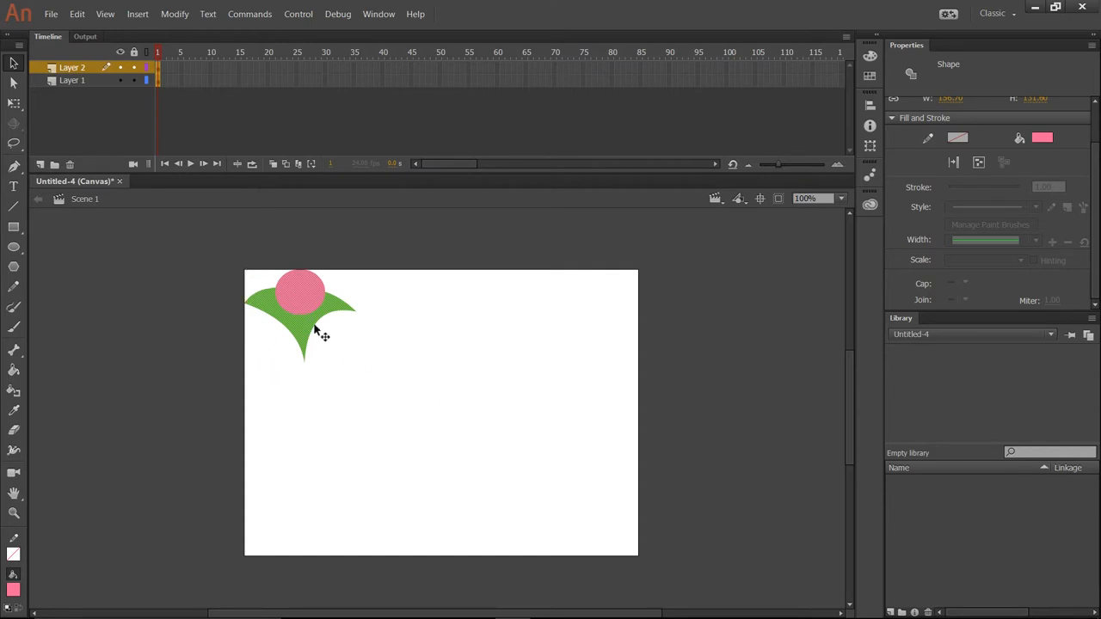
left_click_drag(313, 323, 262, 297)
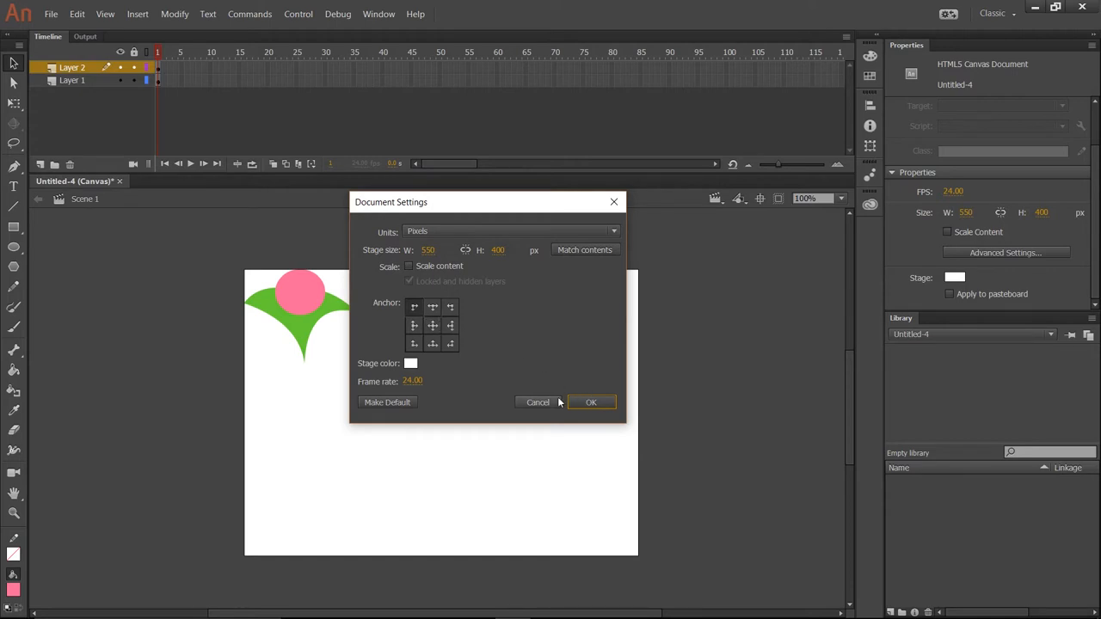
mouse_move(464, 356)
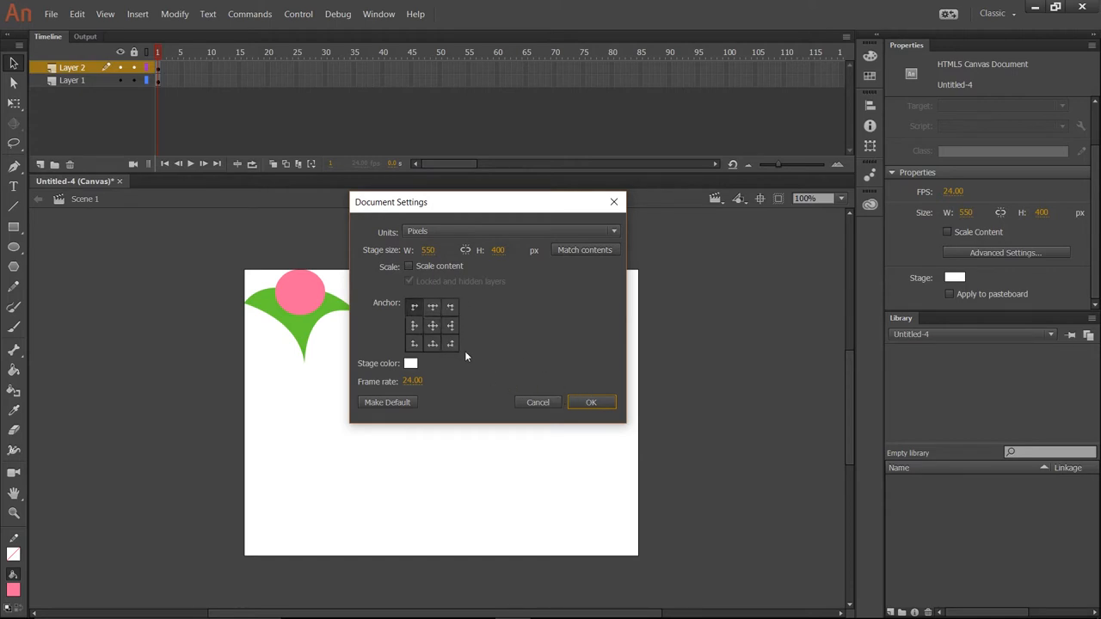
left_click(590, 401)
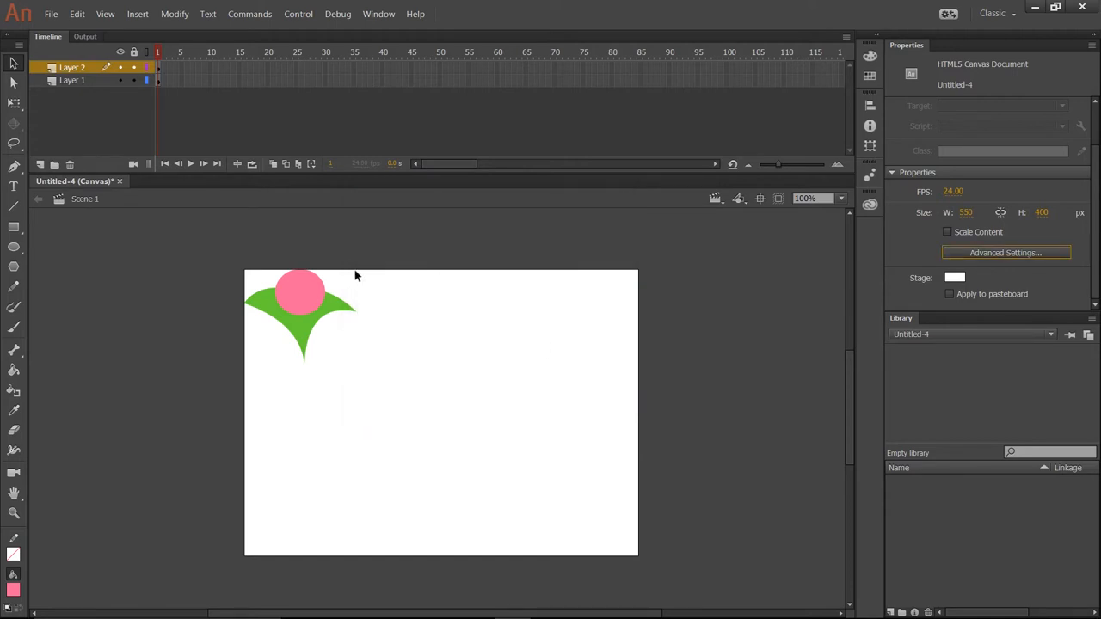
mouse_move(300, 300)
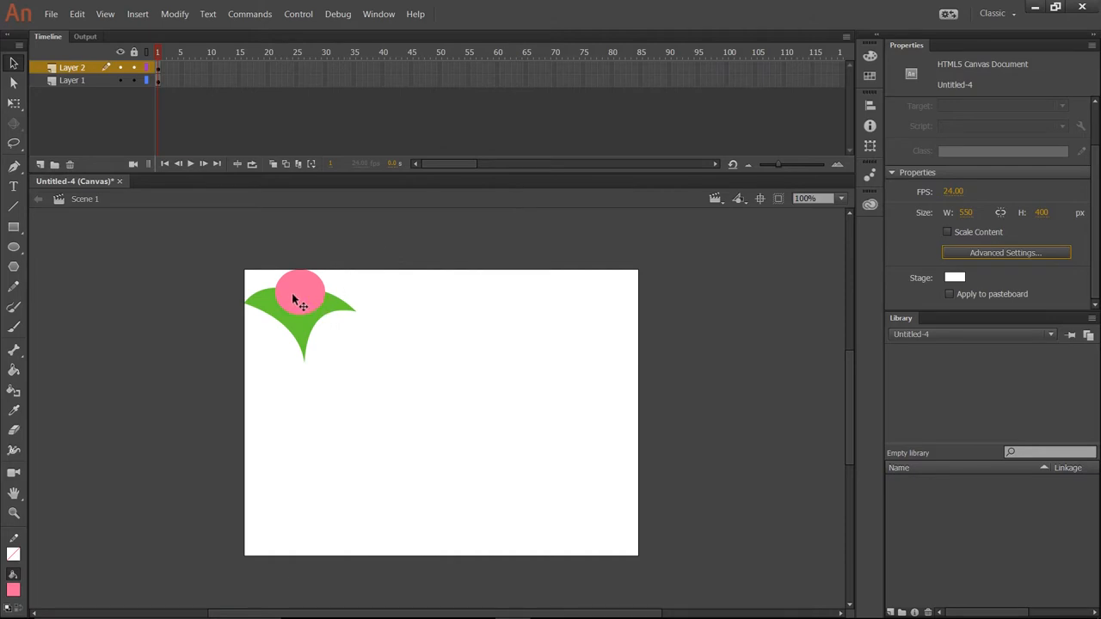
mouse_move(269, 287)
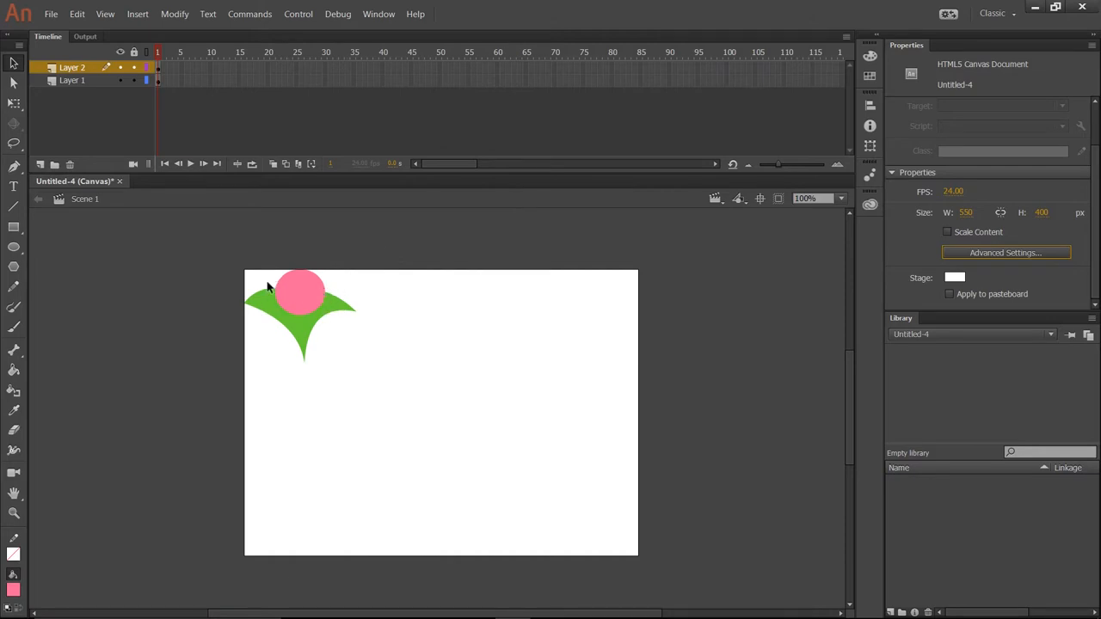
- Save the document as spooky.fla and publish it as HTML and JavaScript
left_click(51, 14)
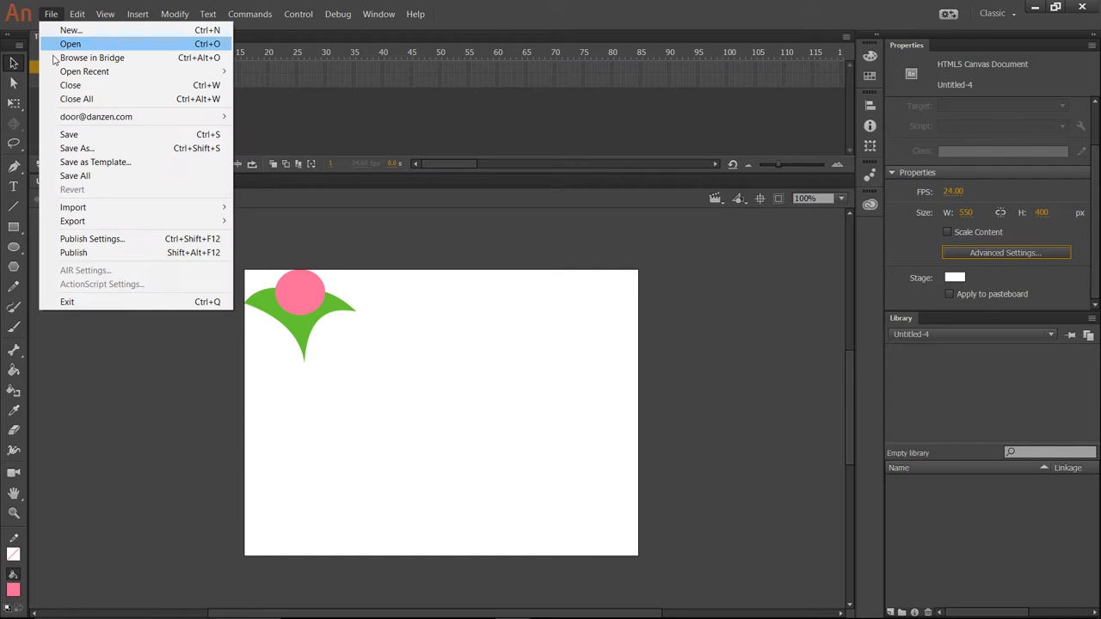
left_click(76, 147)
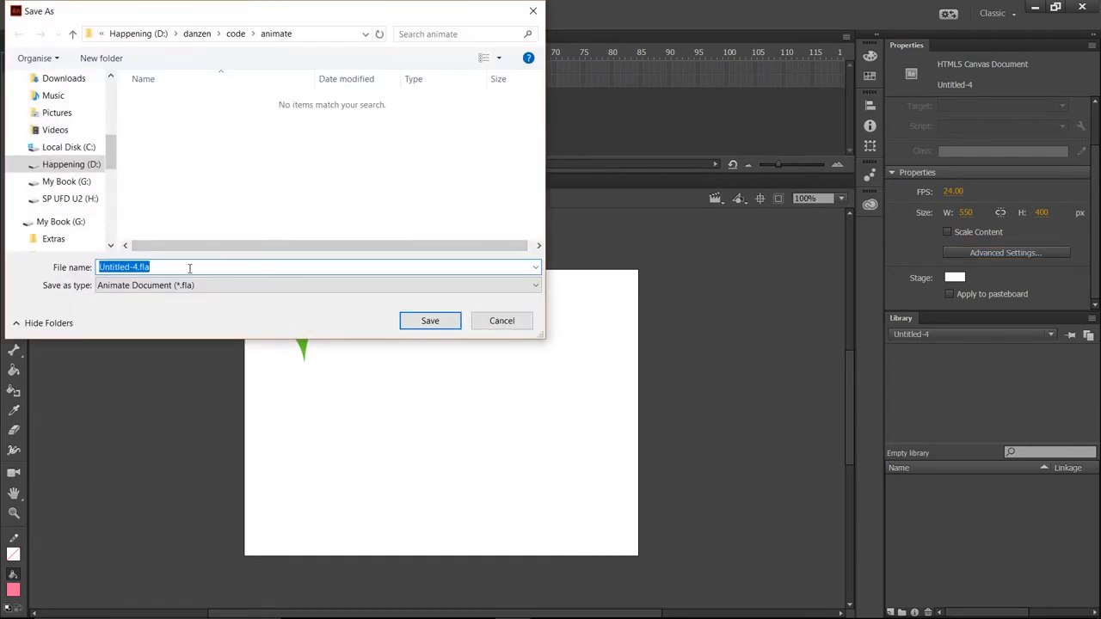
type("spook")
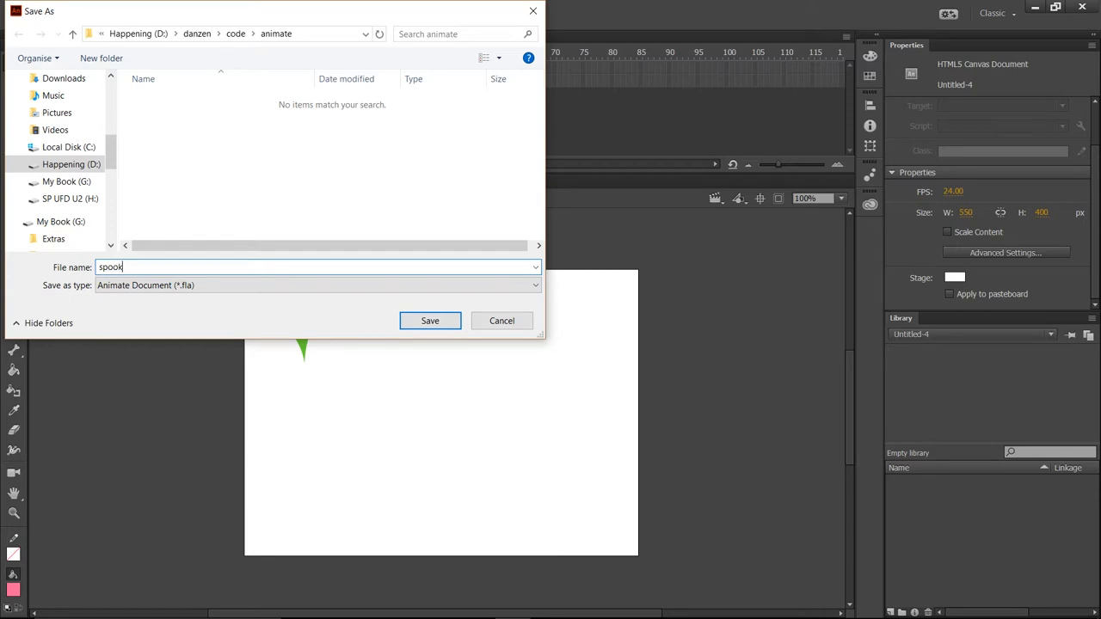
left_click(430, 320)
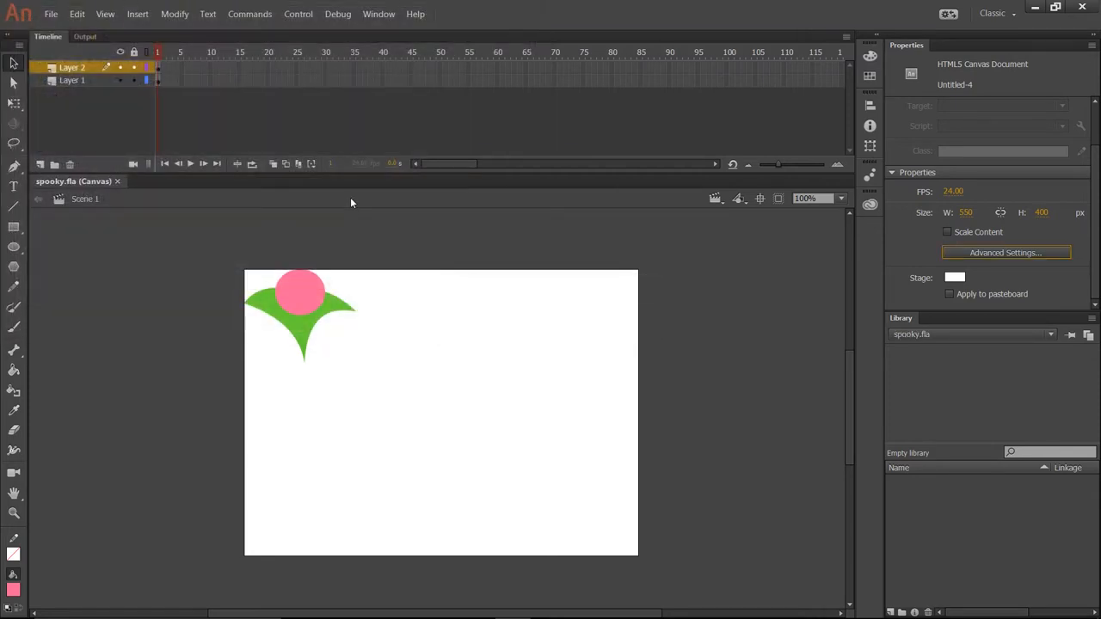
mouse_move(228, 124)
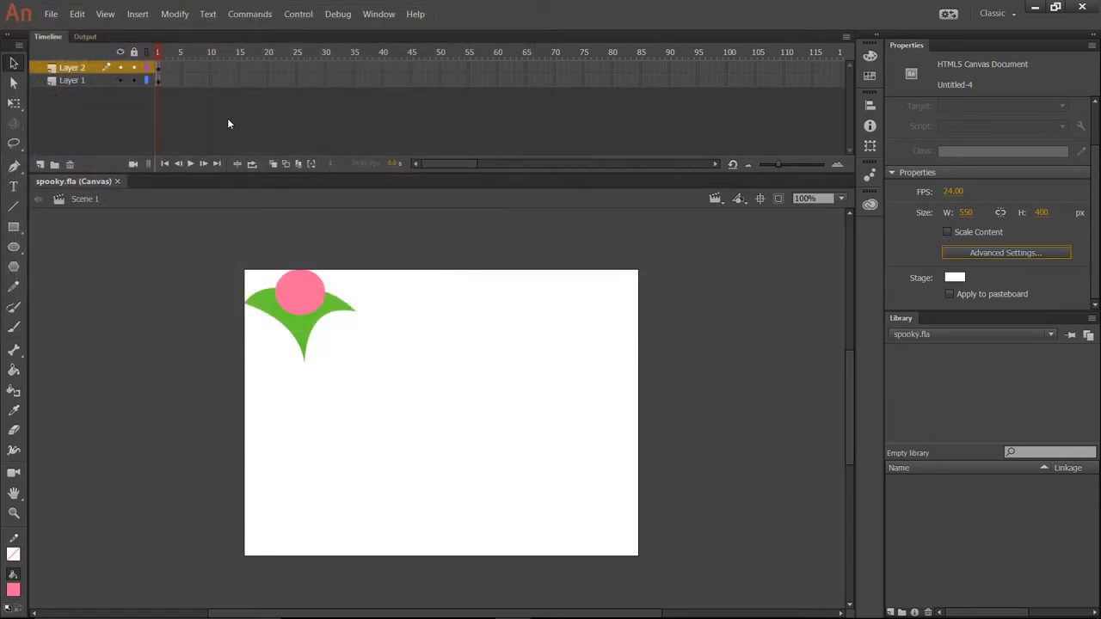
left_click(51, 14)
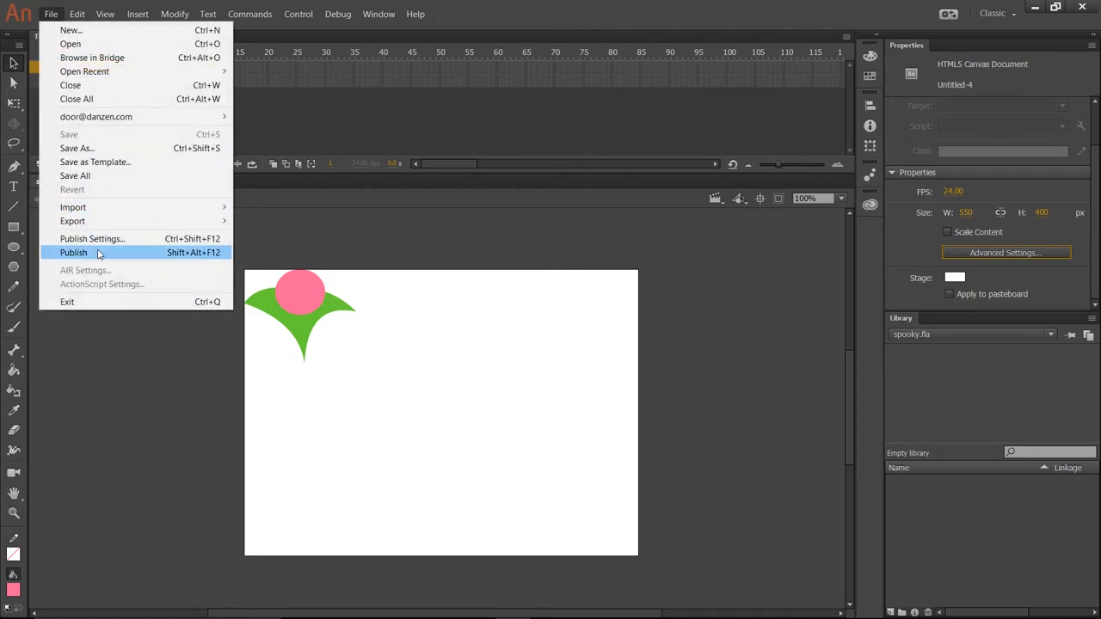
left_click(73, 252)
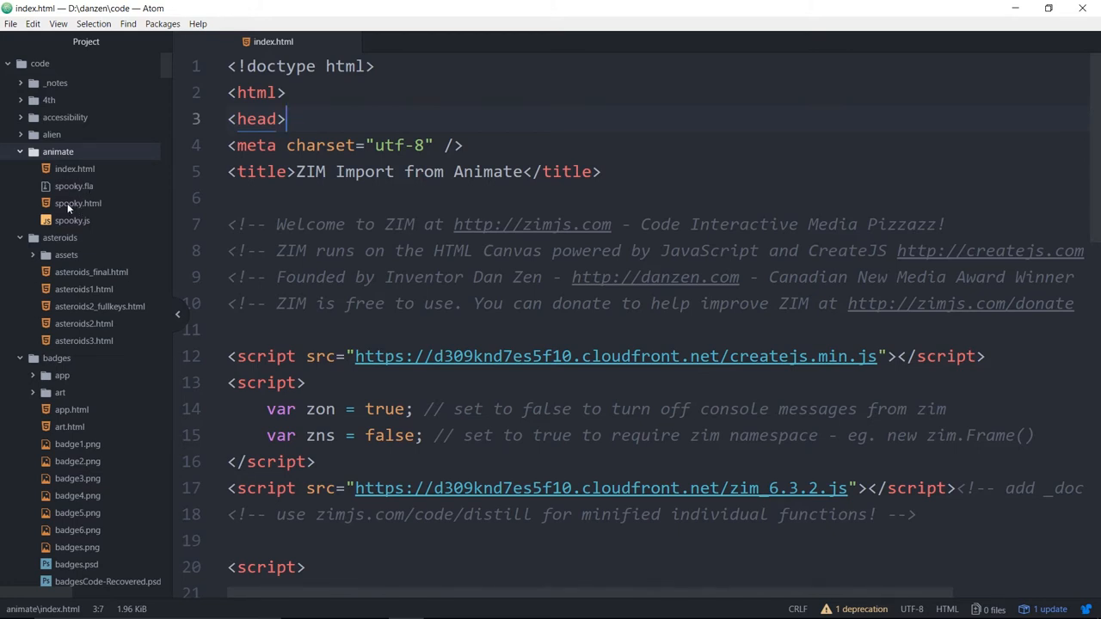
- Open spooky.html from the animate folder in Atom's project tree
left_click(77, 203)
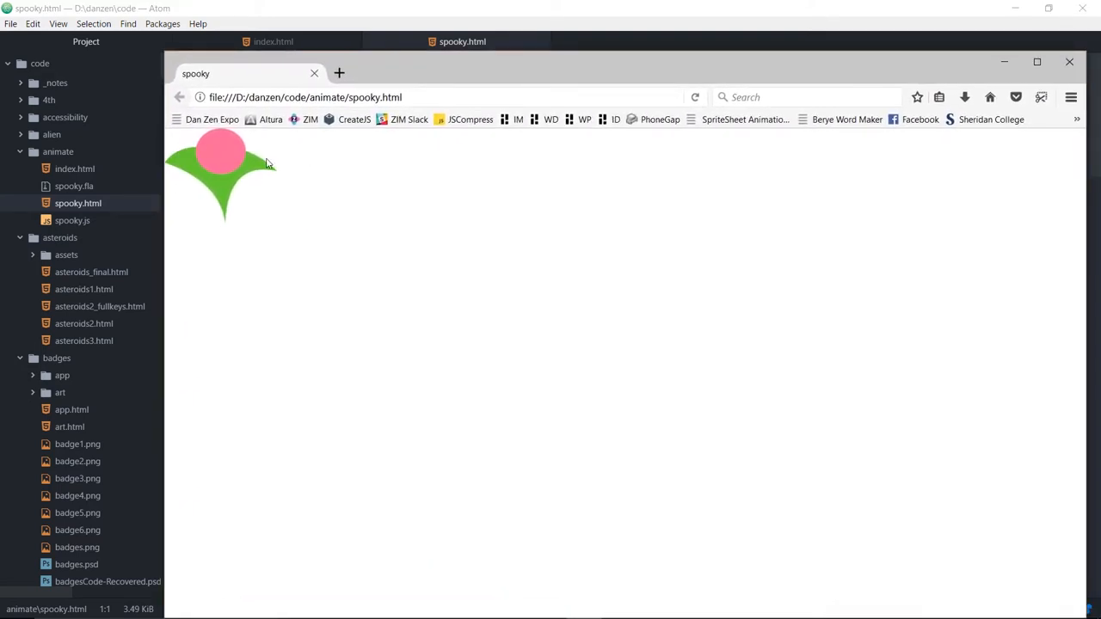
mouse_move(261, 199)
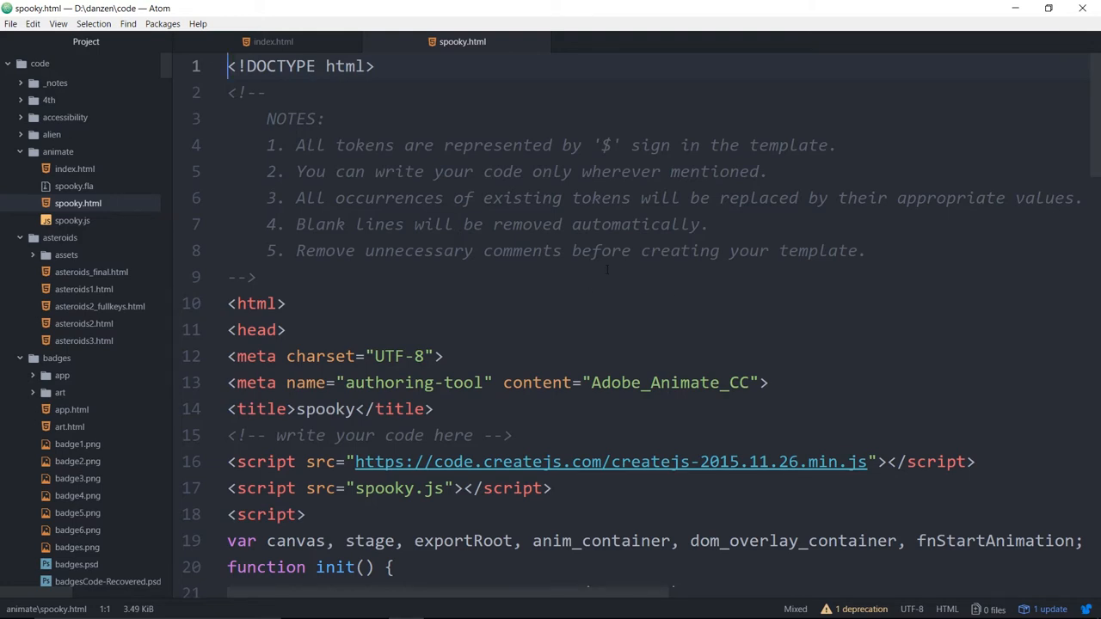
scroll("down", 3)
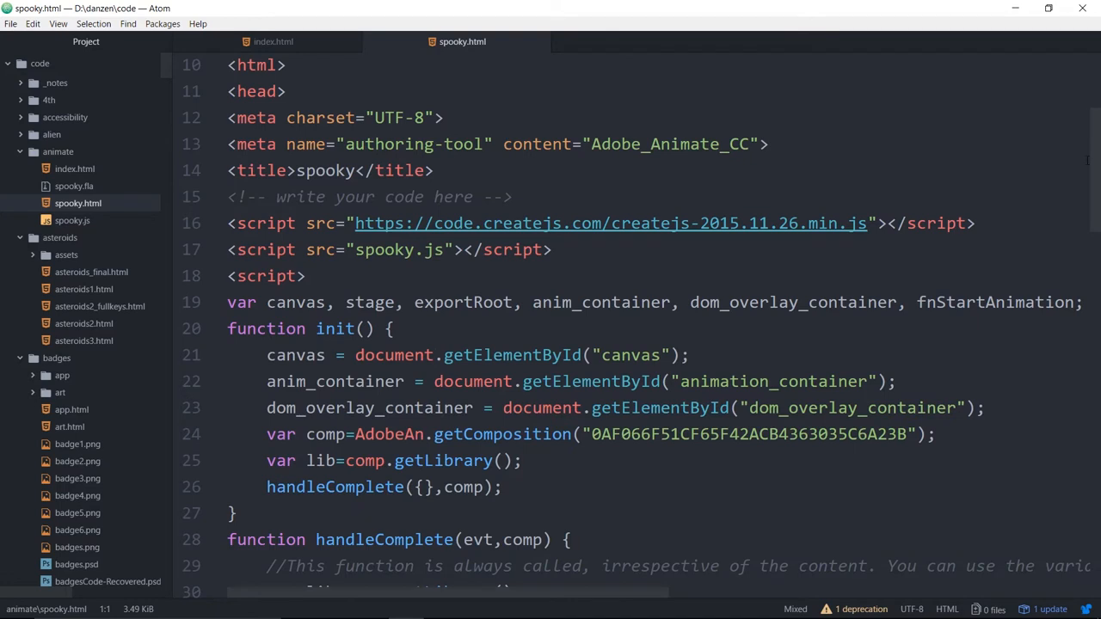
scroll("down", 3)
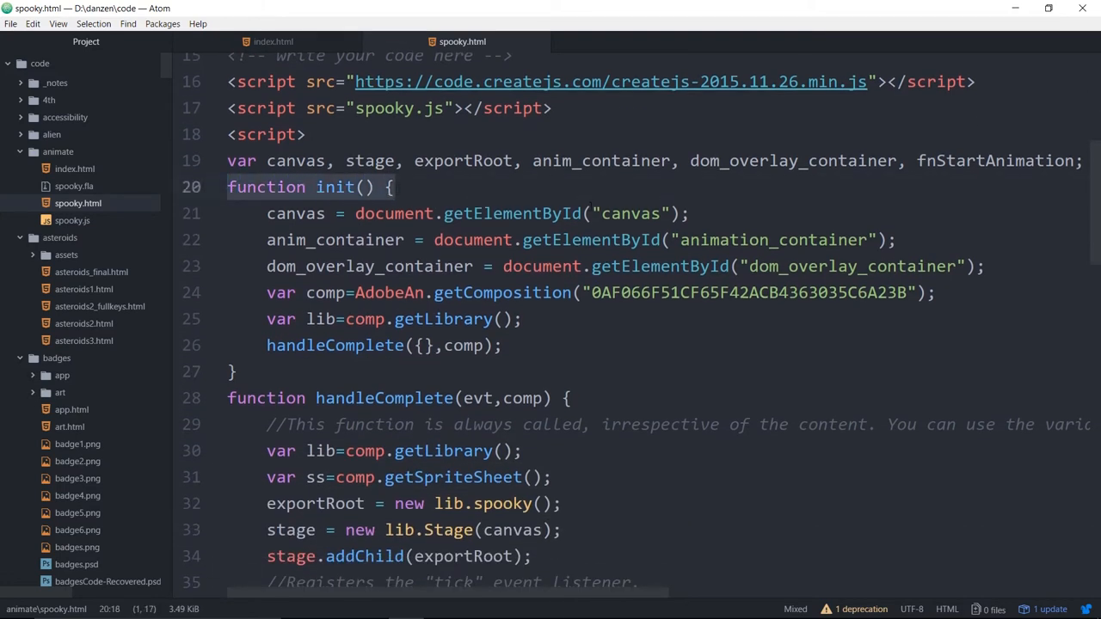
scroll("down", 3)
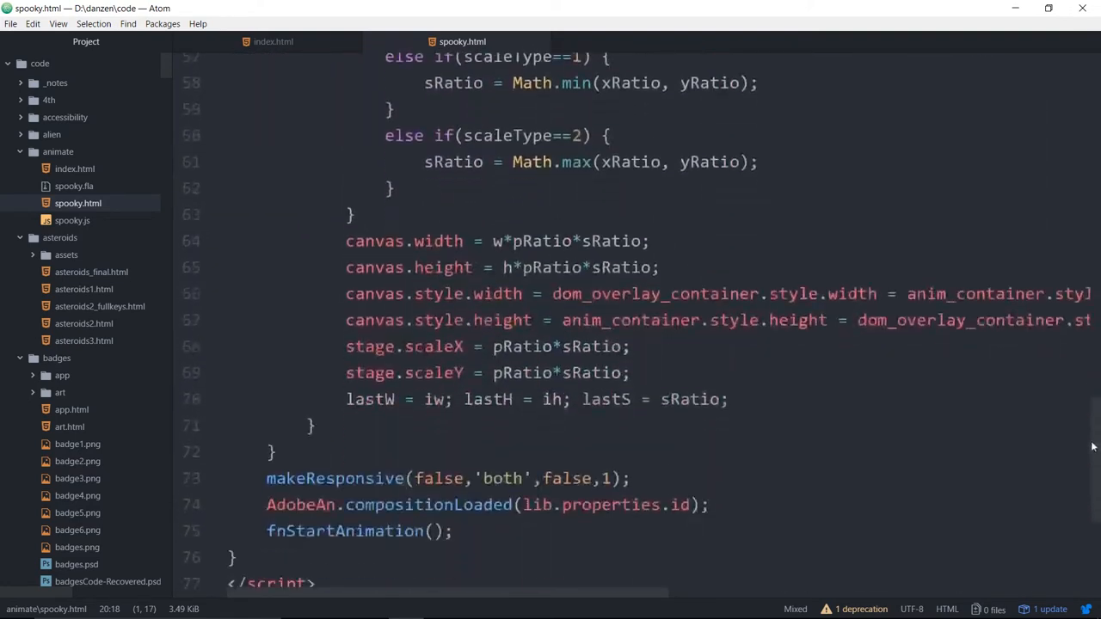
scroll("down", 3)
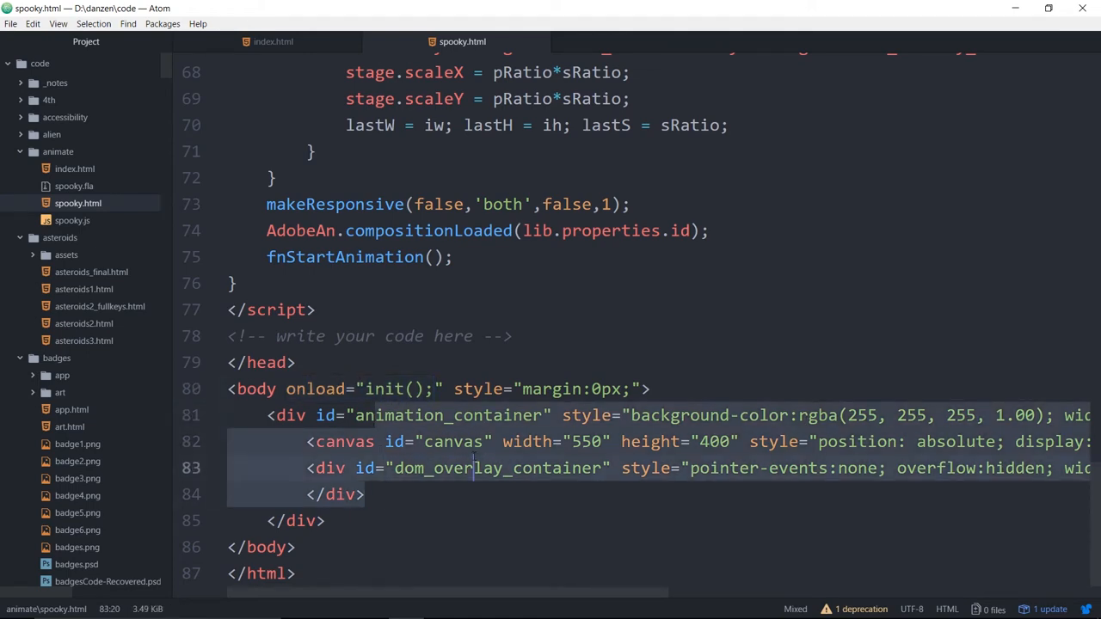
scroll("up", 3)
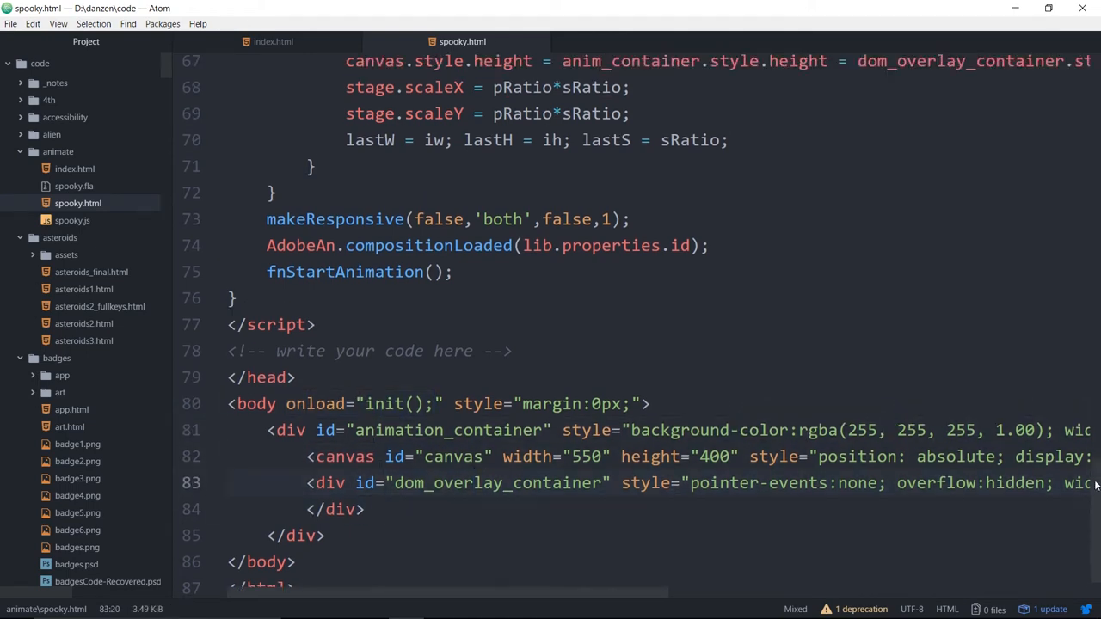
scroll("up", 3)
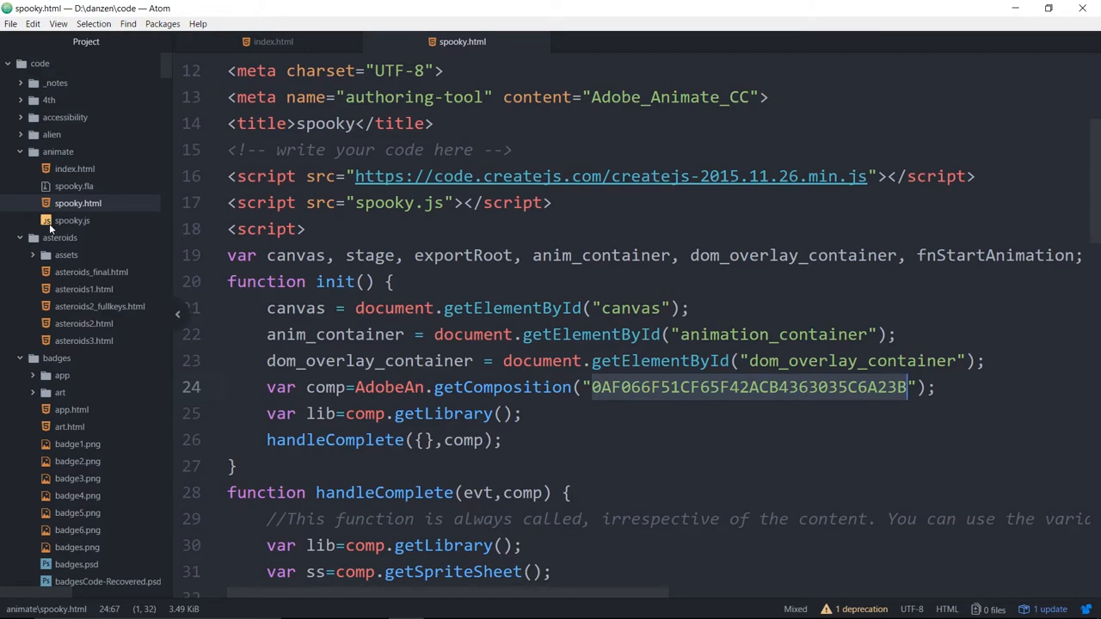
- Open spooky.js from the animate folder in a new tab
left_click(72, 220)
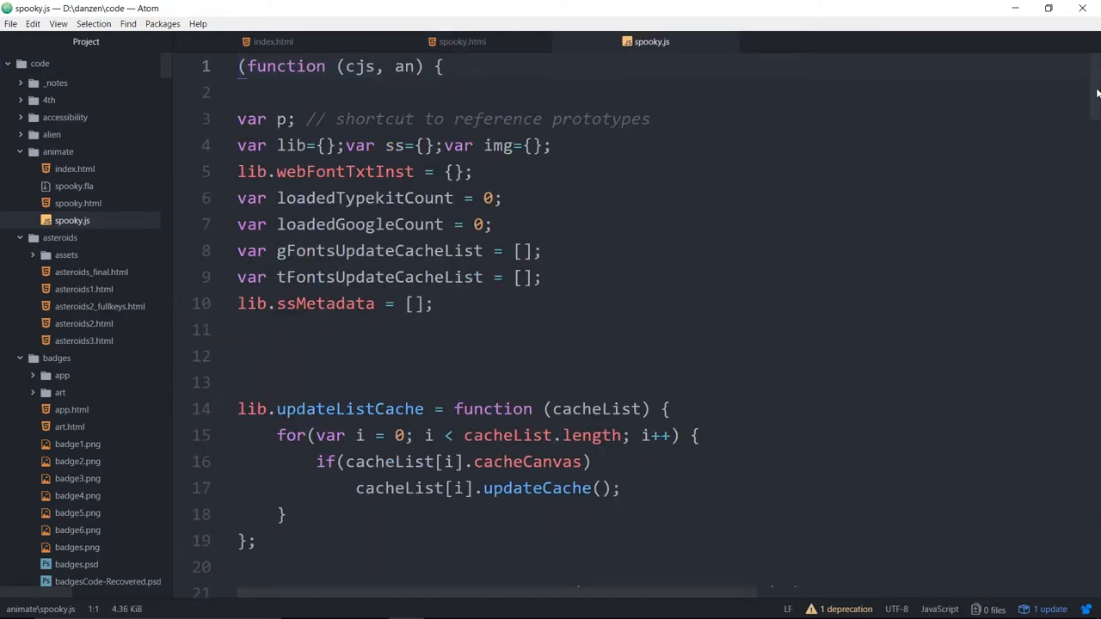
scroll("down", 3)
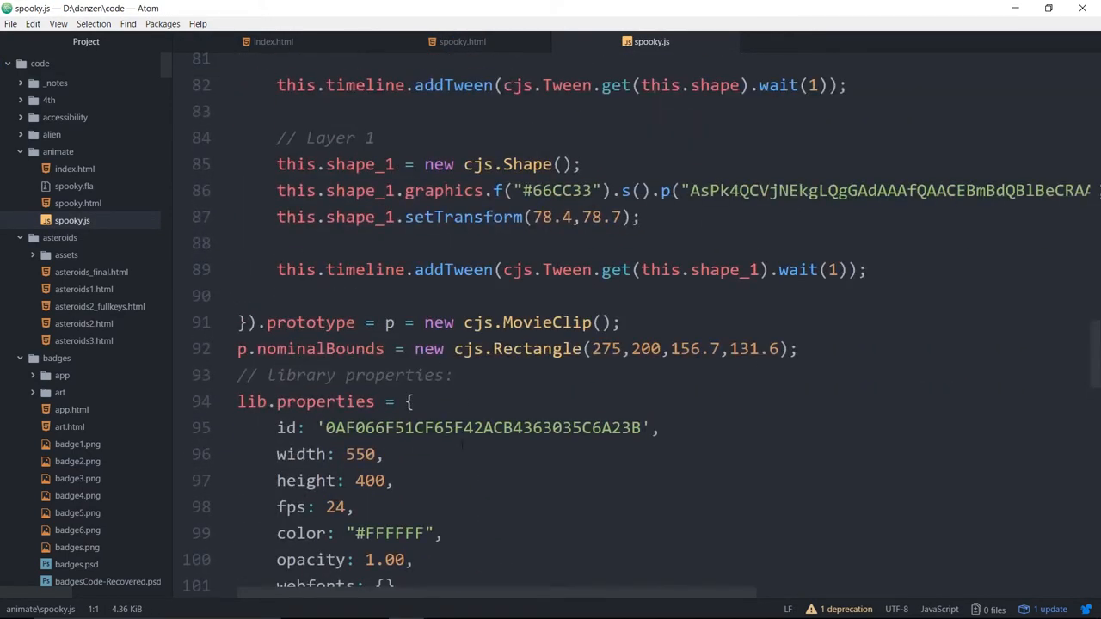
left_click(464, 428)
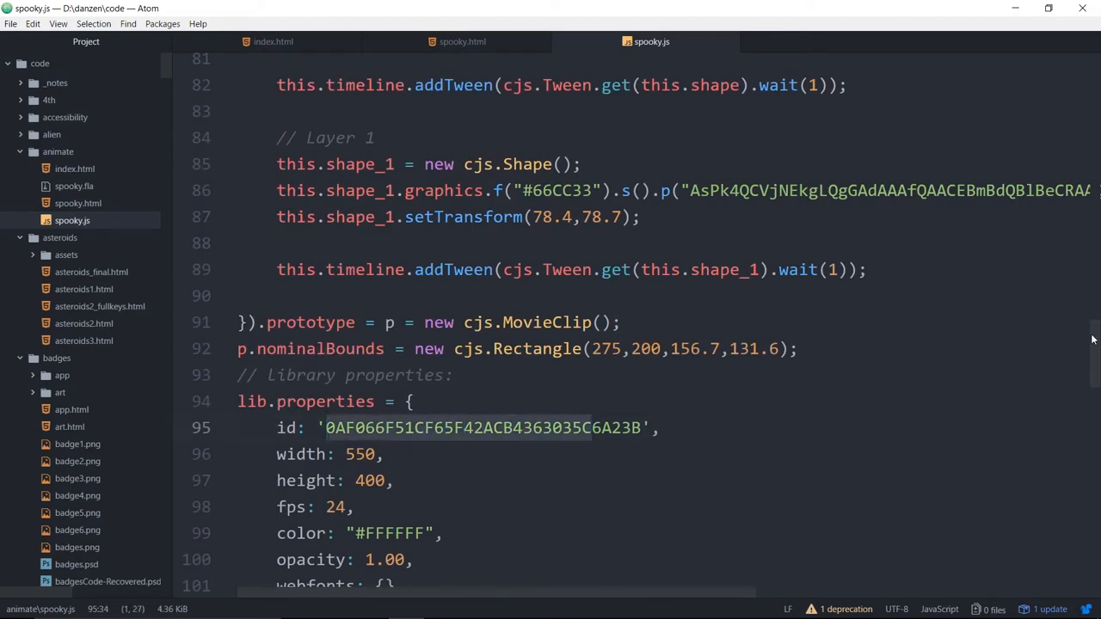
scroll("down", 3)
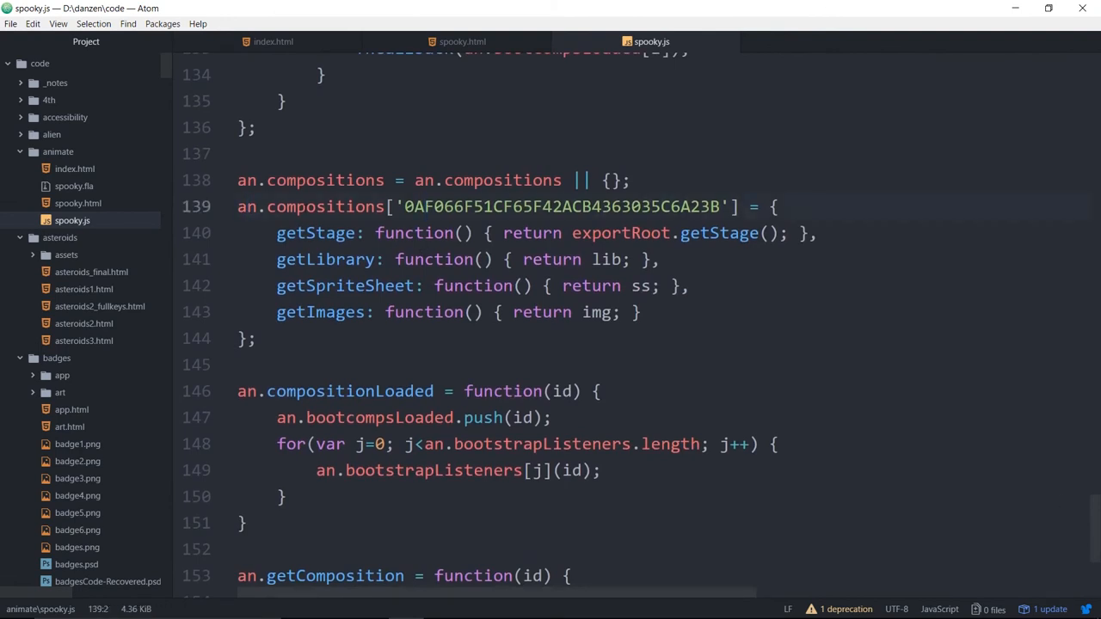
left_click(609, 179)
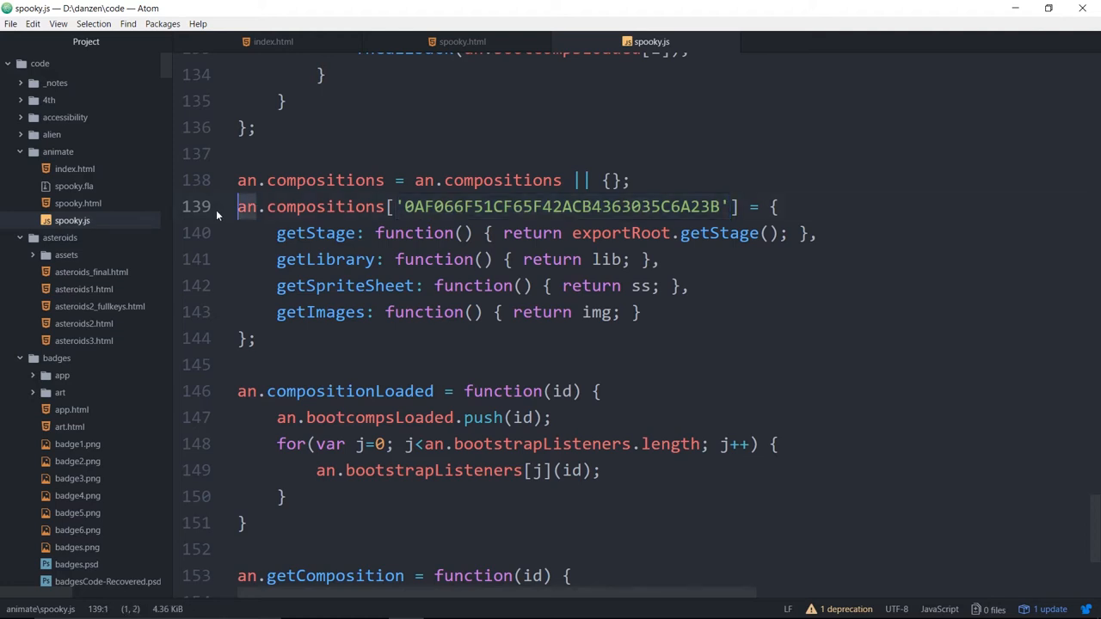
scroll("down", 3)
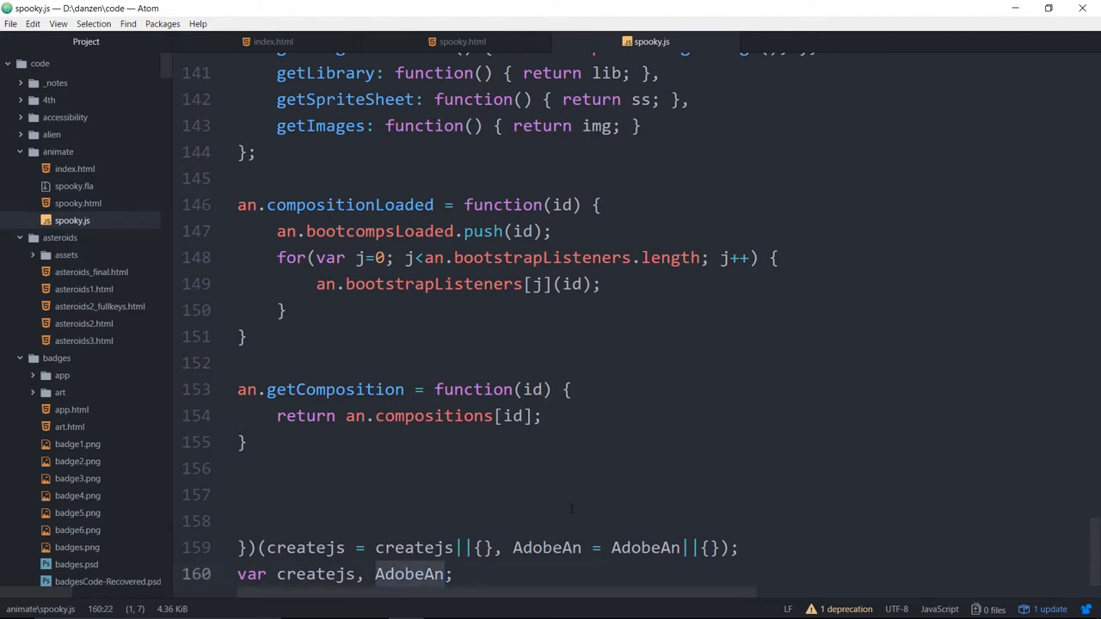
scroll("up", 3)
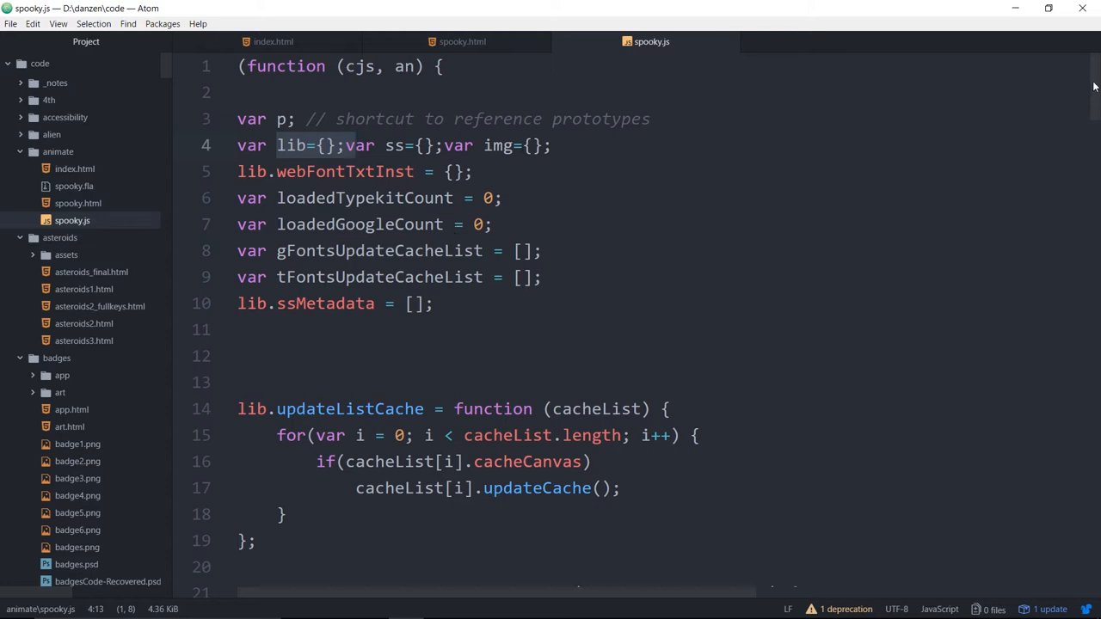
scroll("down", 3)
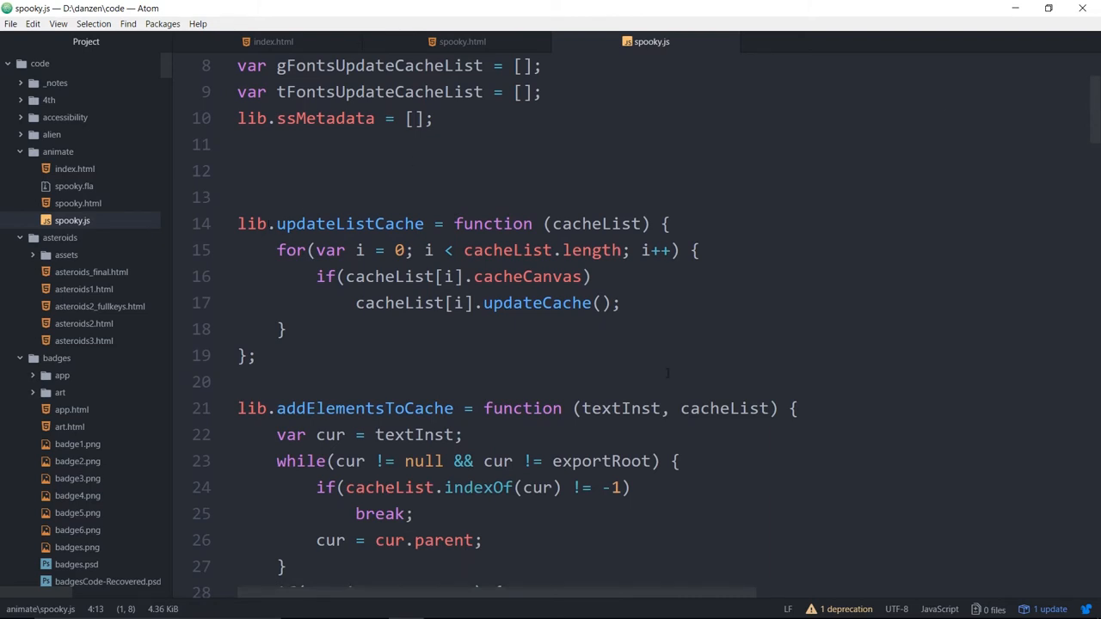
scroll("down", 3)
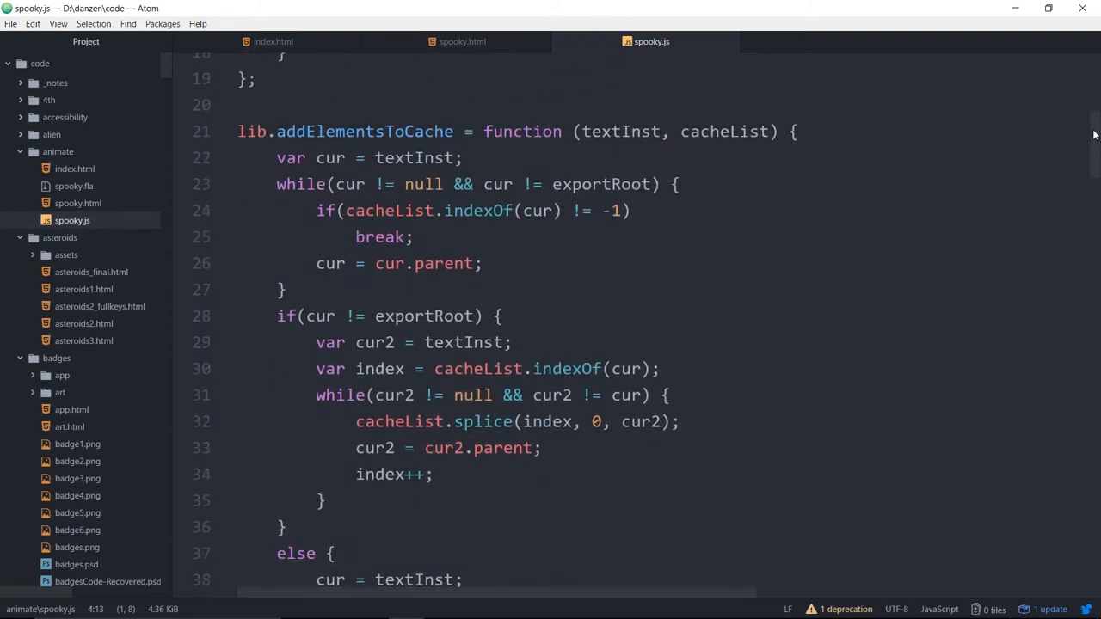
scroll("down", 3)
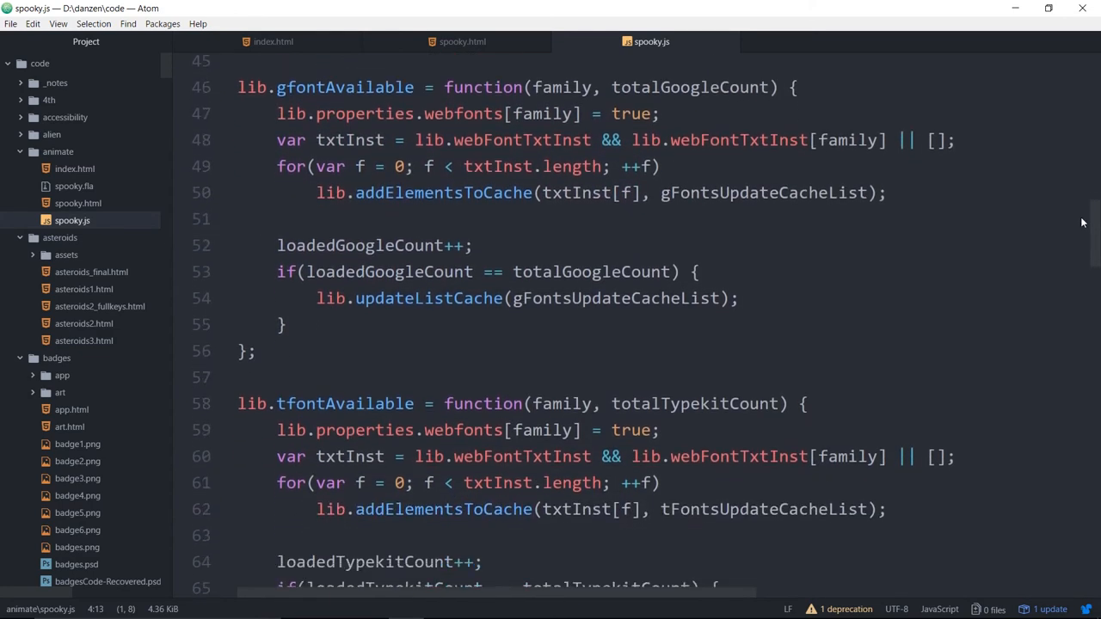
scroll("down", 3)
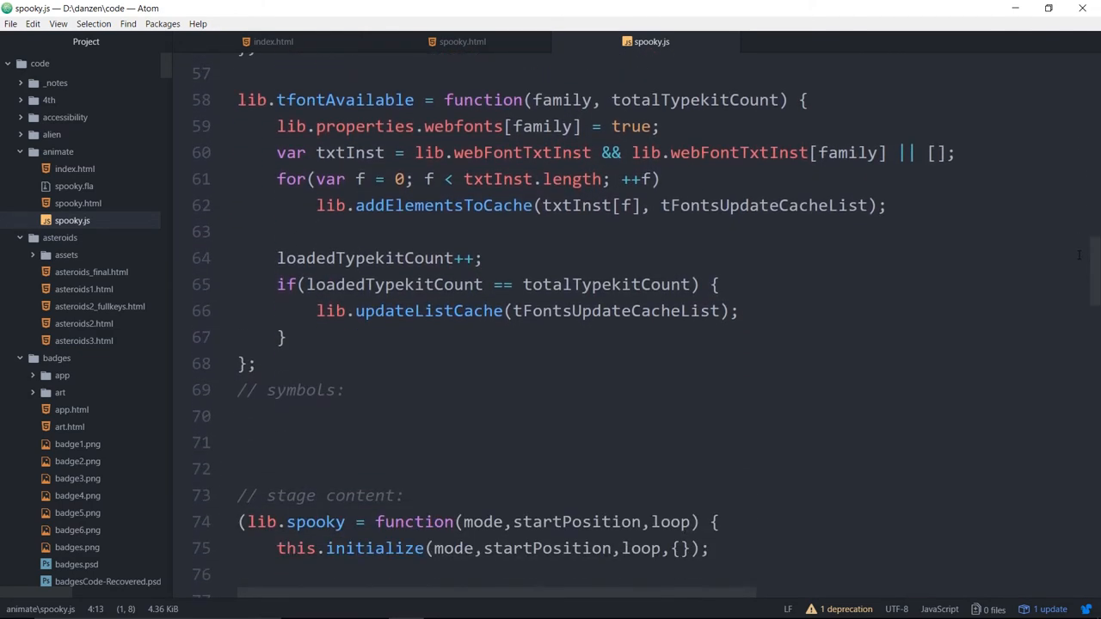
scroll("down", 3)
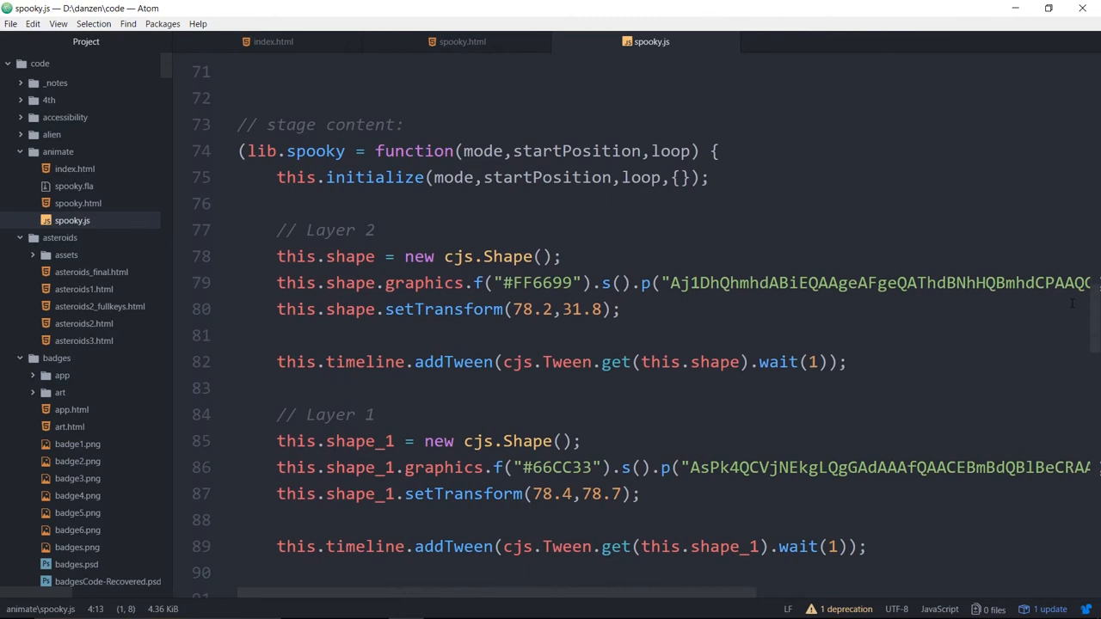
scroll("down", 3)
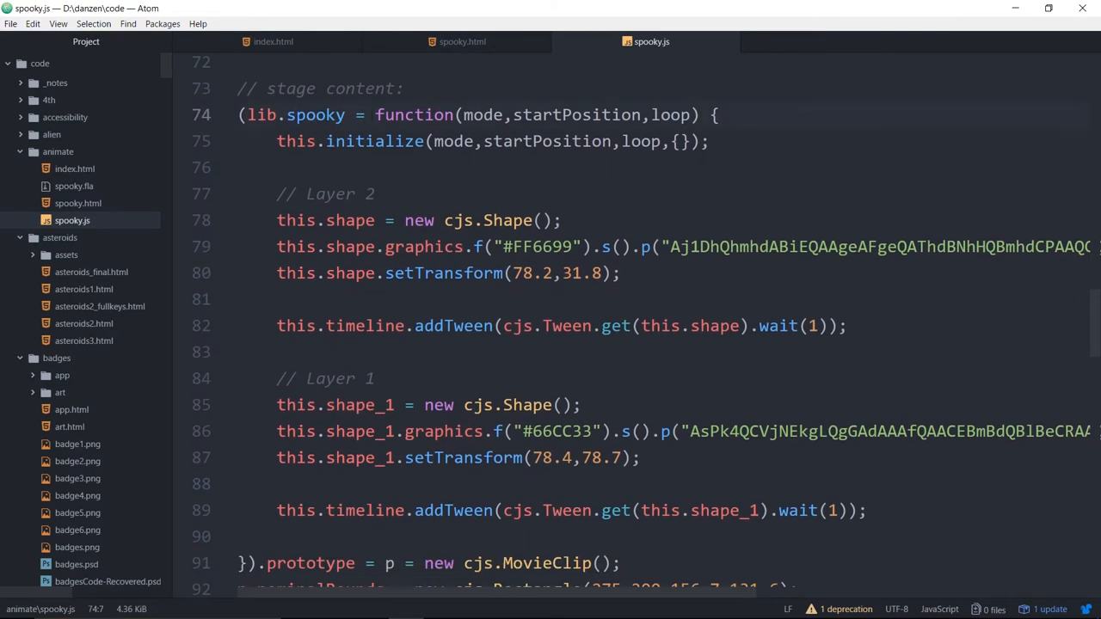
left_click(361, 88)
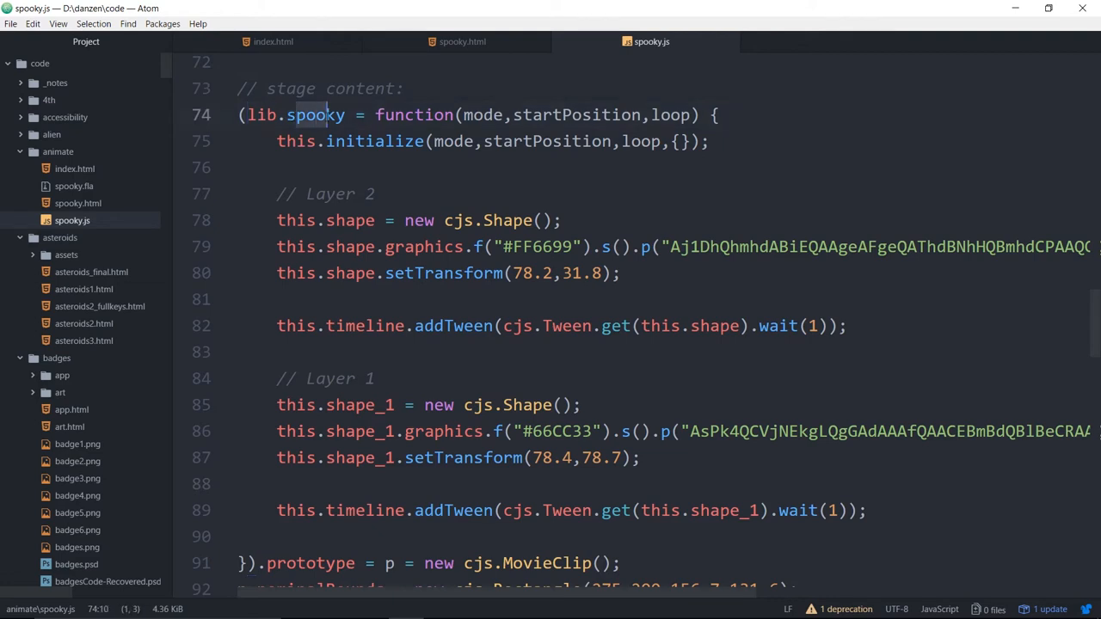
left_click(381, 167)
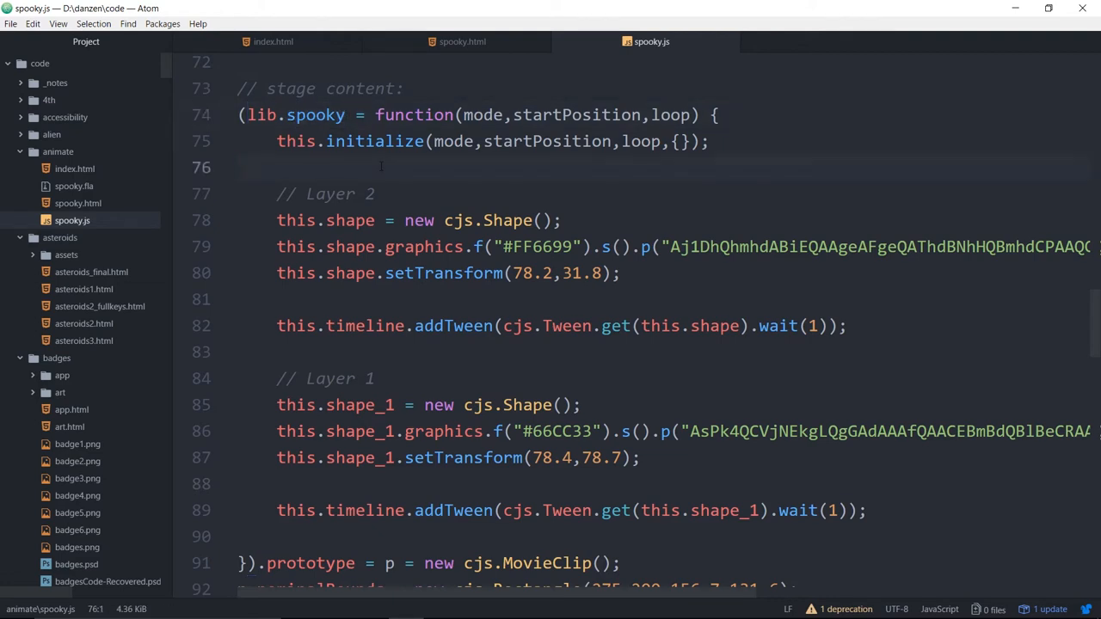
left_click(241, 167)
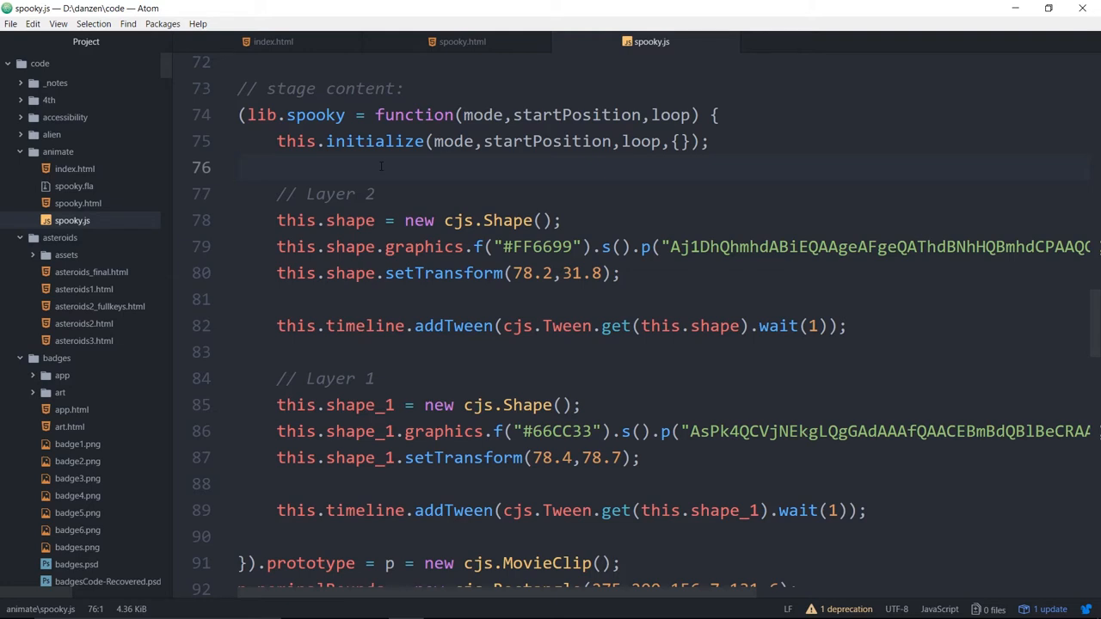
left_click(241, 167)
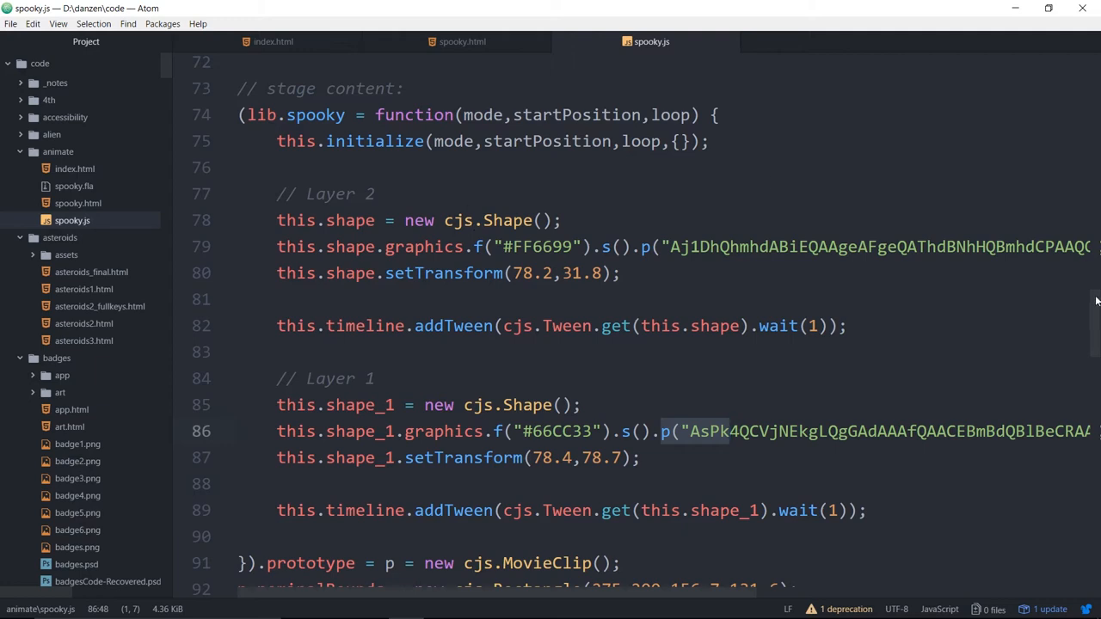
- Highlight the 550 stage width and ghost nominal bounds in spooky.js, then return to spooky.html
scroll("down", 3)
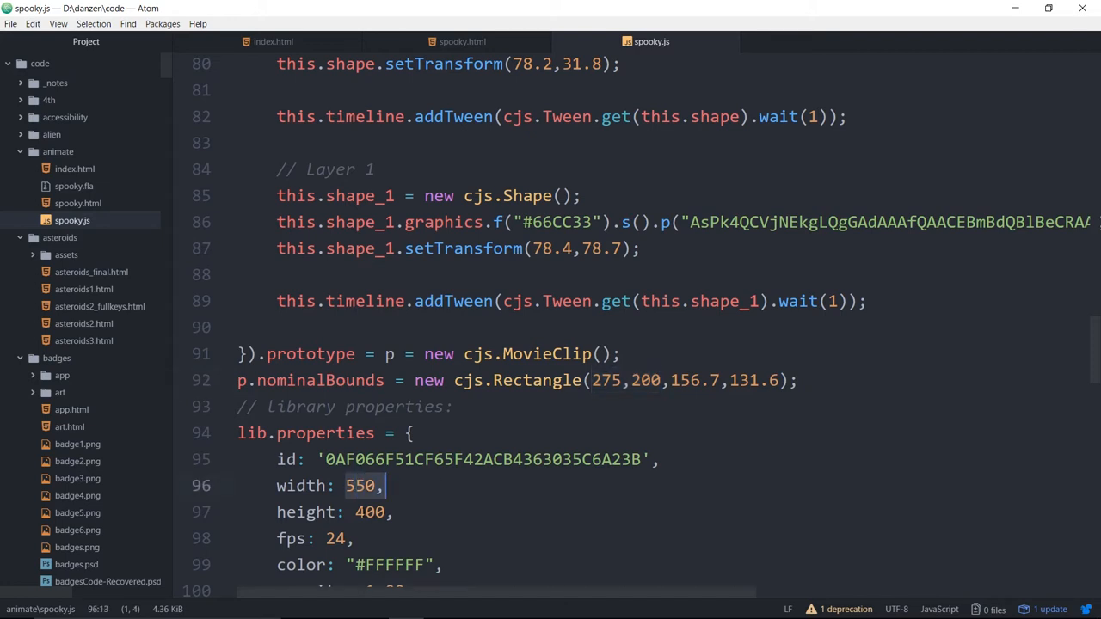
left_click(605, 380)
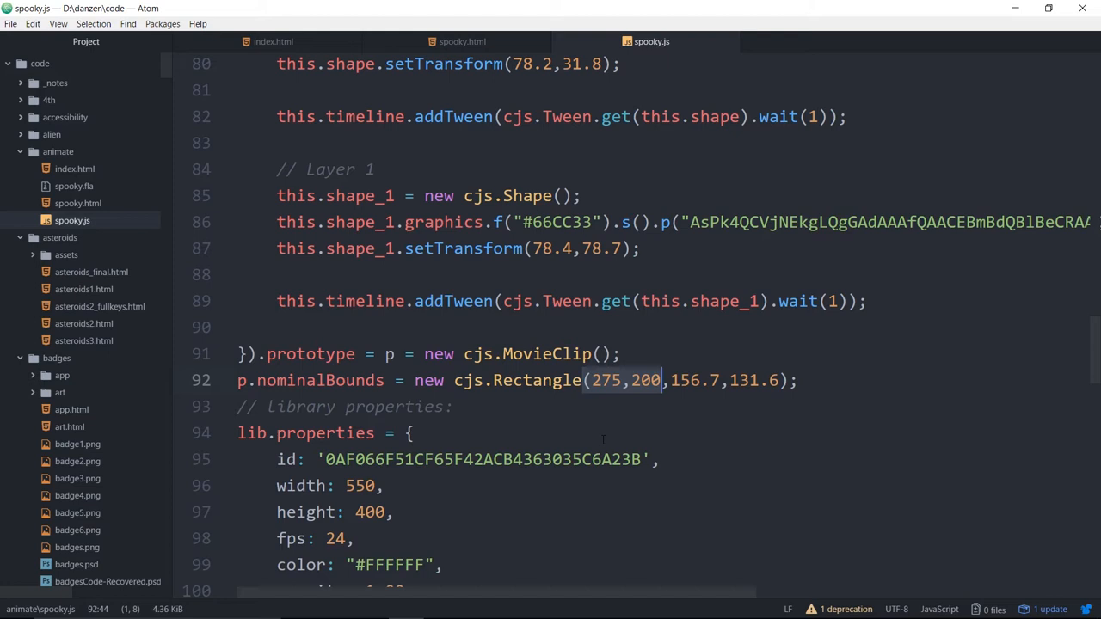
left_click(602, 380)
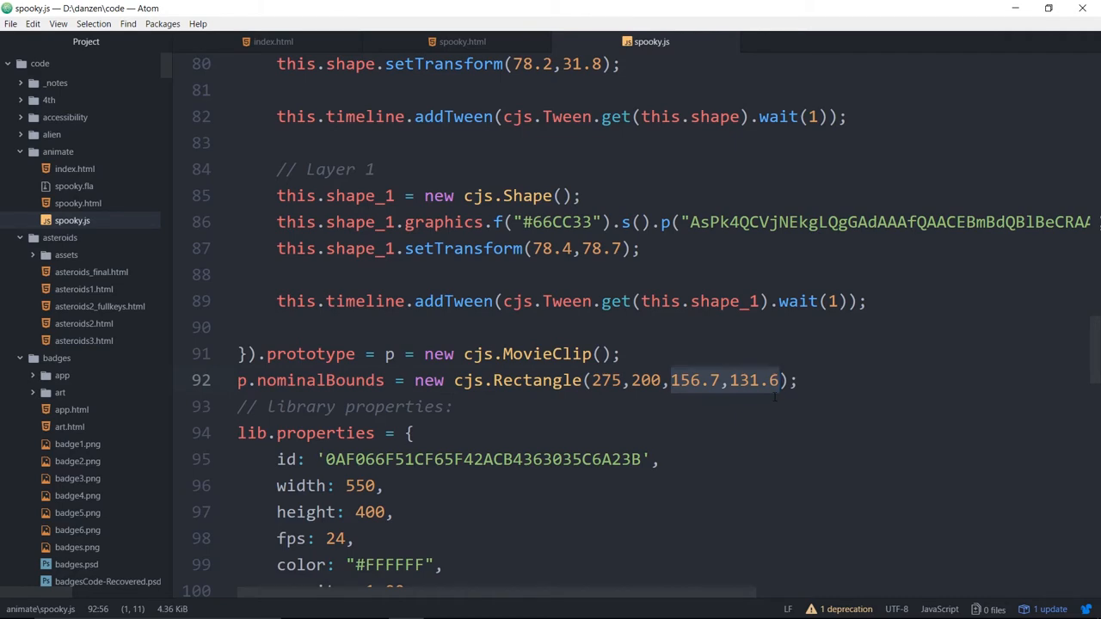
mouse_move(461, 42)
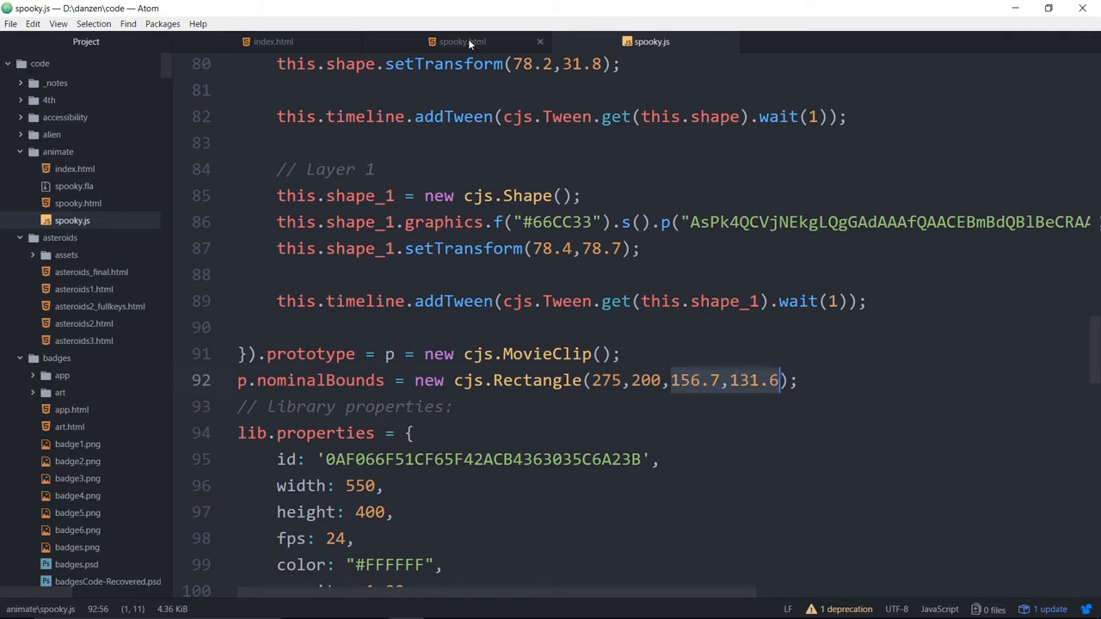
left_click(462, 41)
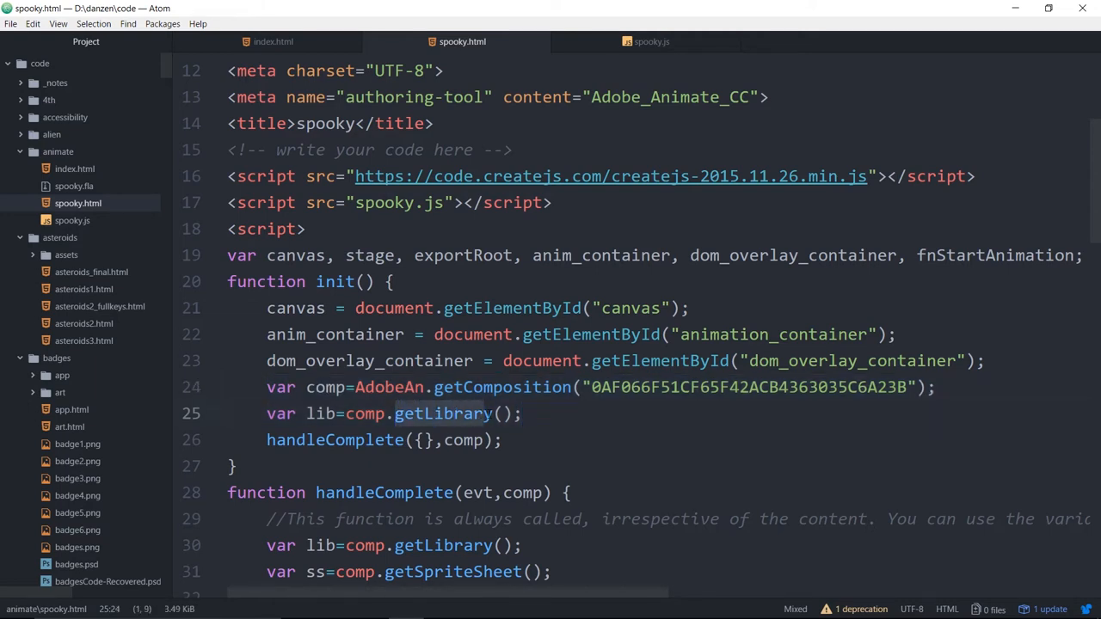
- Copy the getComposition and getLibrary lines from spooky.html into index.html's ready code
left_click(388, 414)
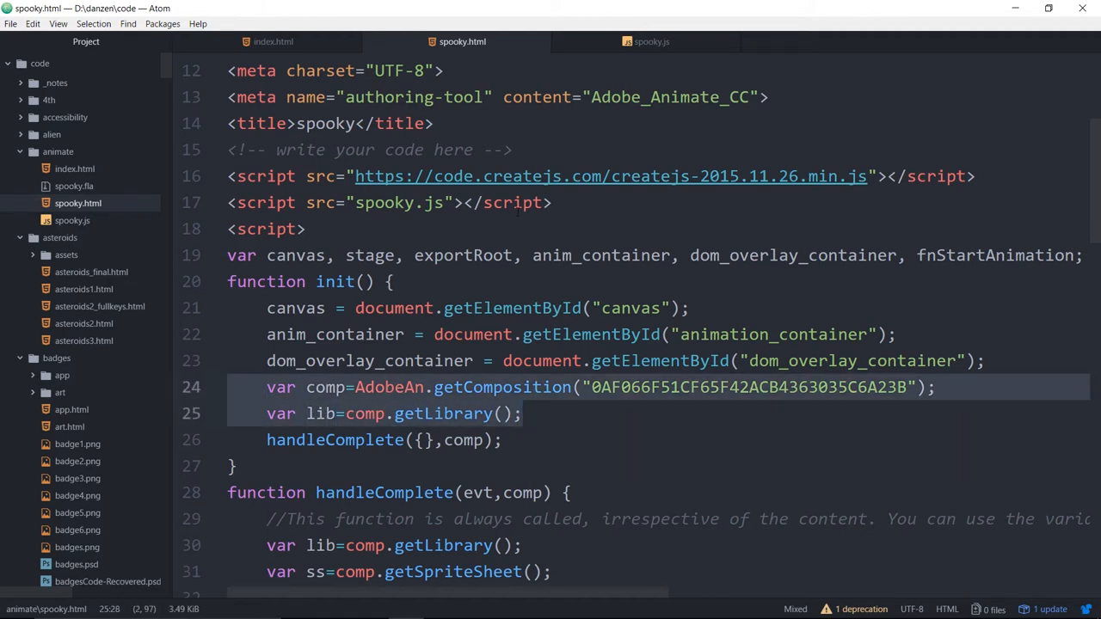
left_click(272, 41)
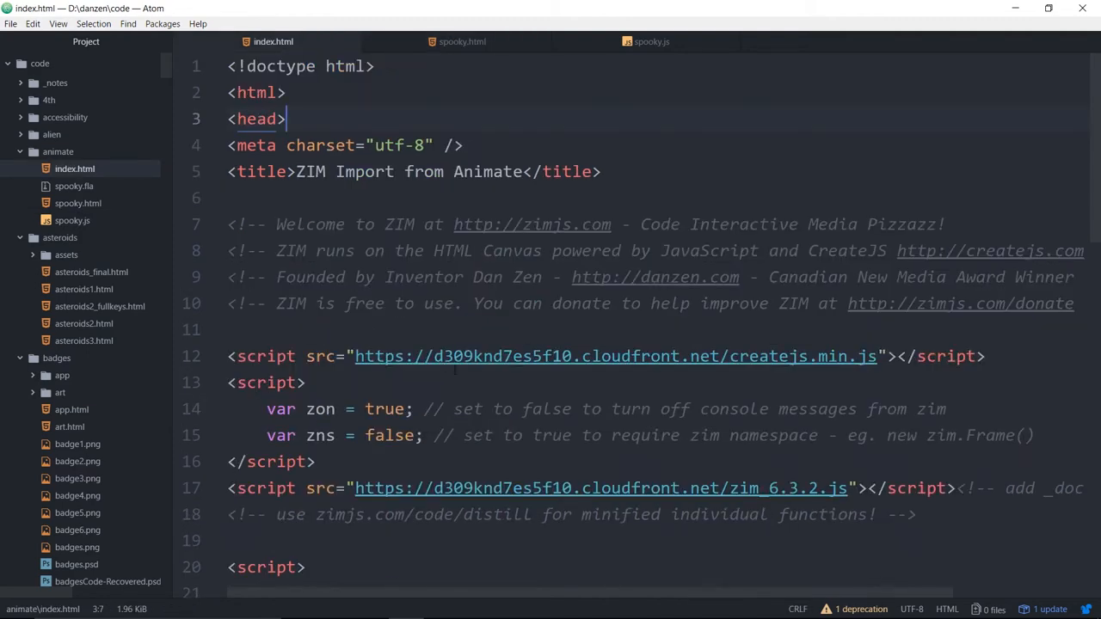
scroll("down", 3)
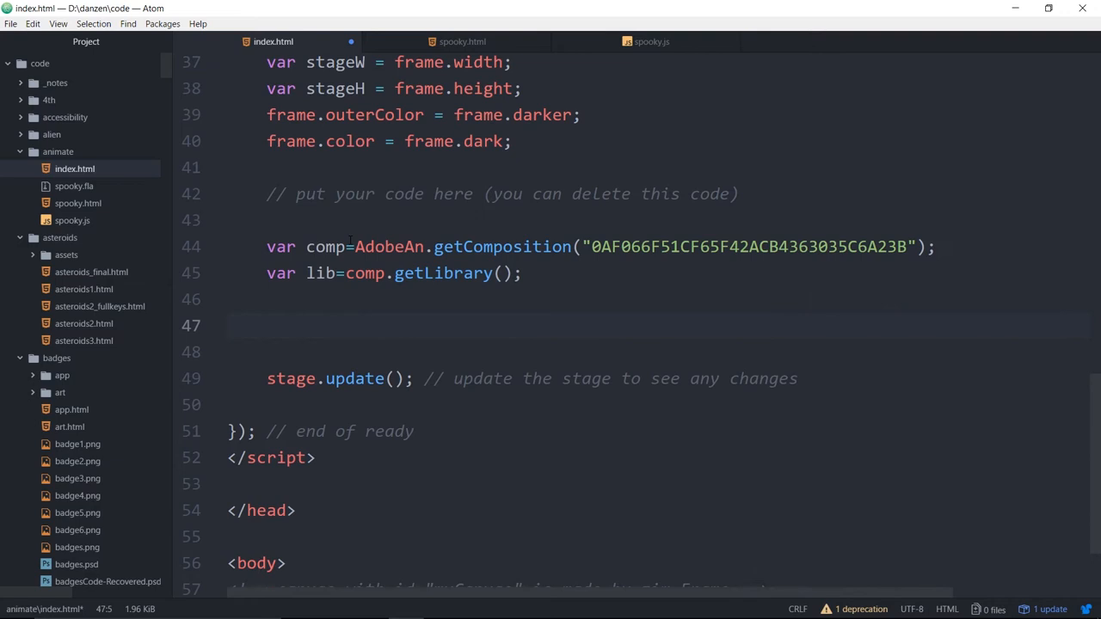
left_click(268, 325)
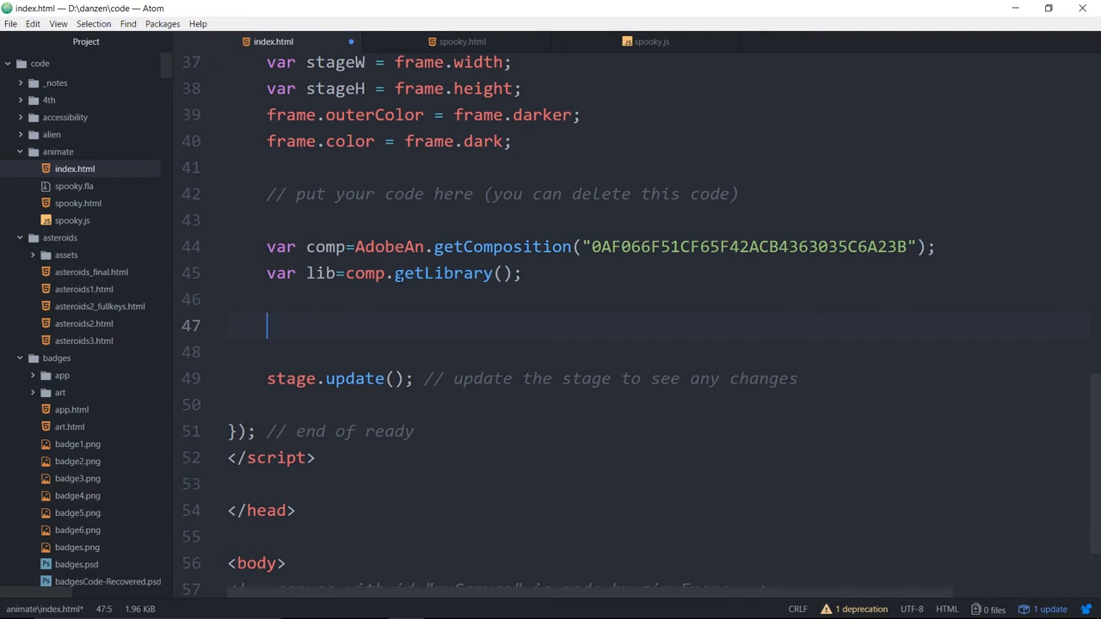
mouse_move(646, 41)
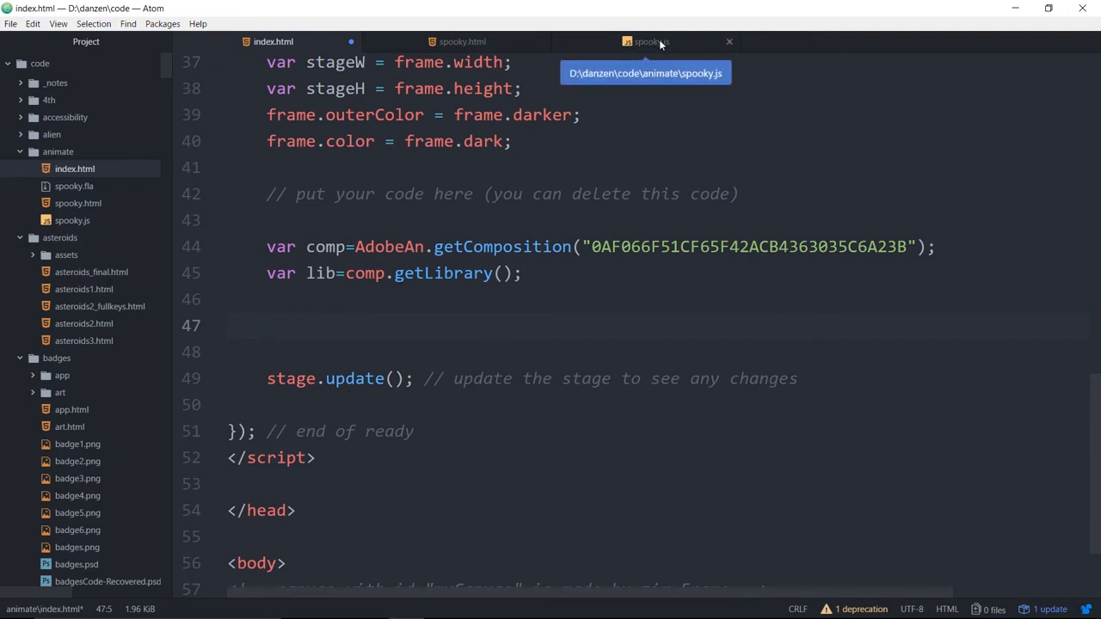
- Copy the spooky.js script tag for index.html below the ZIM scripts
left_click(462, 41)
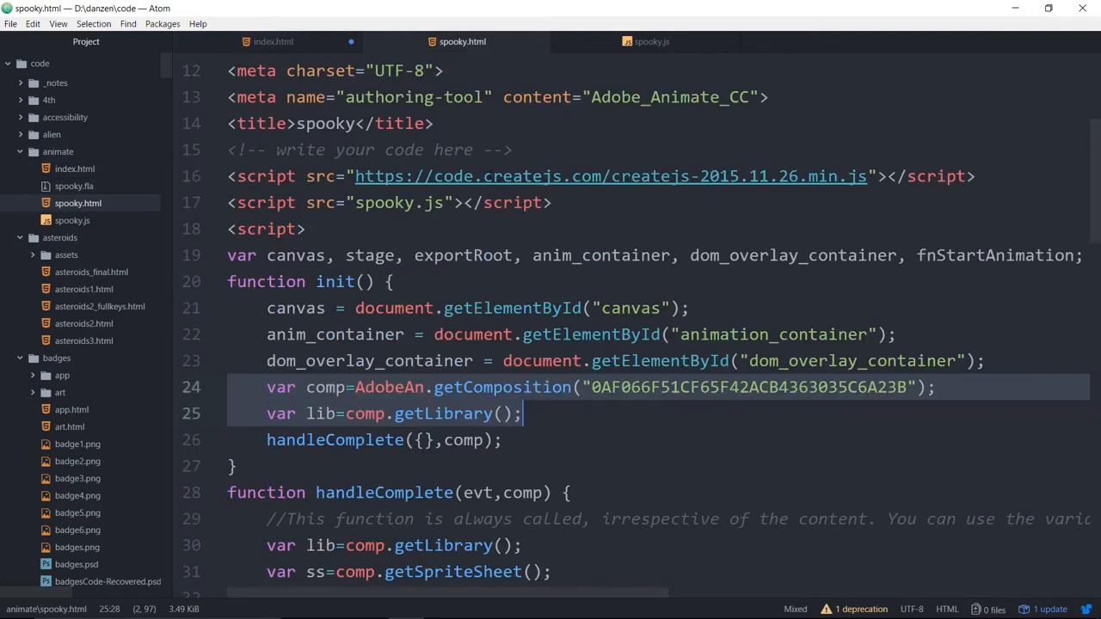
left_click(306, 202)
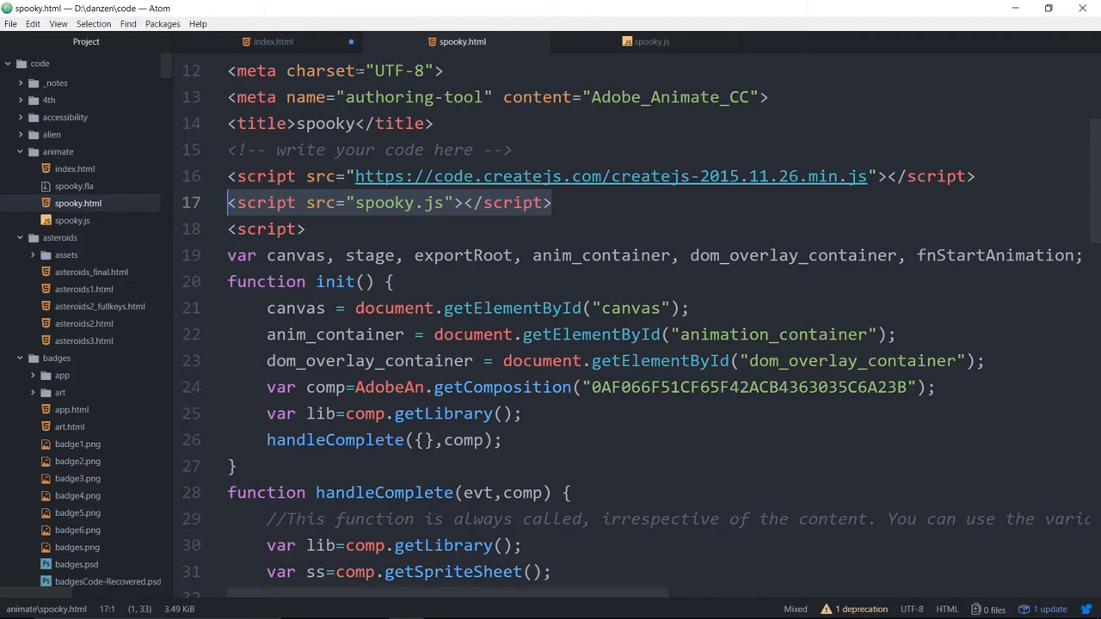
left_click(272, 41)
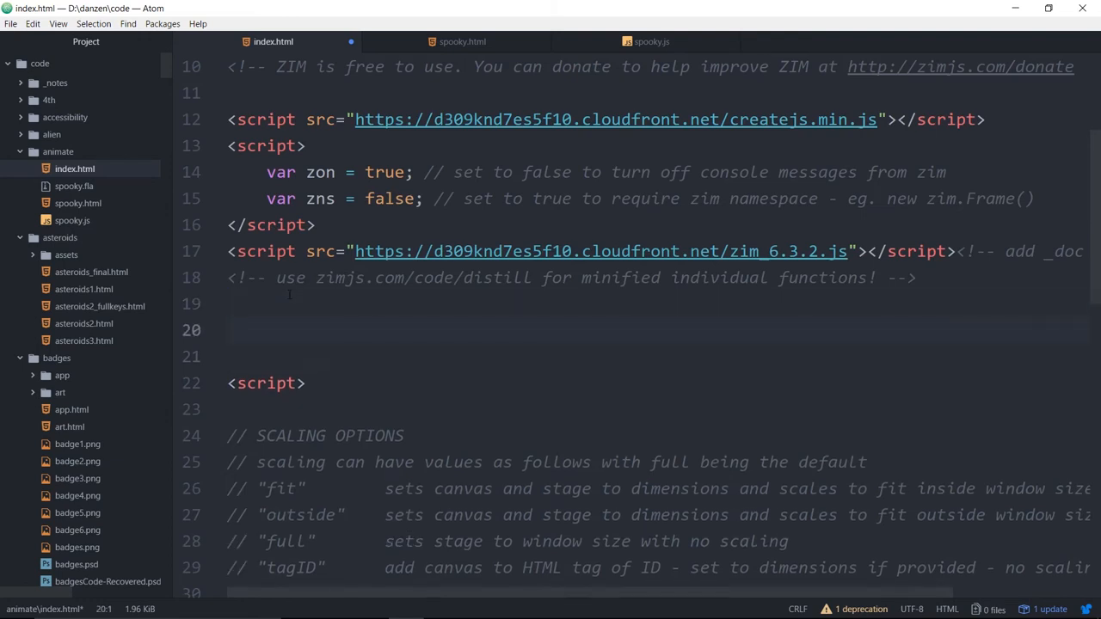
- Insert <script src="spooky.js"></script> on the line after the ZIM script tags
type("<script src=\"spooky.js\"></script>")
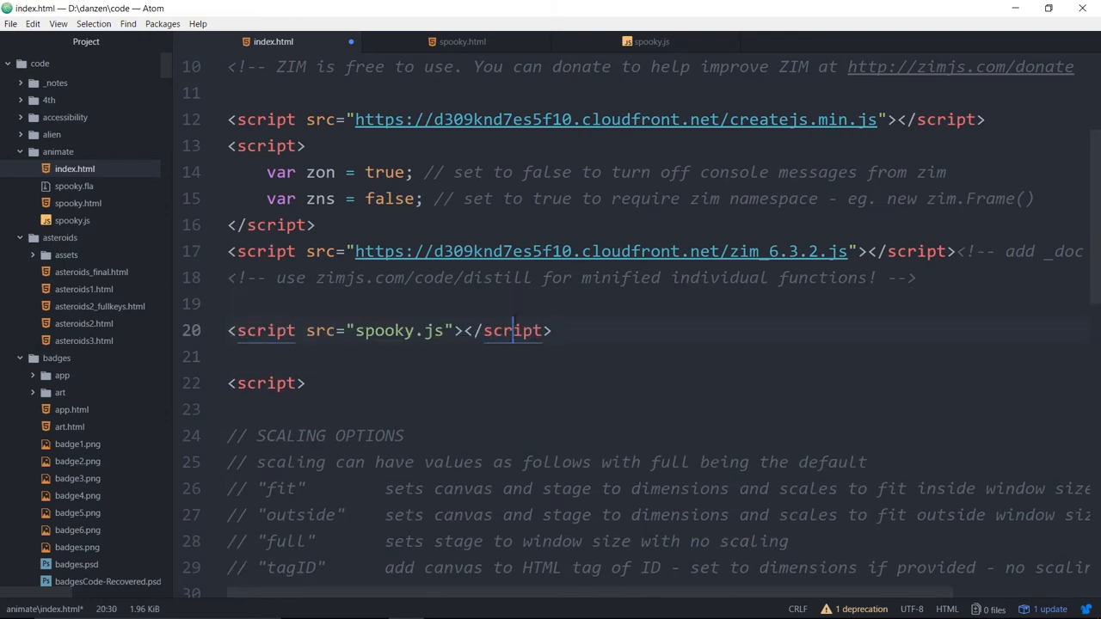
left_click(542, 251)
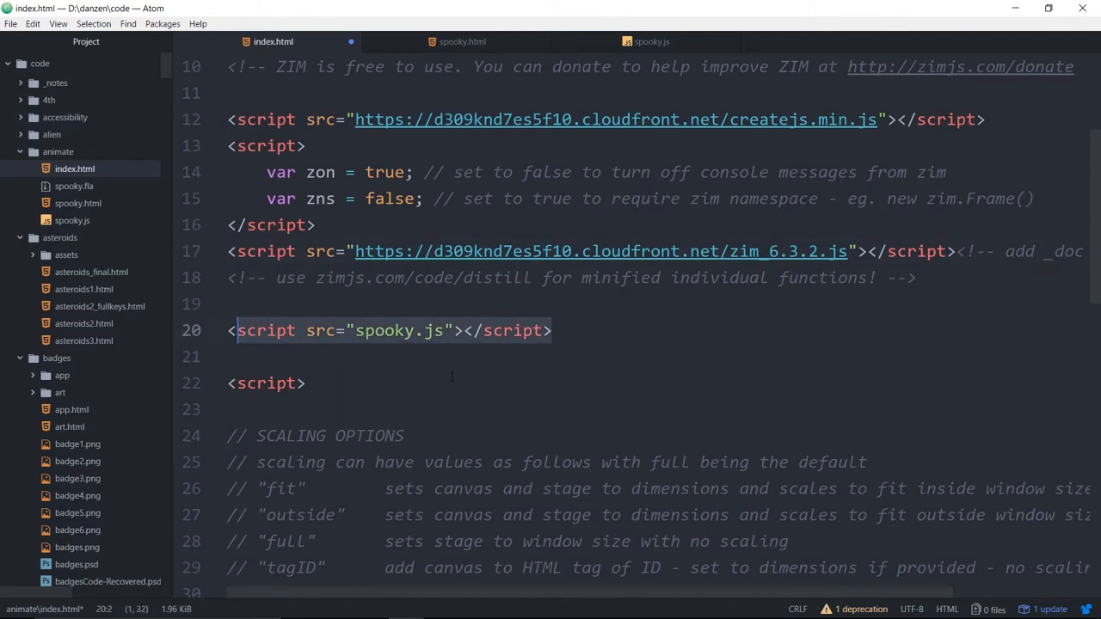
scroll("down", 3)
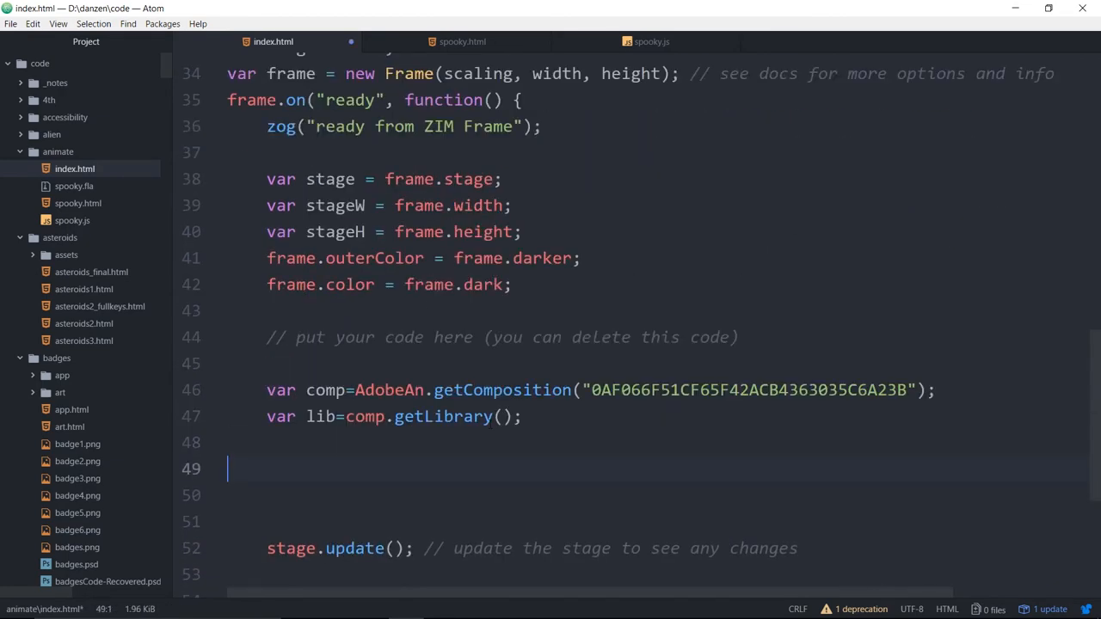
scroll("down", 3)
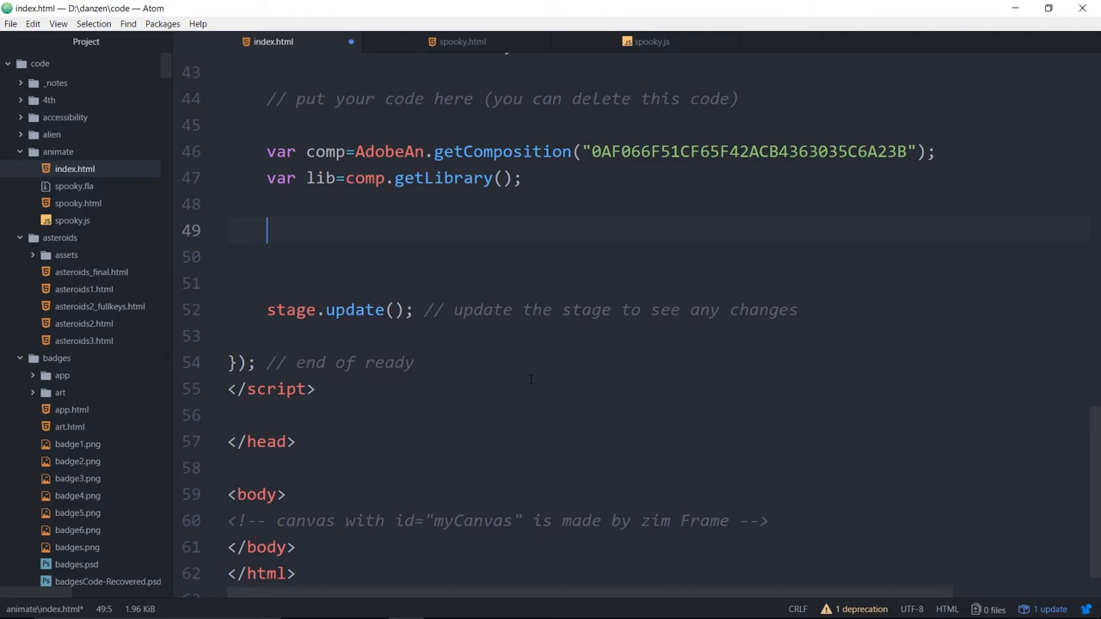
scroll("up", 3)
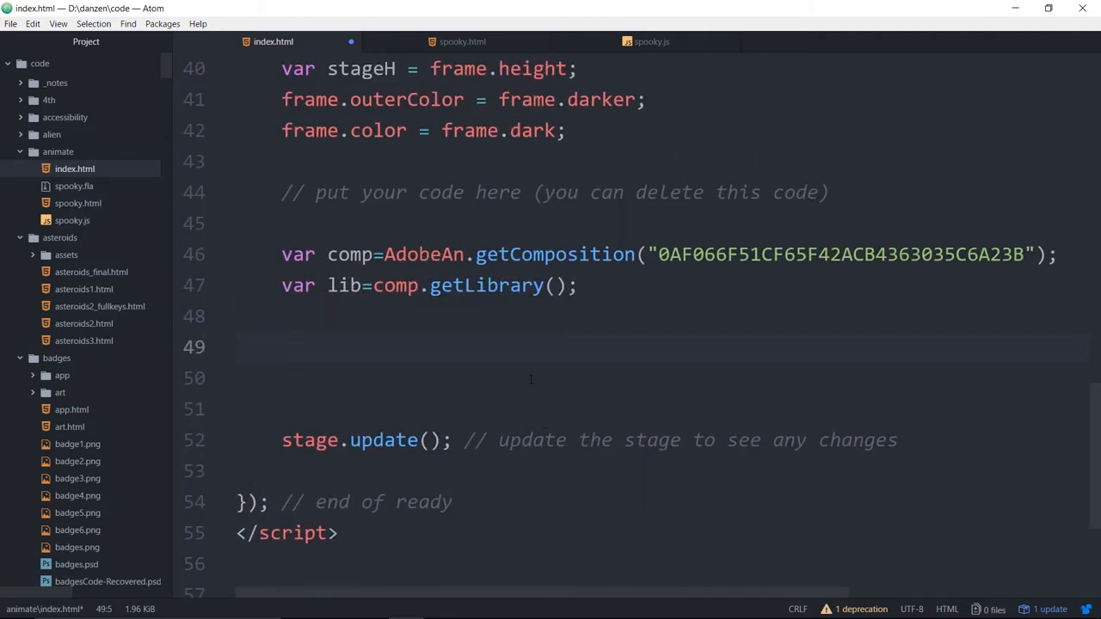
- Below getLibrary, declare var ghost = new lib.spooky();
left_click(283, 347)
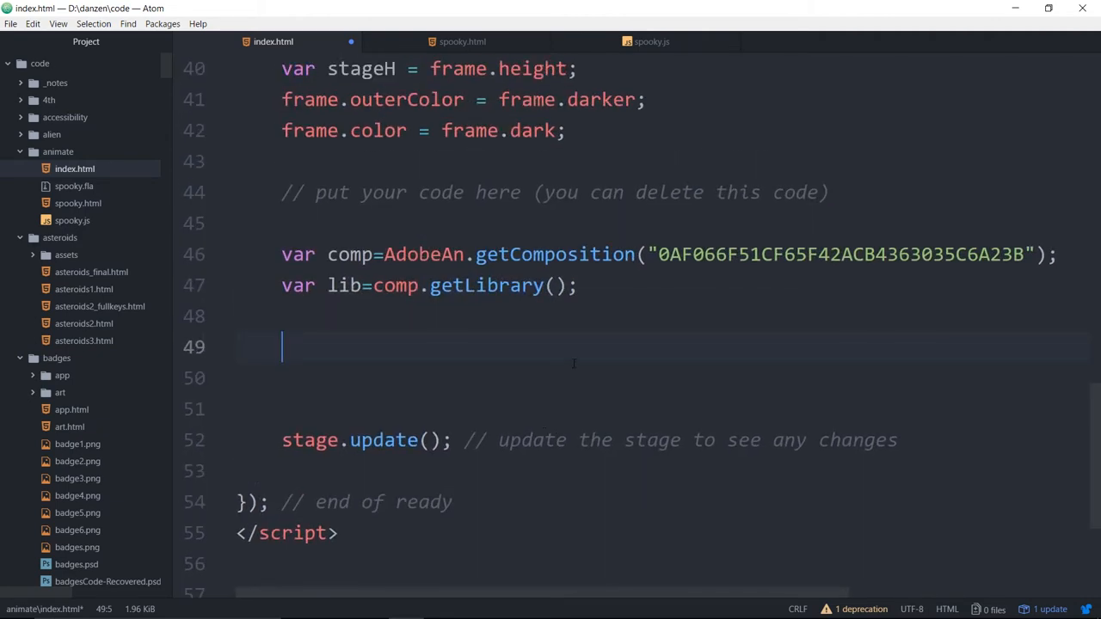
type("var g")
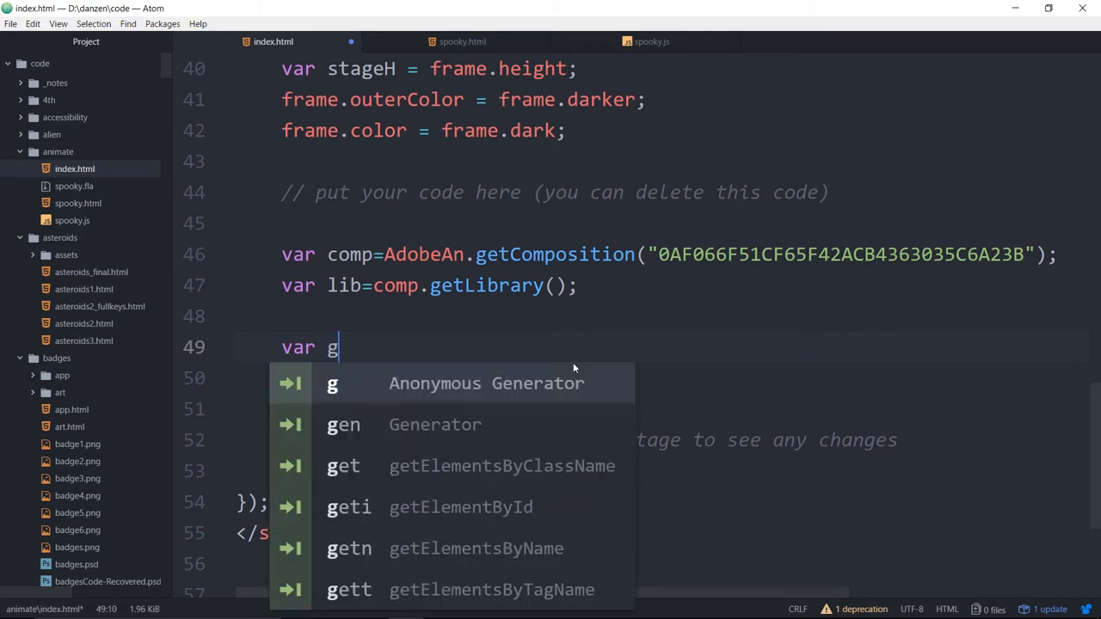
type("host = new")
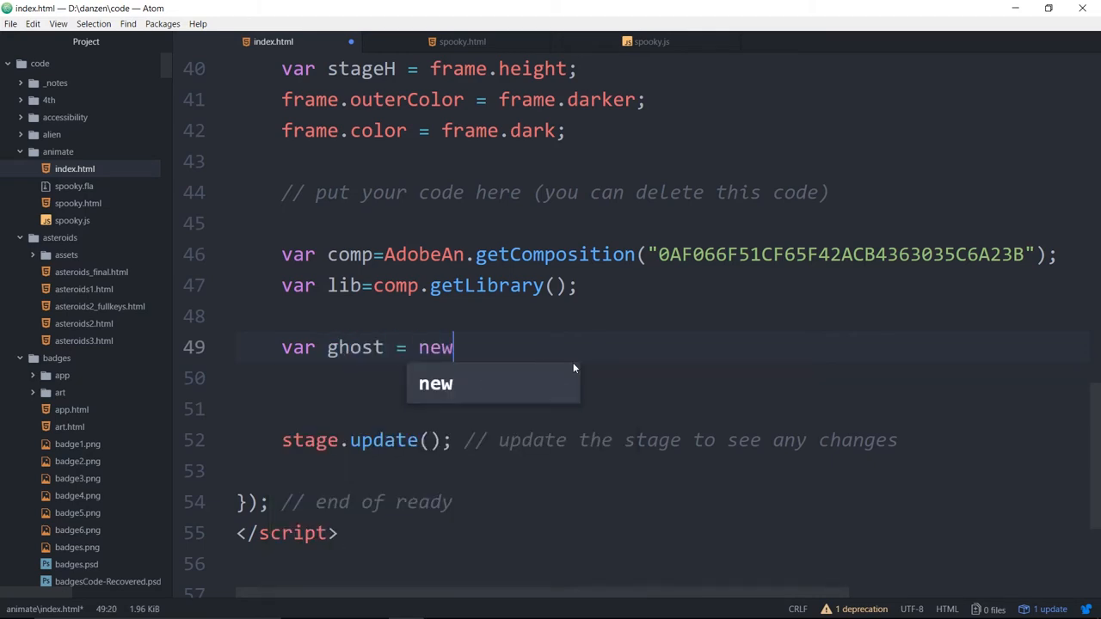
type("lib")
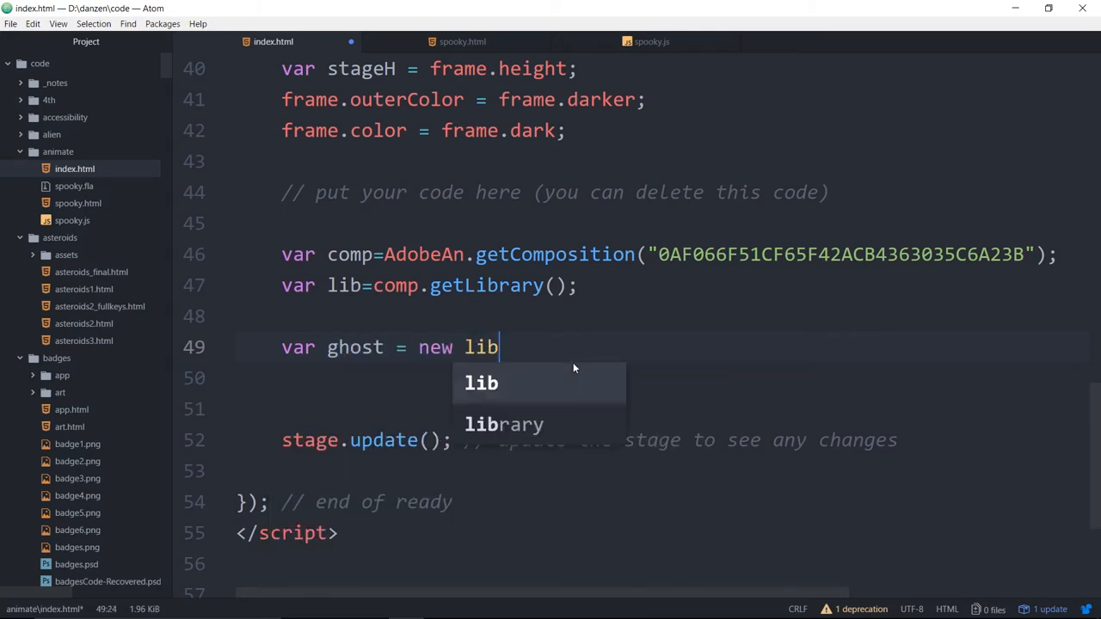
type(".spooky(")
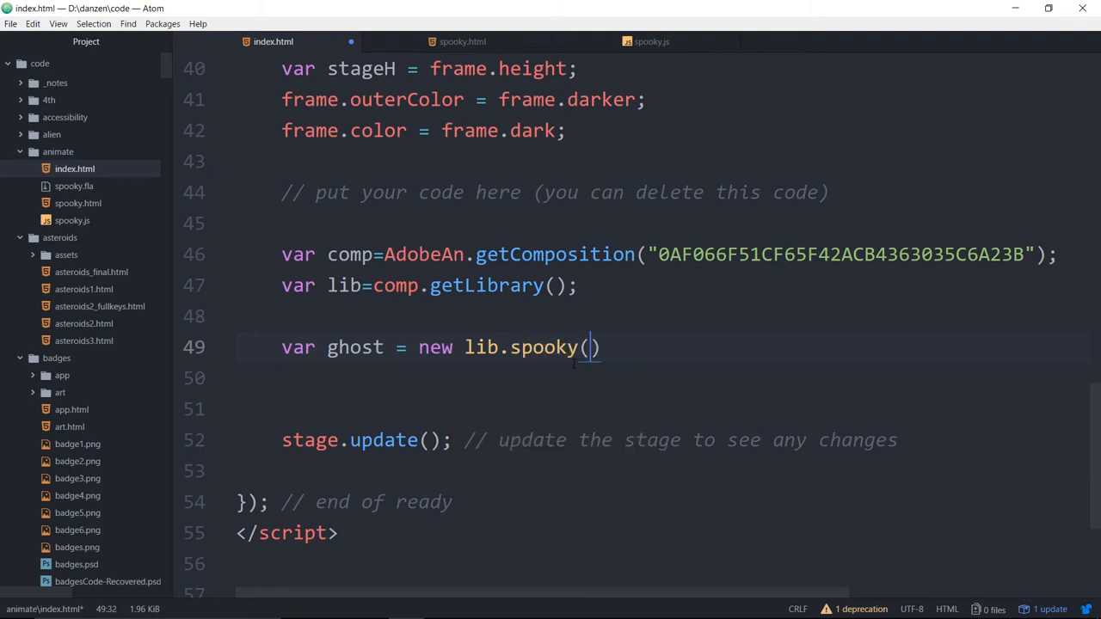
left_click(516, 347)
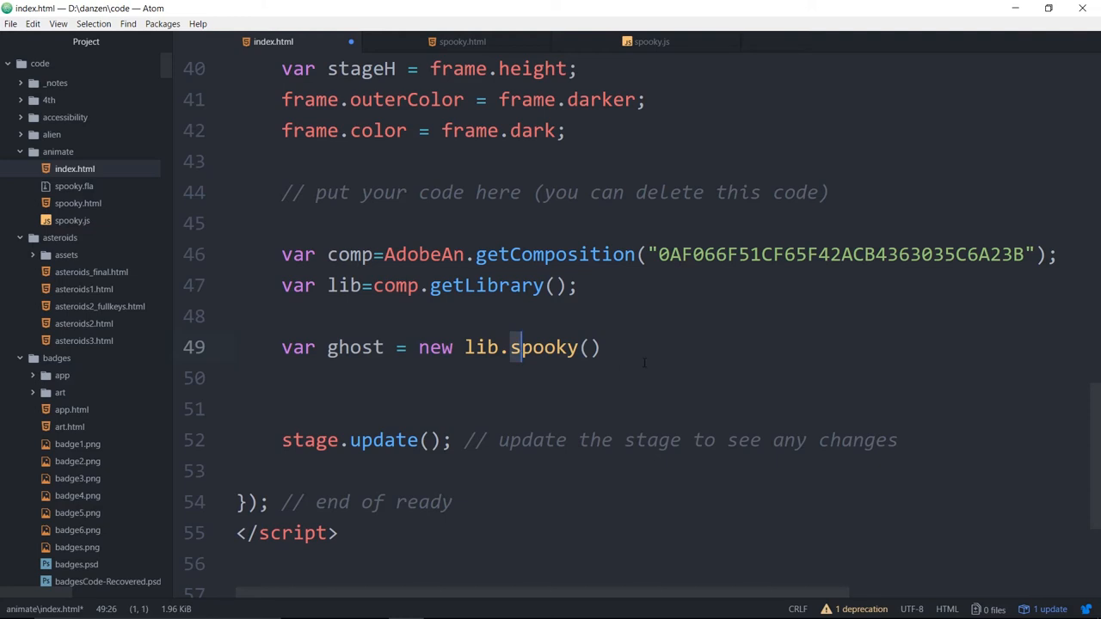
scroll("down", 3)
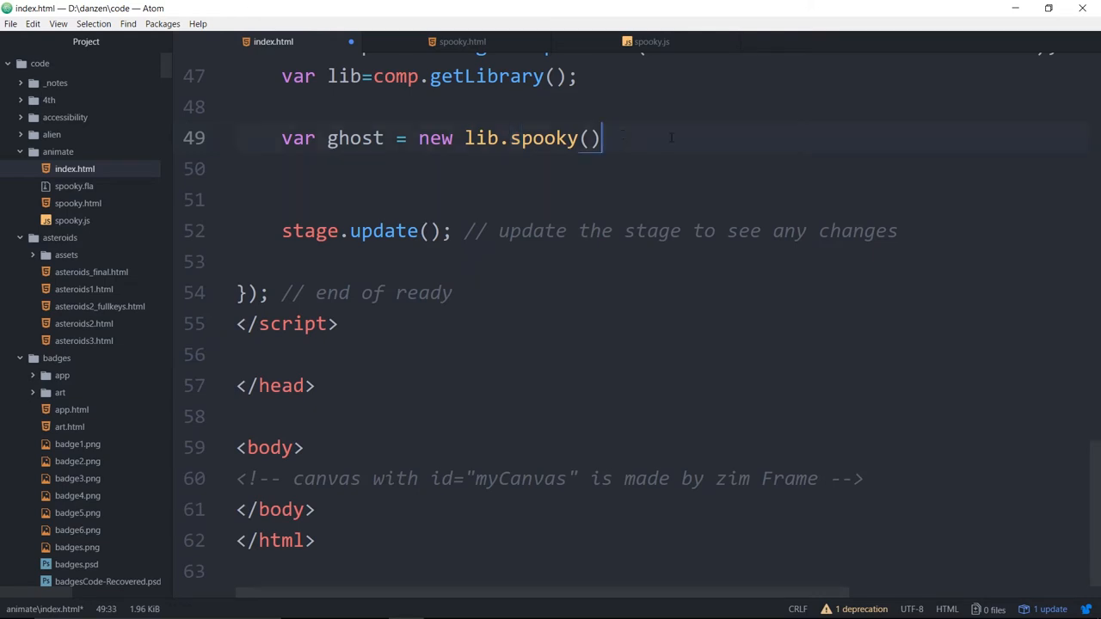
type(";")
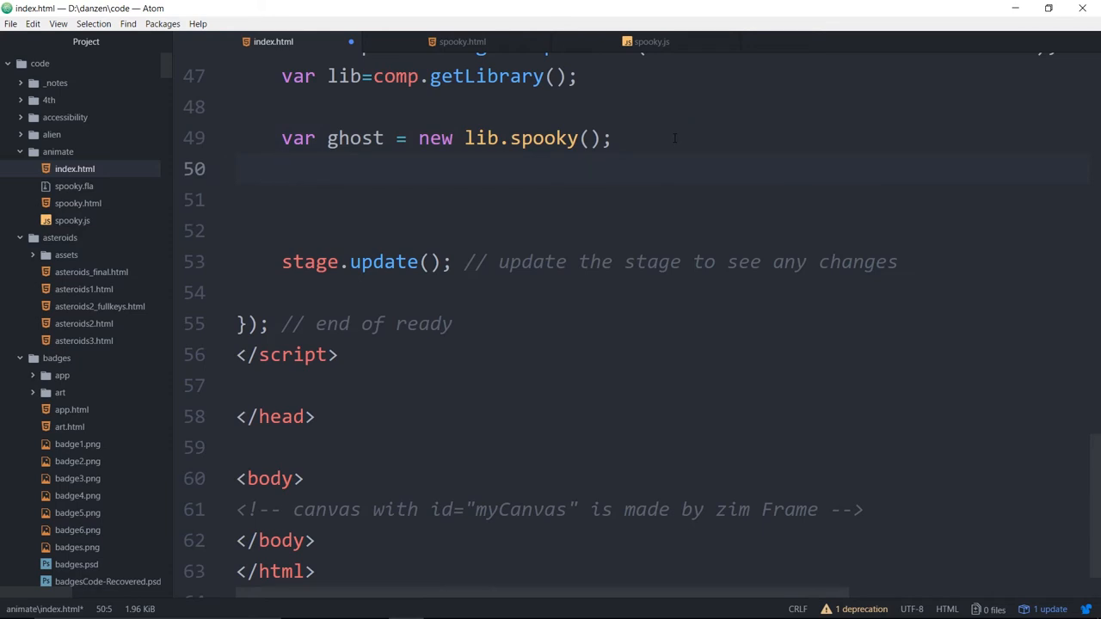
- Add the ghost to the stage with stage.addChild(ghost);
type("stage")
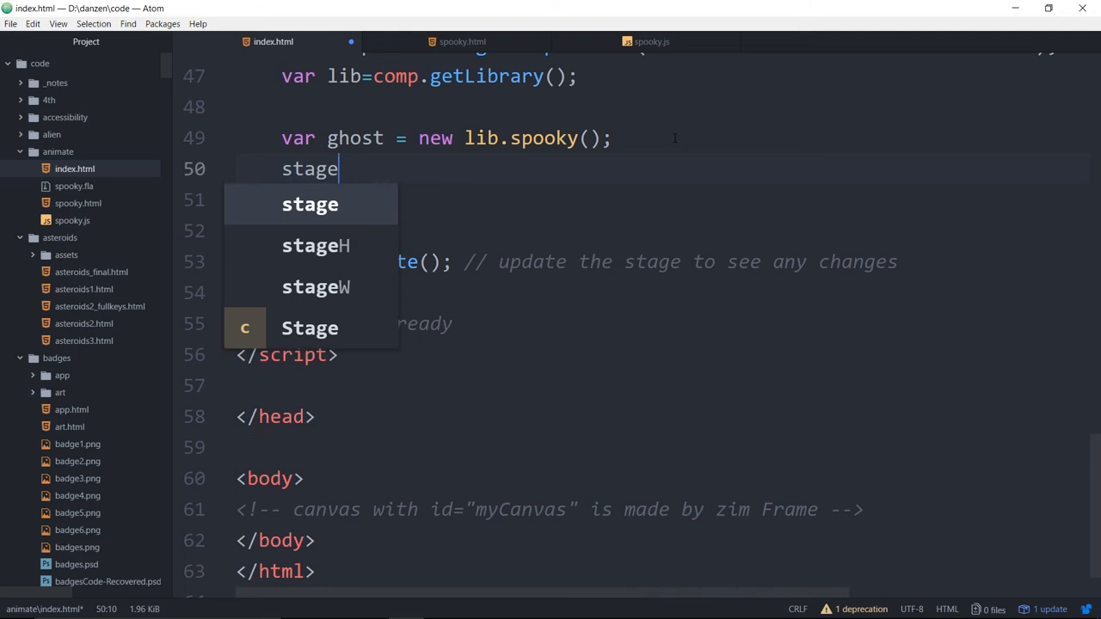
type(".addCho;")
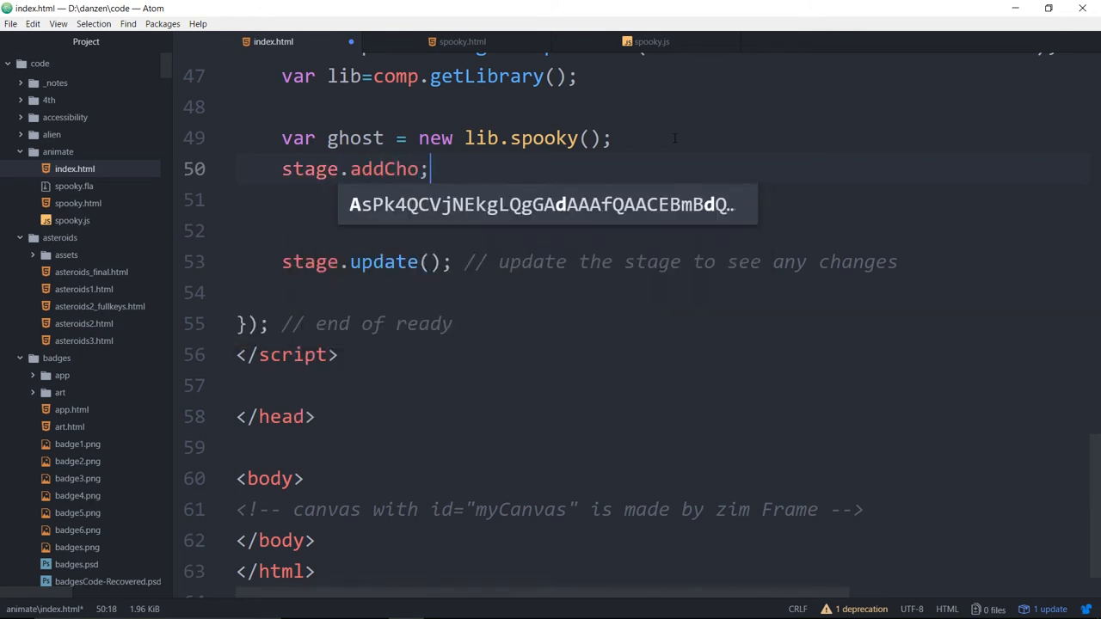
type("ld*()")
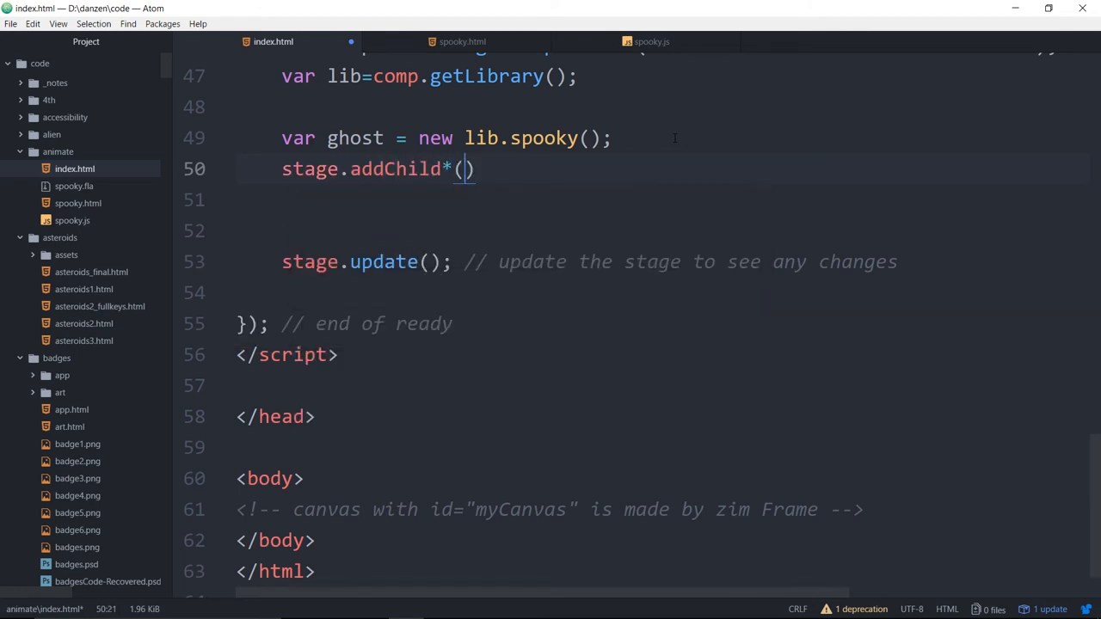
key("Backspace")
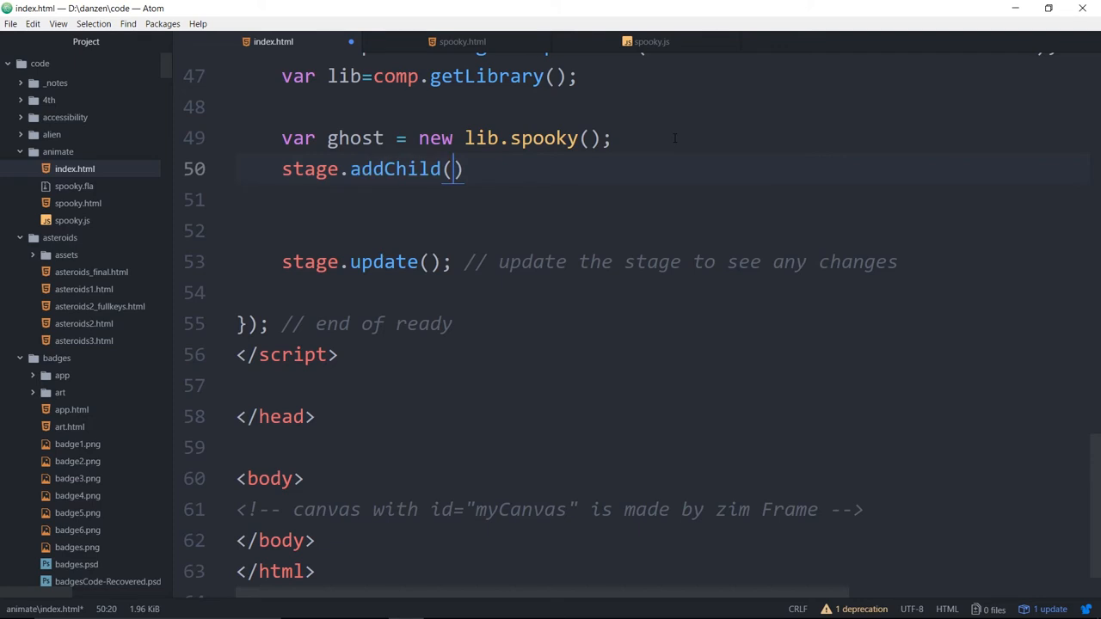
type("ghost")
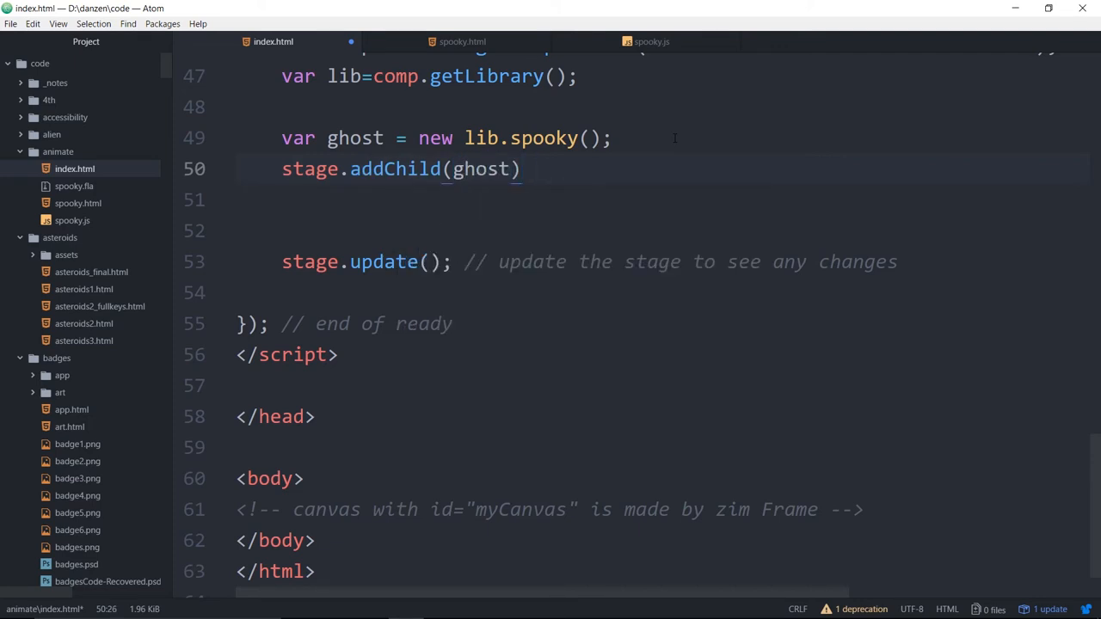
type(";")
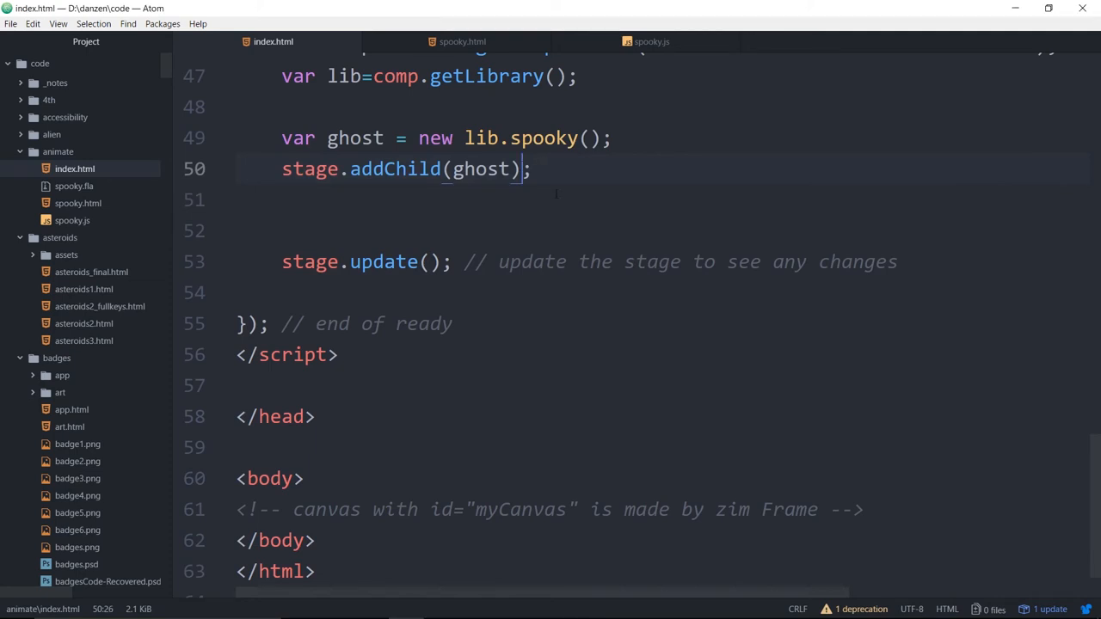
mouse_move(237, 259)
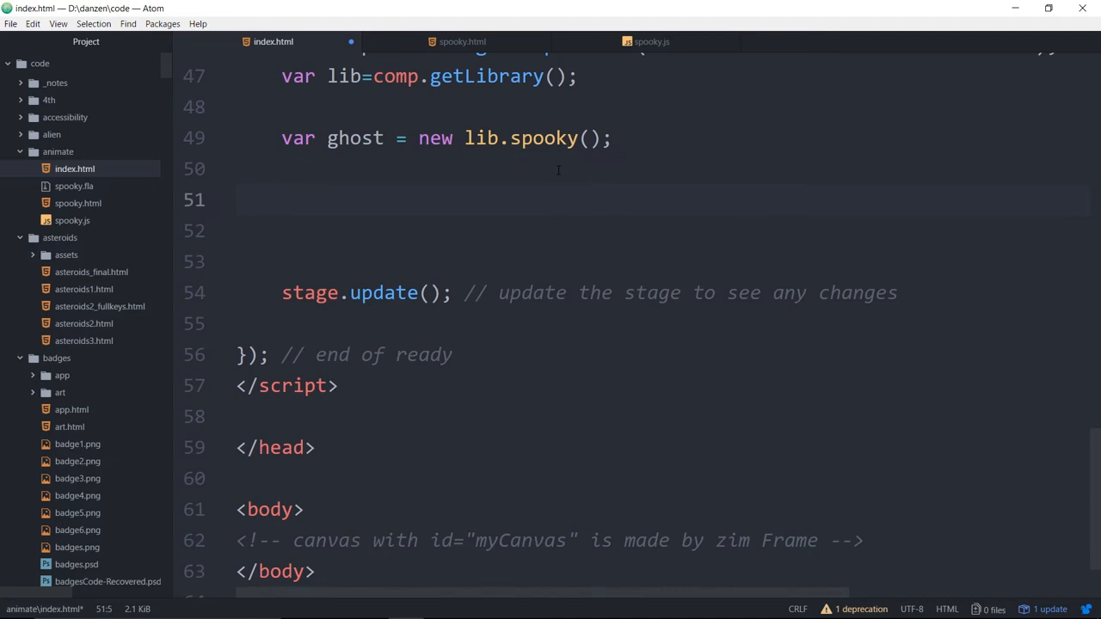
- Wrap the ghost creation in zimify() and chain .addTo(stage).drag()
left_click(282, 199)
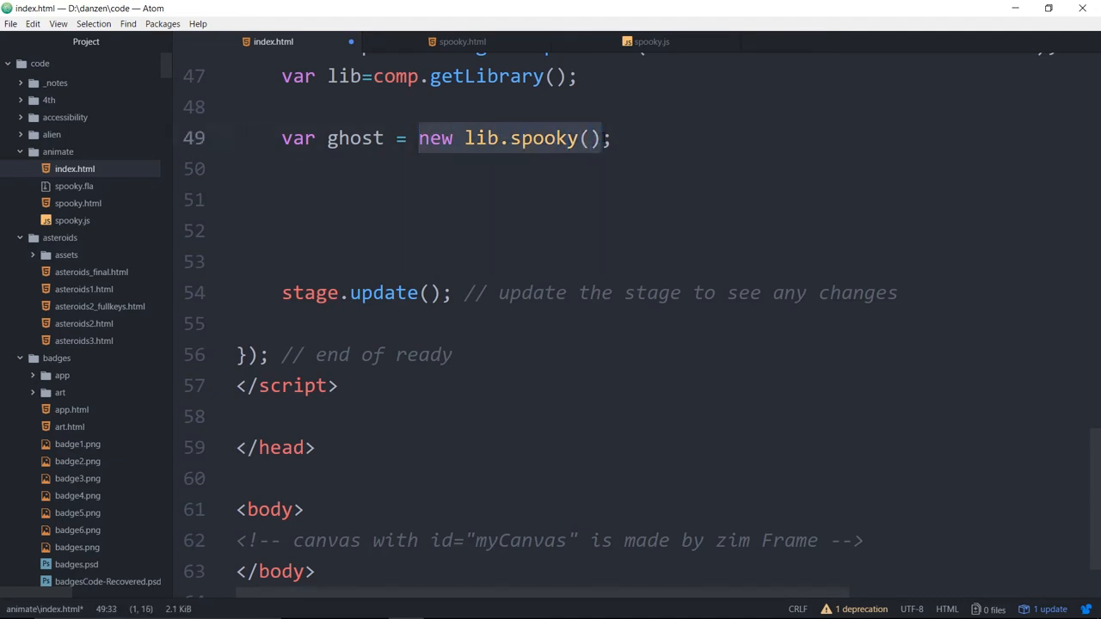
left_click(418, 138)
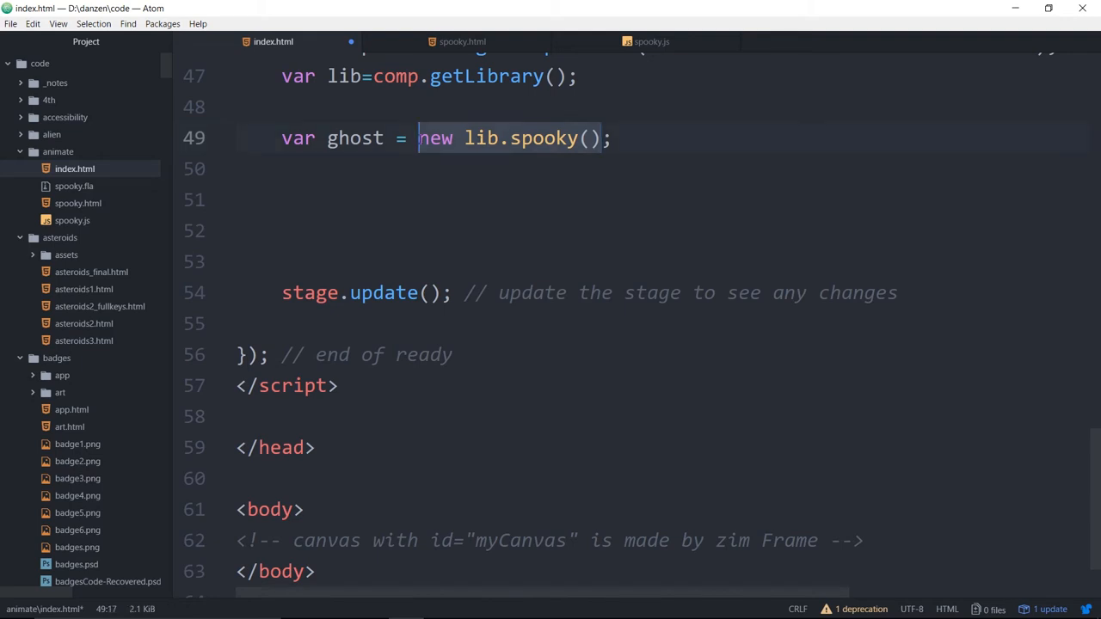
type("zimify")
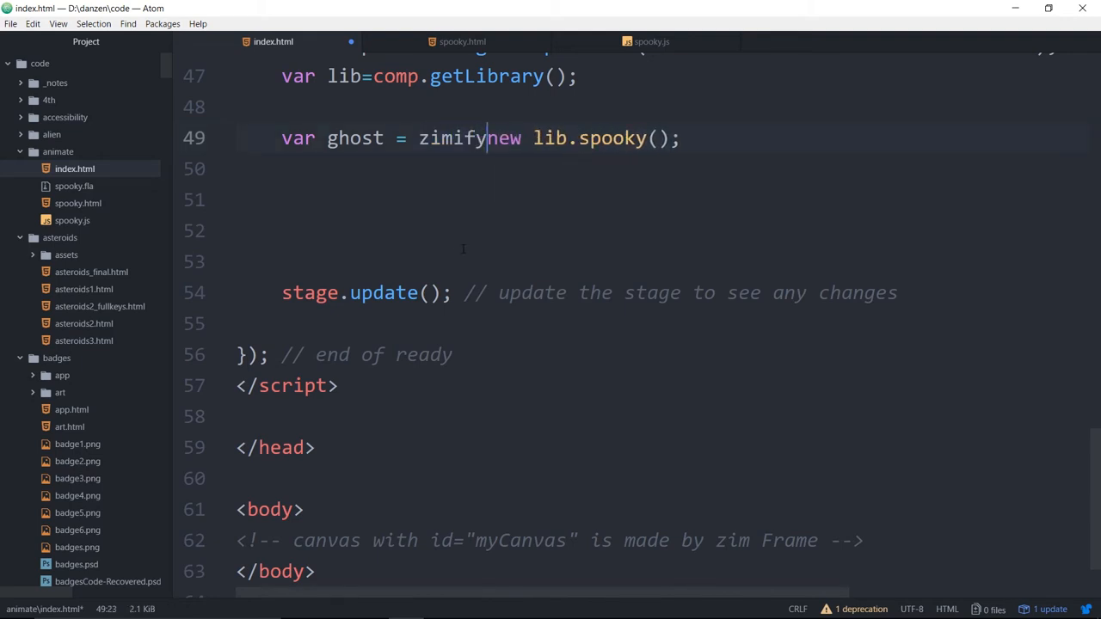
type("(")
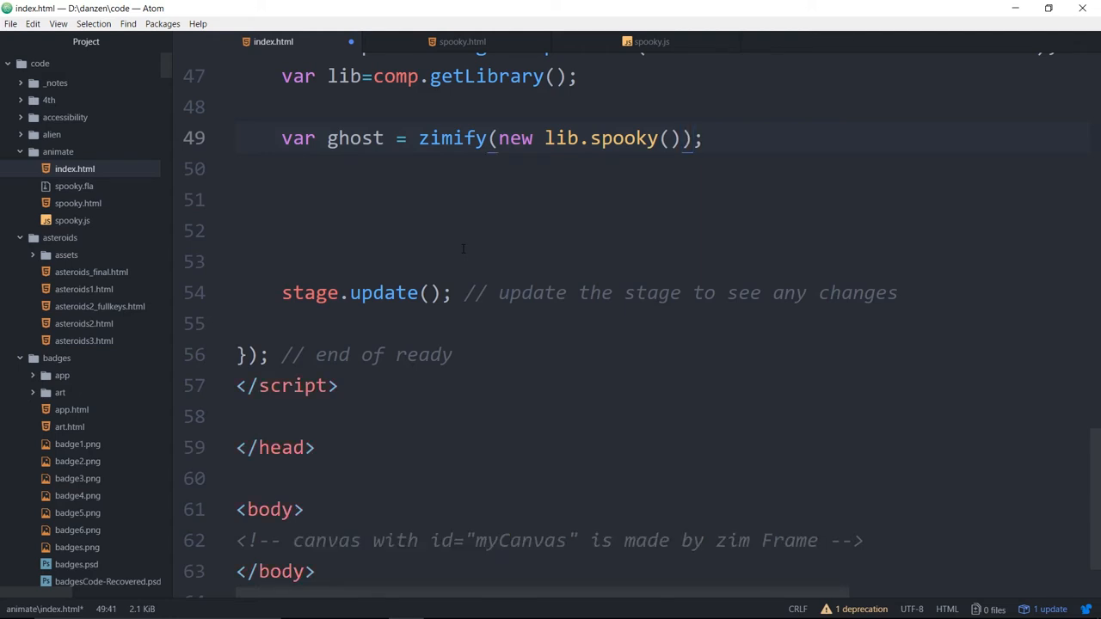
type(".")
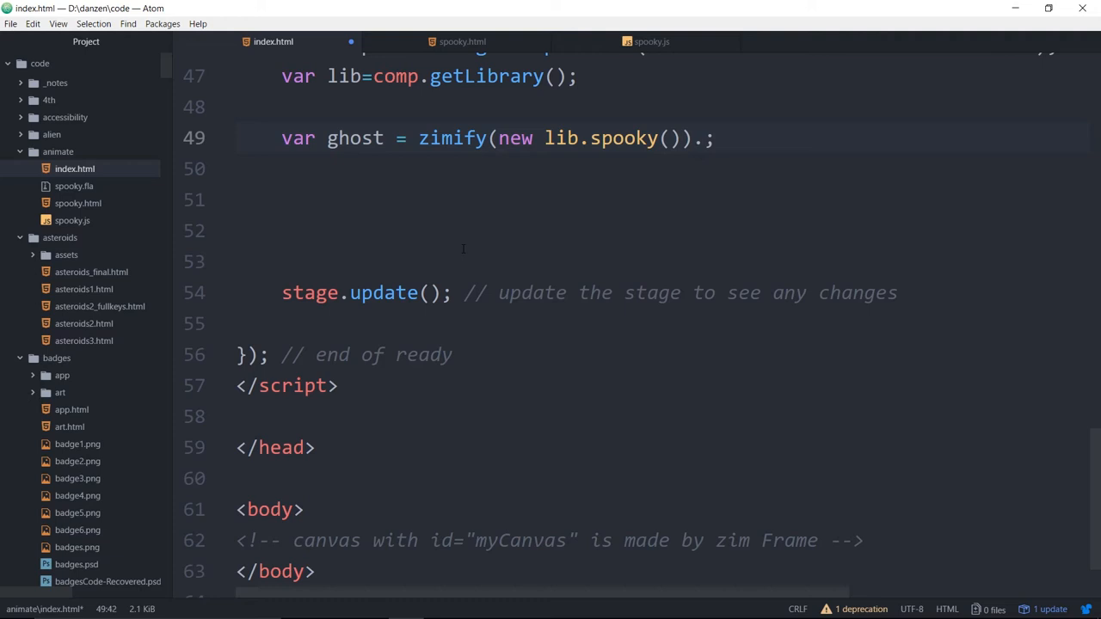
type("center")
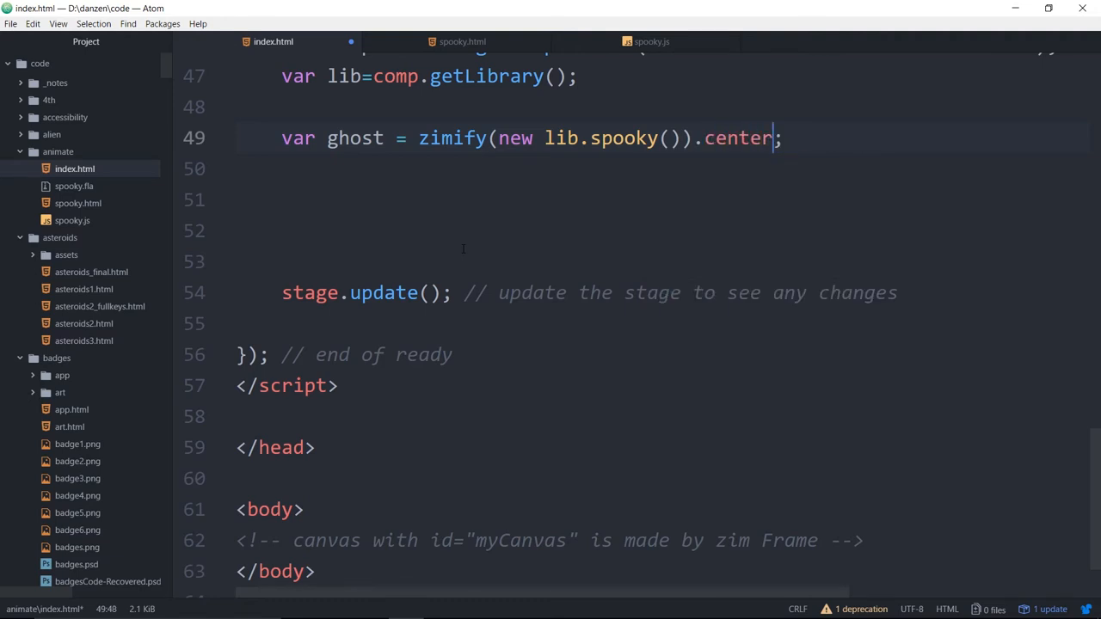
key("Backspace")
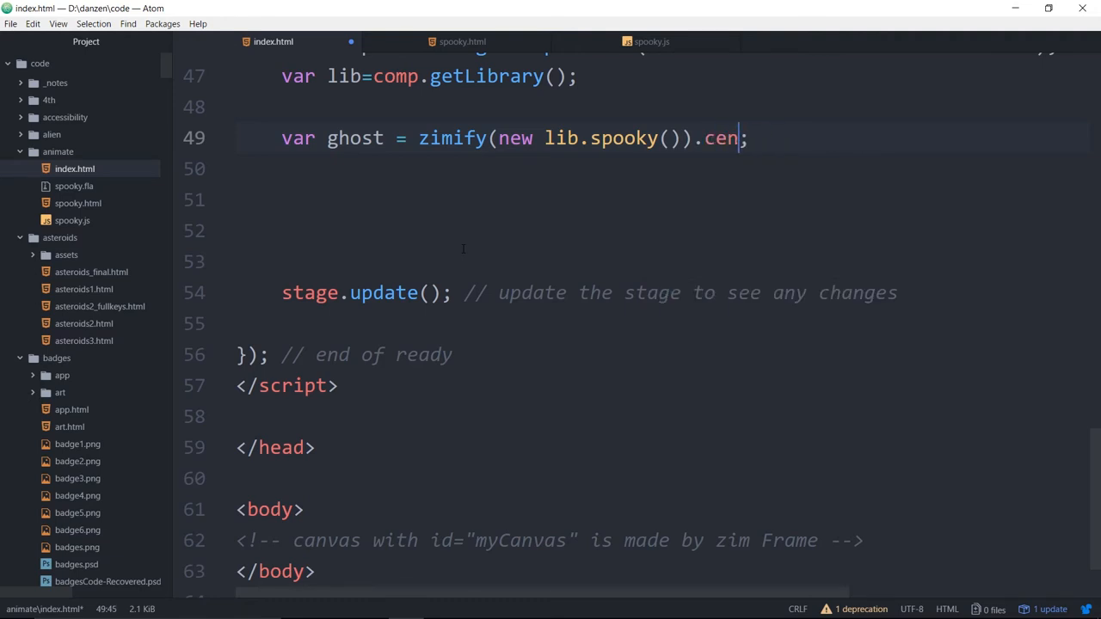
type("addTo")
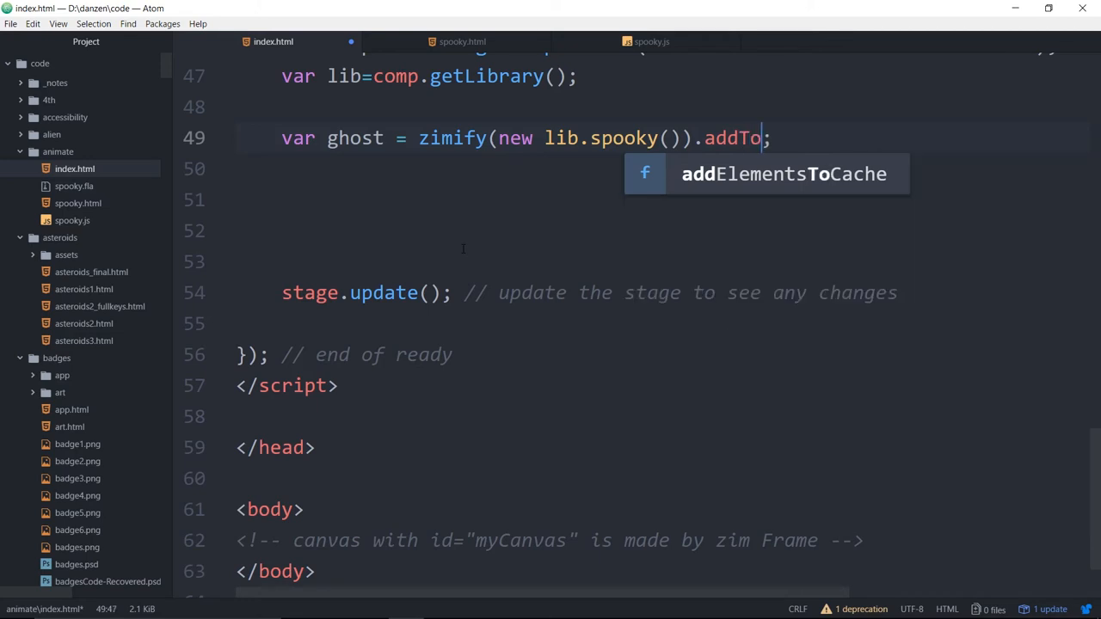
type("(stage)")
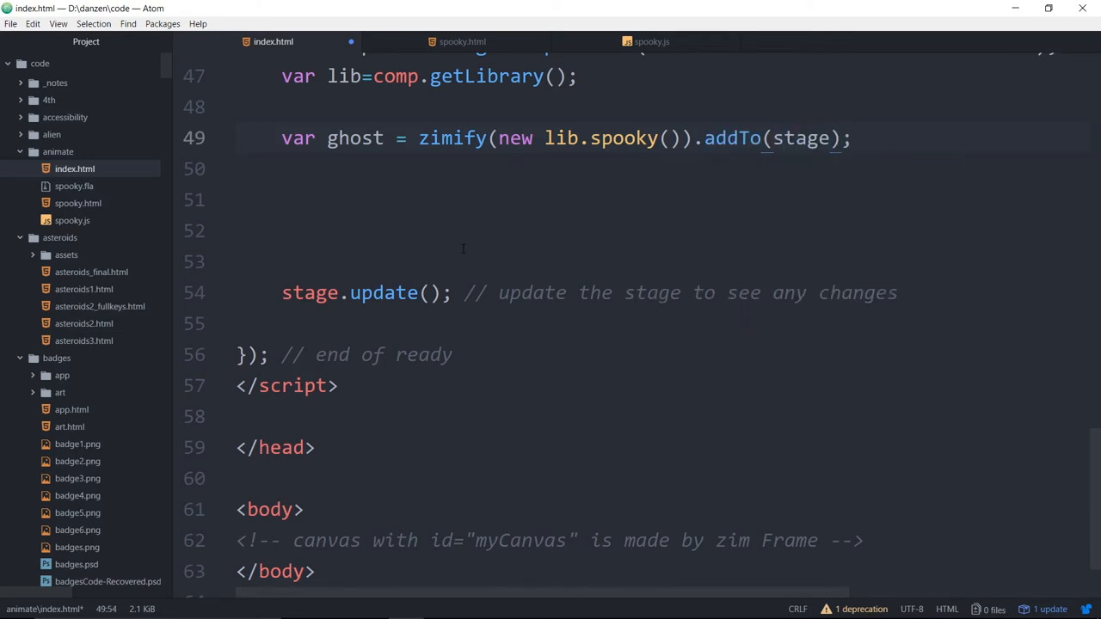
type(".drag()")
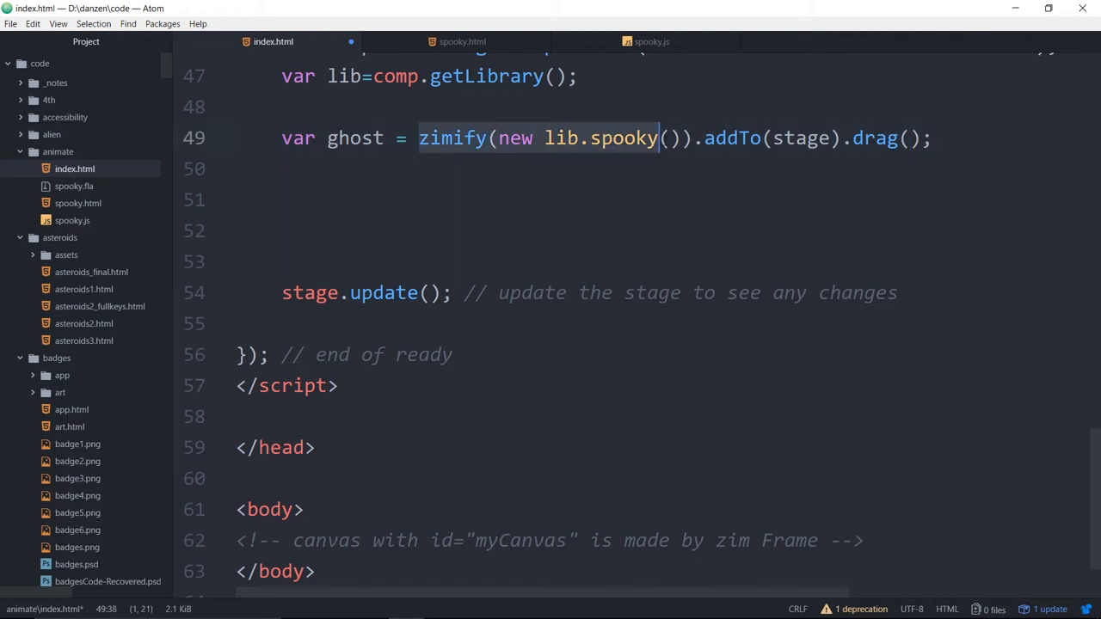
- Insert .pos(100,100) into the ghost's chain before .drag()
double_click(731, 138)
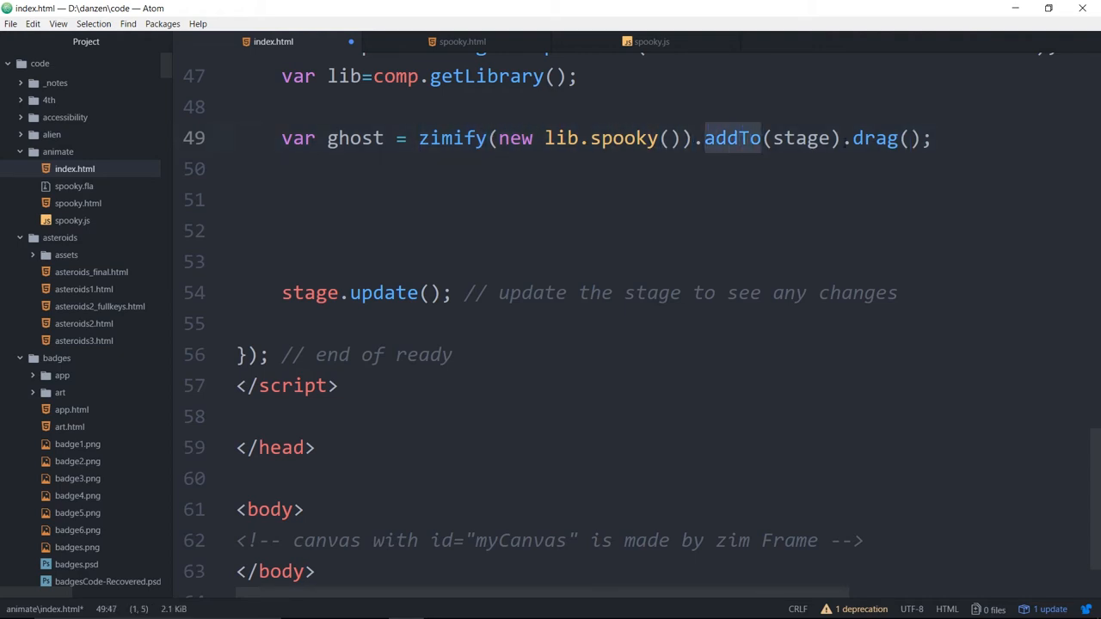
double_click(874, 137)
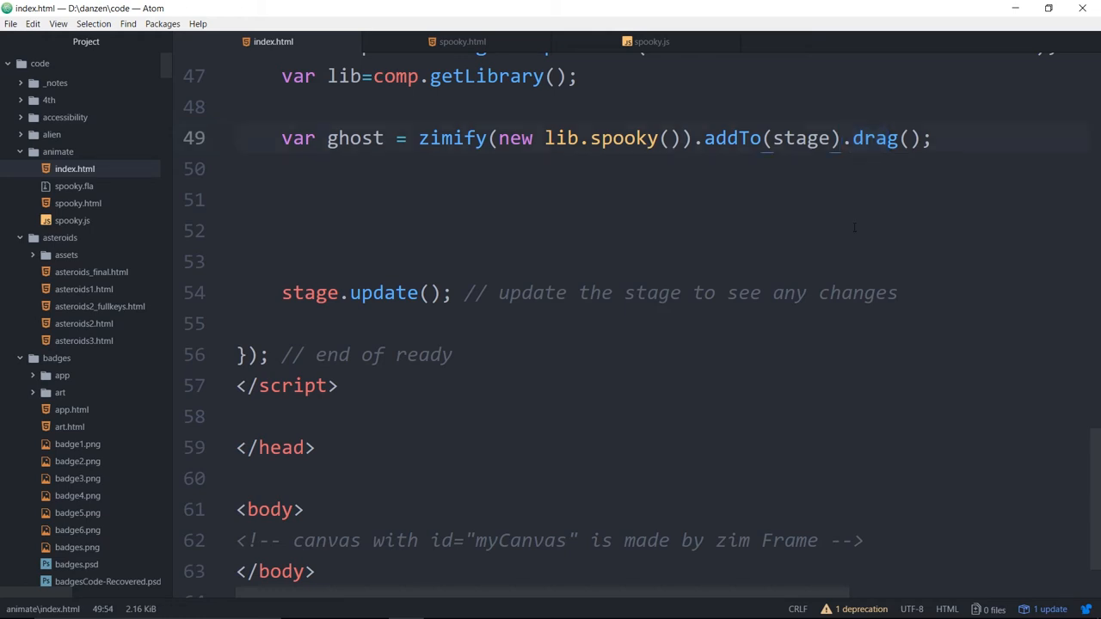
type(".pos().")
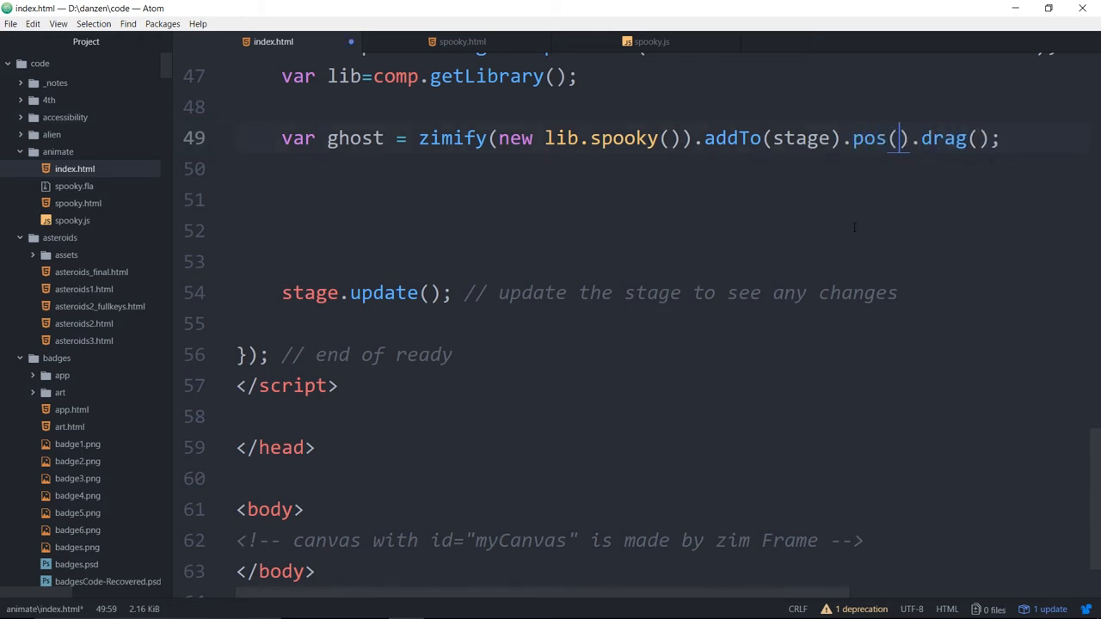
type("100,100")
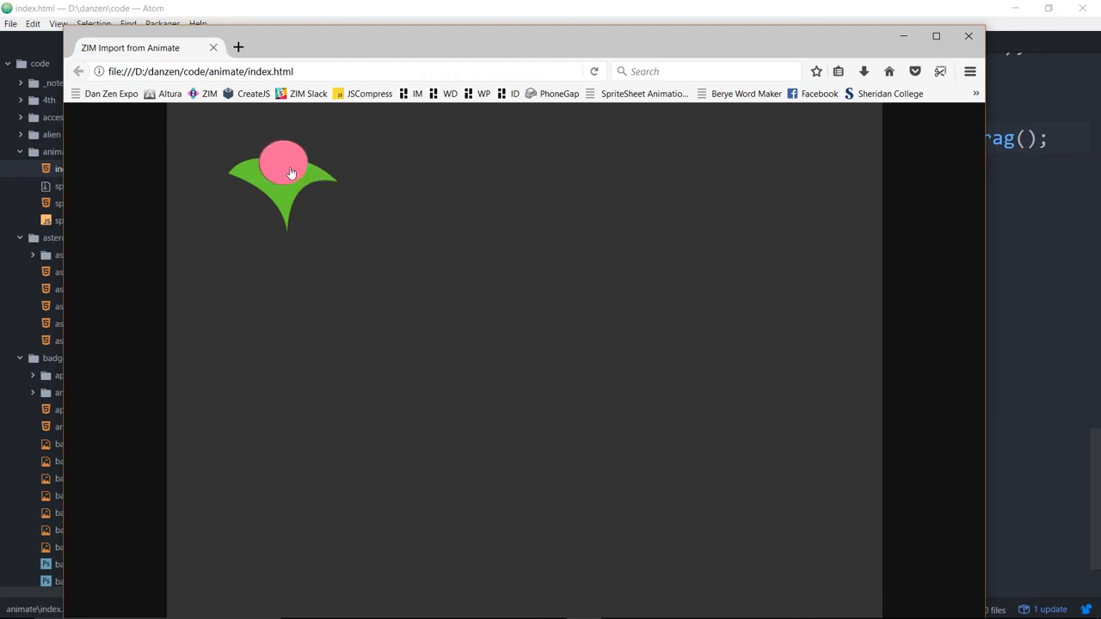
left_click_drag(284, 163, 390, 197)
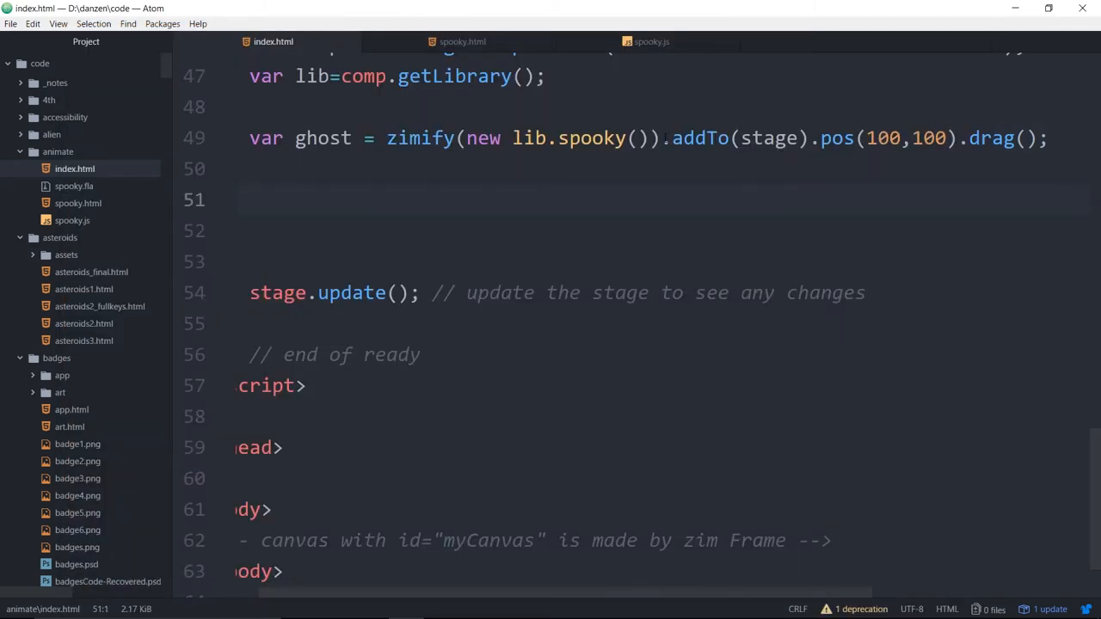
- Break the ghost's chained calls onto separate lines and pass {currentTarget:true} to drag()
key("enter")
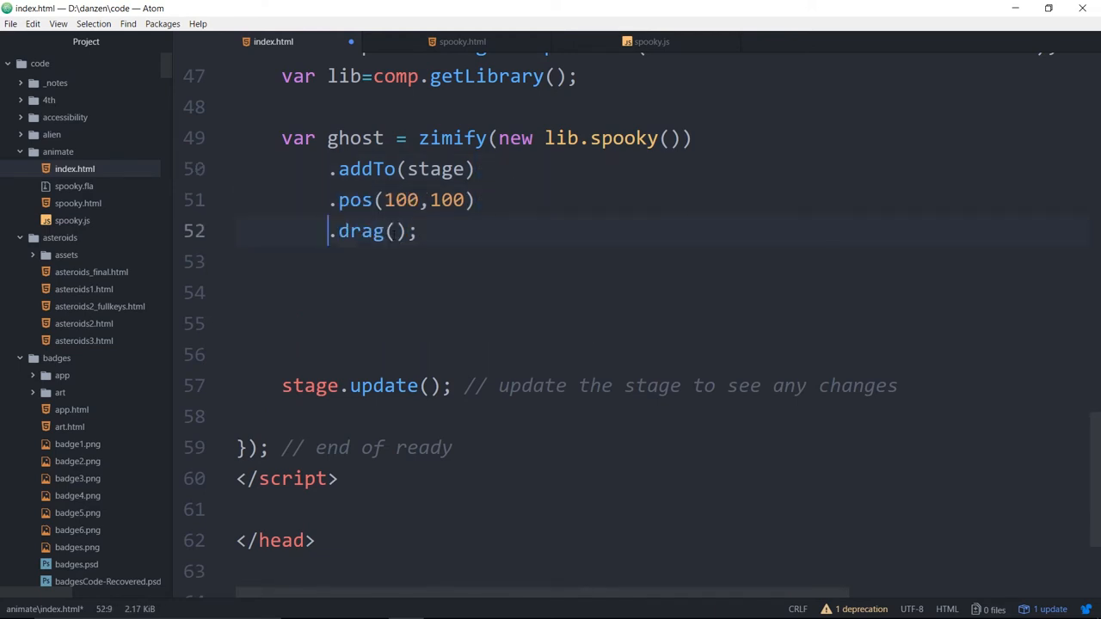
type("{}")
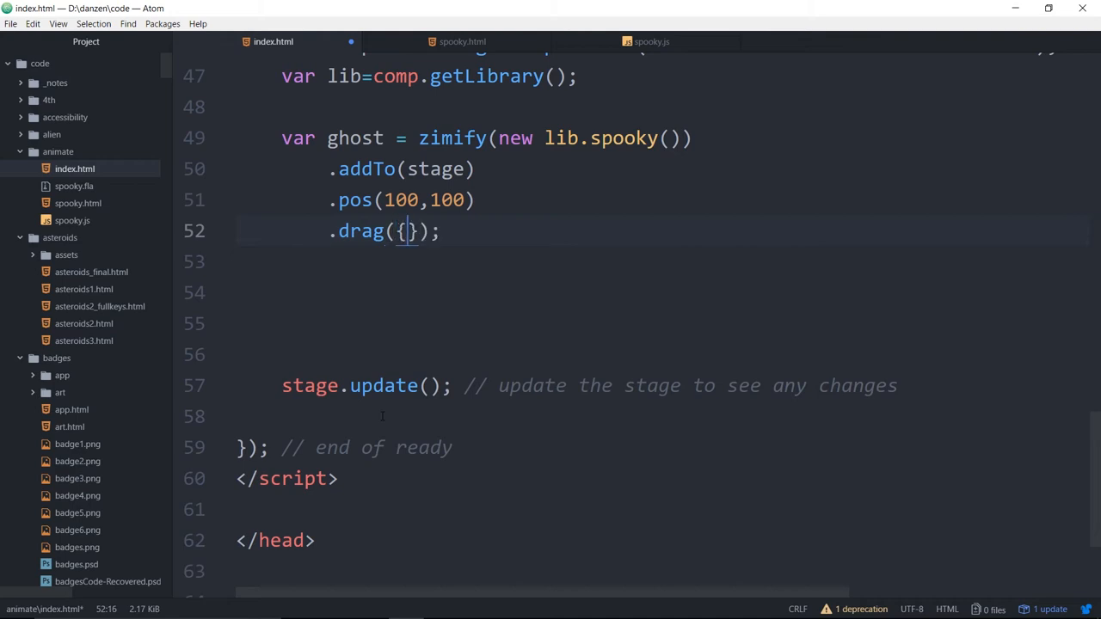
type("currentT")
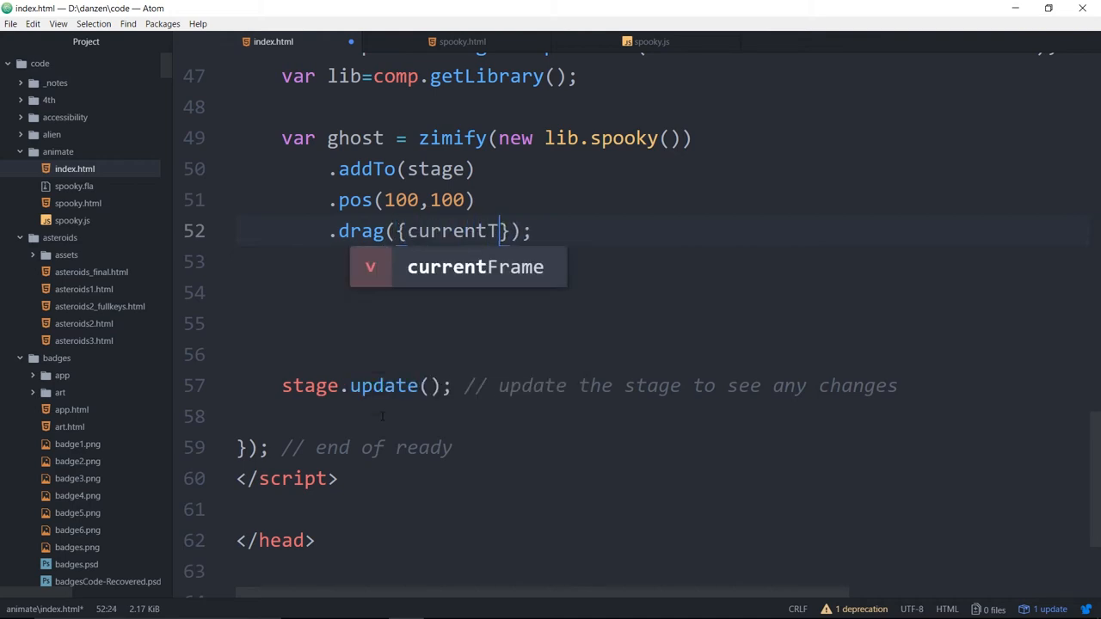
type("arget:true")
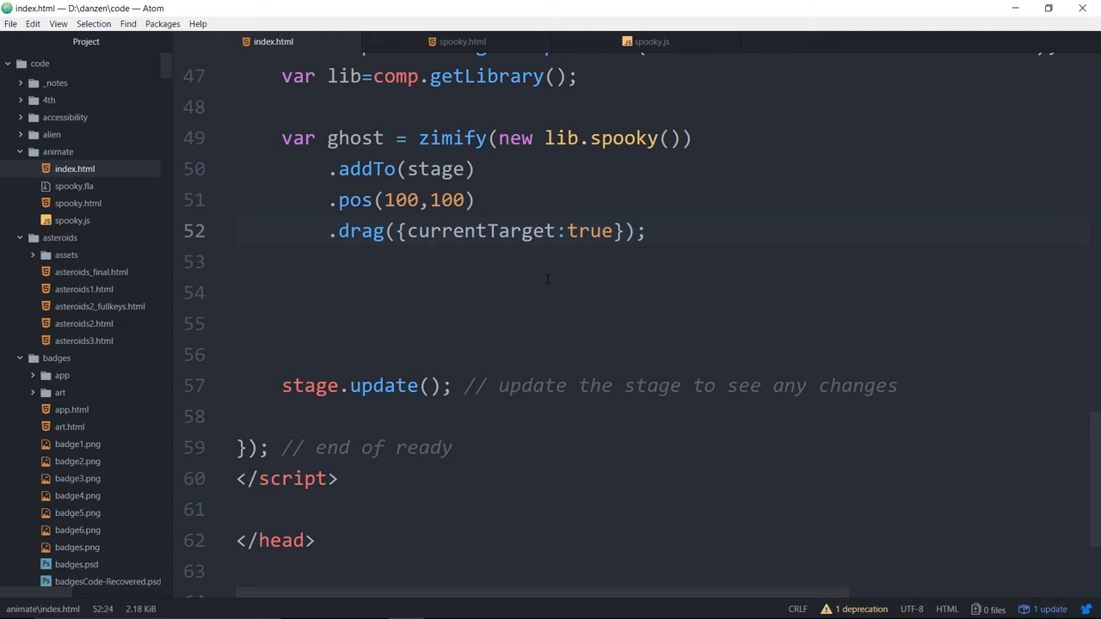
left_click(499, 230)
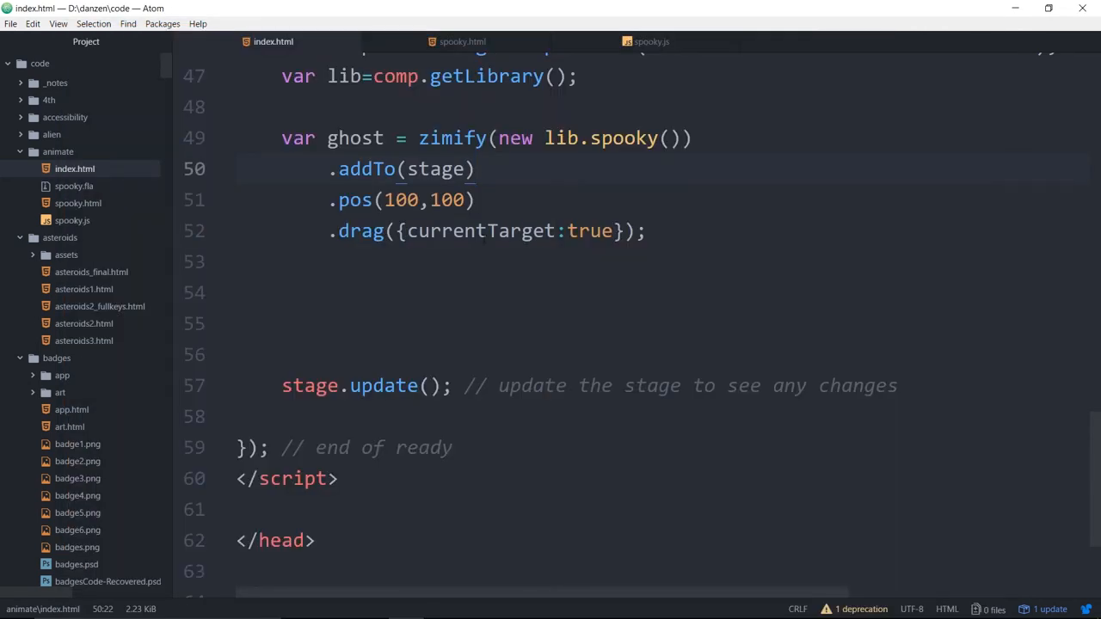
left_click(475, 168)
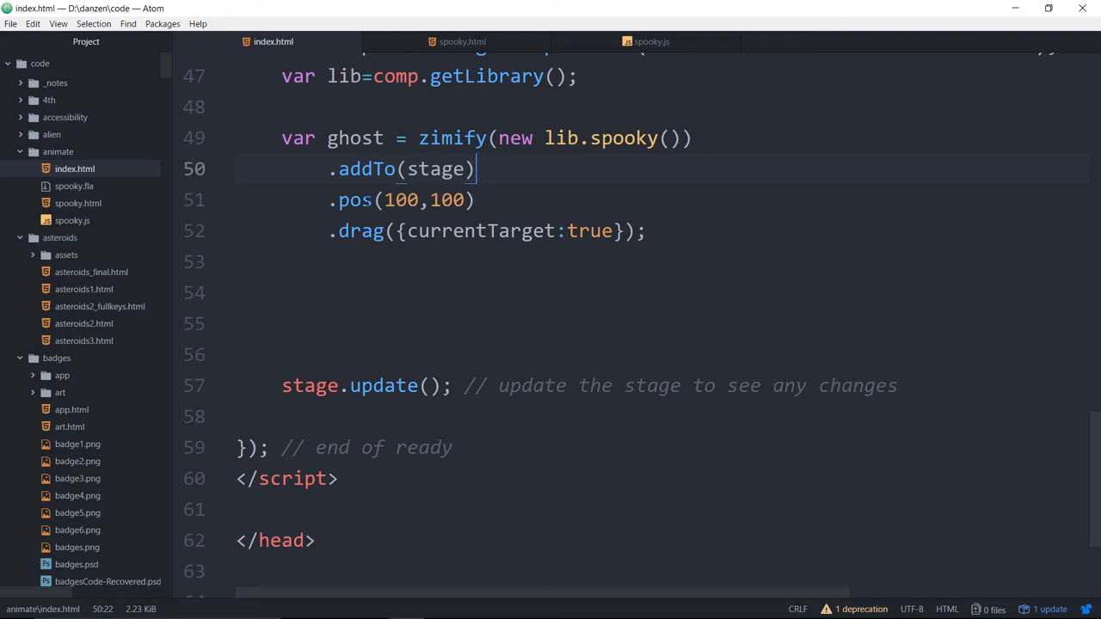
- Comment out .pos(100,100), replace addTo with center, and add an .outline() call
type("//")
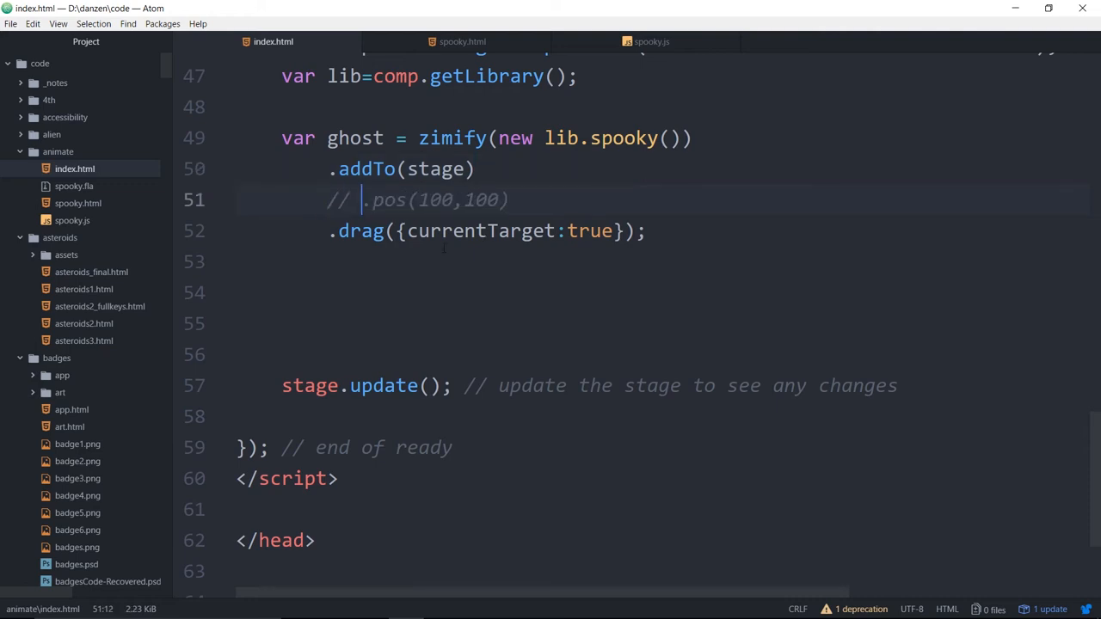
type("center")
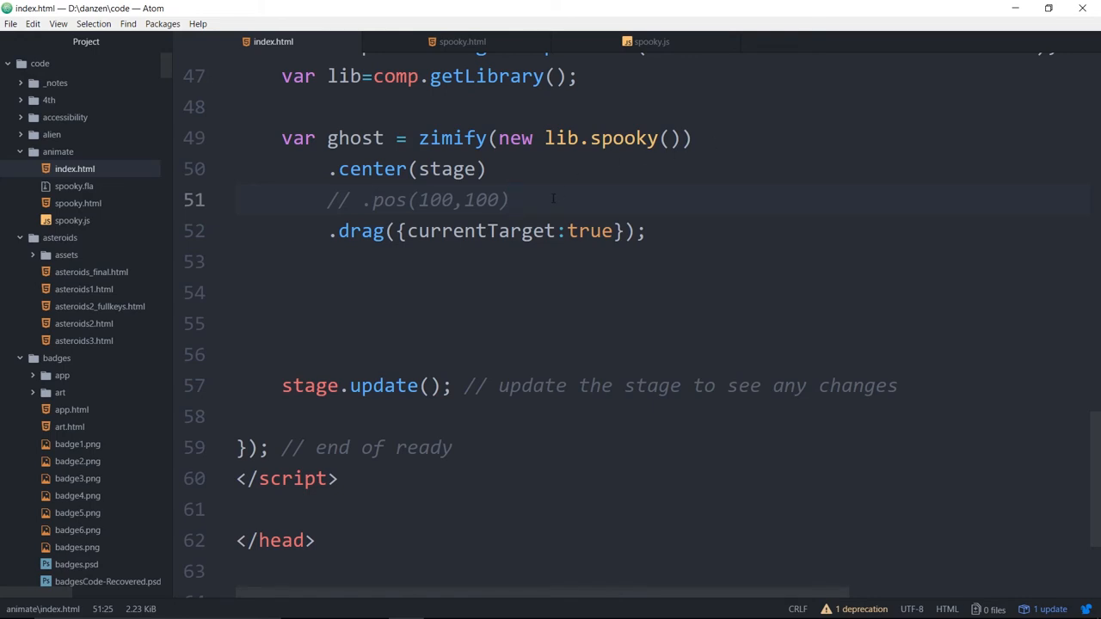
key("enter")
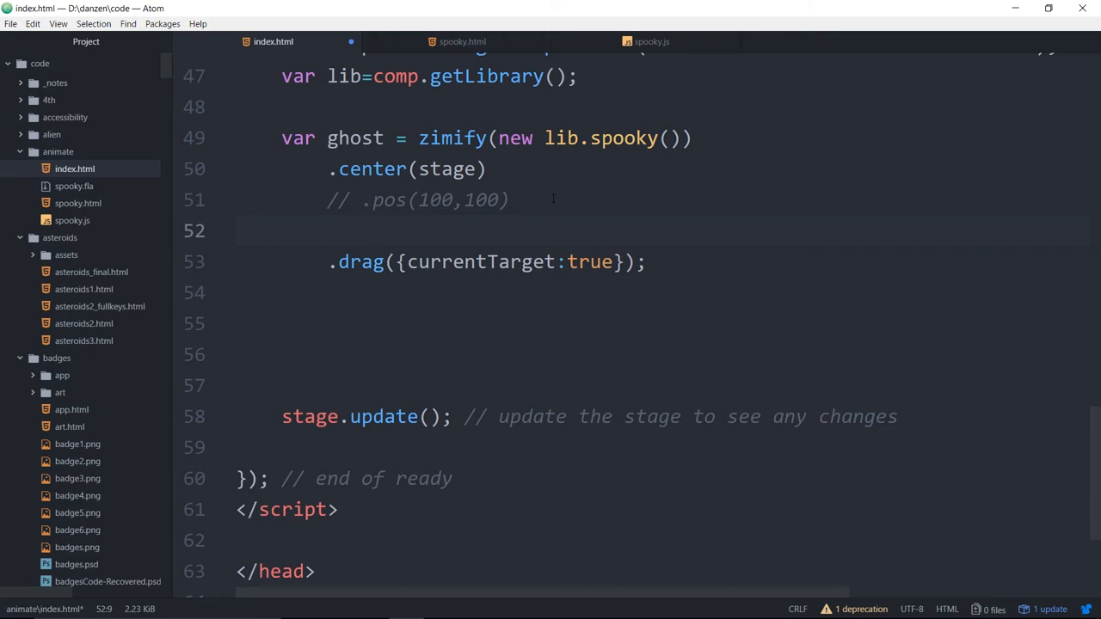
type(".out")
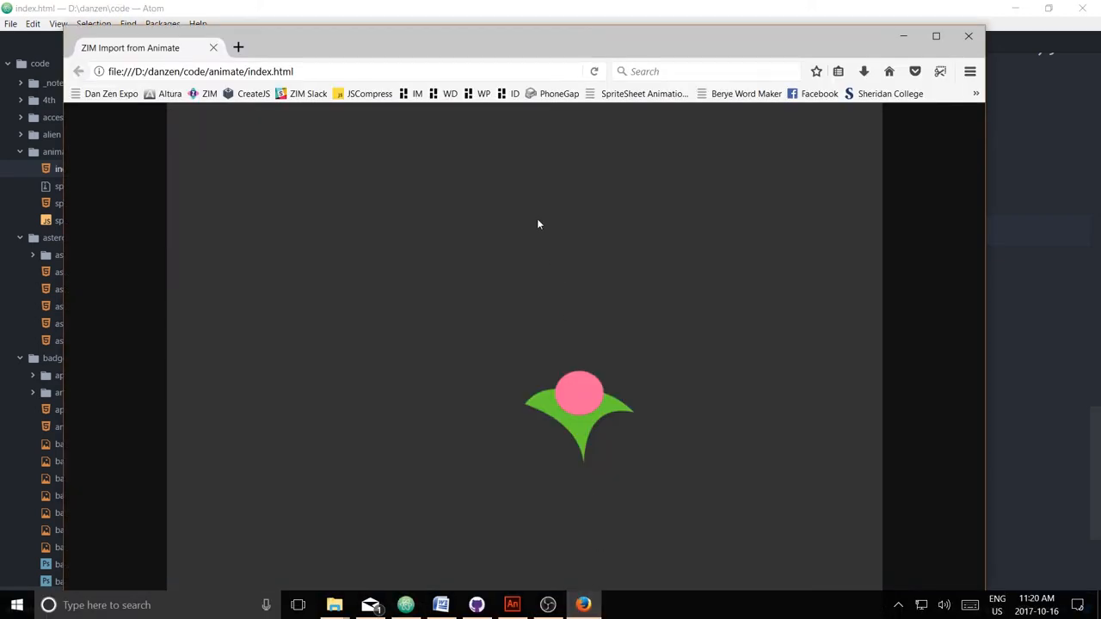
mouse_move(652, 308)
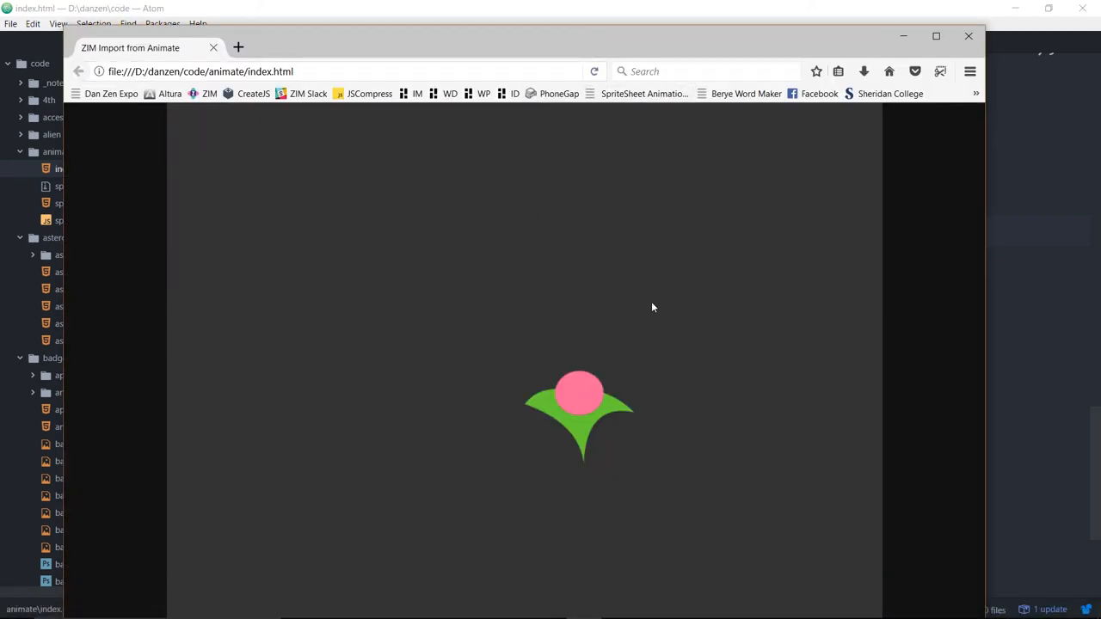
key("f12")
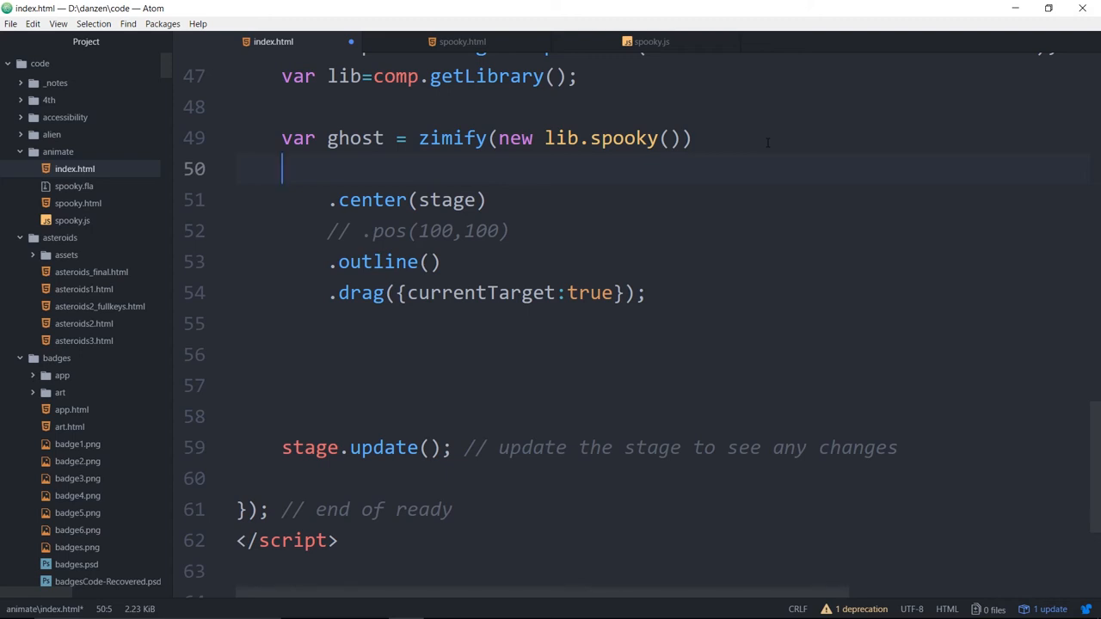
- Add a ghost.setBounds() call after the ghost declaration, starting with 0,0
left_click(692, 138)
type(";")
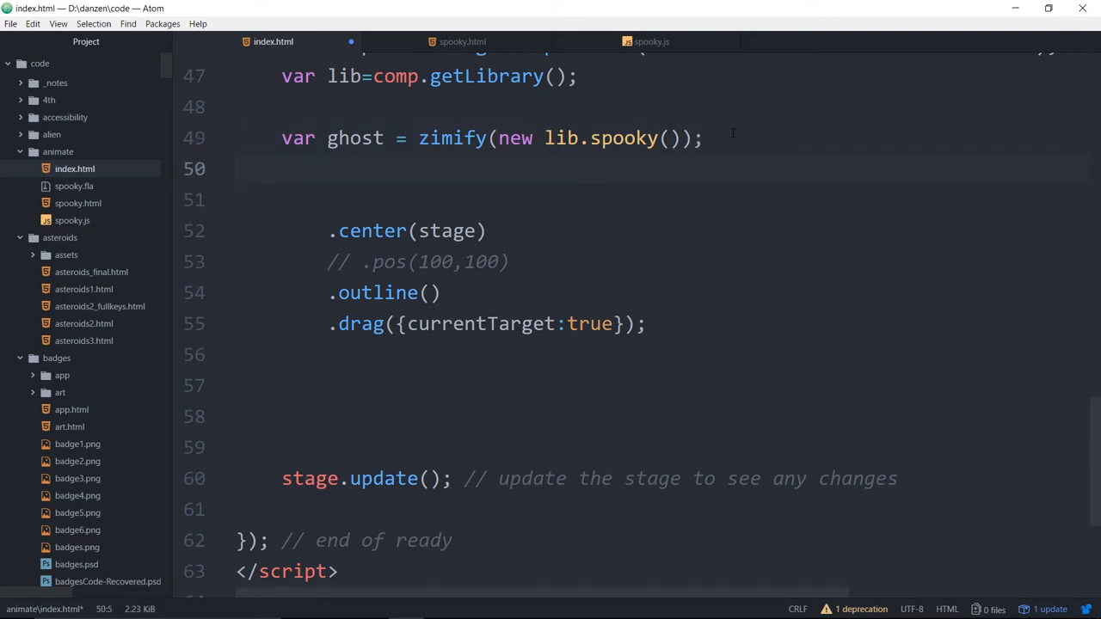
type("ghost.")
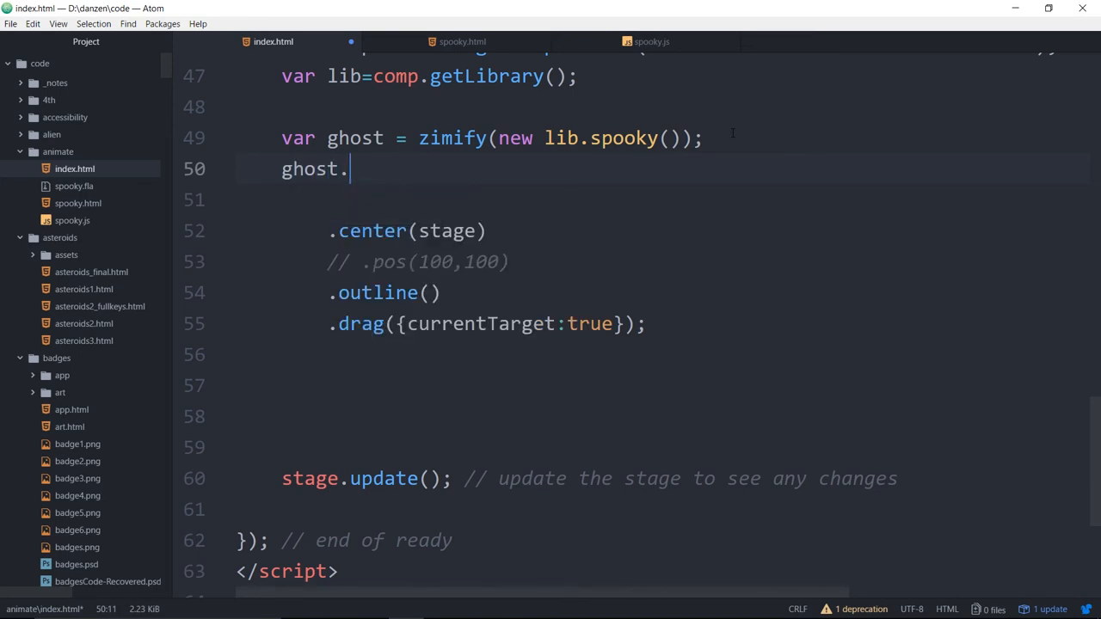
type("setBoun")
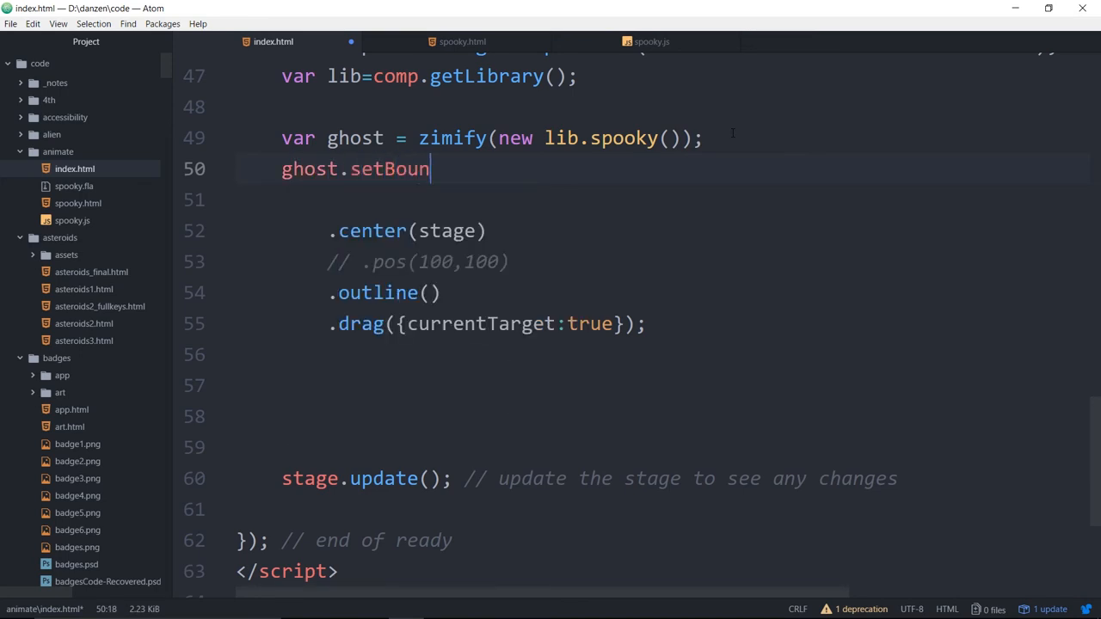
type("ds();")
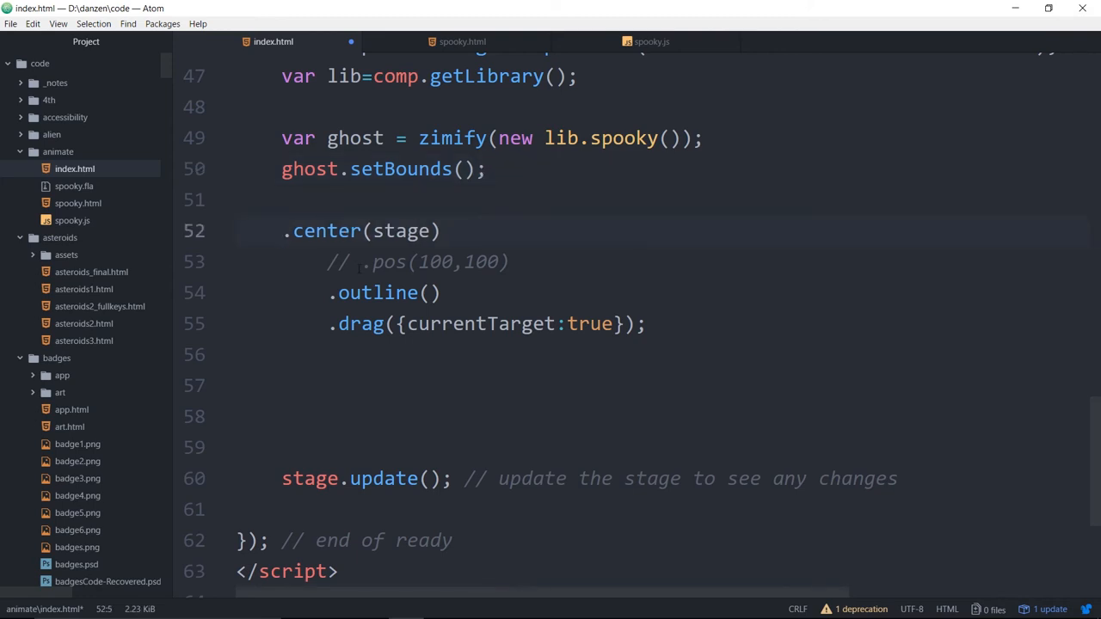
type("ghost")
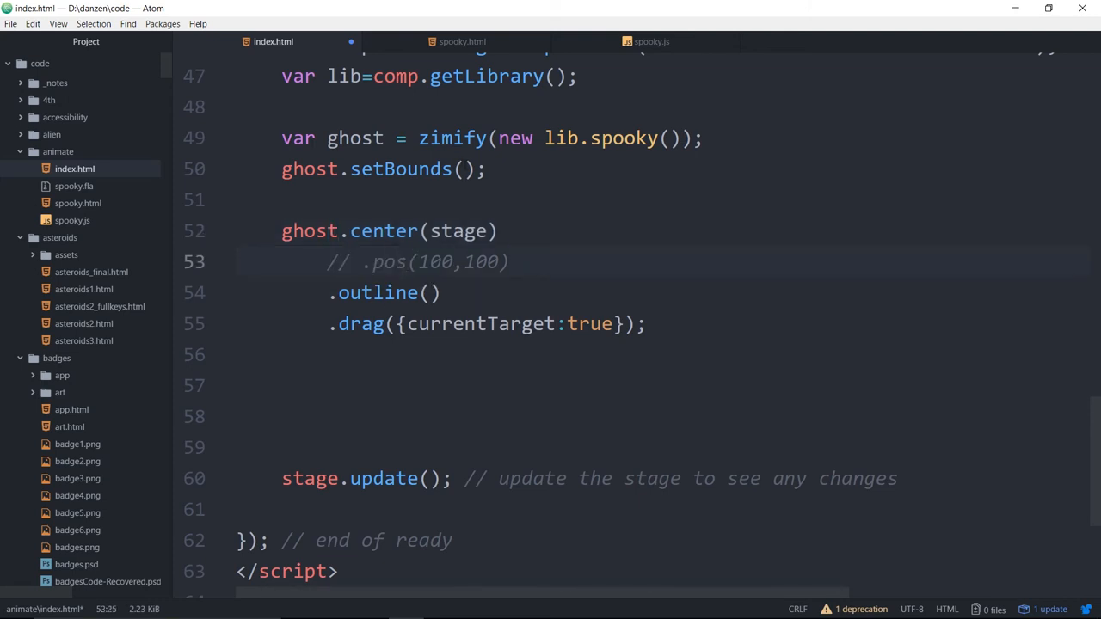
left_click(462, 168)
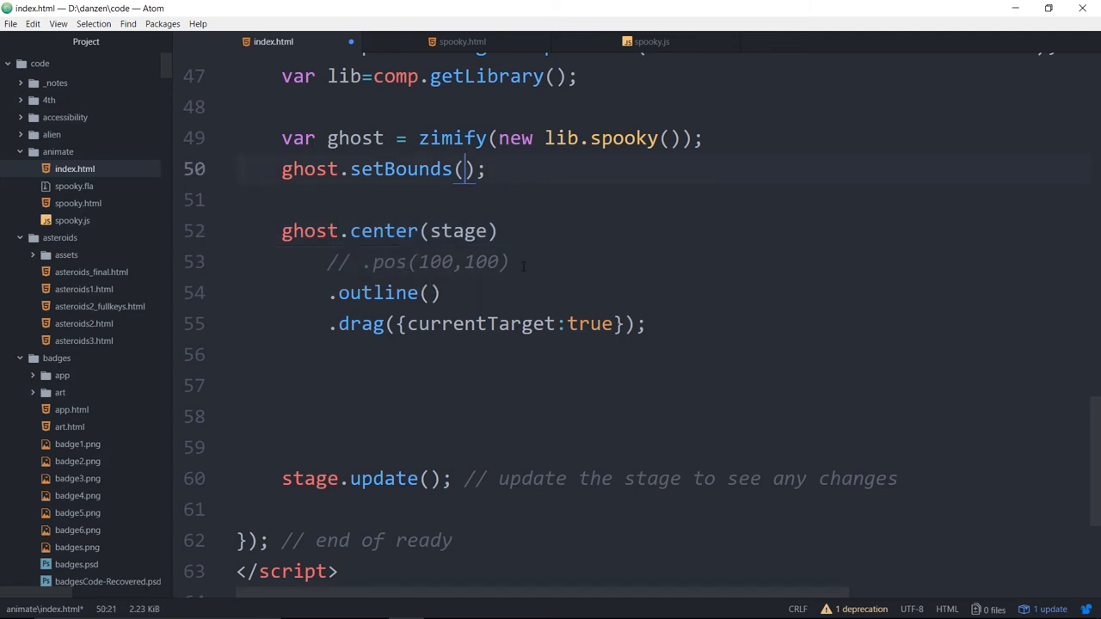
type("0,0")
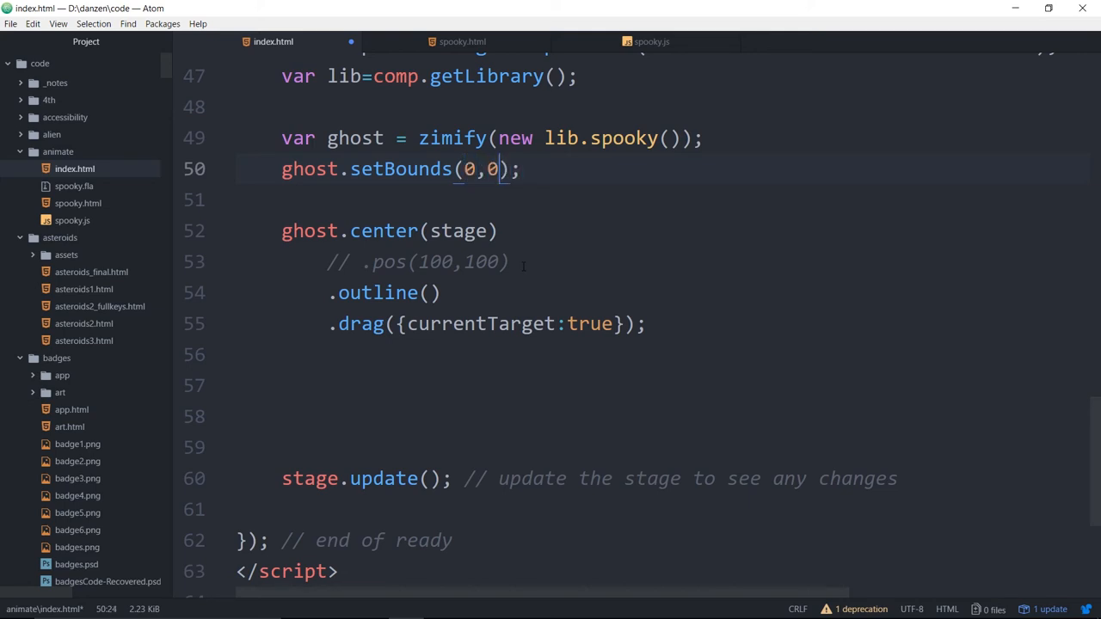
type(",")
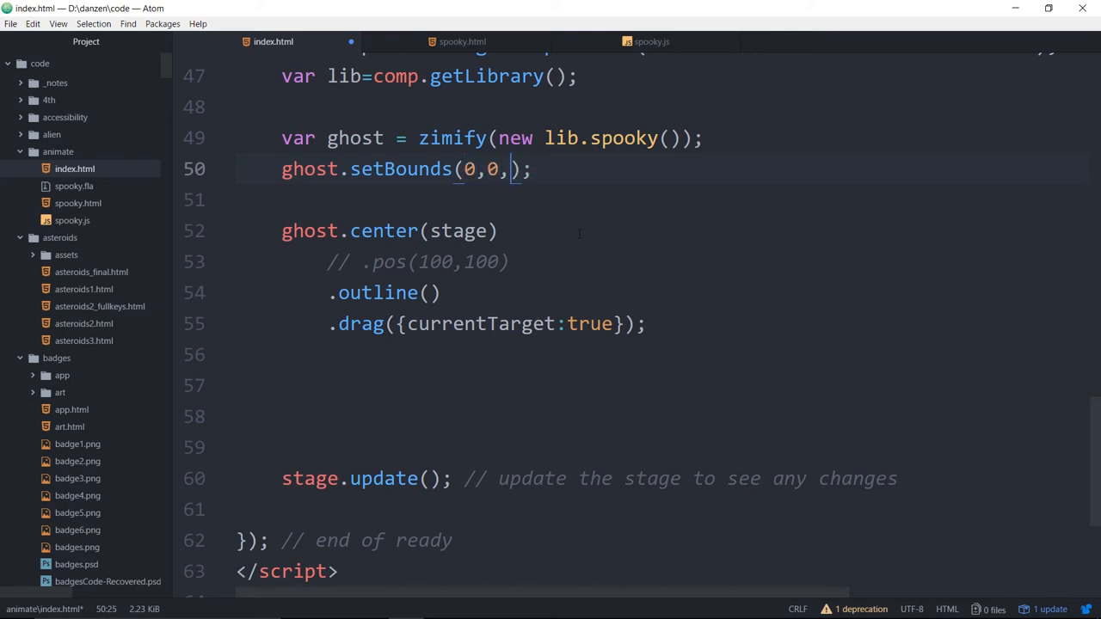
- Fill in width 156.7 and height 131.6 from spooky.js's nominalBounds
left_click(651, 42)
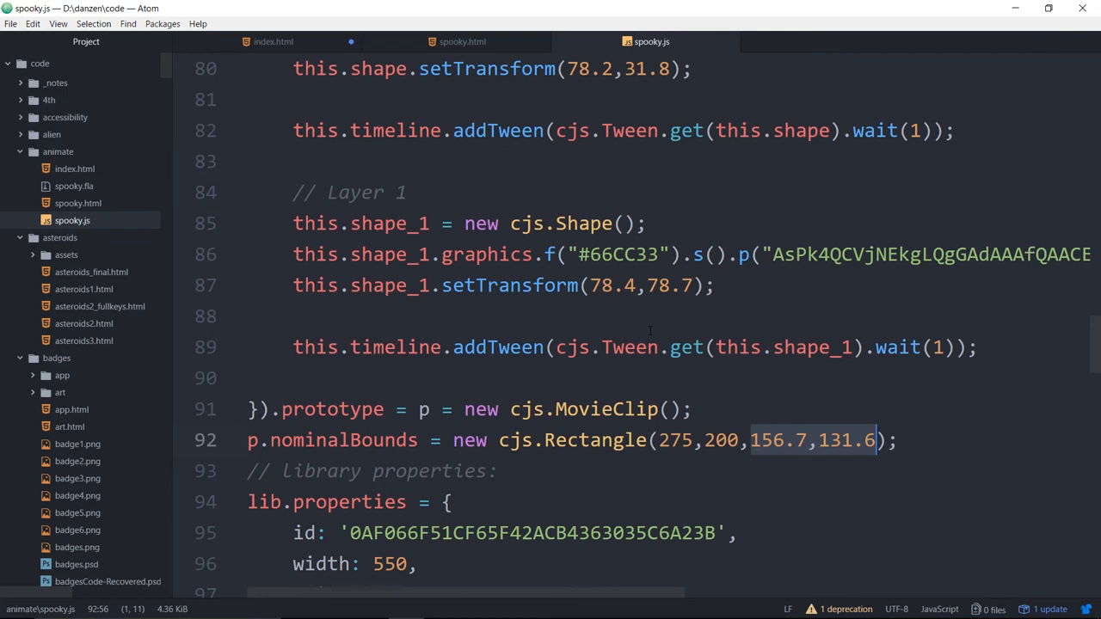
scroll("down", 3)
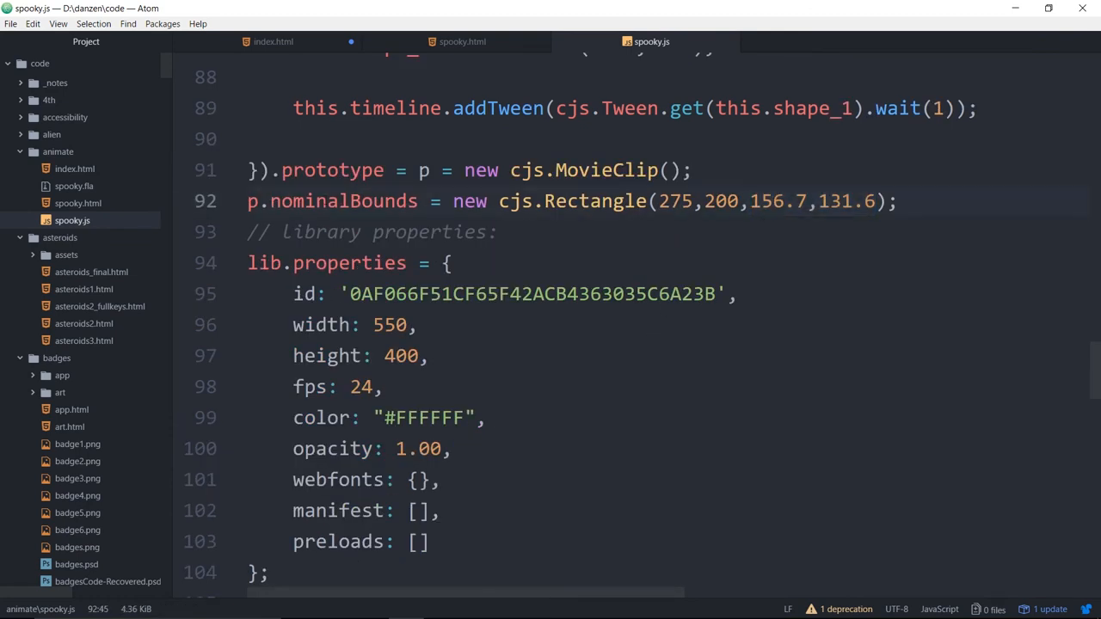
left_click(751, 201)
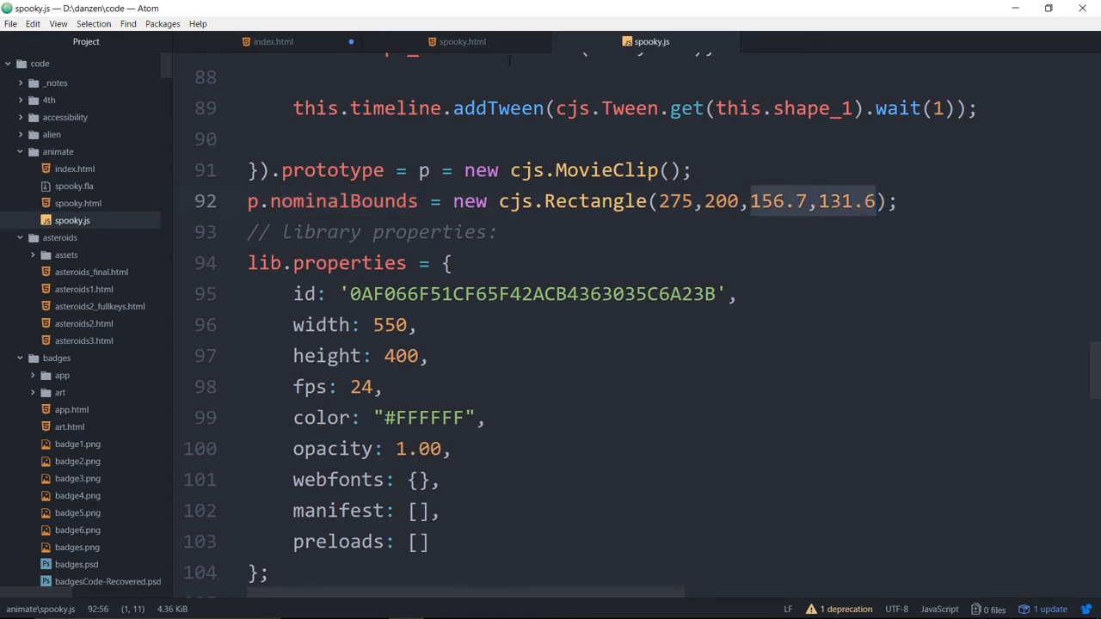
left_click(272, 41)
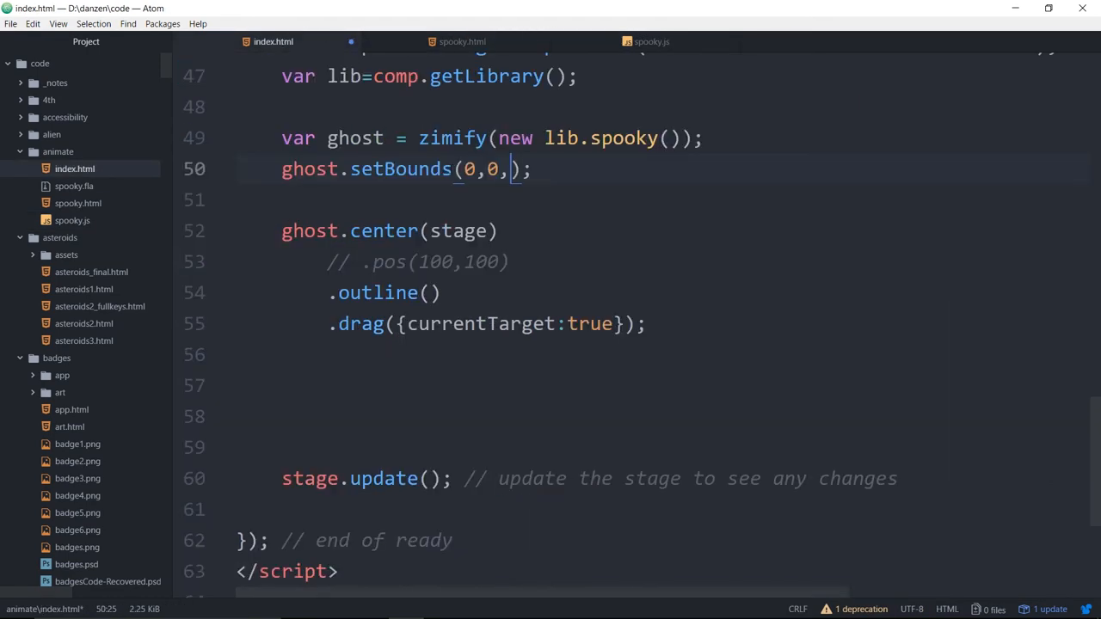
type("156.7,131.6")
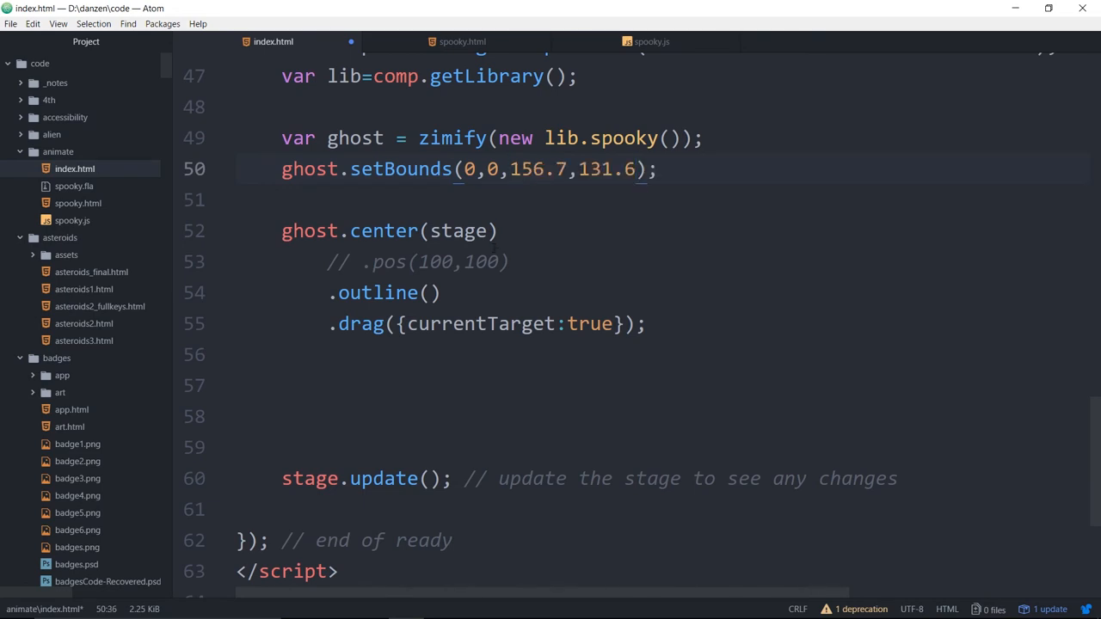
left_click(651, 41)
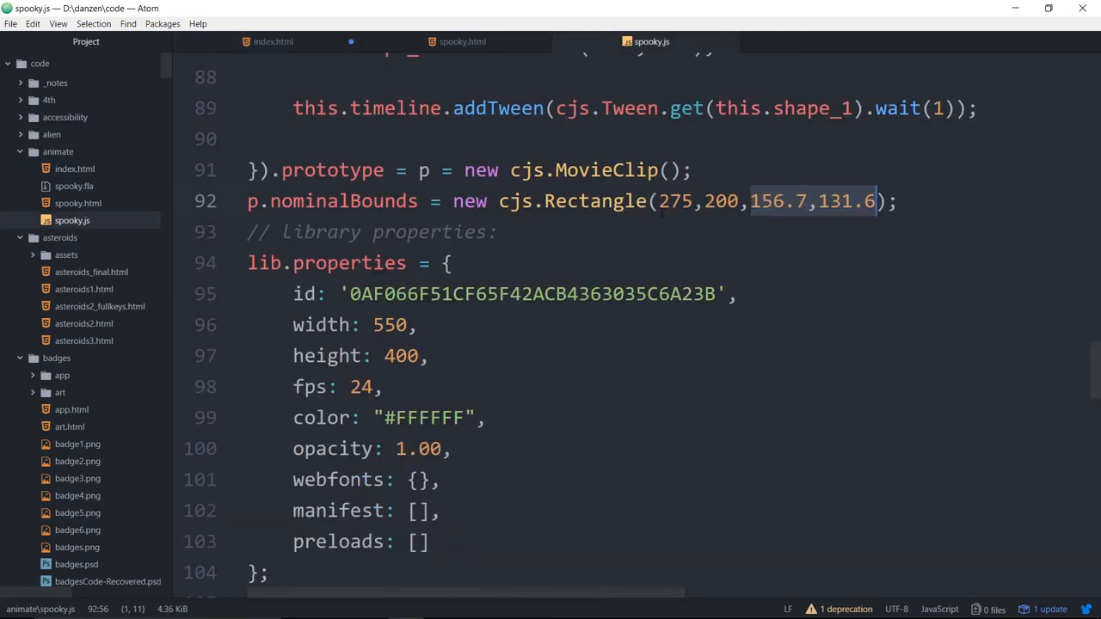
left_click(272, 42)
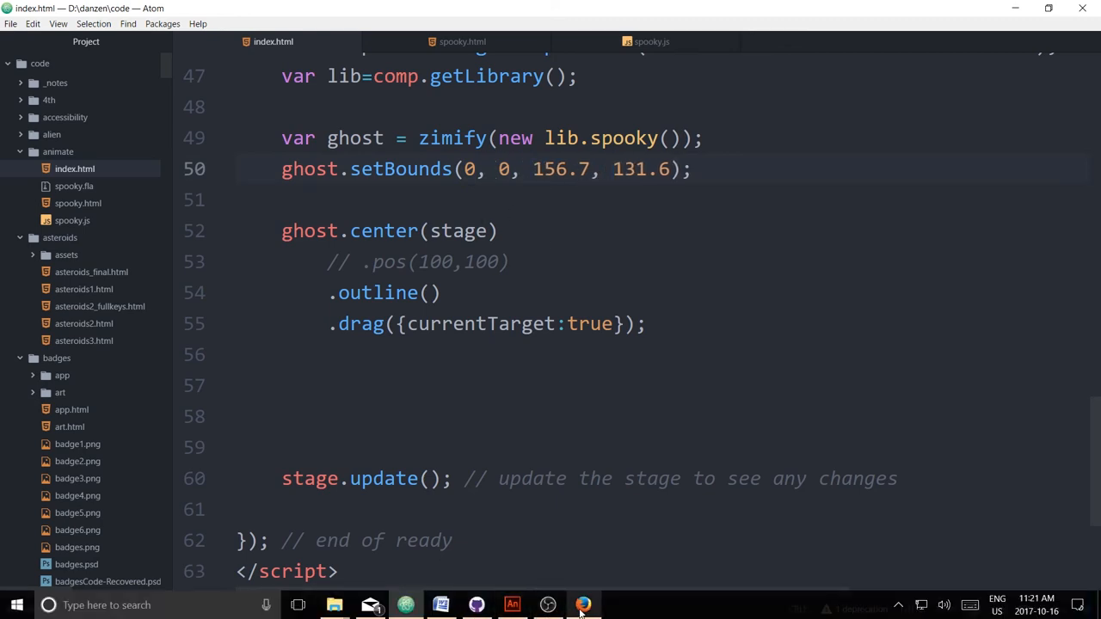
- Refresh index.html in Firefox and drag the centred, outlined ghost
left_click(583, 604)
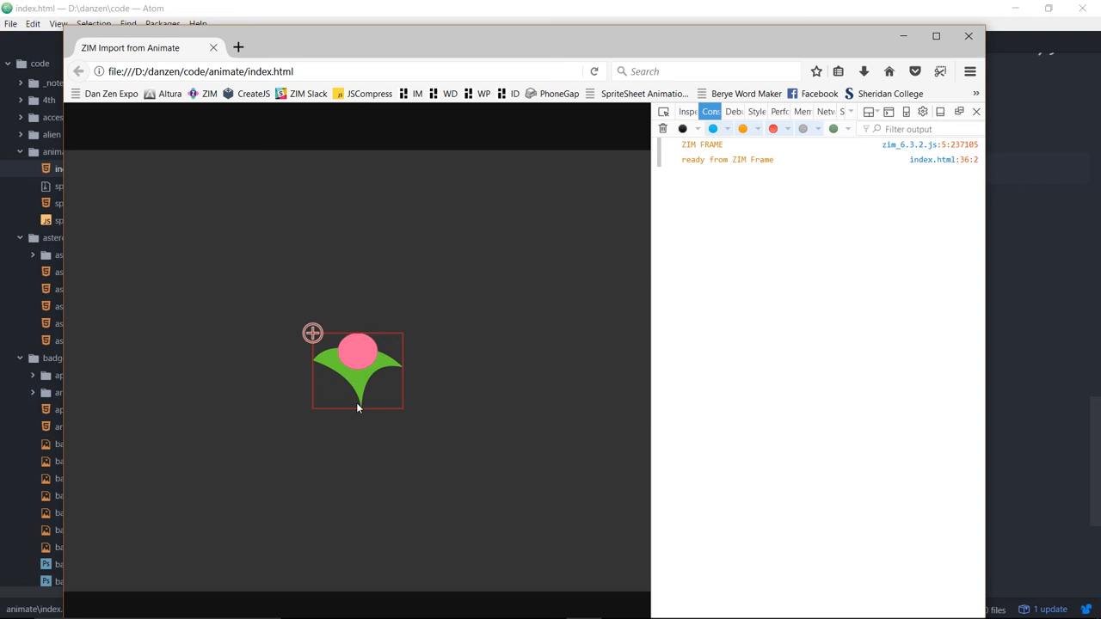
mouse_move(352, 410)
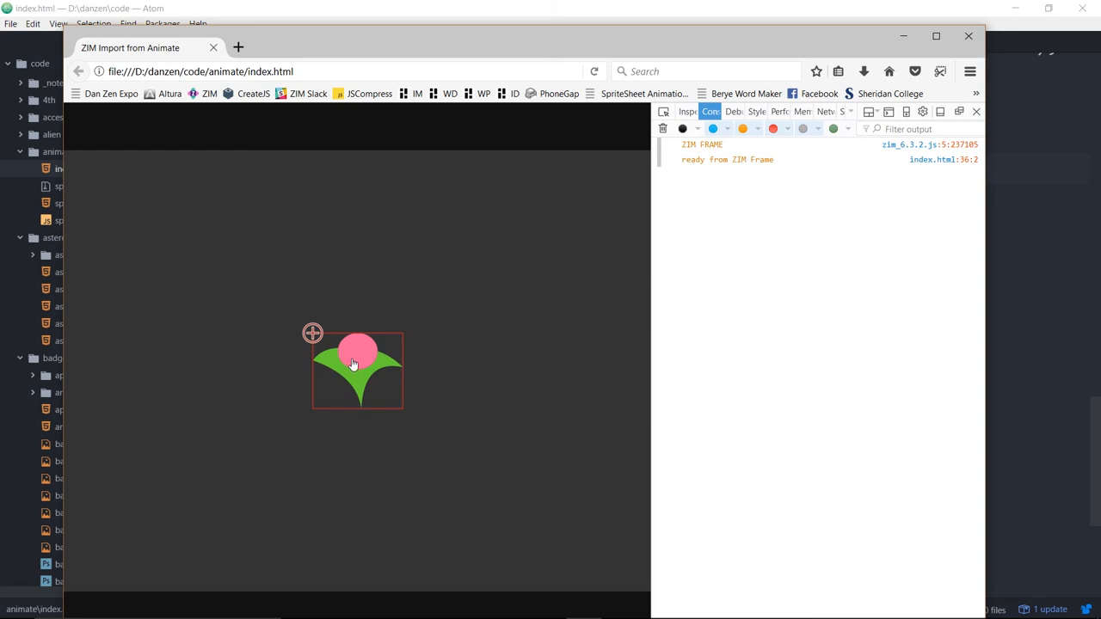
left_click_drag(356, 365, 430, 258)
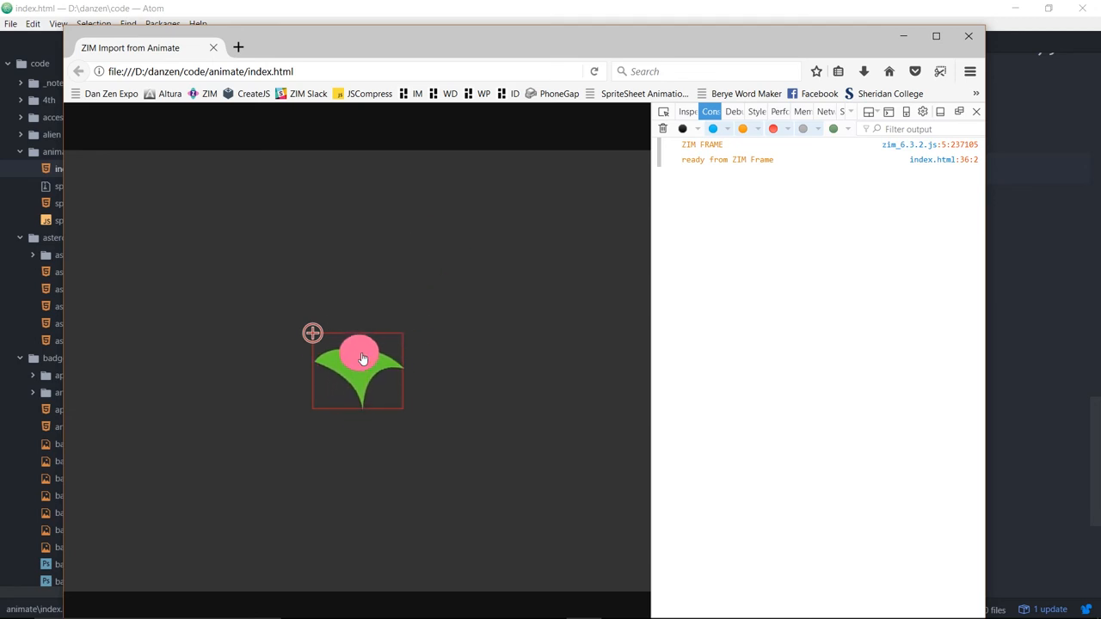
mouse_move(434, 45)
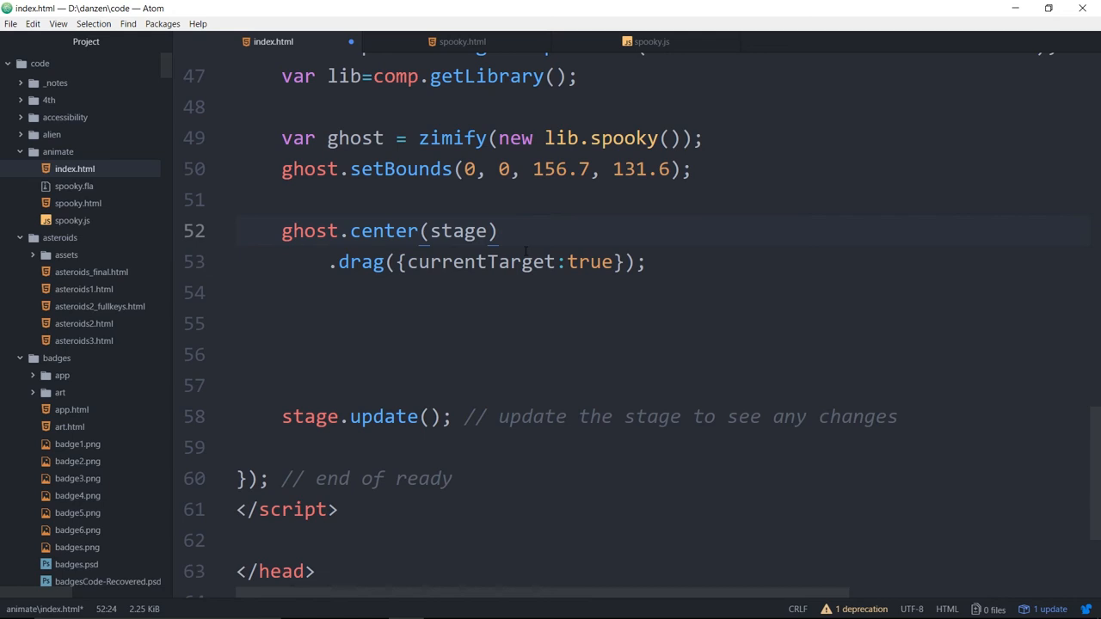
- Remove the outline, comment out drag, and chain .transform({dblclick:true}); onto the ghost
key("backspace")
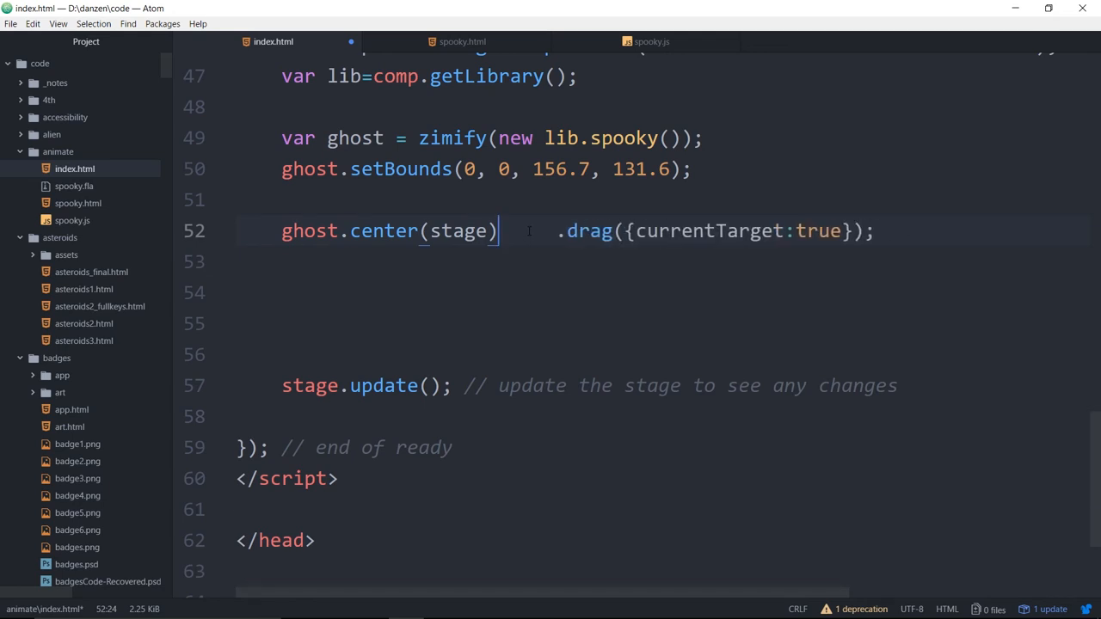
key("backspace")
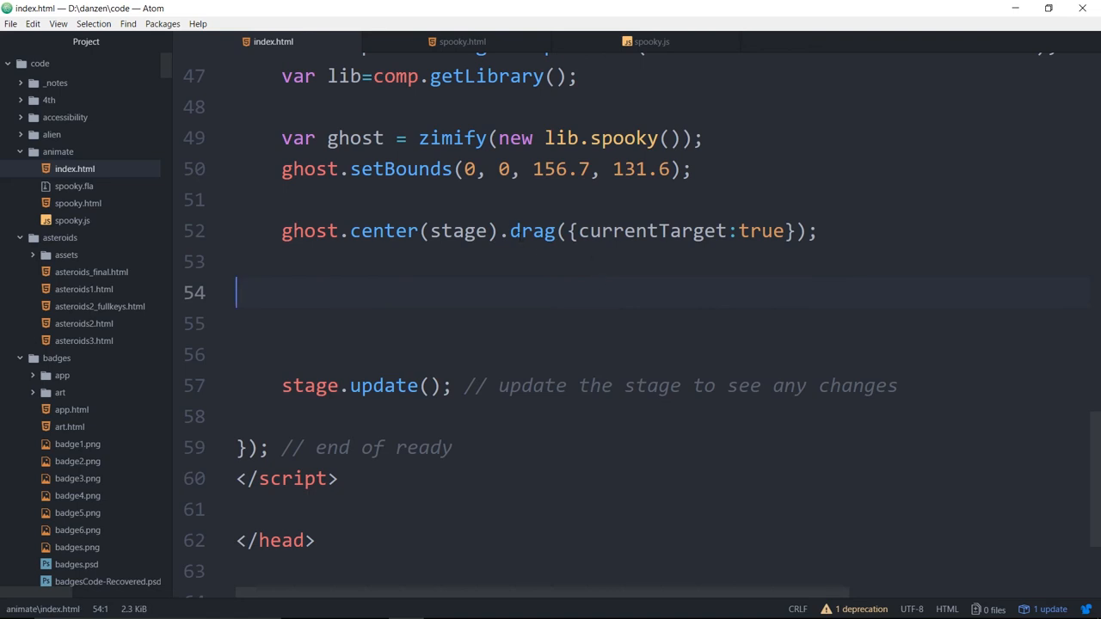
key("Enter")
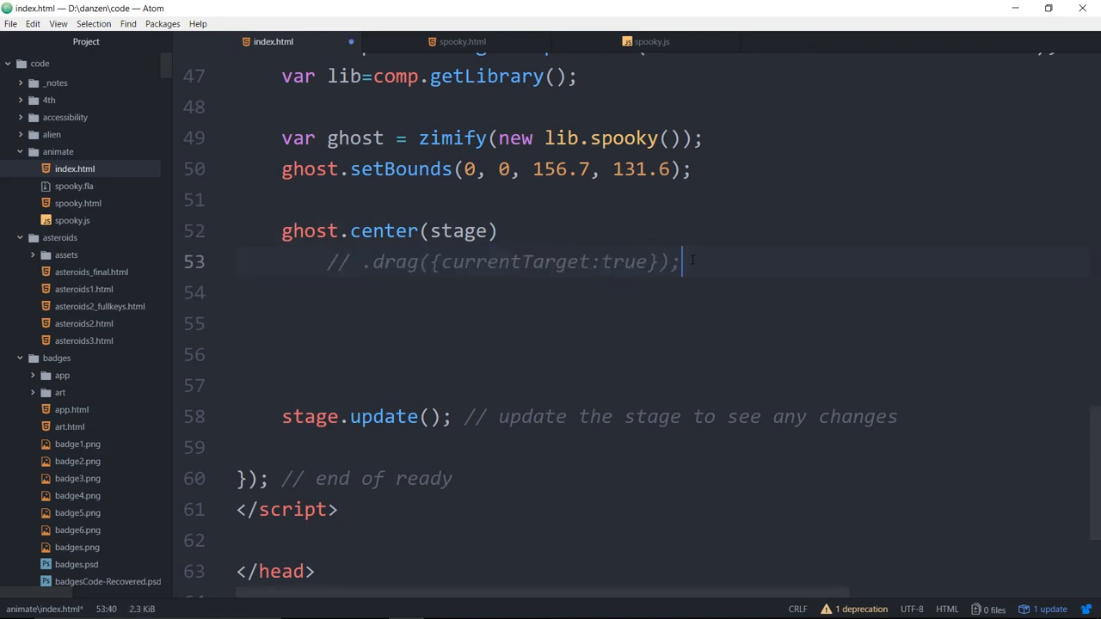
type(".transfor,")
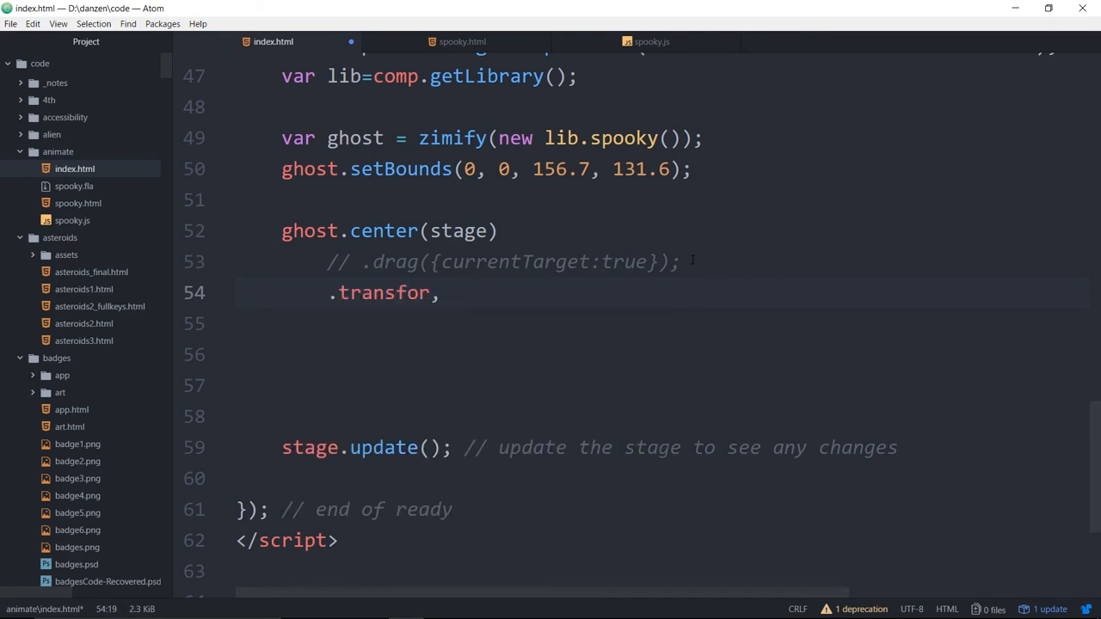
type("m()")
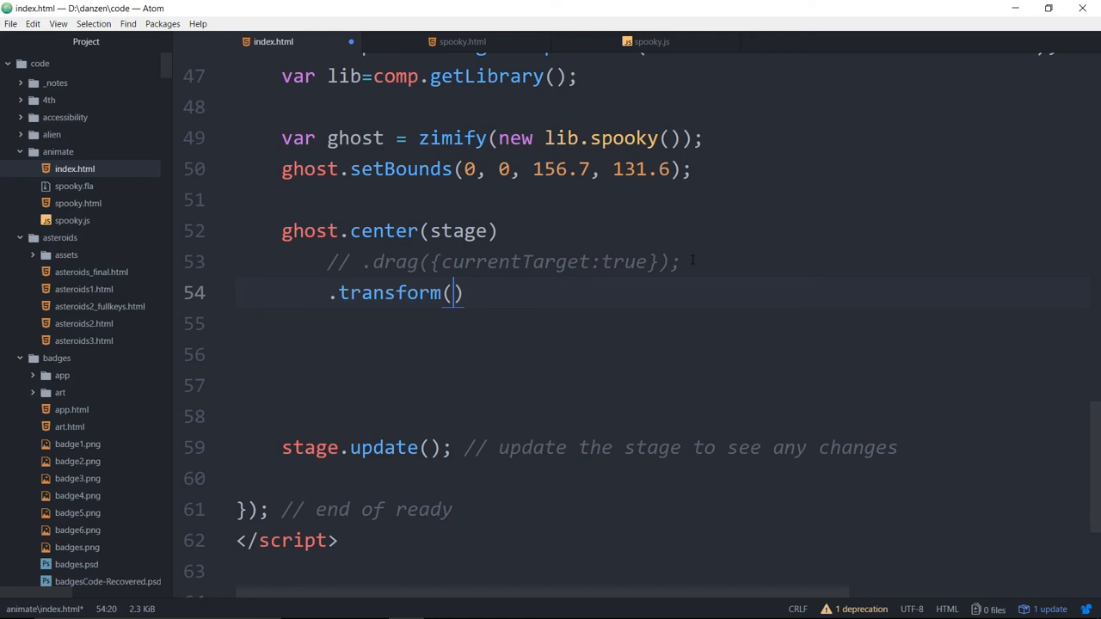
type("{}")
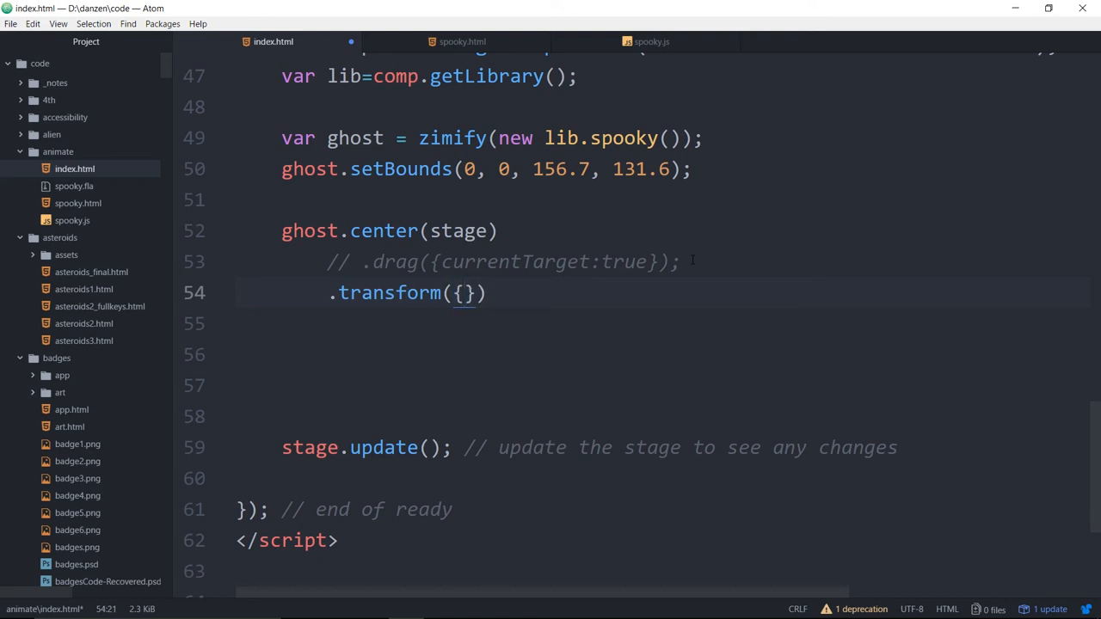
type("dblcl")
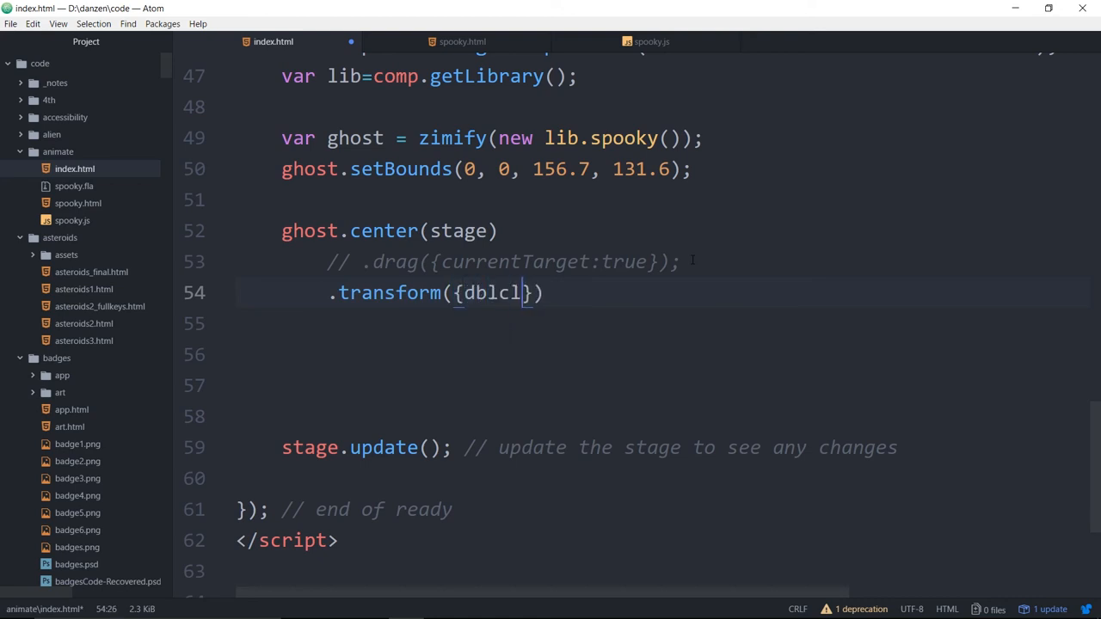
type("ick")
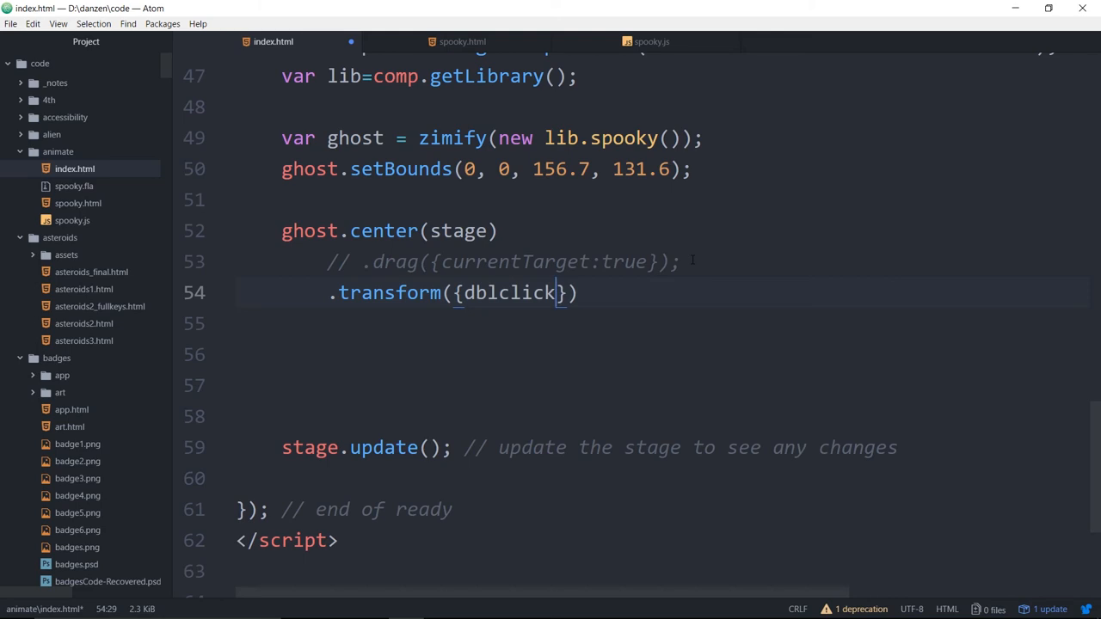
type(":true")
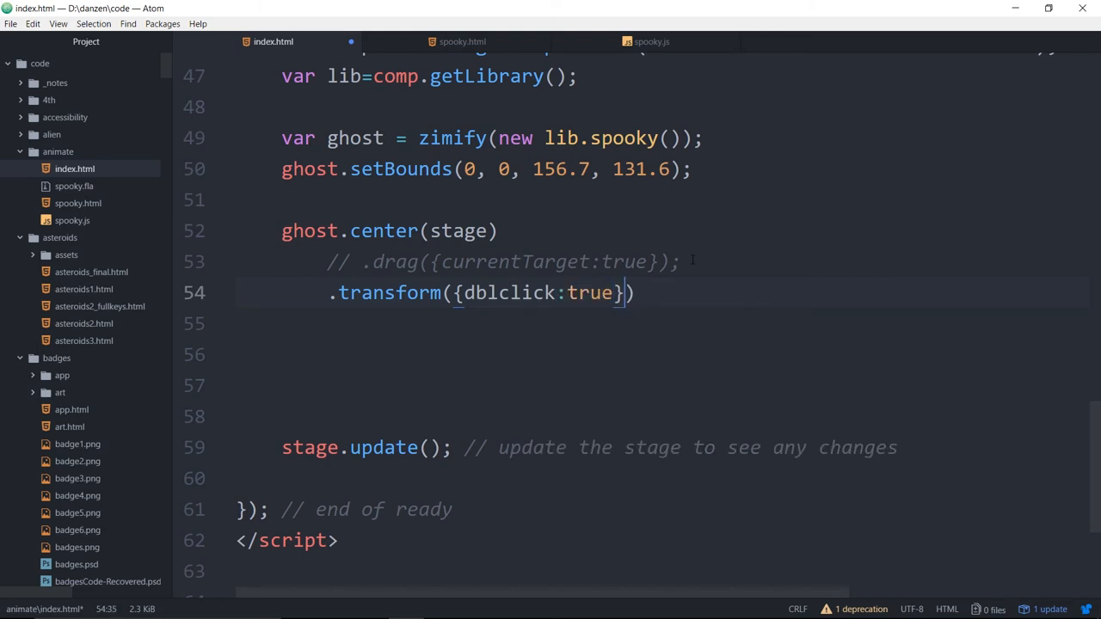
type(";")
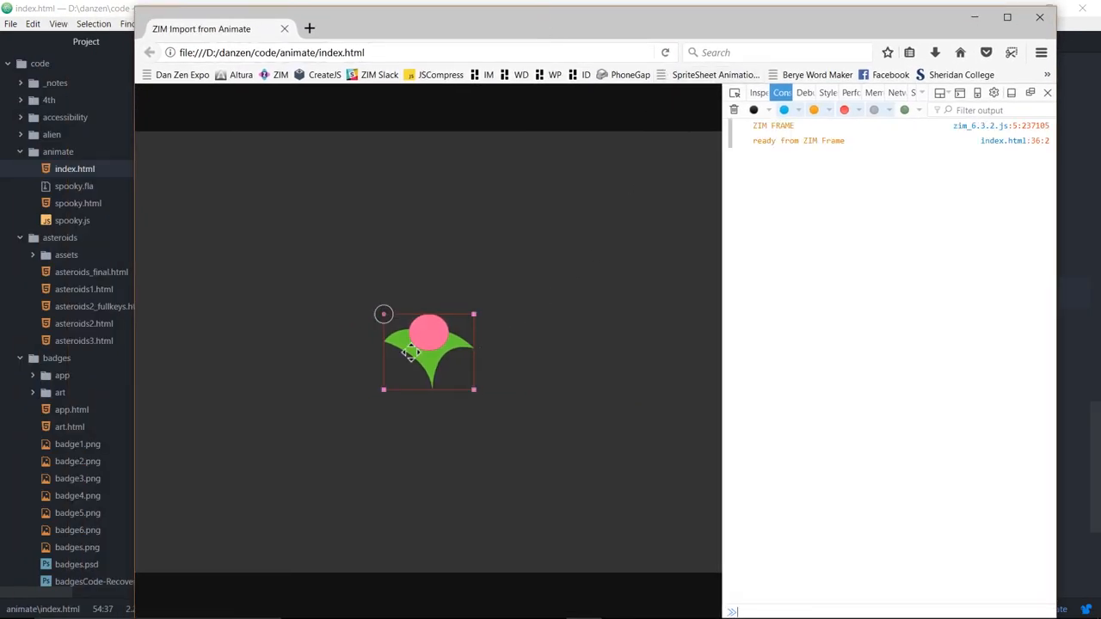
- Drag the ghost top-left, enlarge it with a corner handle, then click the stage to hide handles
left_click_drag(427, 350, 285, 222)
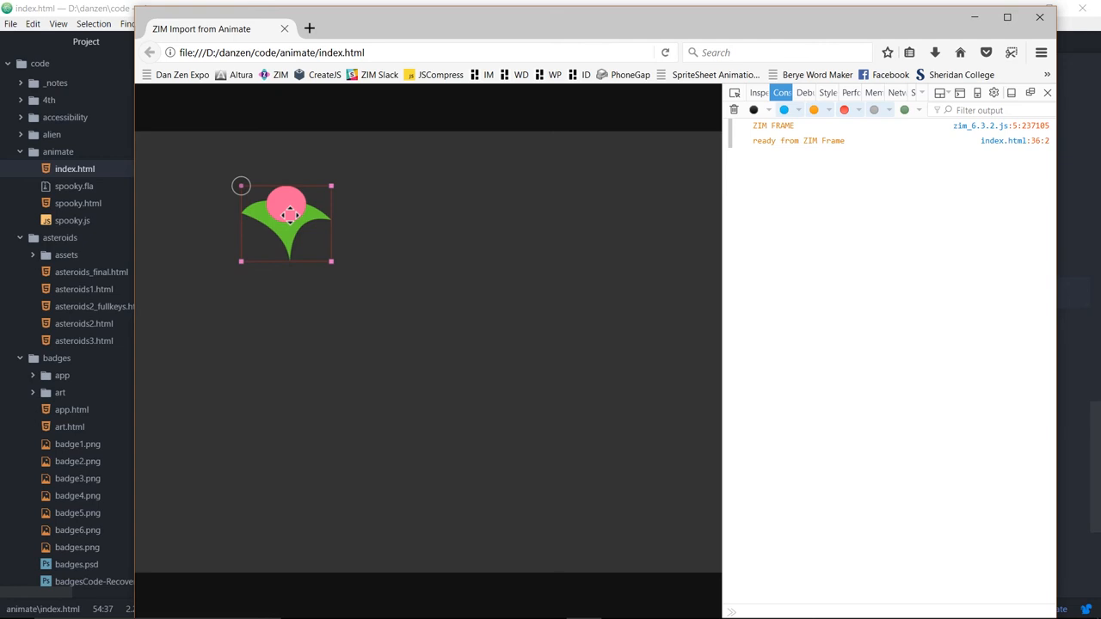
left_click_drag(331, 261, 560, 454)
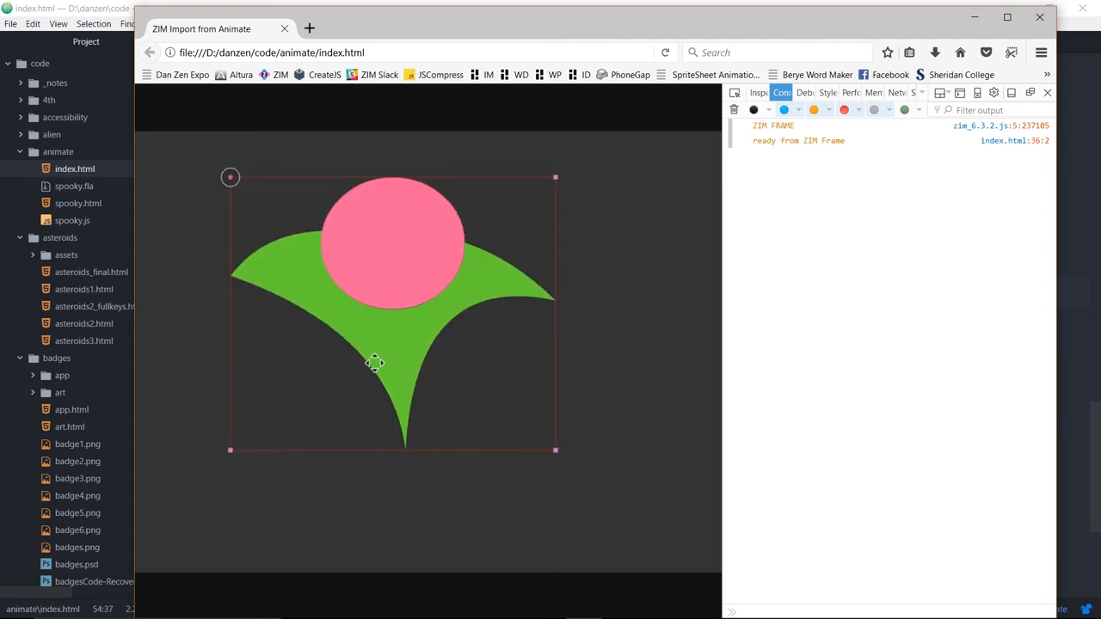
left_click(427, 441)
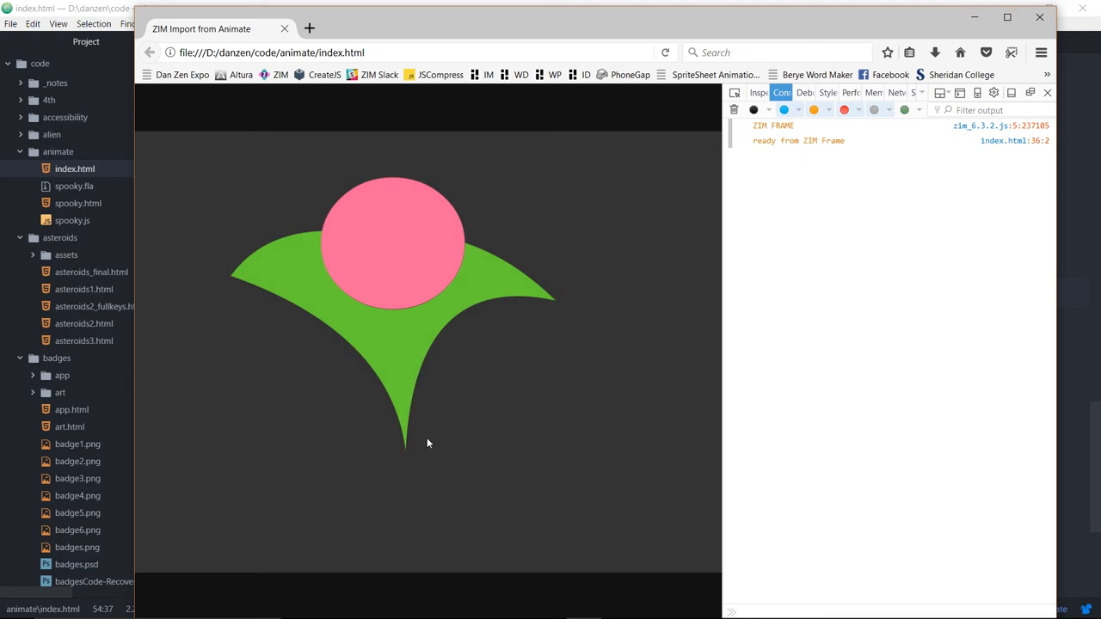
mouse_move(384, 321)
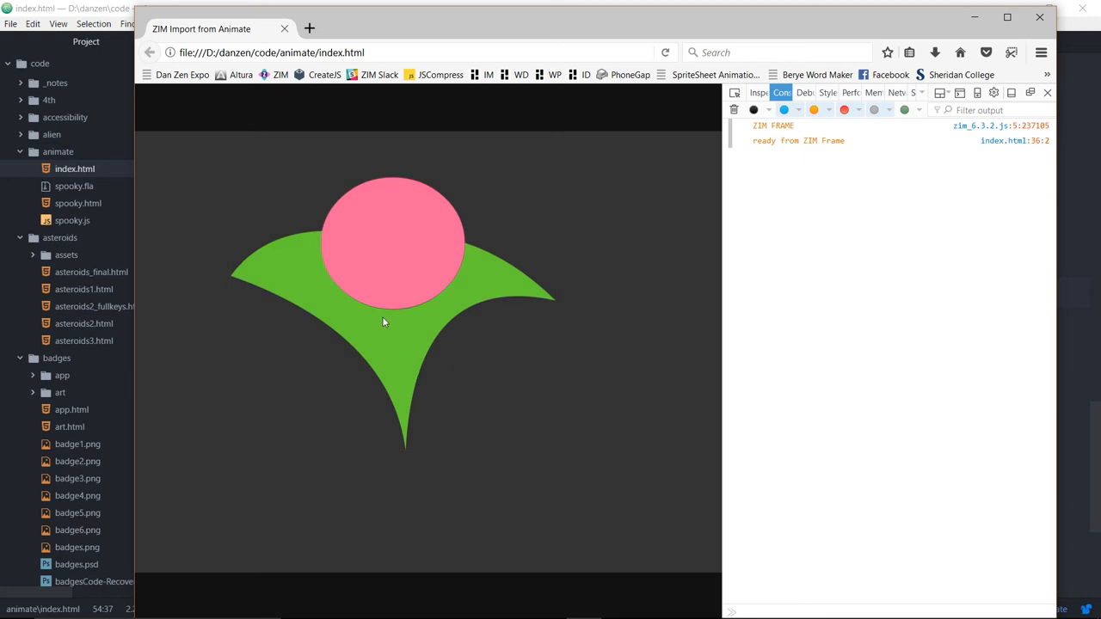
mouse_move(404, 340)
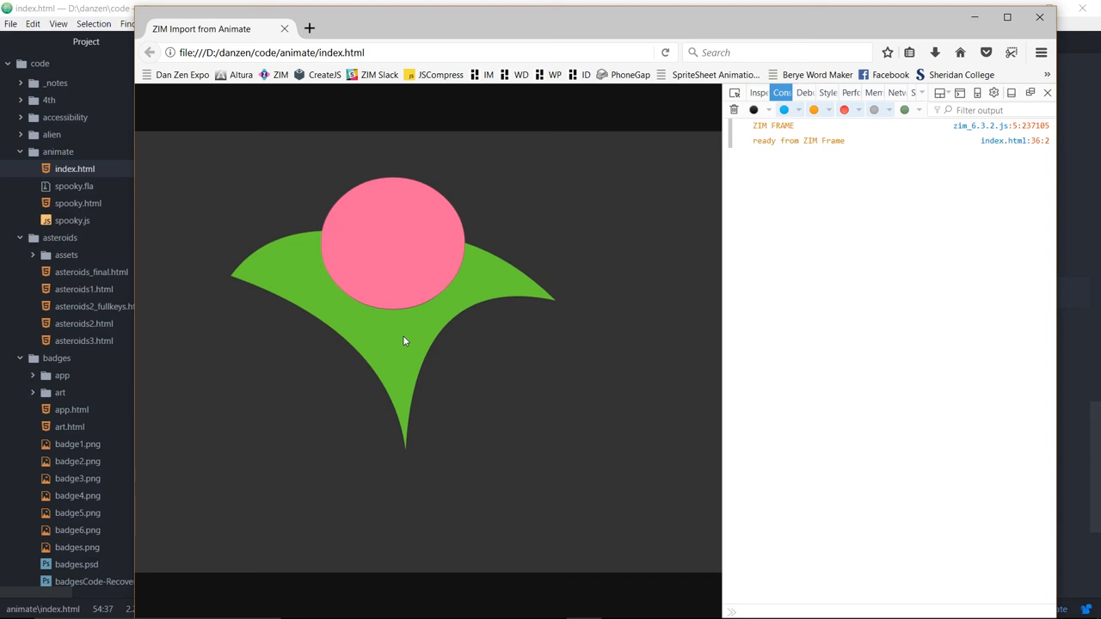
mouse_move(509, 271)
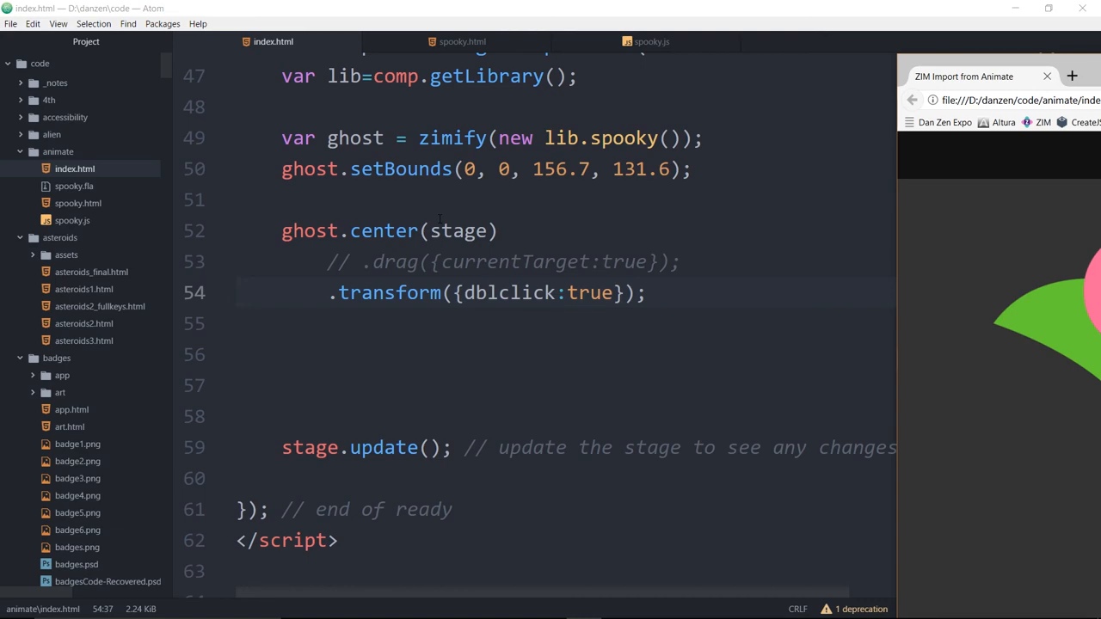
- Look through spooky.js's nominal bounds and shape path code, then return to index.html
left_click(650, 41)
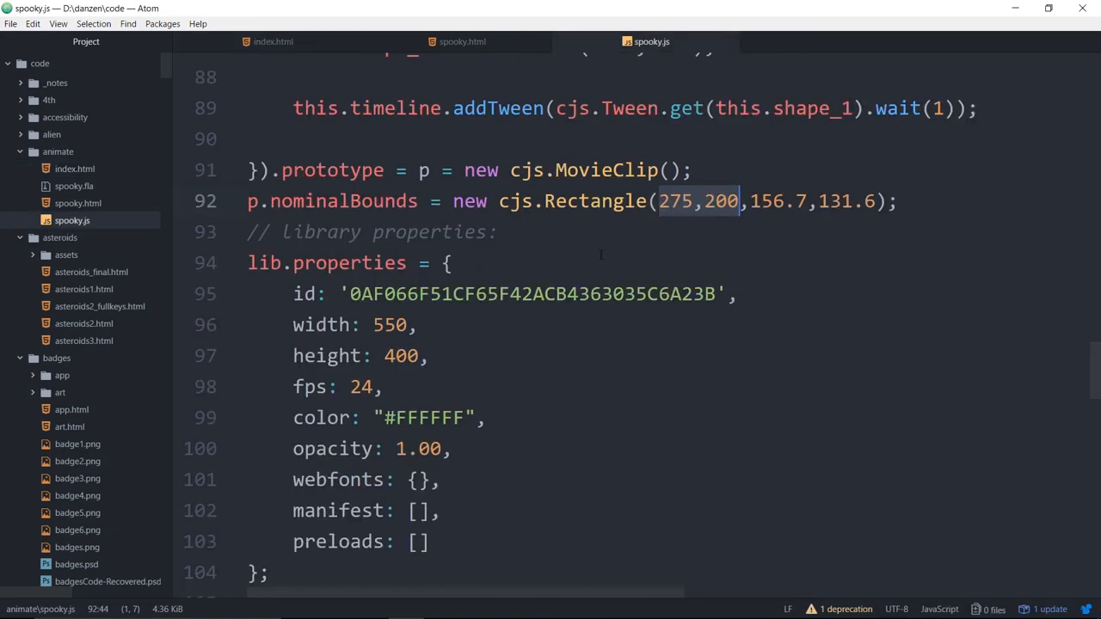
scroll("up", 3)
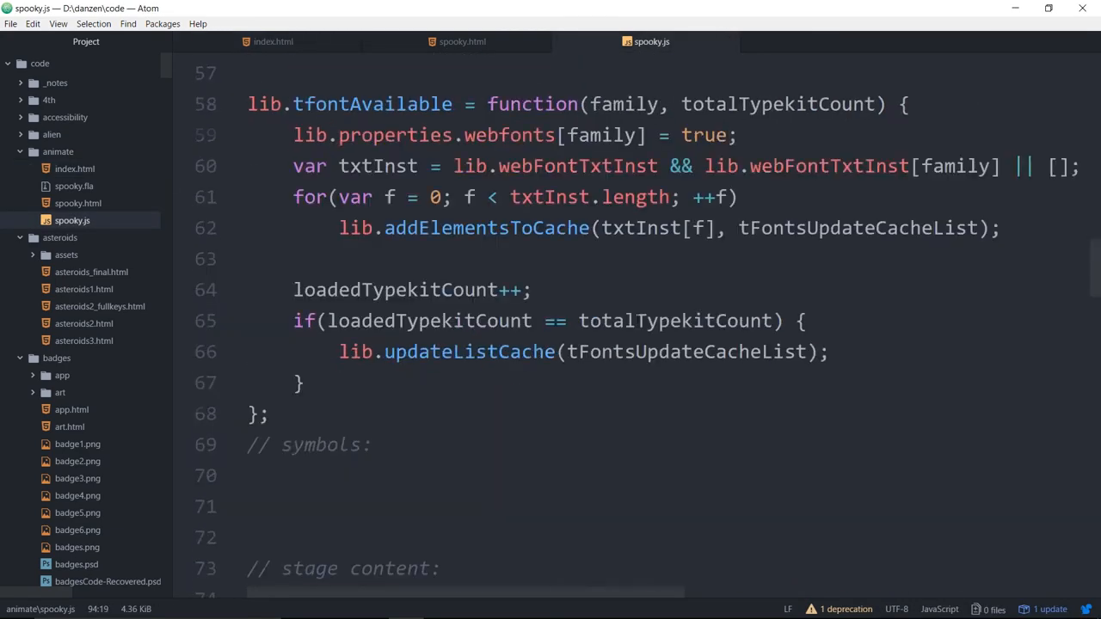
scroll("down", 3)
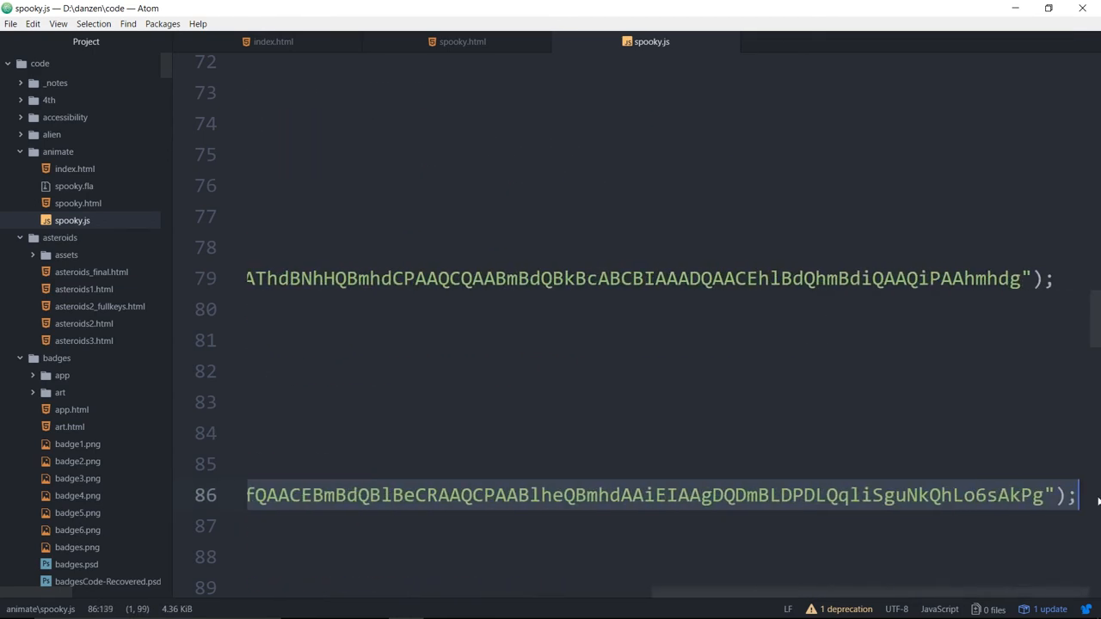
mouse_move(1092, 497)
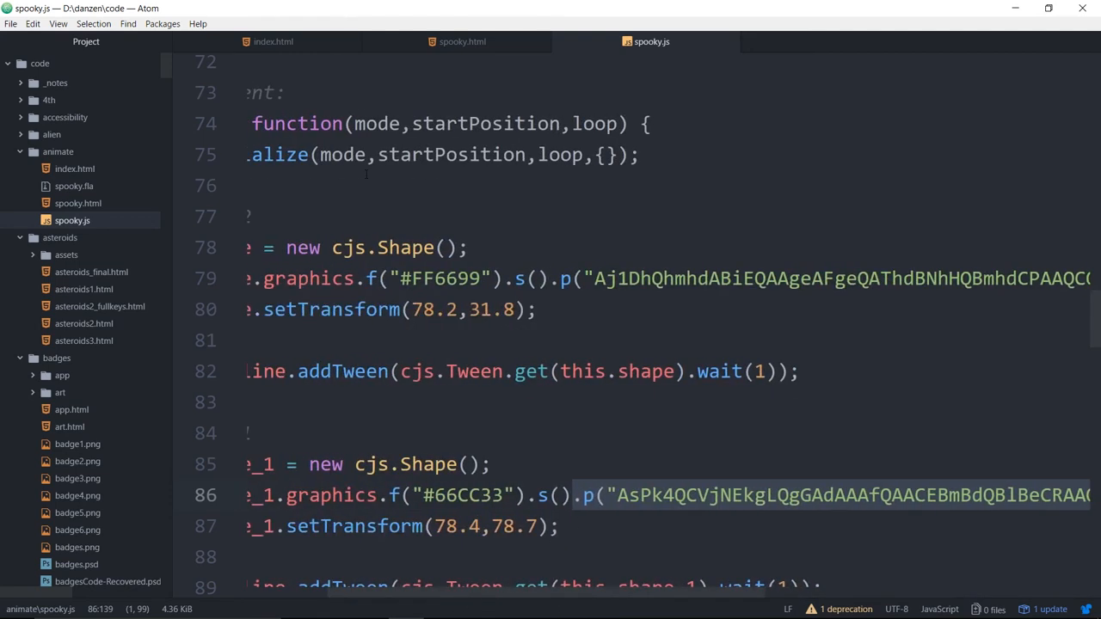
mouse_move(462, 41)
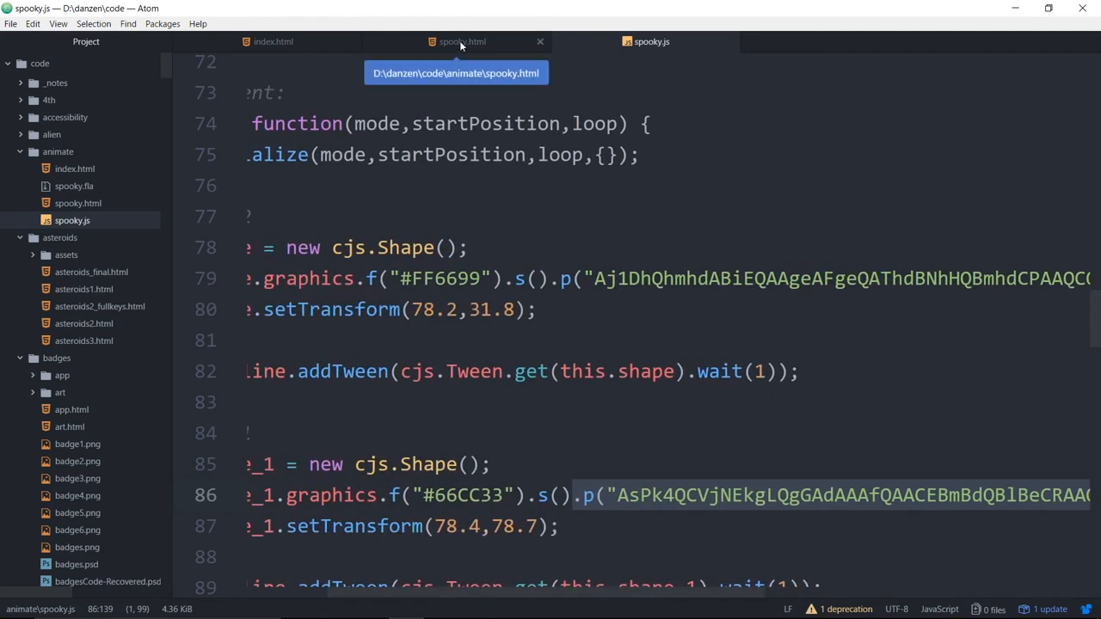
left_click(273, 41)
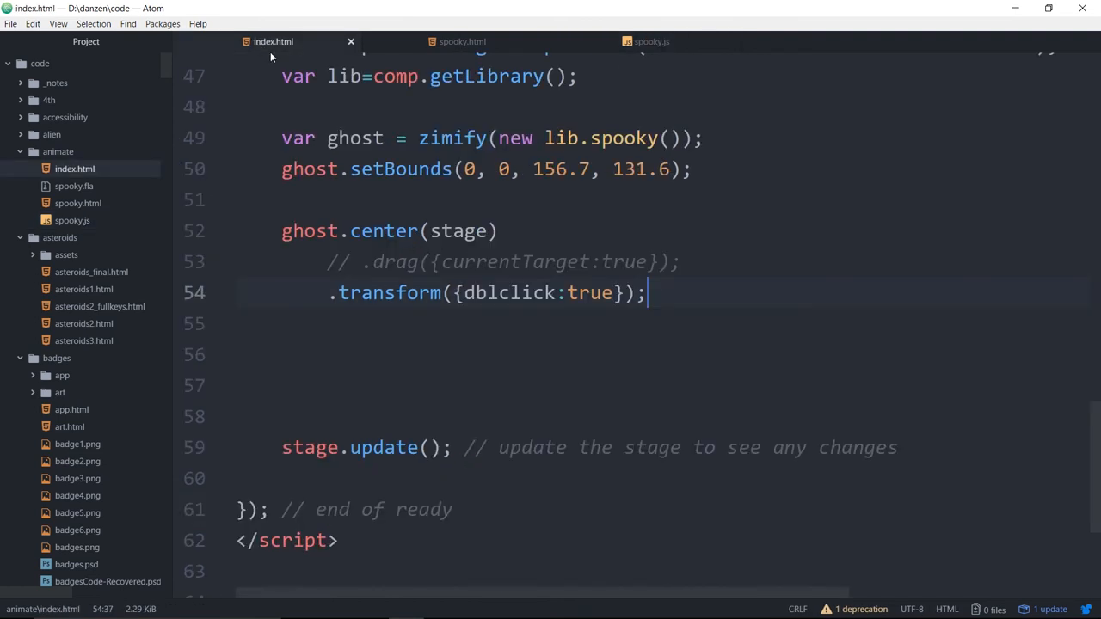
- Declare var shape = new Shape(156.7, 131.6) on a new line below the ghost code
left_click(284, 354)
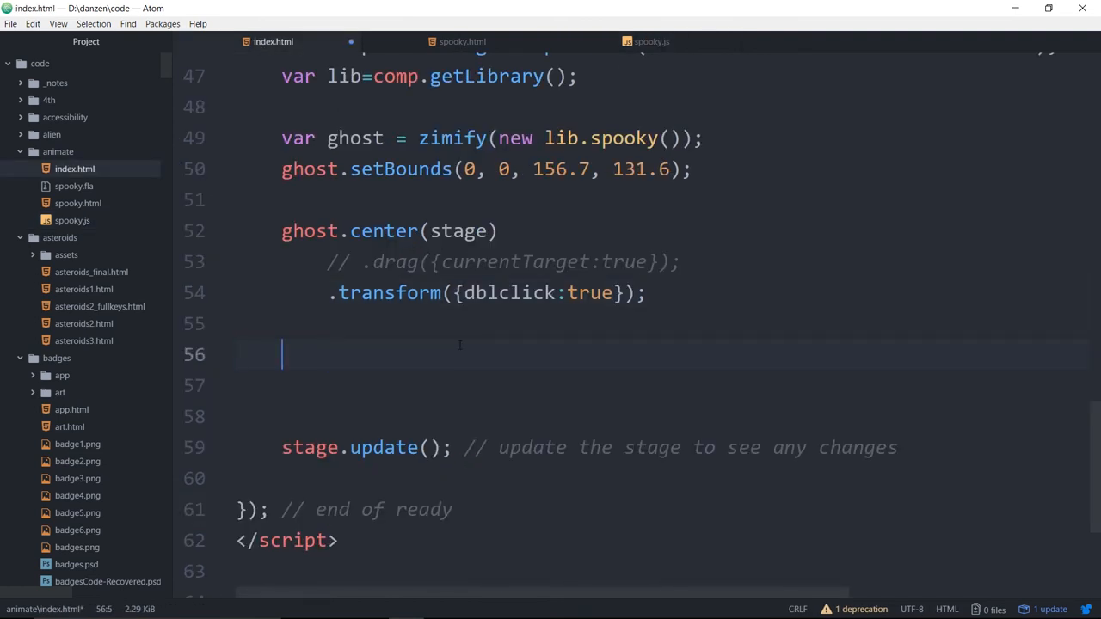
type("var")
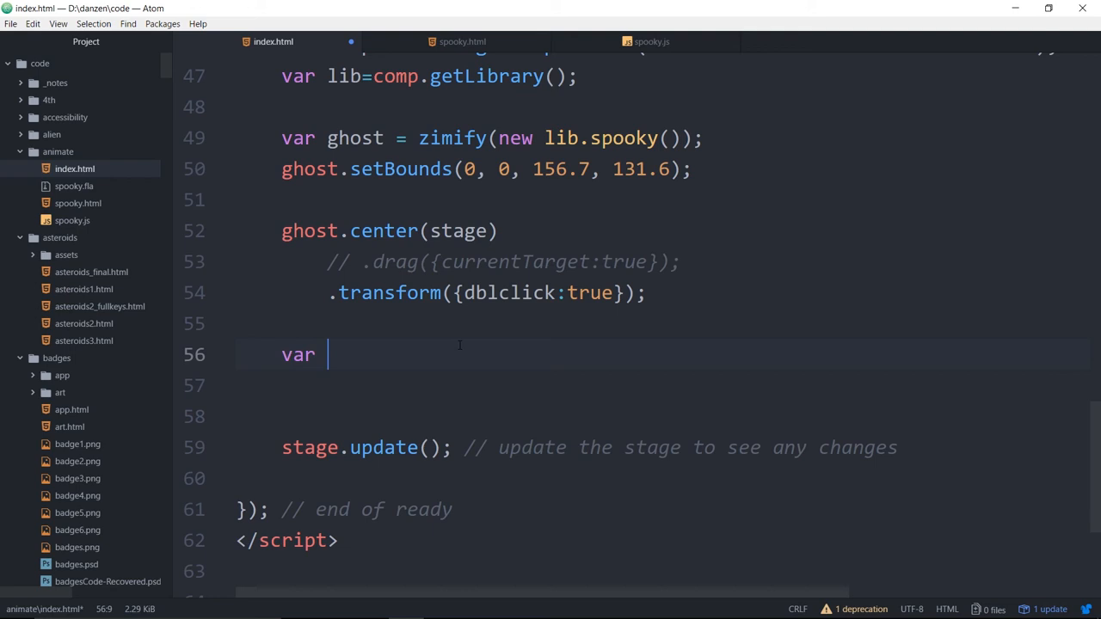
type("shape = new")
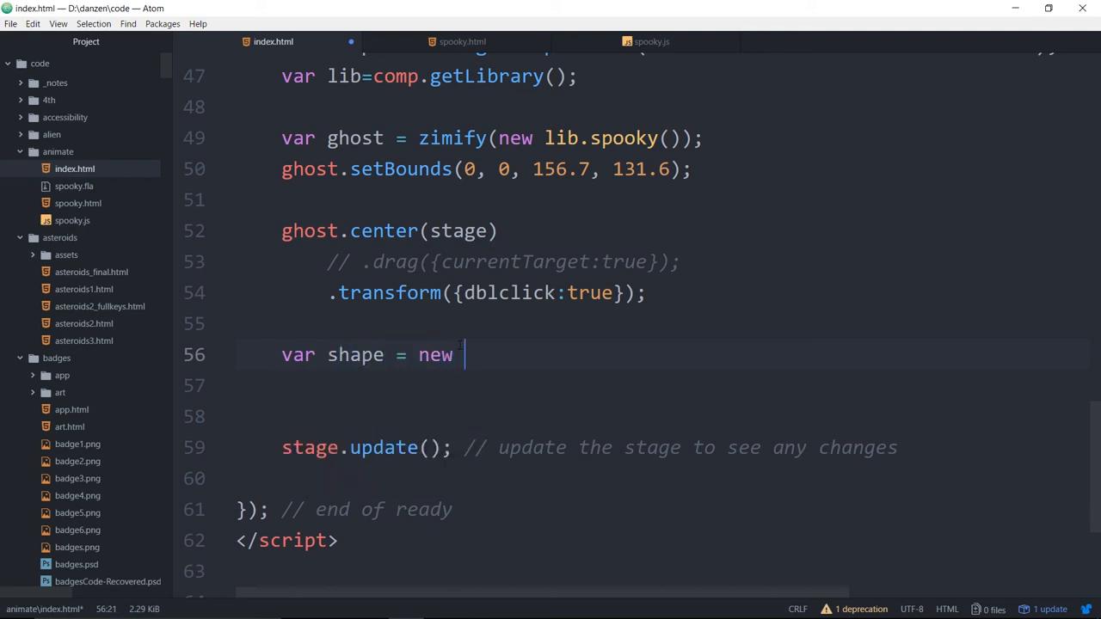
type("Shape(156.7, 131.6")
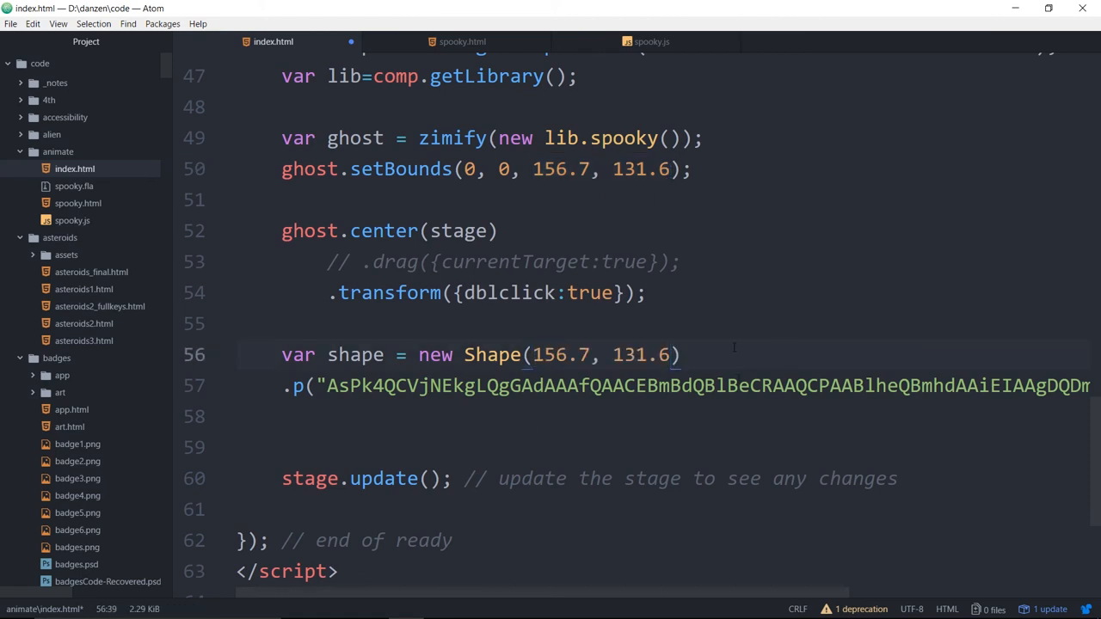
type(";")
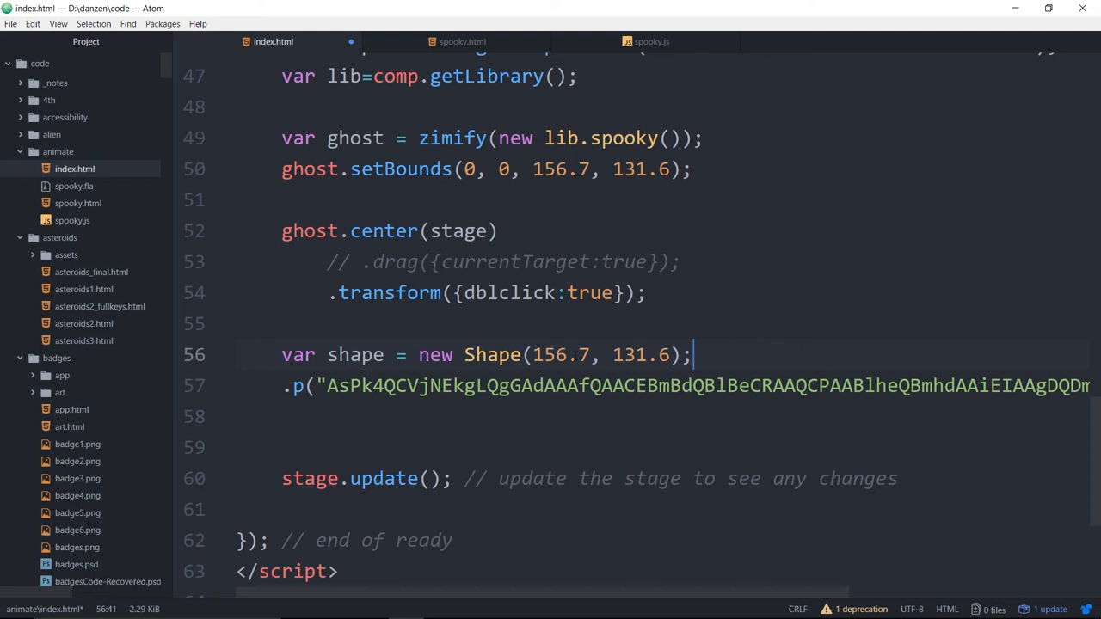
- Fill the shape's graphics with frame.white using the pasted path data
double_click(560, 354)
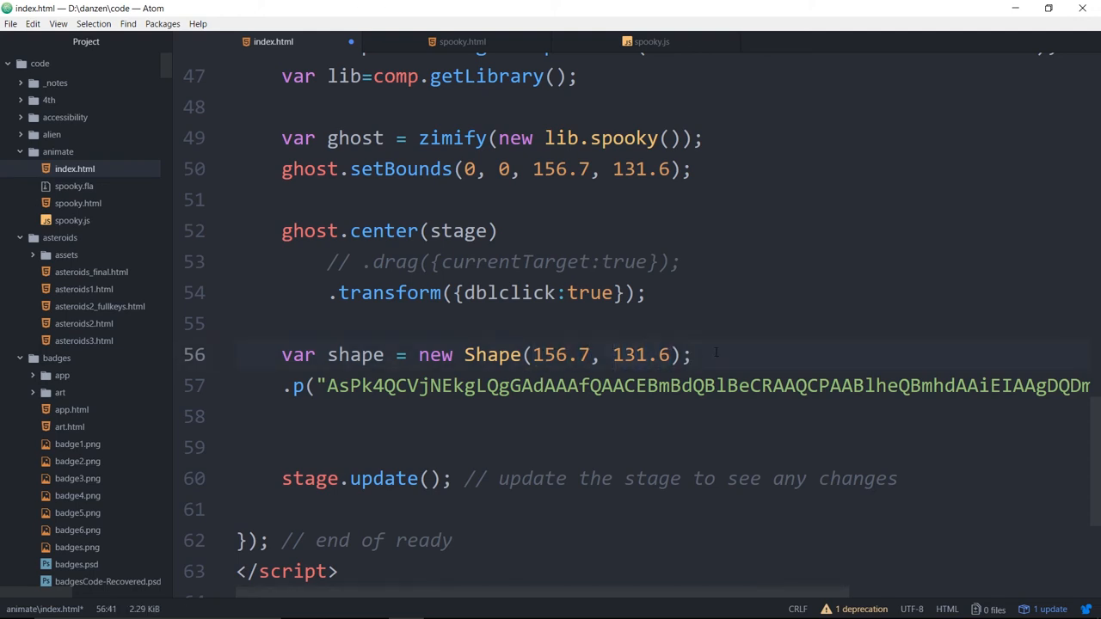
type("shape.")
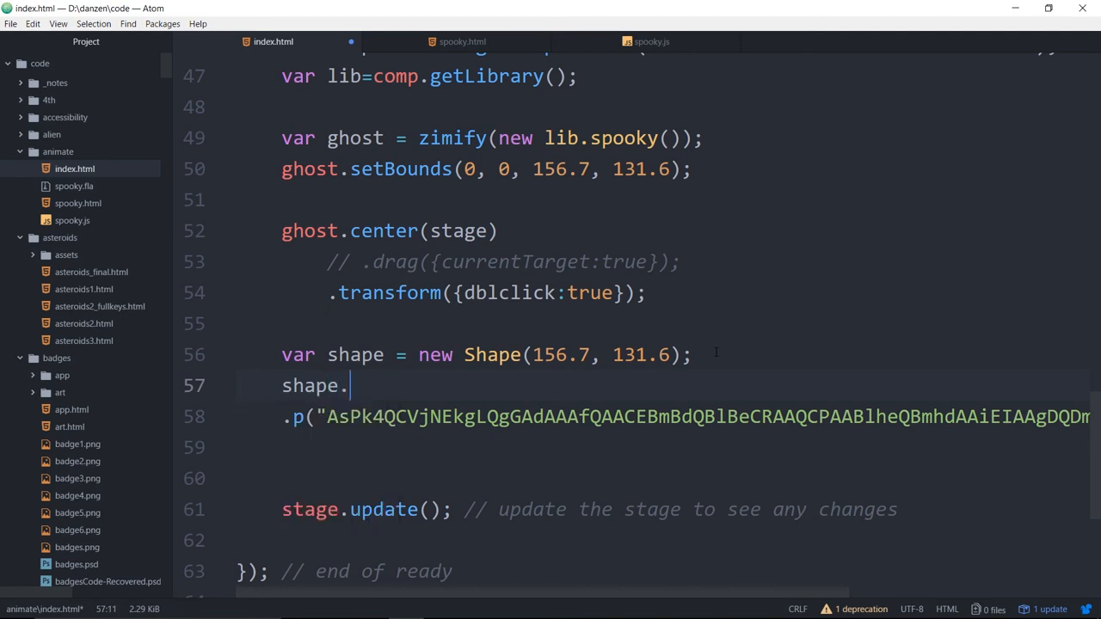
type("graphics.f(")
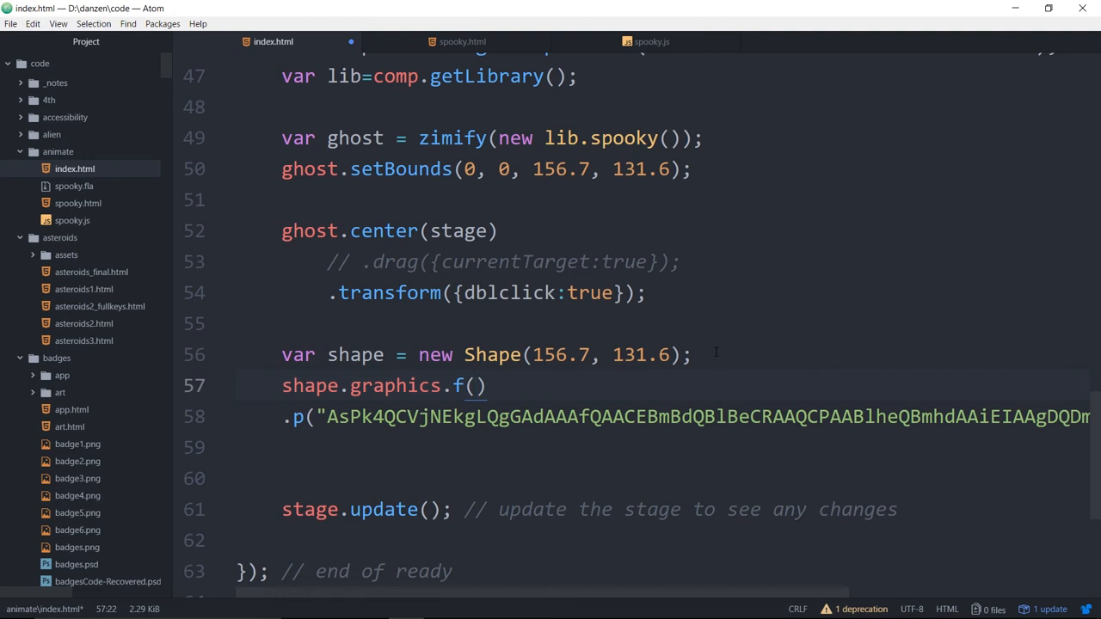
type("frame.white")
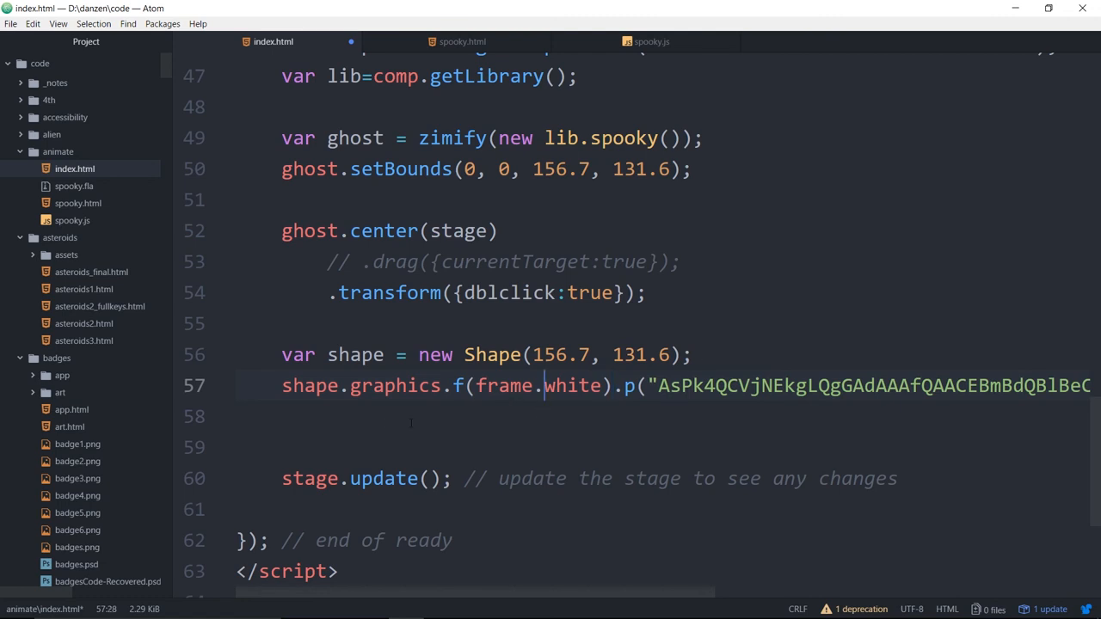
- Add the shape to the stage at position 200,200 and save index.html
type("shape.")
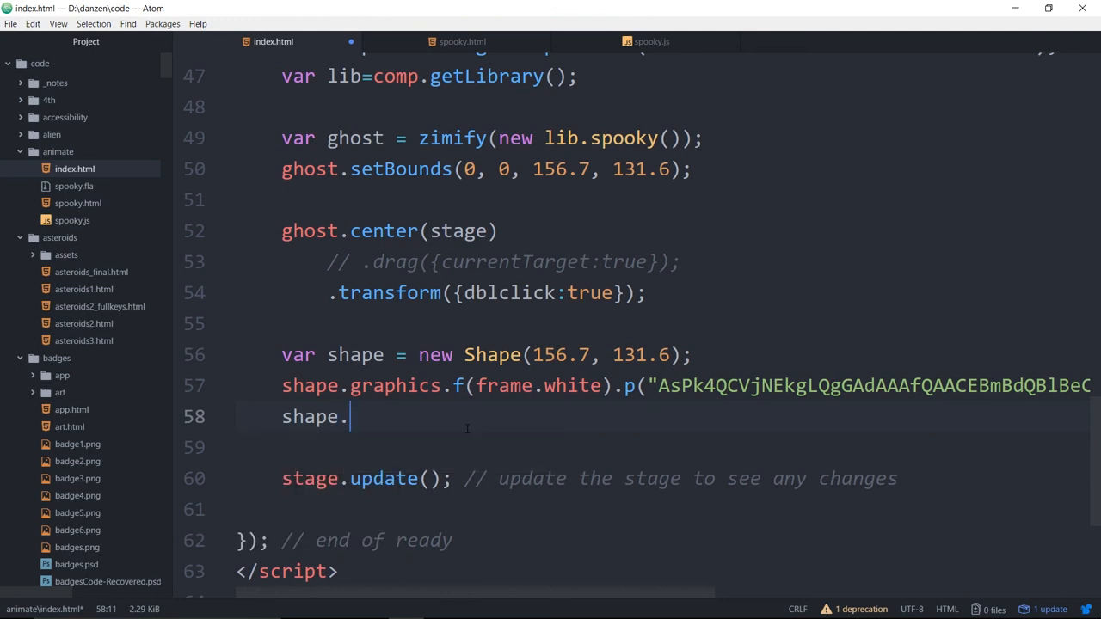
type("addTo(stage).pos(")
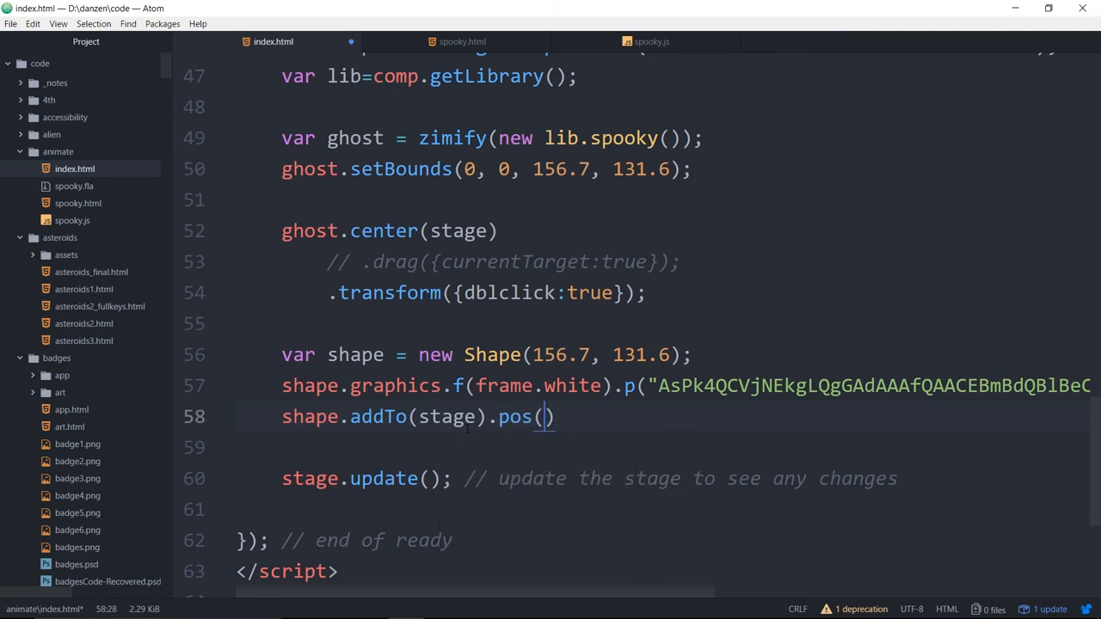
type("200,200")
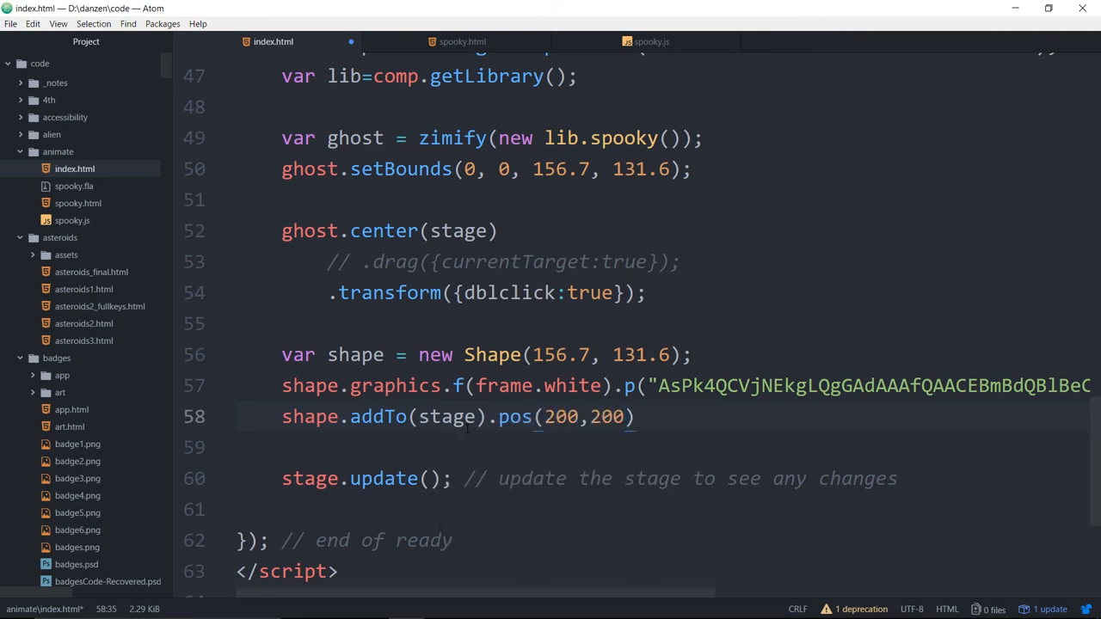
type(";")
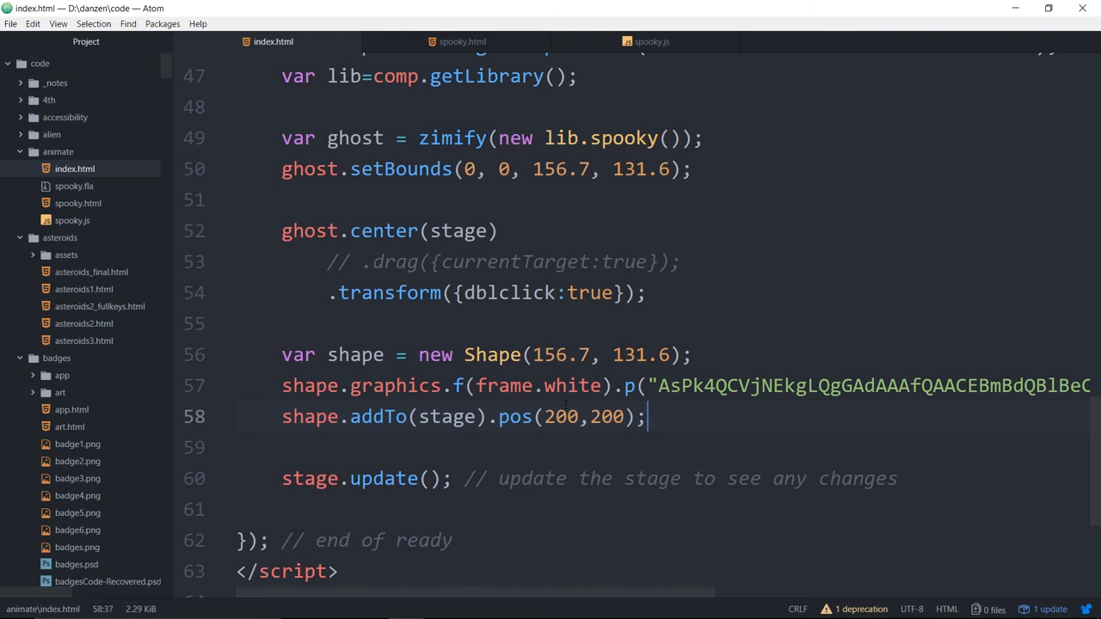
scroll("down", 3)
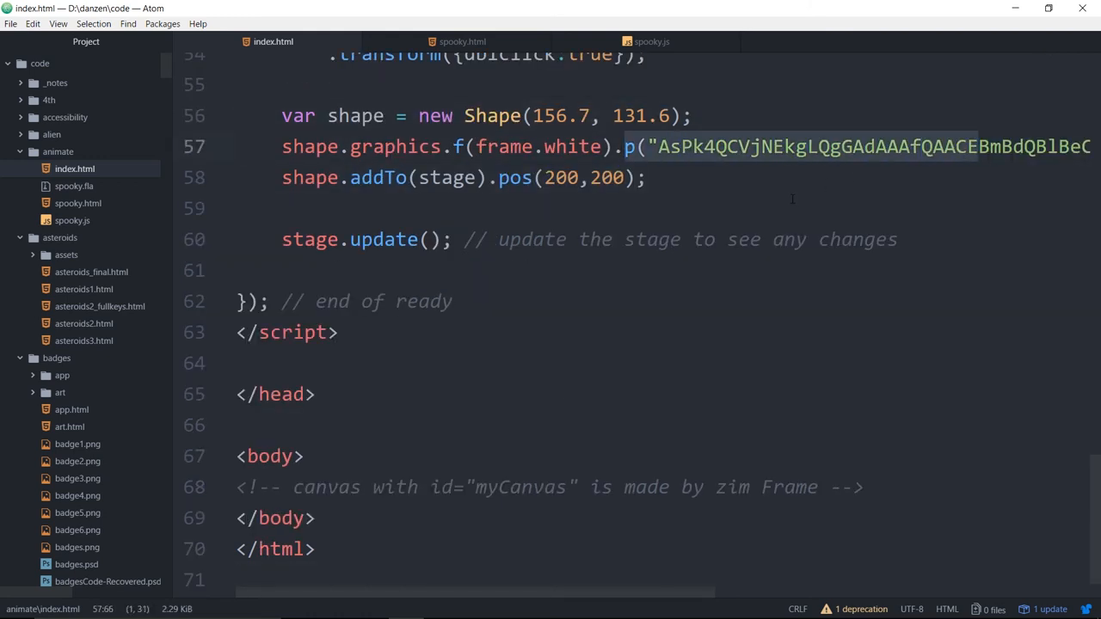
left_click(633, 146)
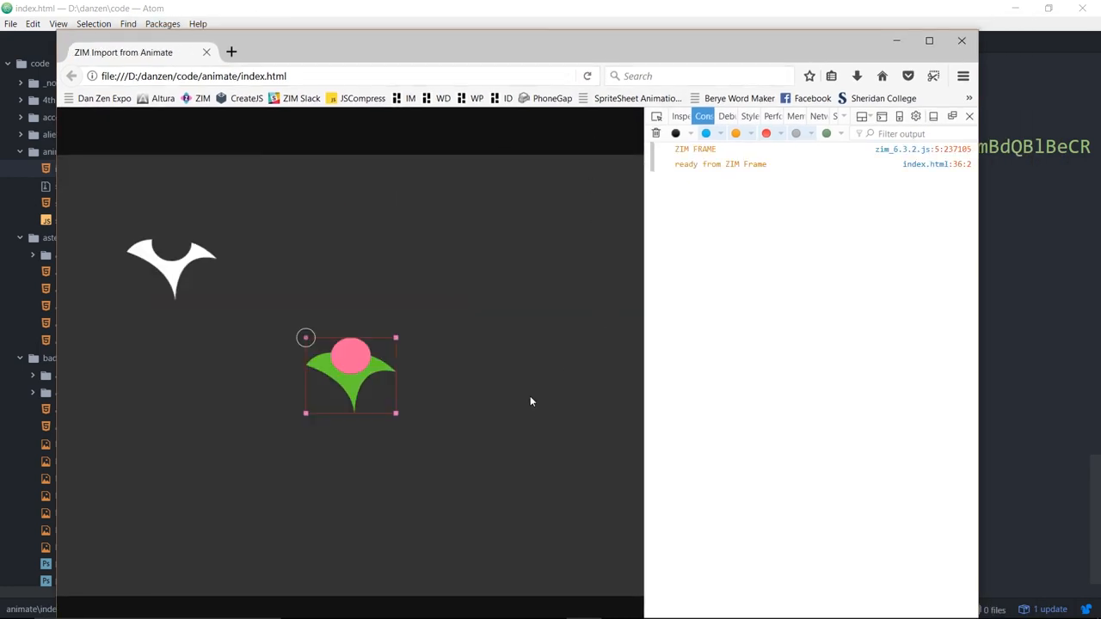
left_click_drag(351, 374, 451, 353)
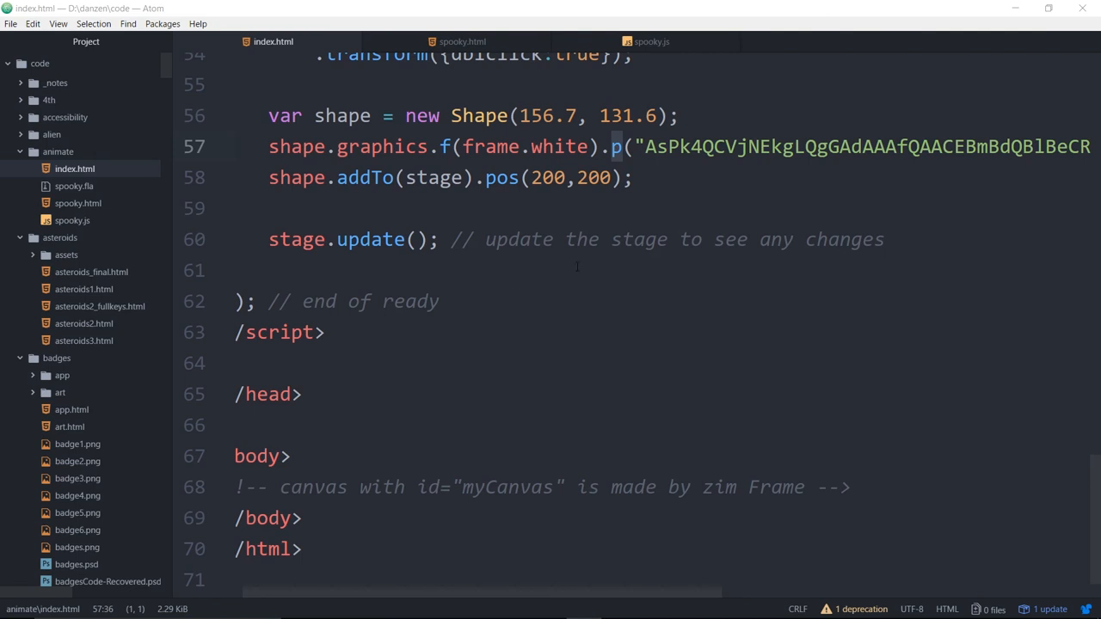
- Append .outline() after the shape's pos(200,200) call
scroll("up", 3)
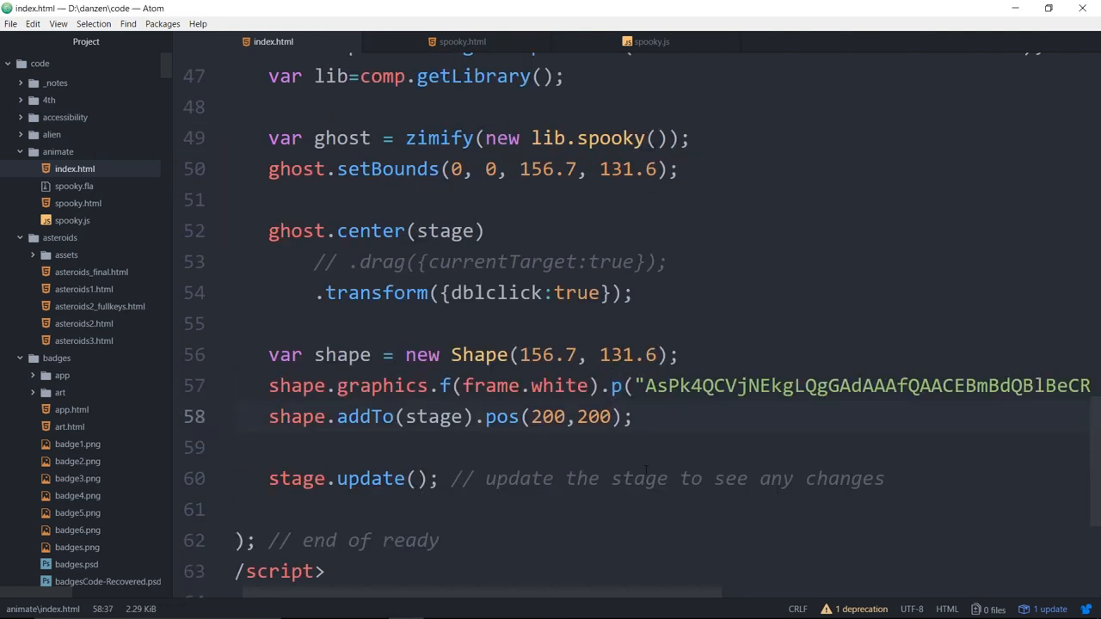
type("ou")
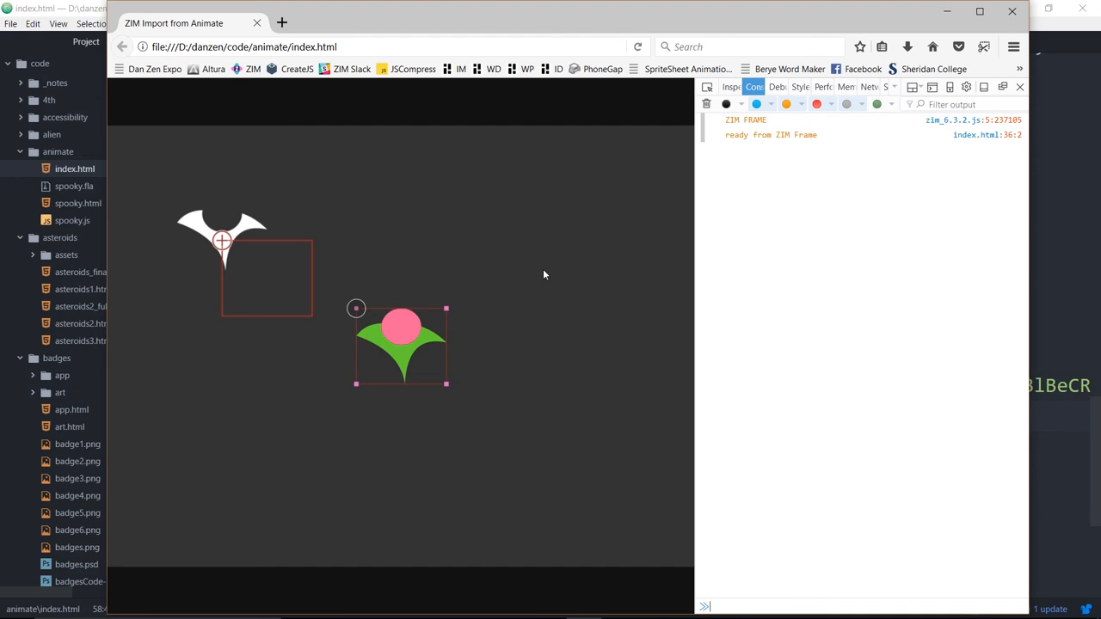
mouse_move(268, 276)
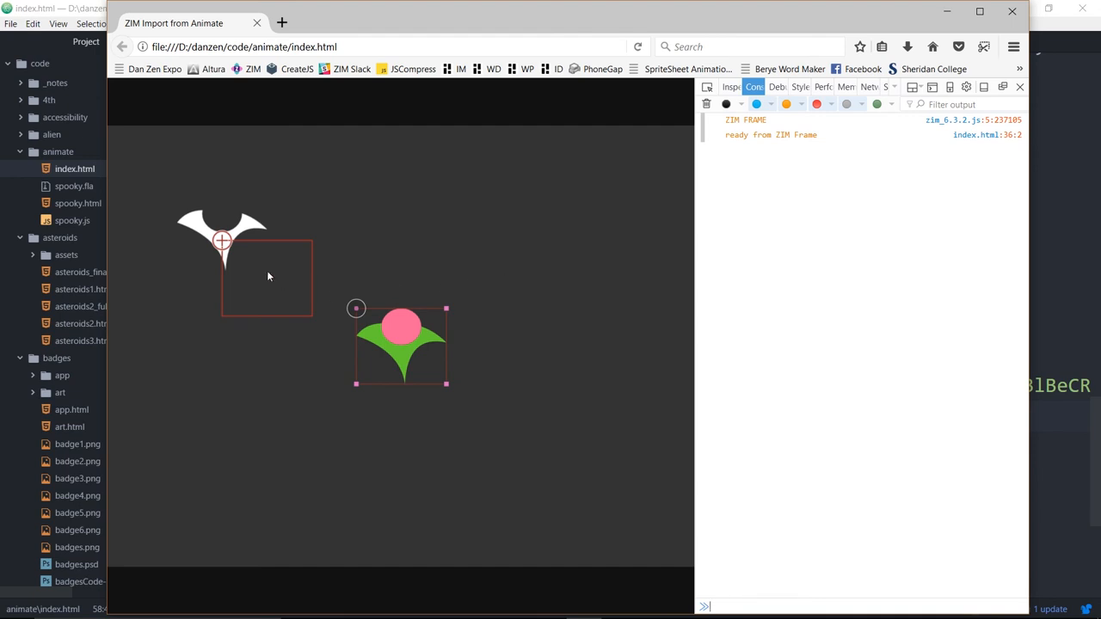
mouse_move(213, 236)
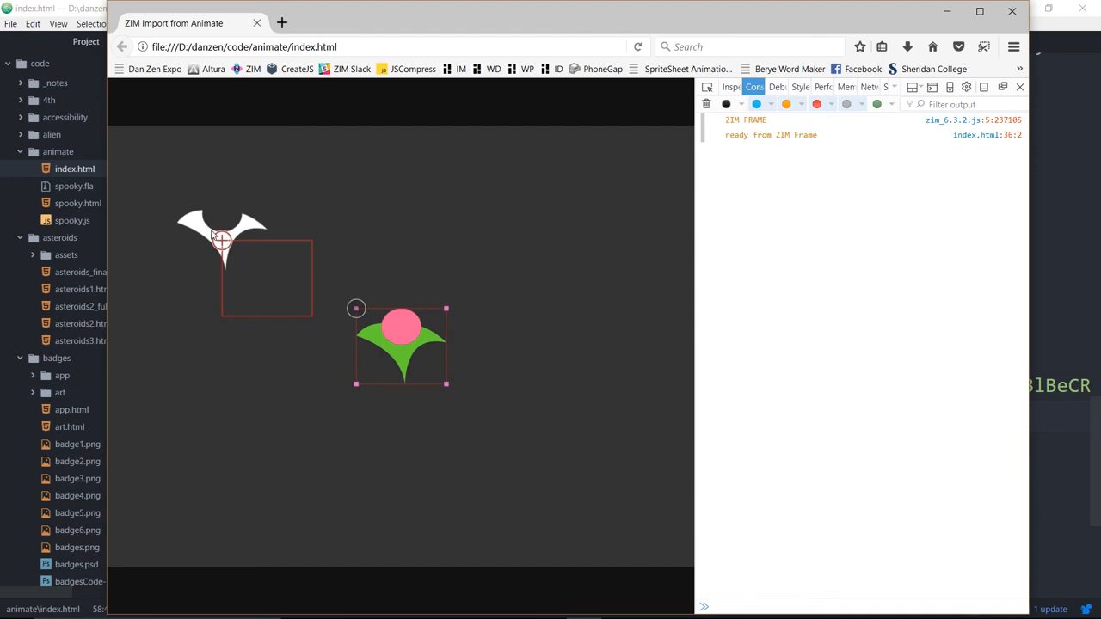
mouse_move(222, 243)
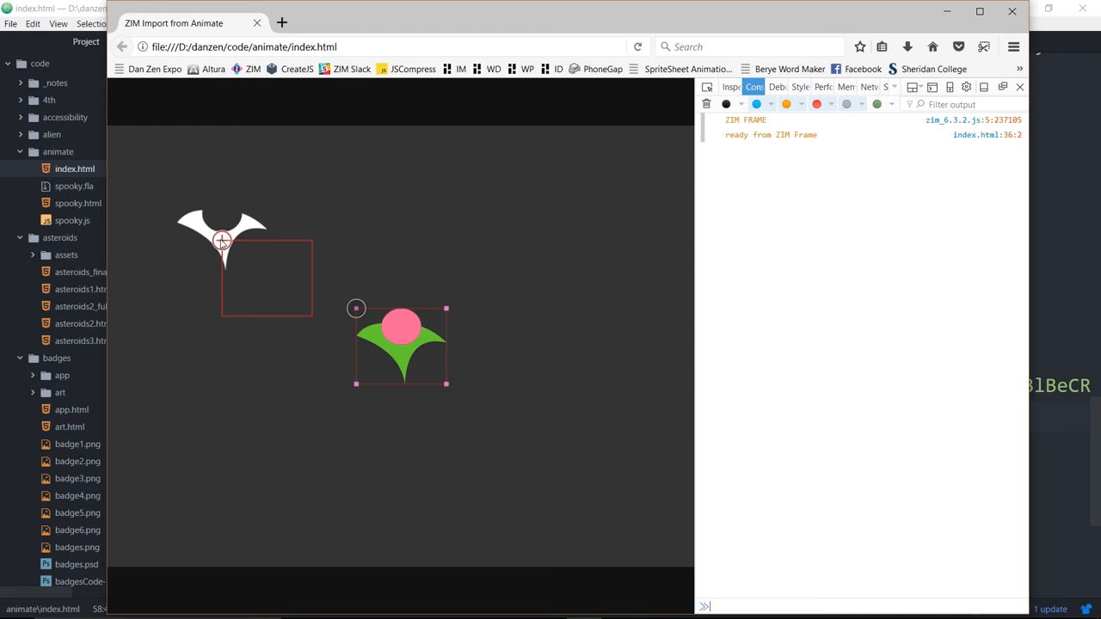
mouse_move(200, 245)
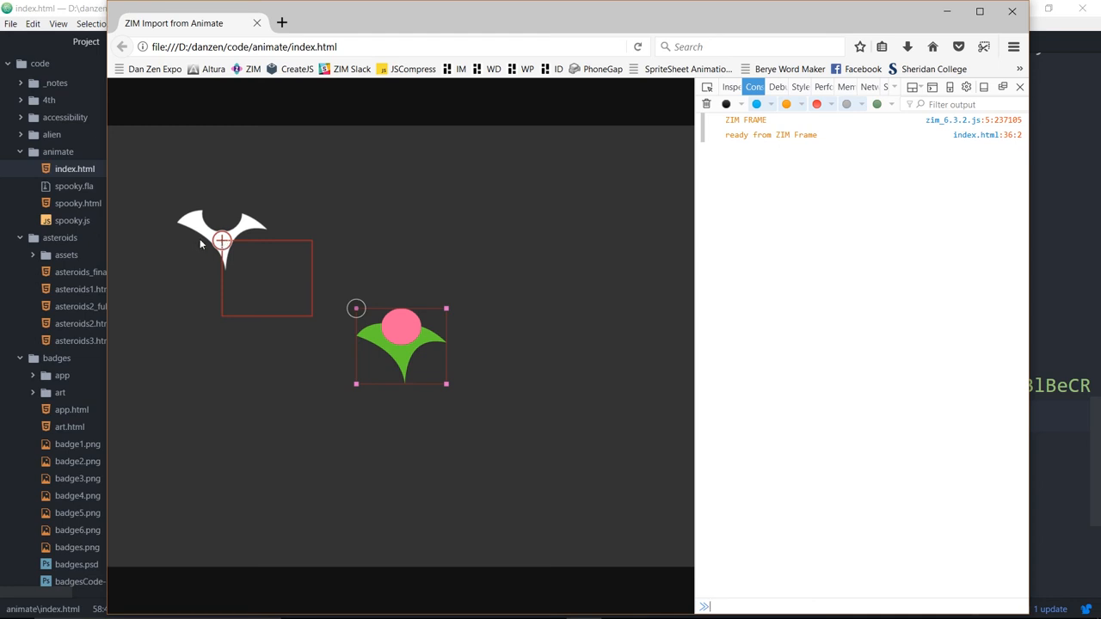
mouse_move(220, 243)
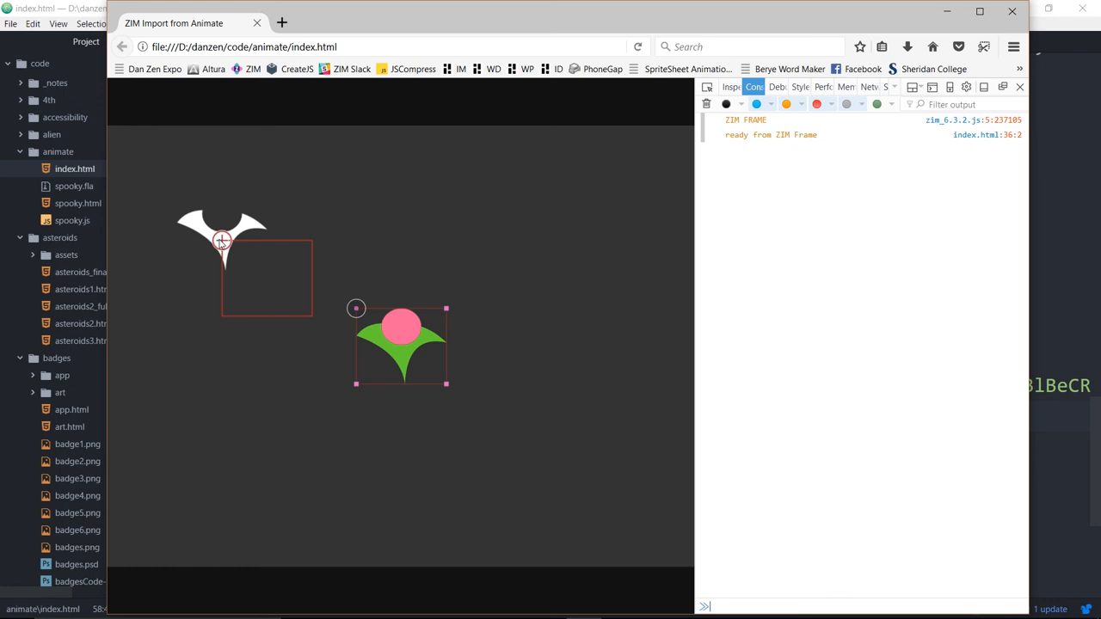
mouse_move(220, 225)
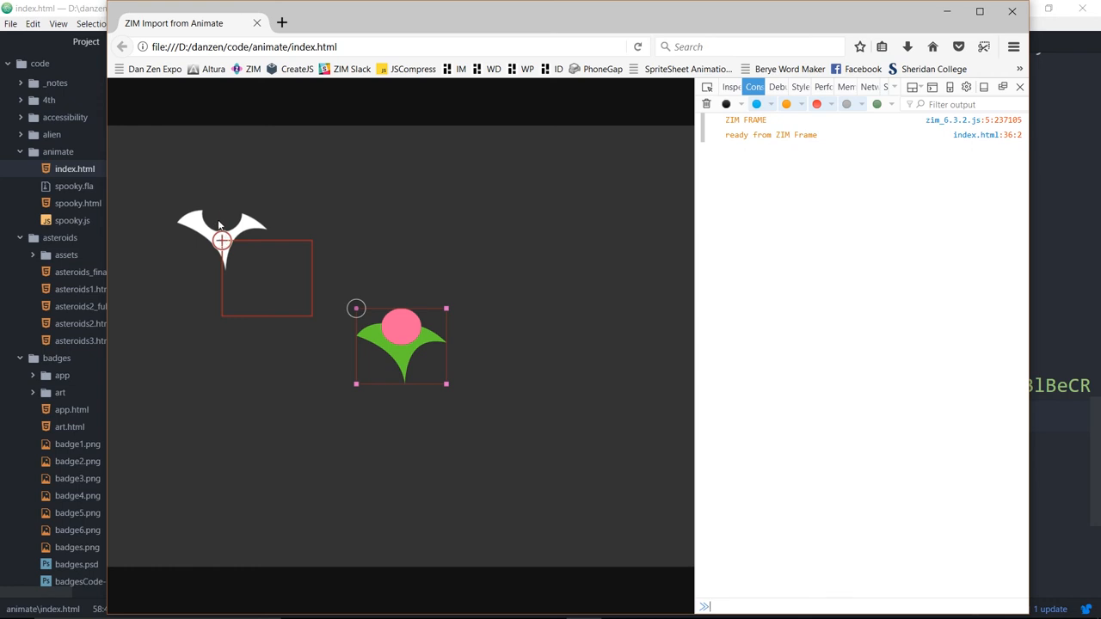
mouse_move(202, 229)
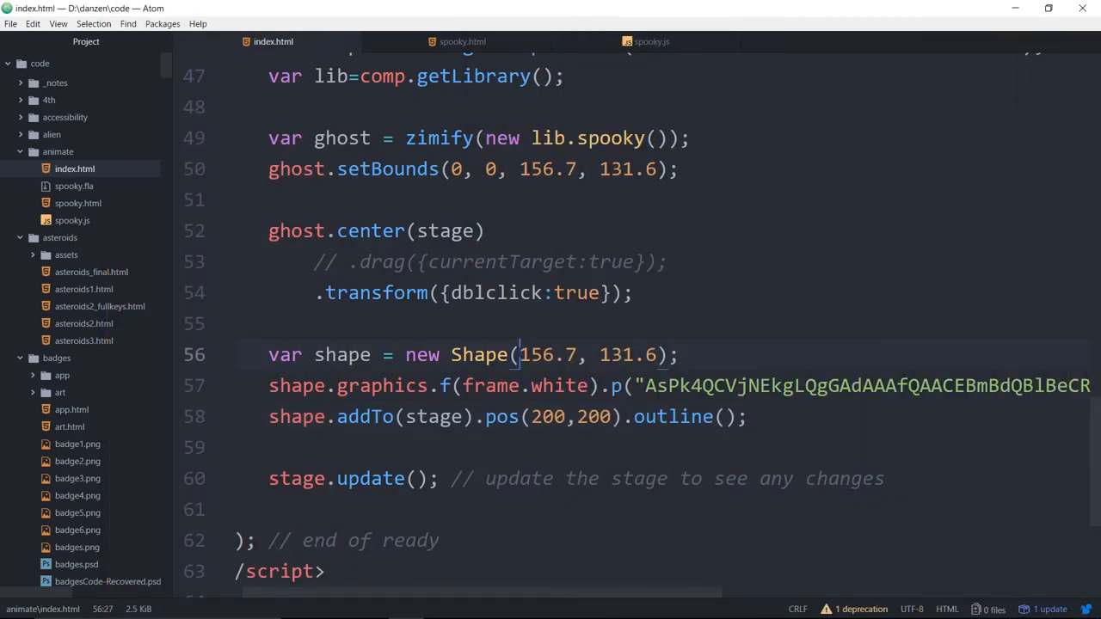
- Rewrite new Shape as (156.7/2, 131.6/2, 156.7, 131.6), comparing against ghost.setBounds
double_click(546, 355)
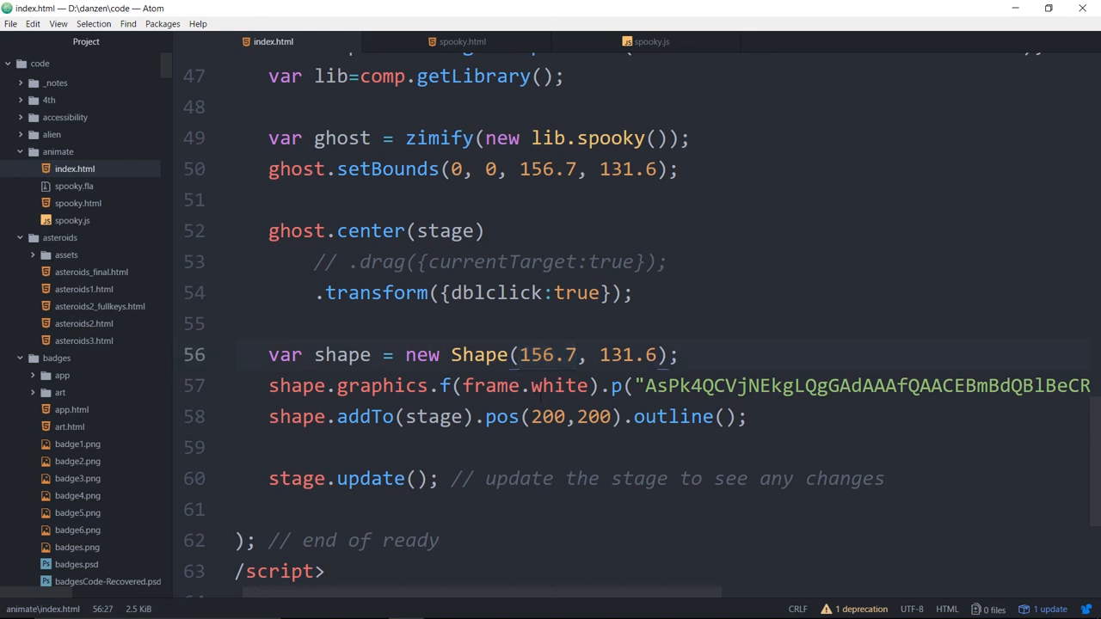
type("/2156.7")
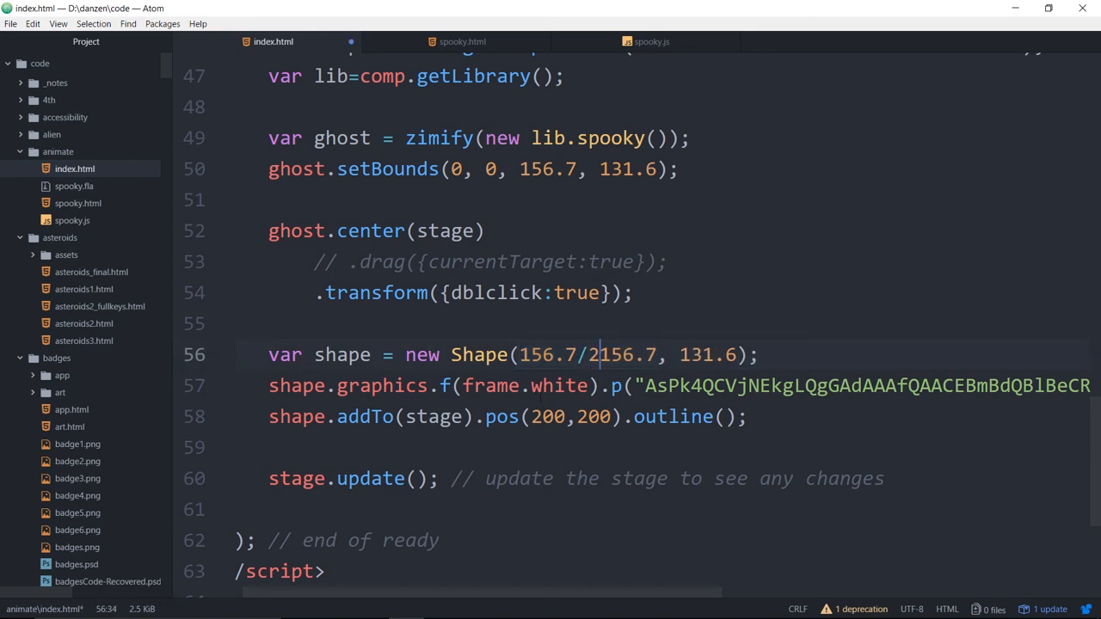
type("2,")
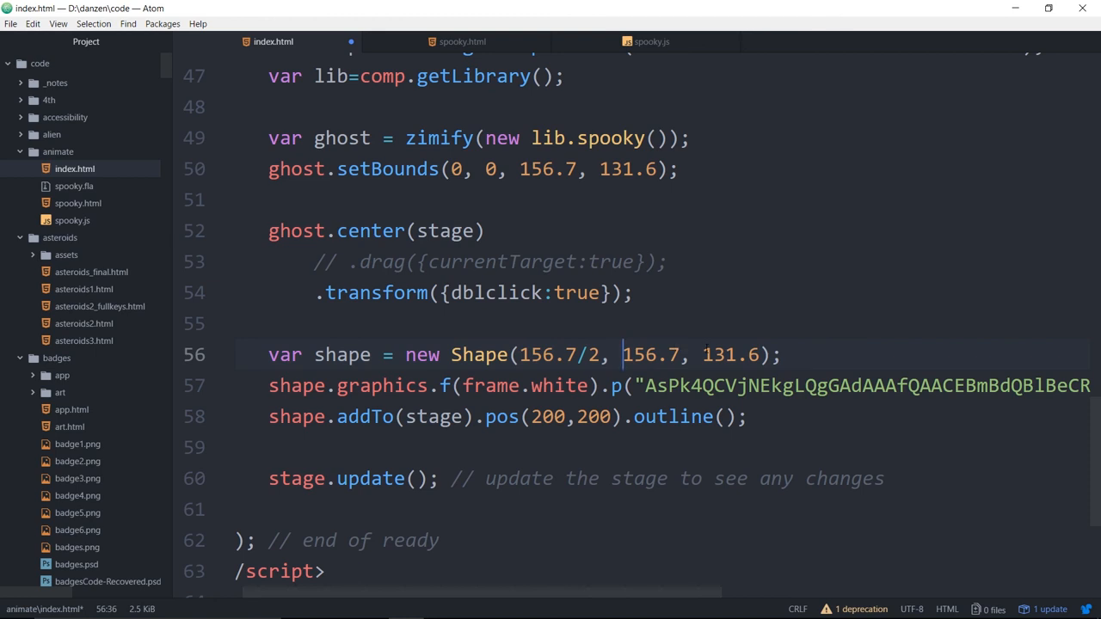
double_click(731, 354)
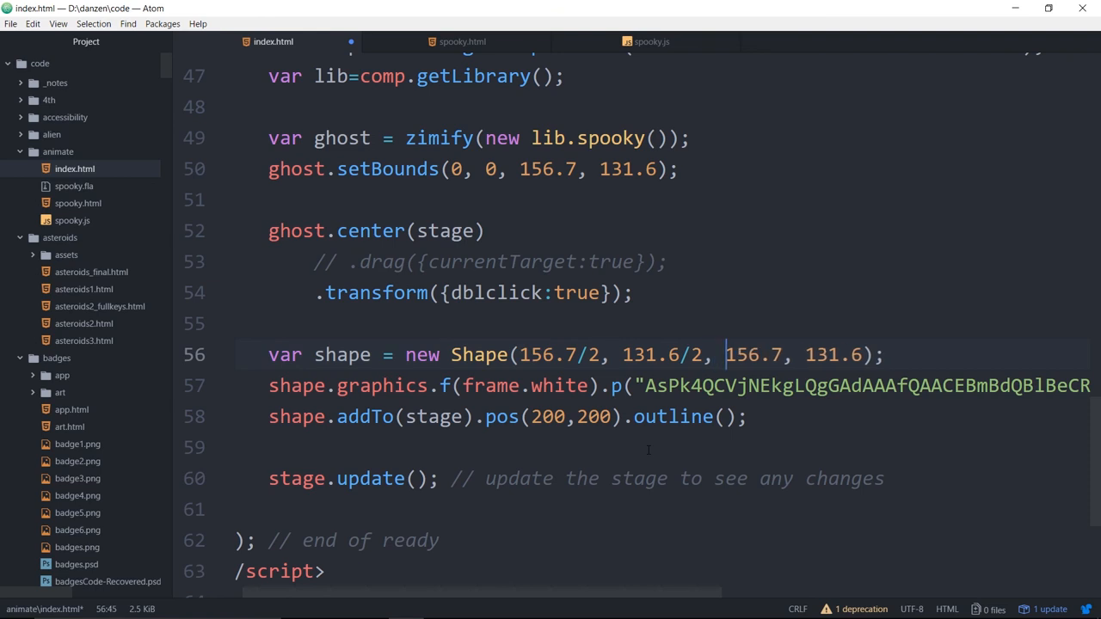
double_click(537, 354)
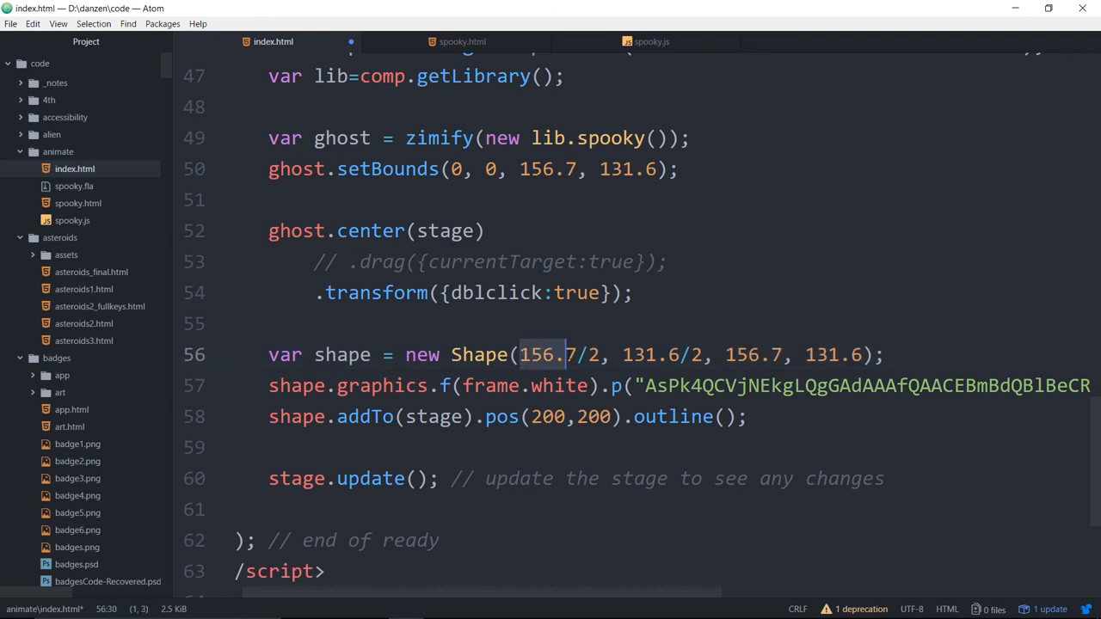
double_click(660, 354)
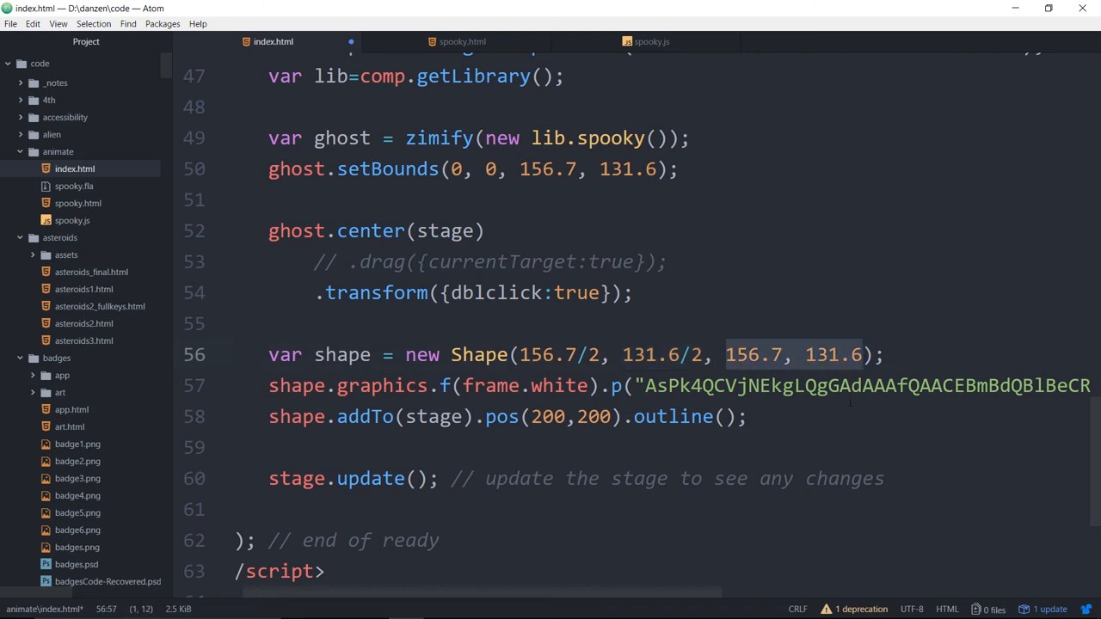
left_click(486, 168)
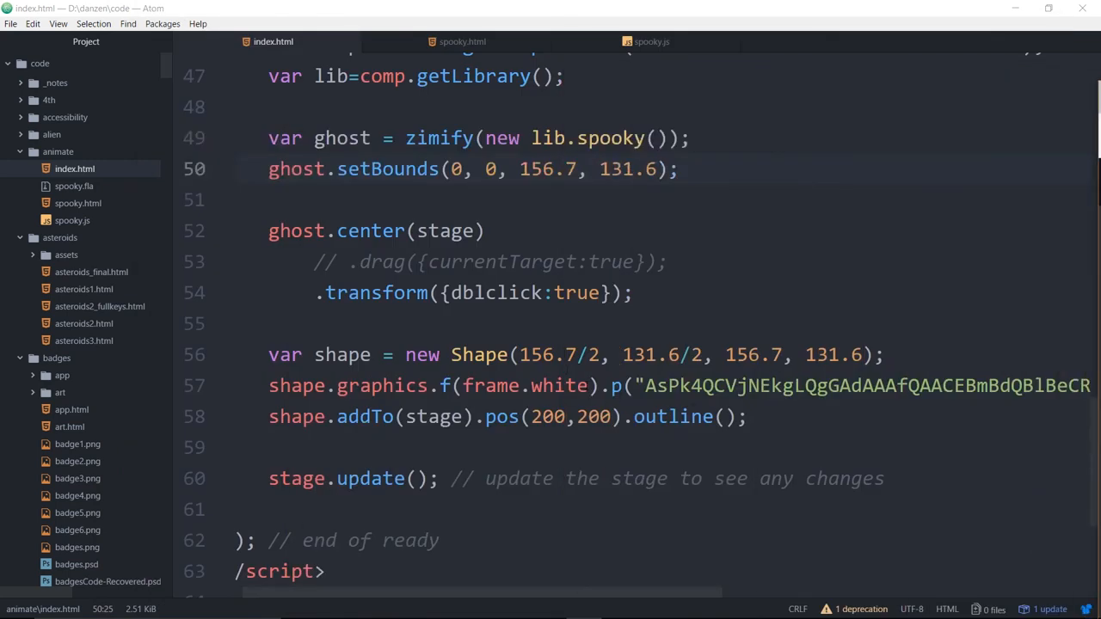
type("-")
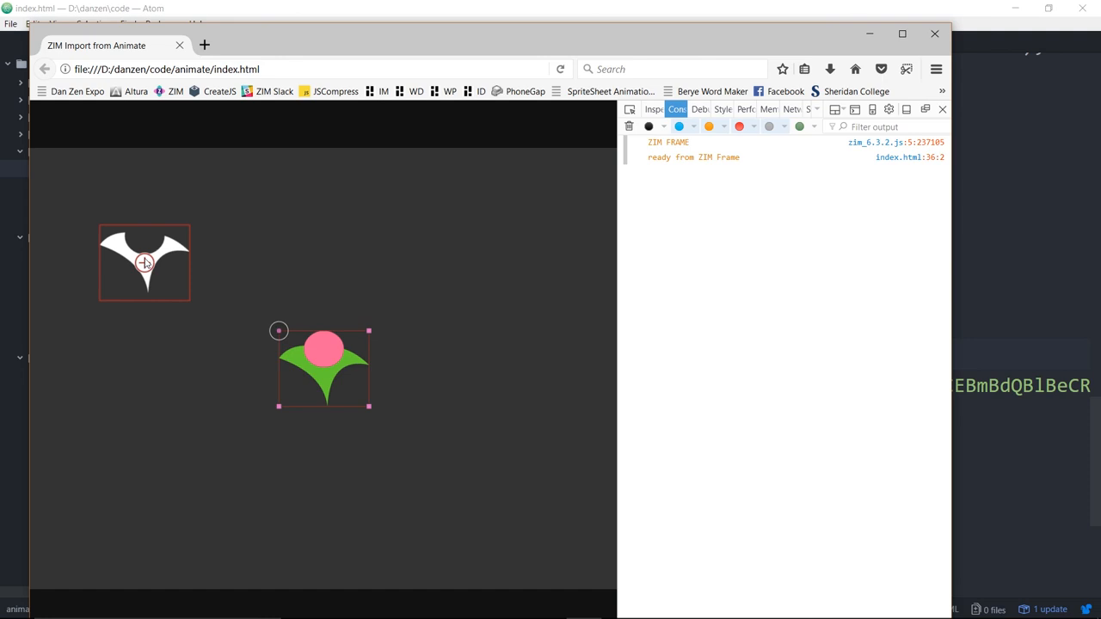
mouse_move(102, 232)
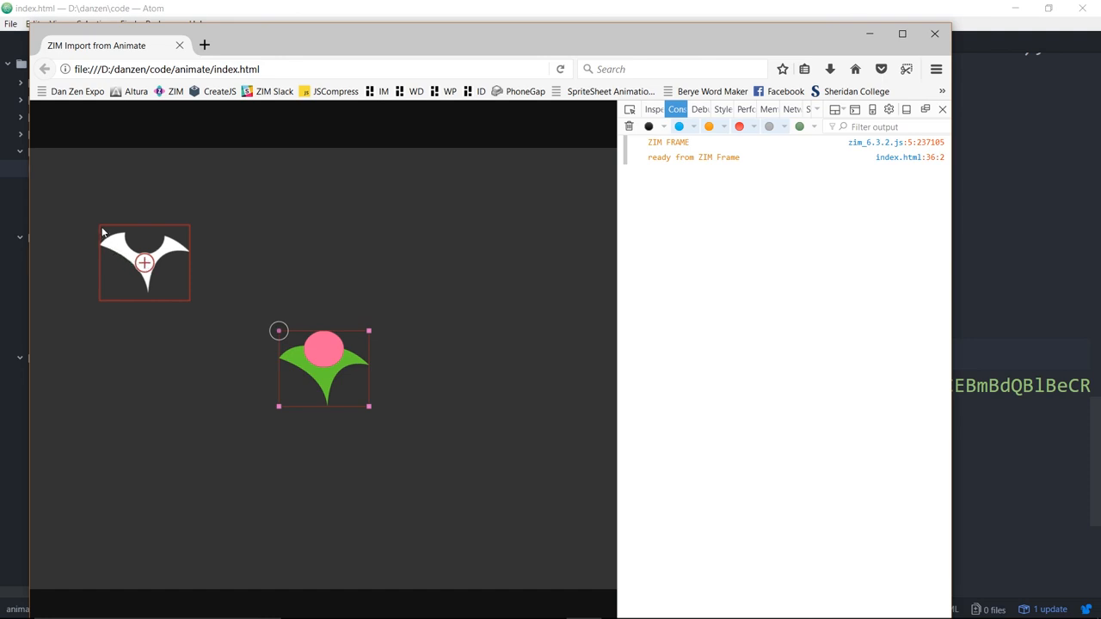
mouse_move(148, 231)
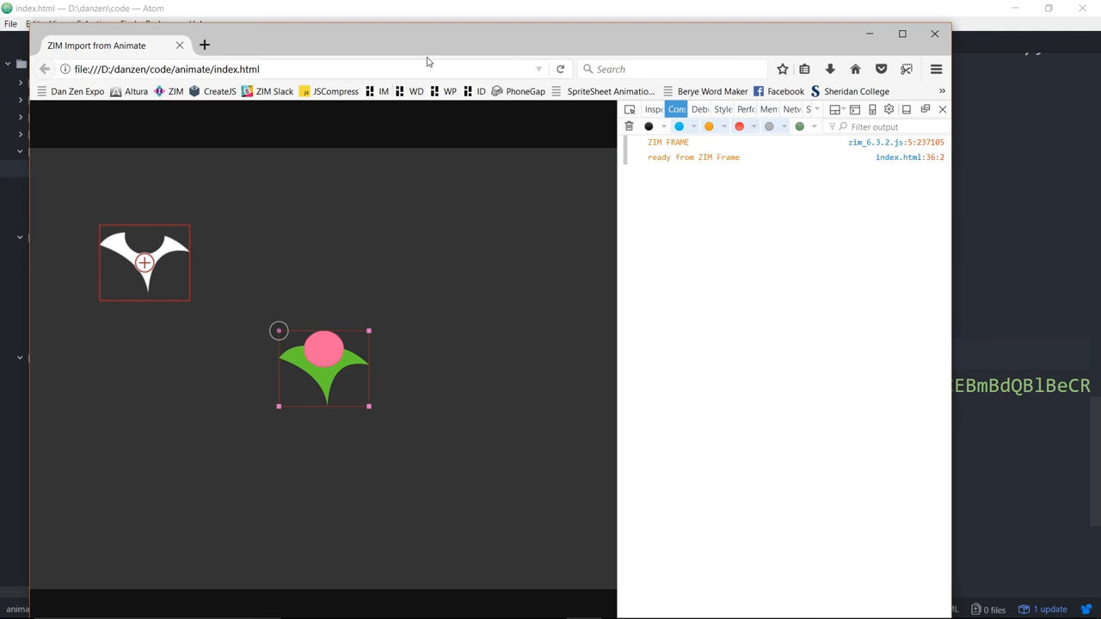
mouse_move(101, 258)
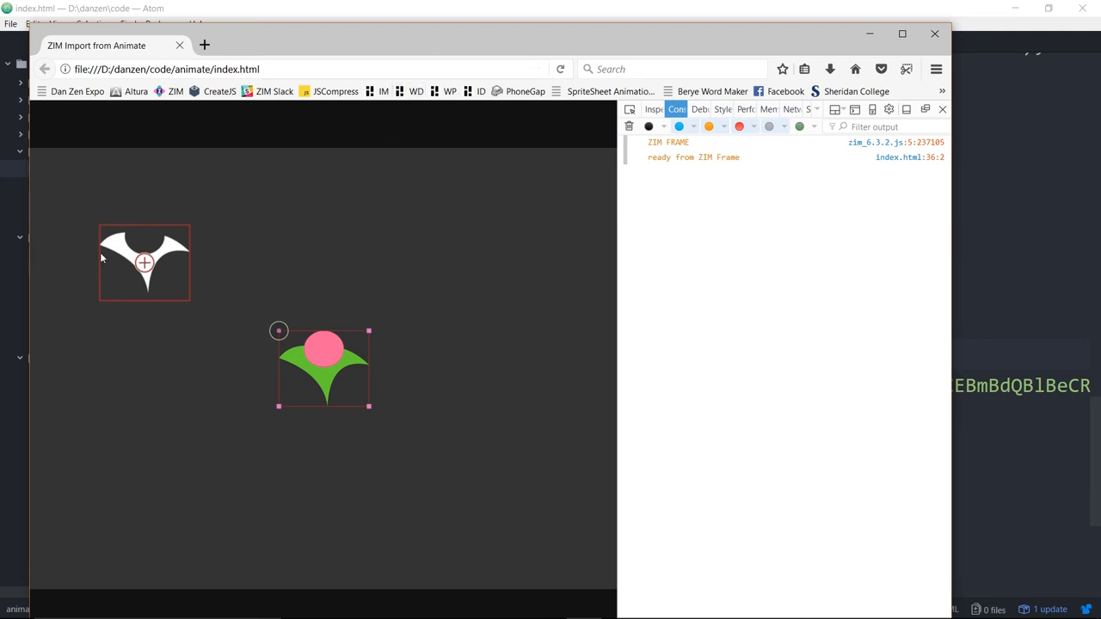
mouse_move(391, 73)
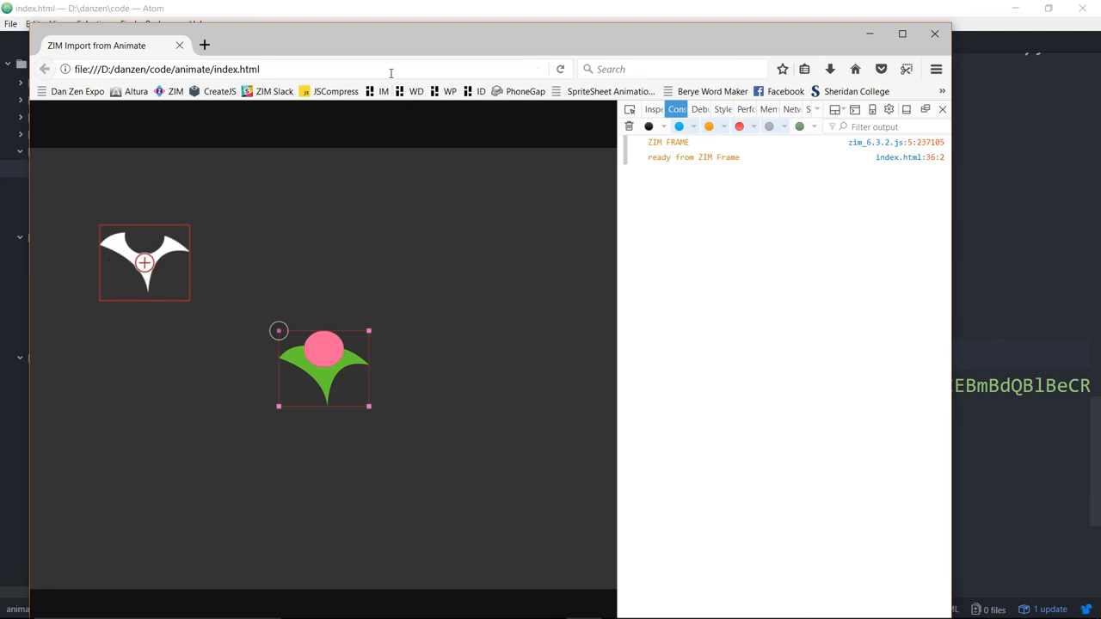
- Drag in the Firefox preview to test the ghost beside the outlined white shape
left_click_drag(323, 365, 410, 292)
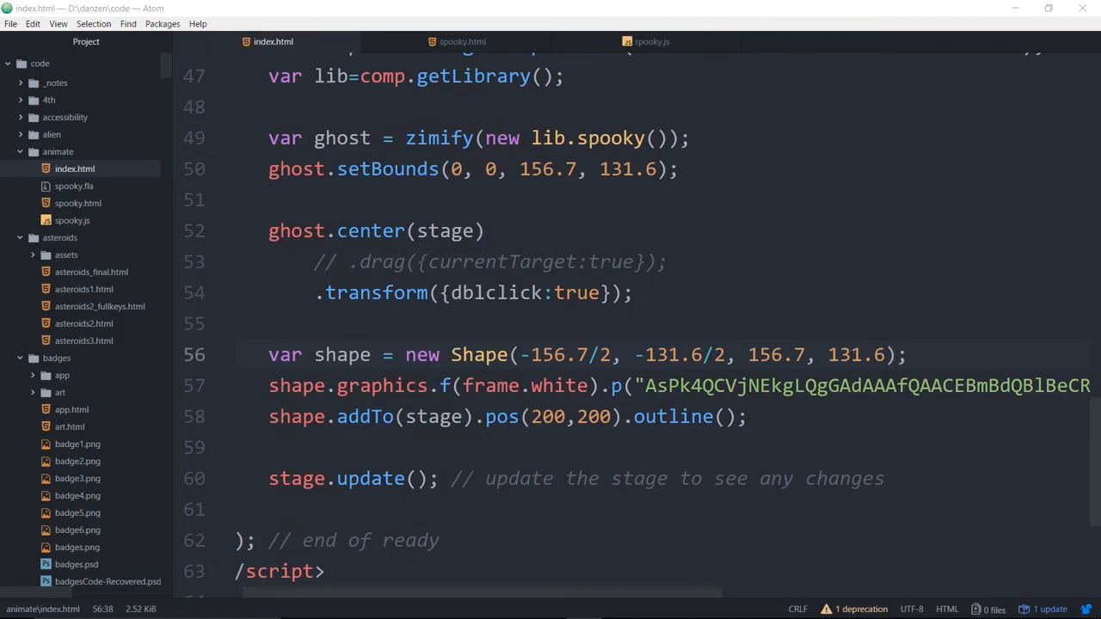
mouse_move(536, 230)
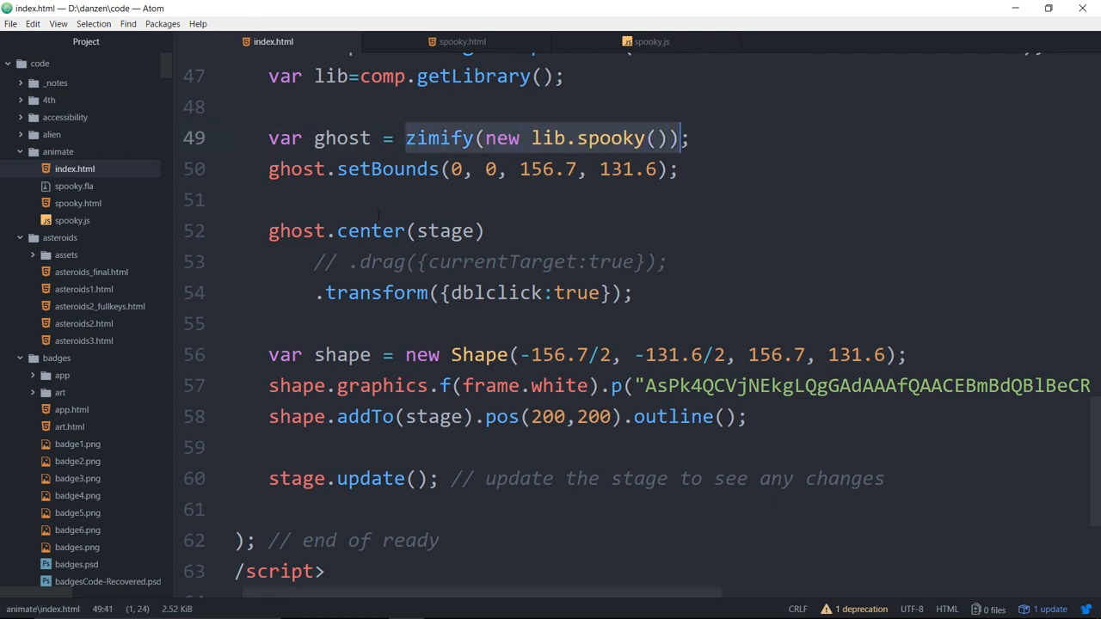
- Highlight the ghost's zimify call and its transform call in index.html
double_click(376, 293)
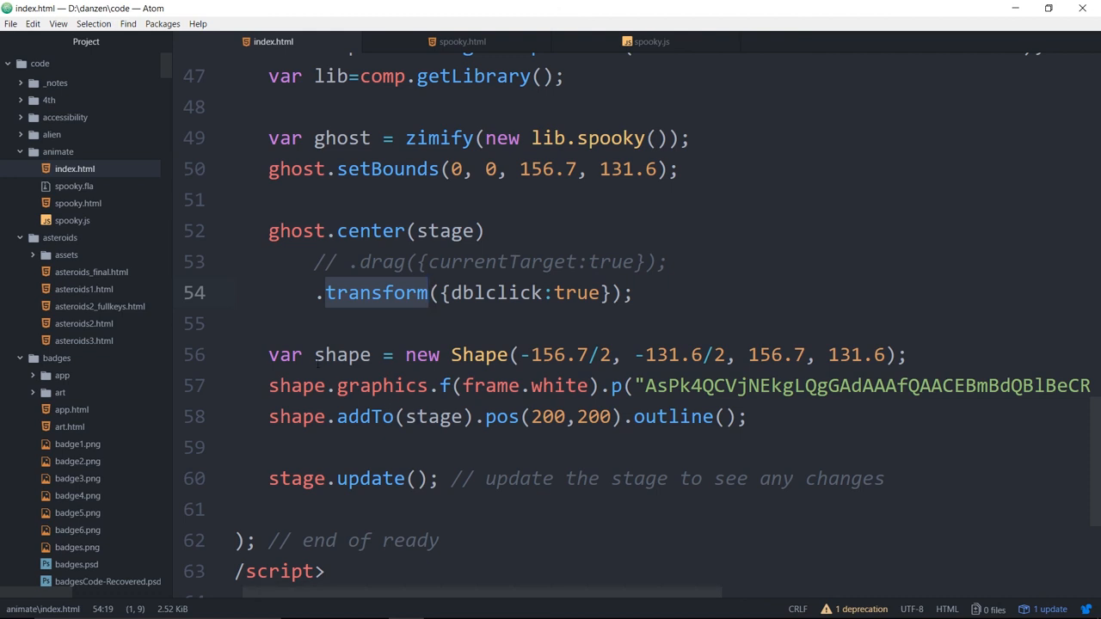
left_click(576, 355)
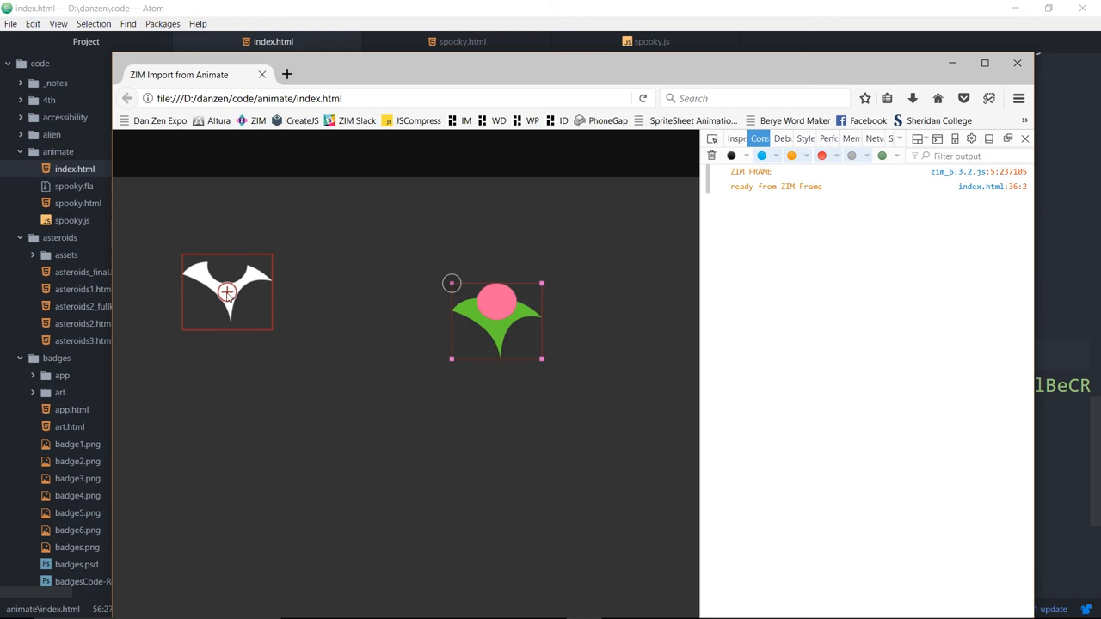
mouse_move(180, 298)
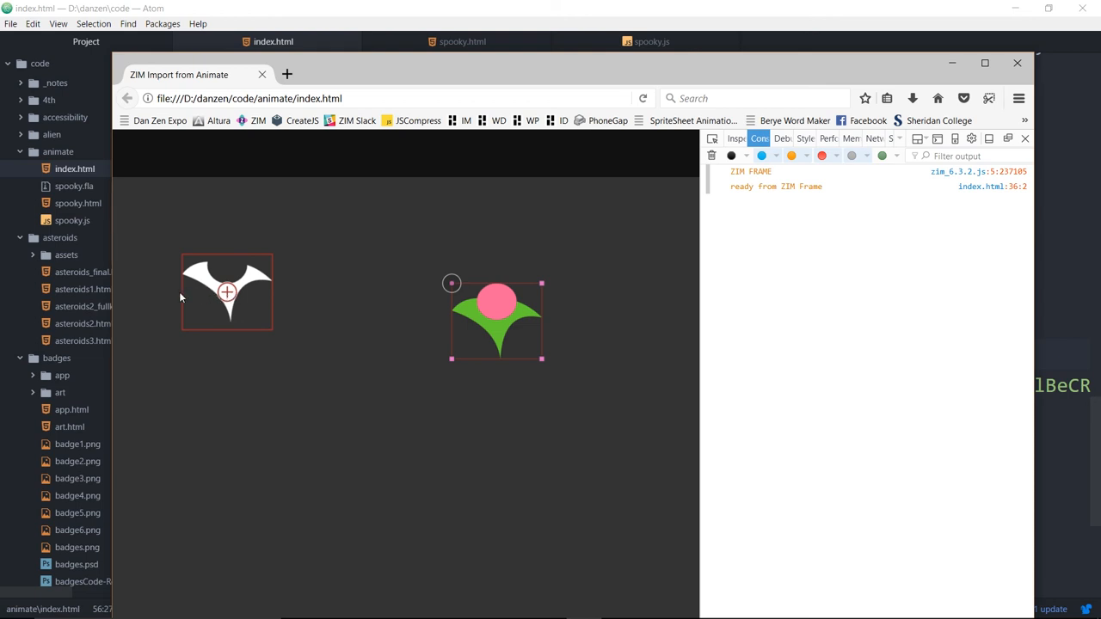
mouse_move(301, 250)
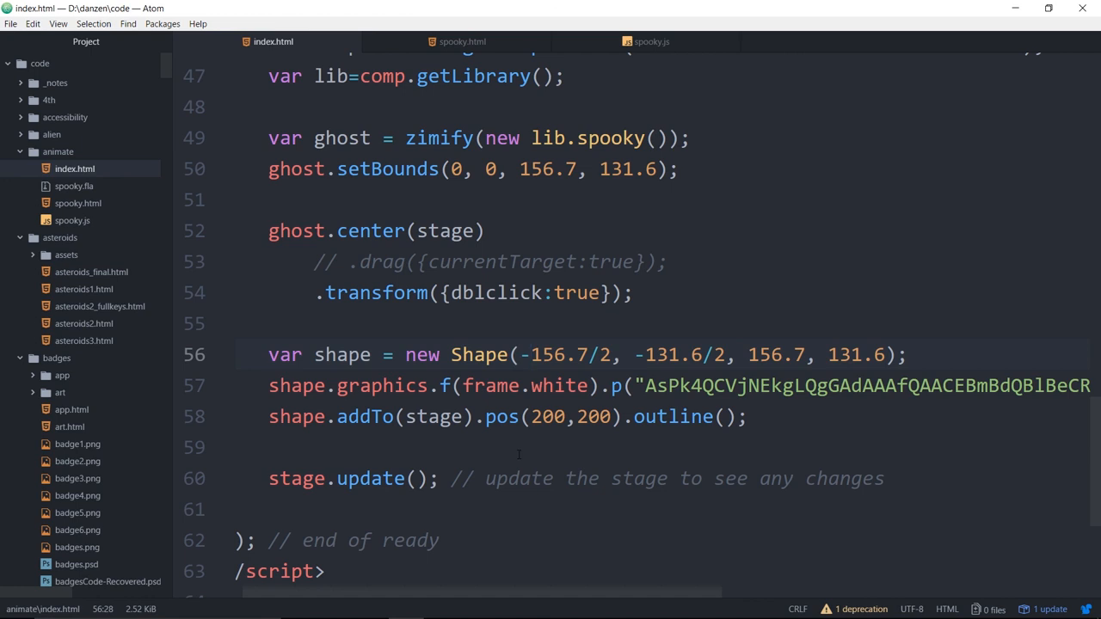
- Switch to Adobe Animate, start and cancel a New Document, then reopen File
left_click(531, 354)
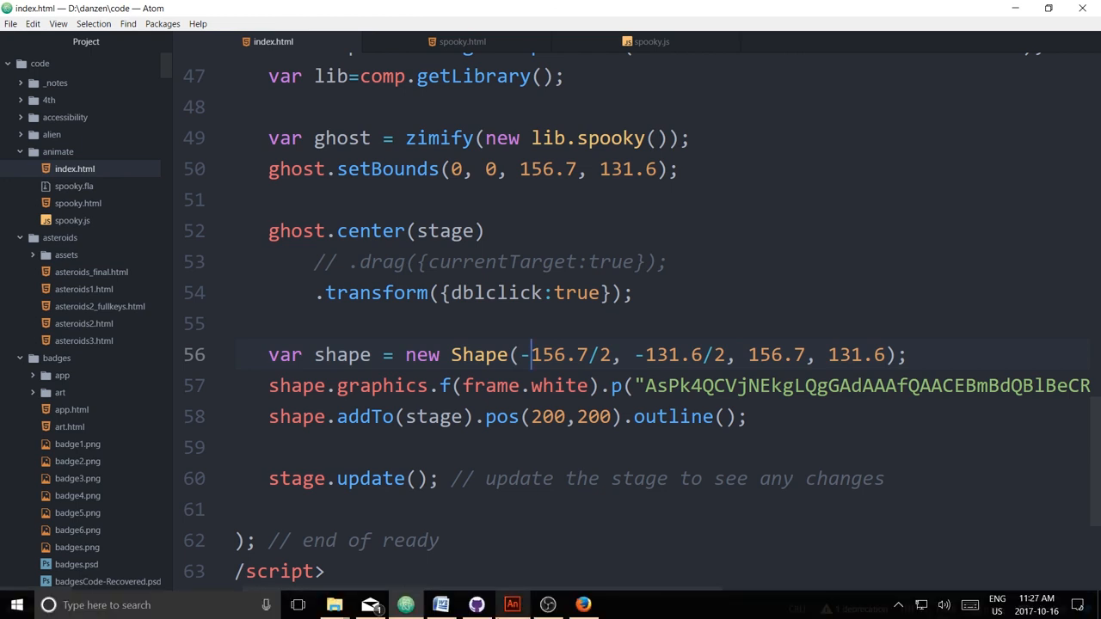
left_click(512, 605)
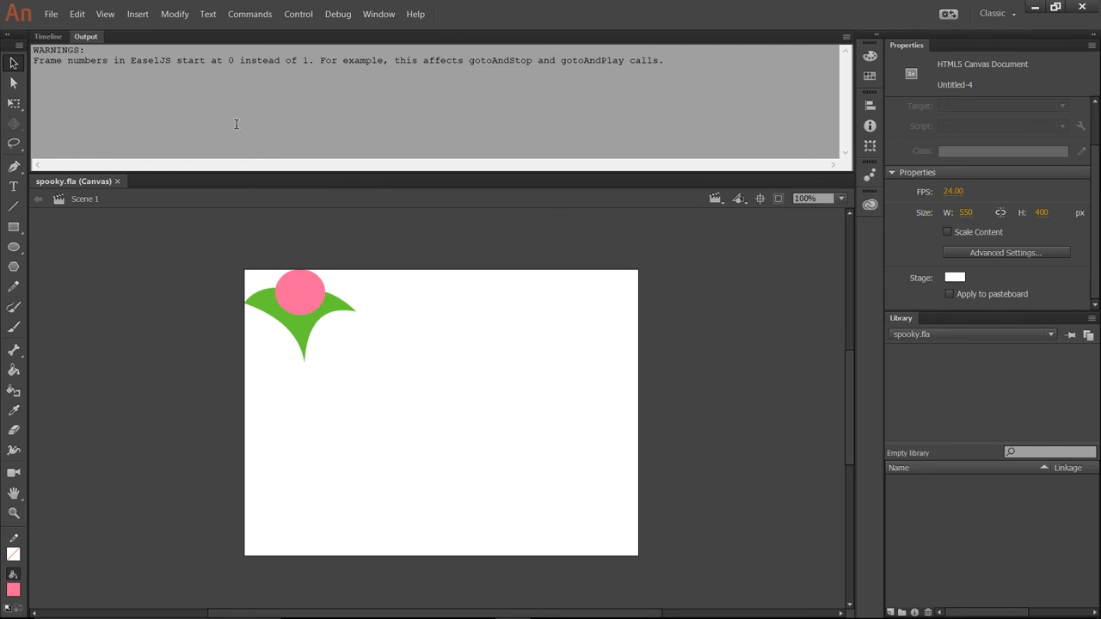
left_click(51, 14)
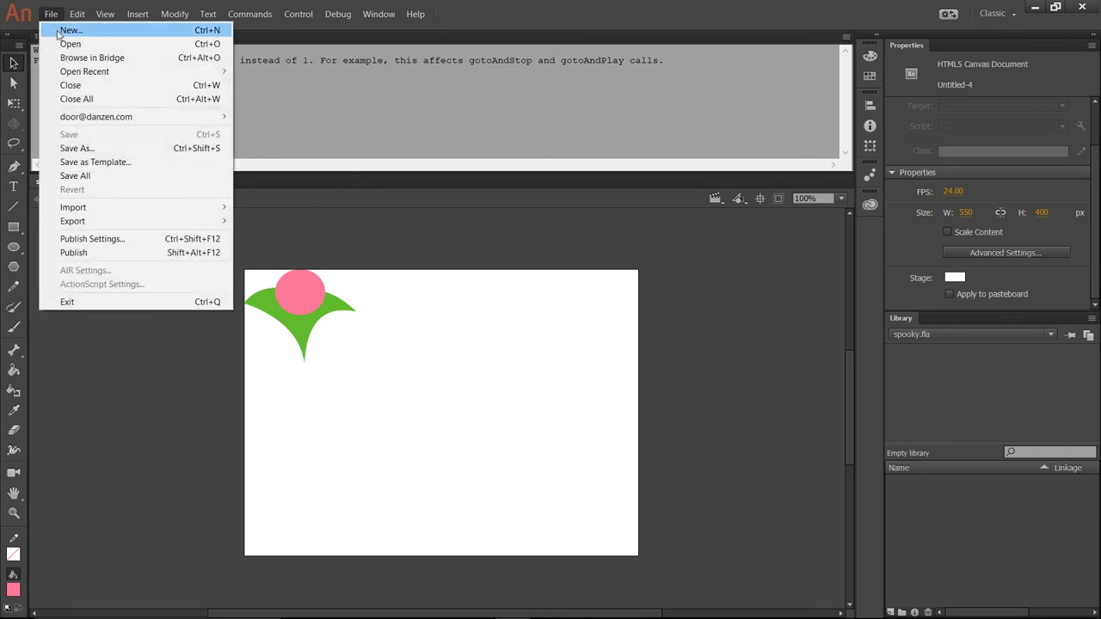
left_click(69, 30)
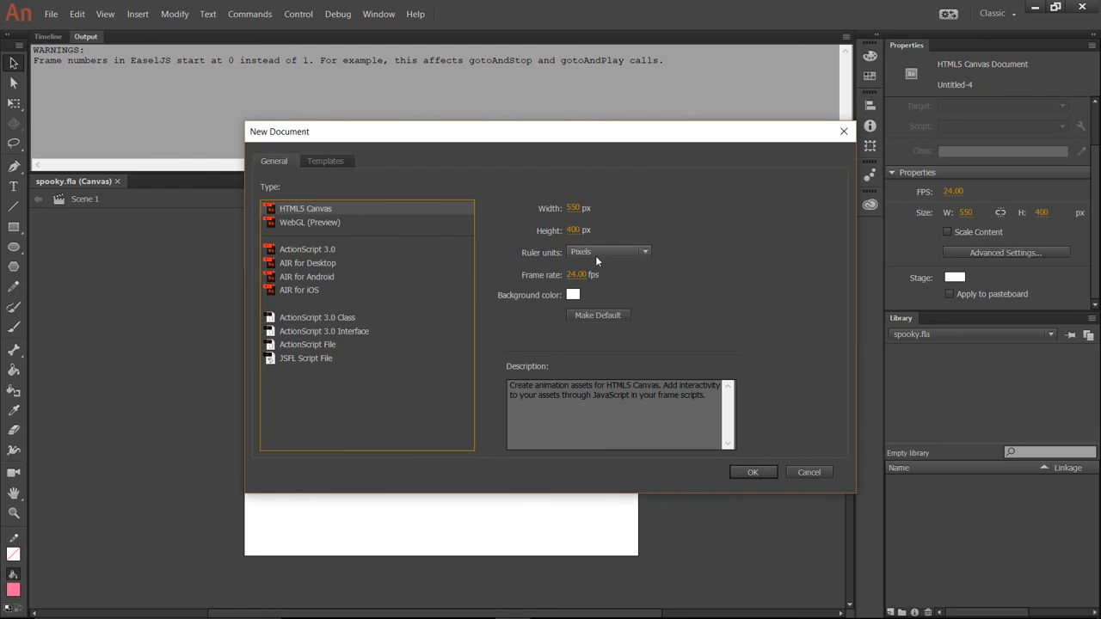
mouse_move(312, 215)
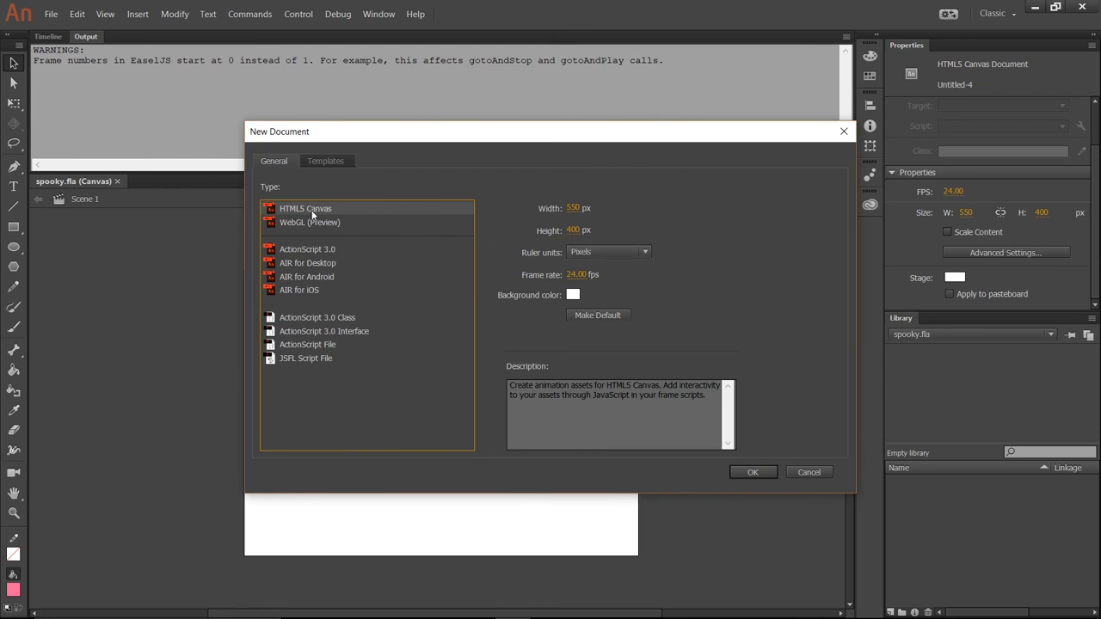
mouse_move(686, 186)
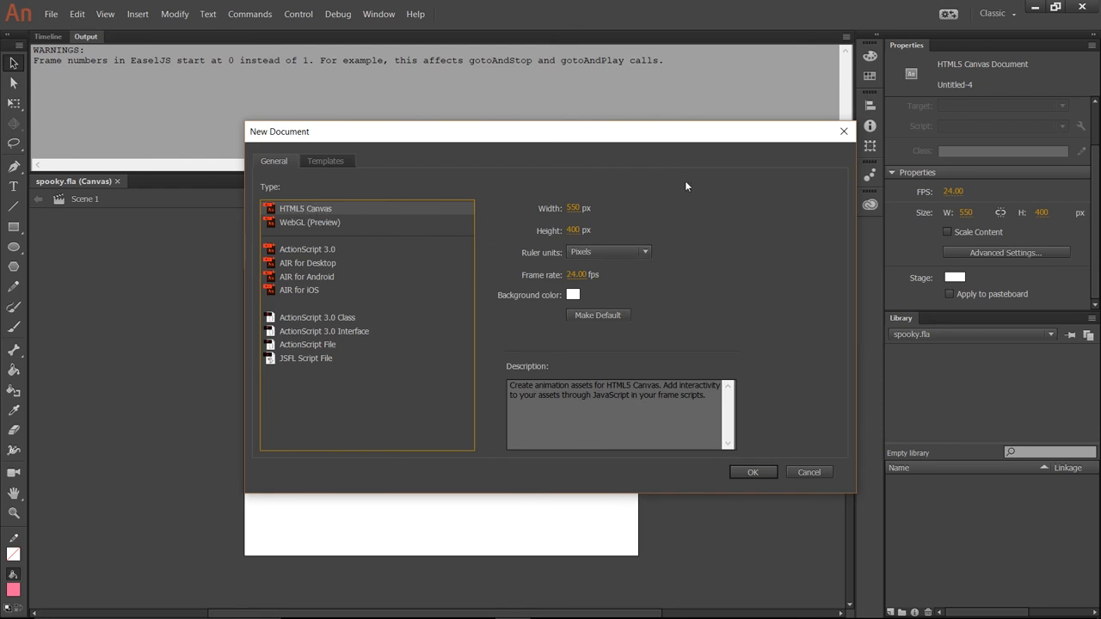
left_click(752, 471)
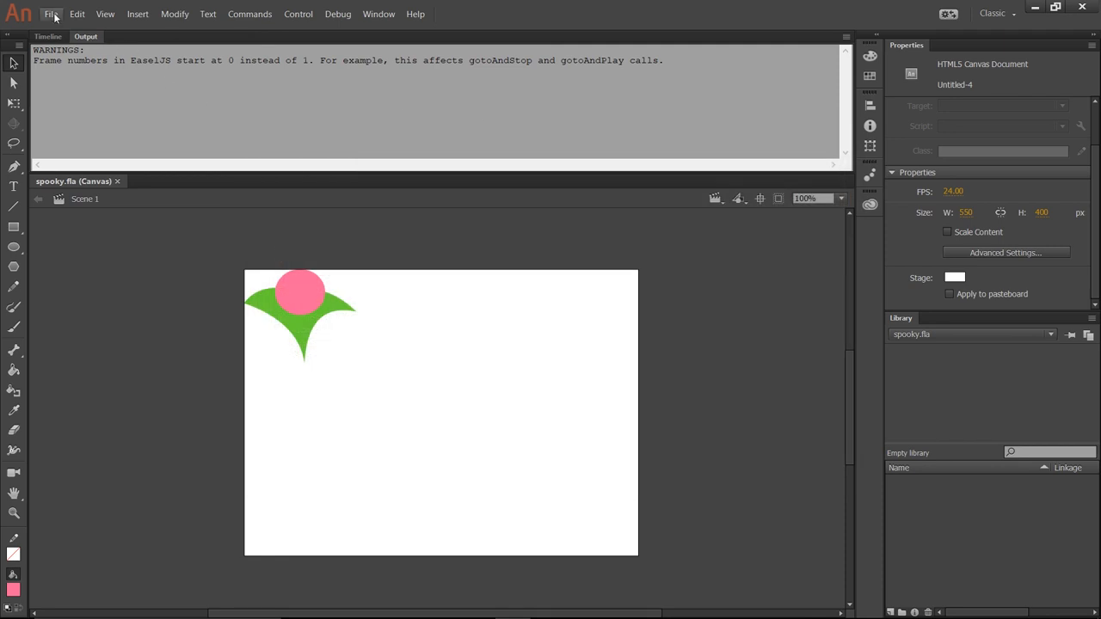
left_click(52, 14)
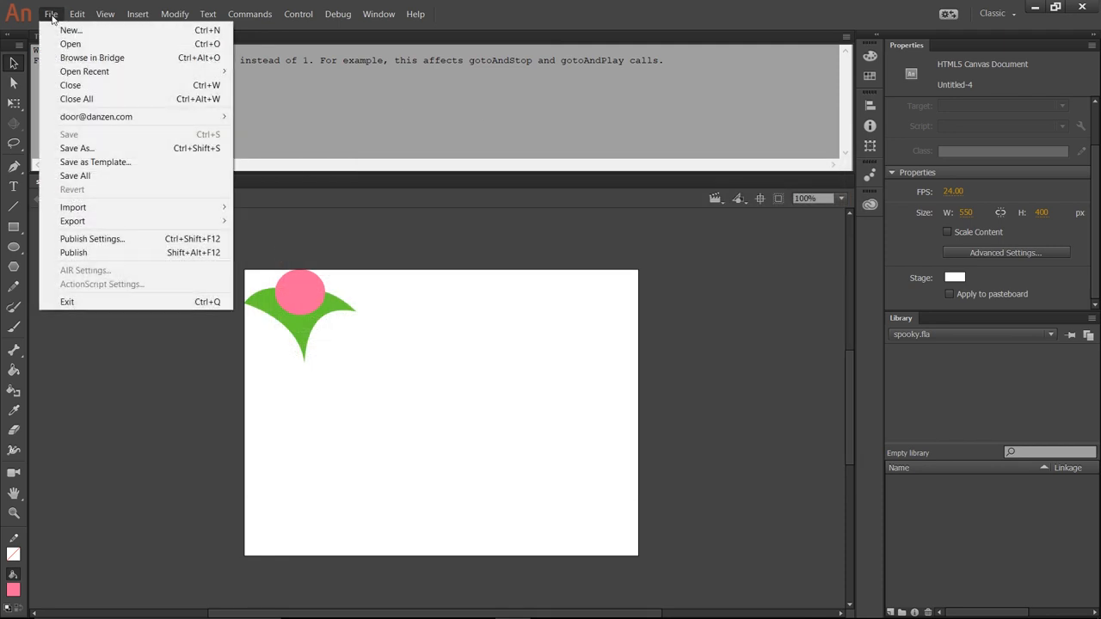
mouse_move(345, 257)
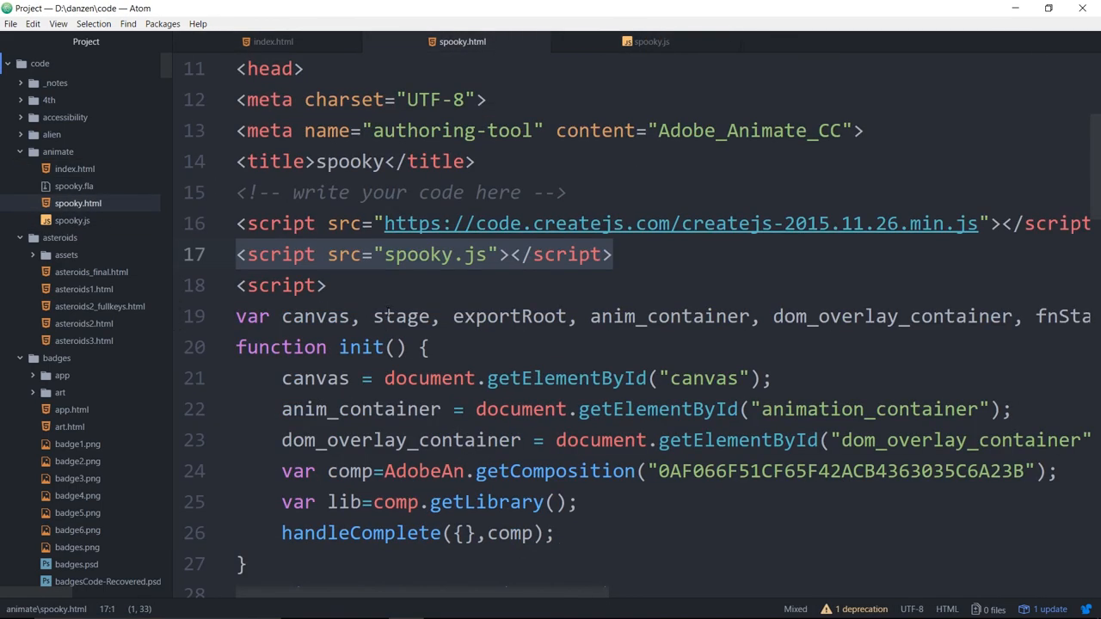
- Review spooky.html's loading code and spooky.js, then return to index.html's ghost line
scroll("down", 3)
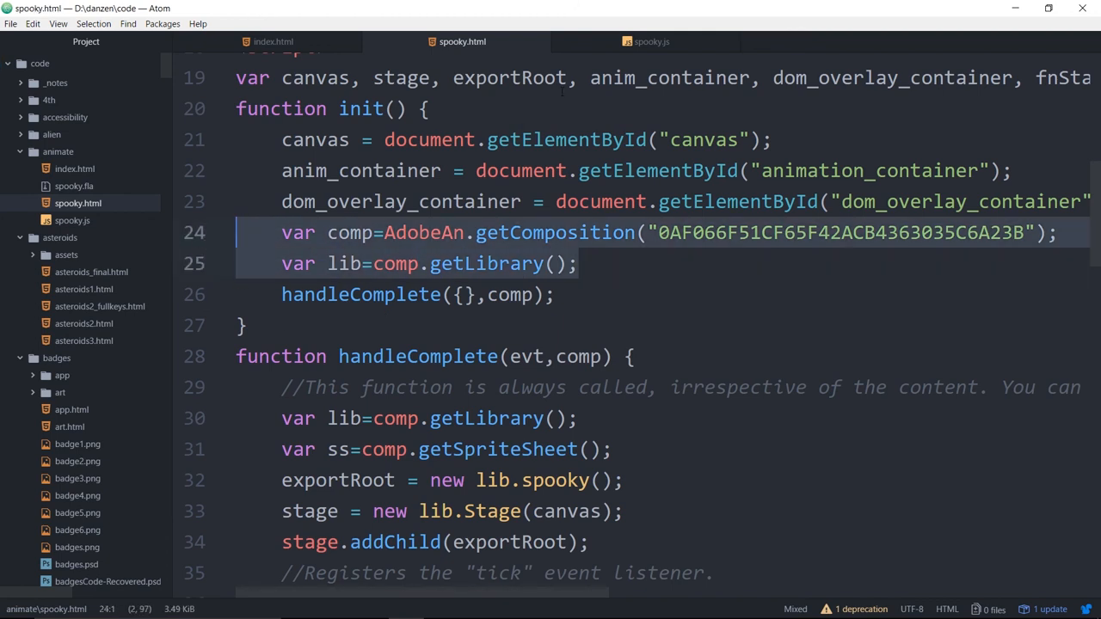
left_click(651, 41)
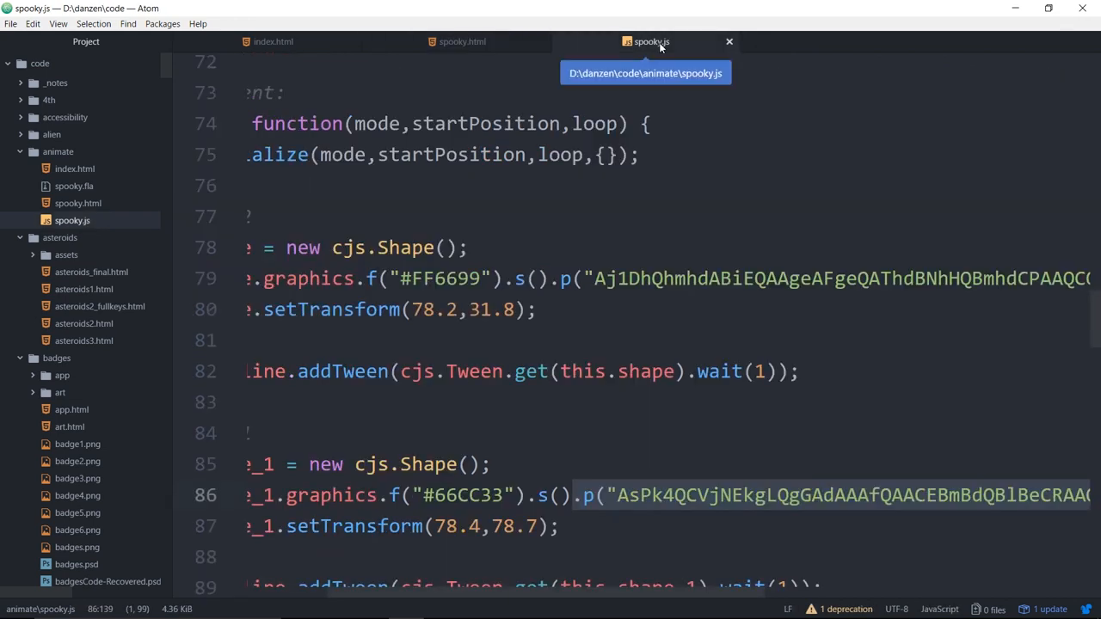
left_click(272, 41)
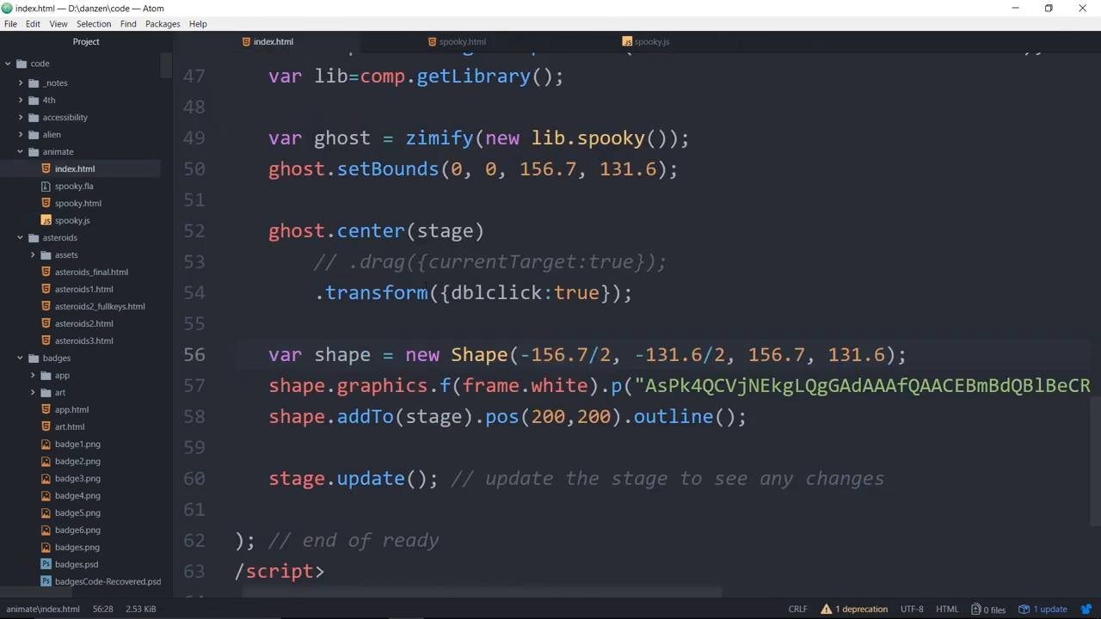
scroll("up", 3)
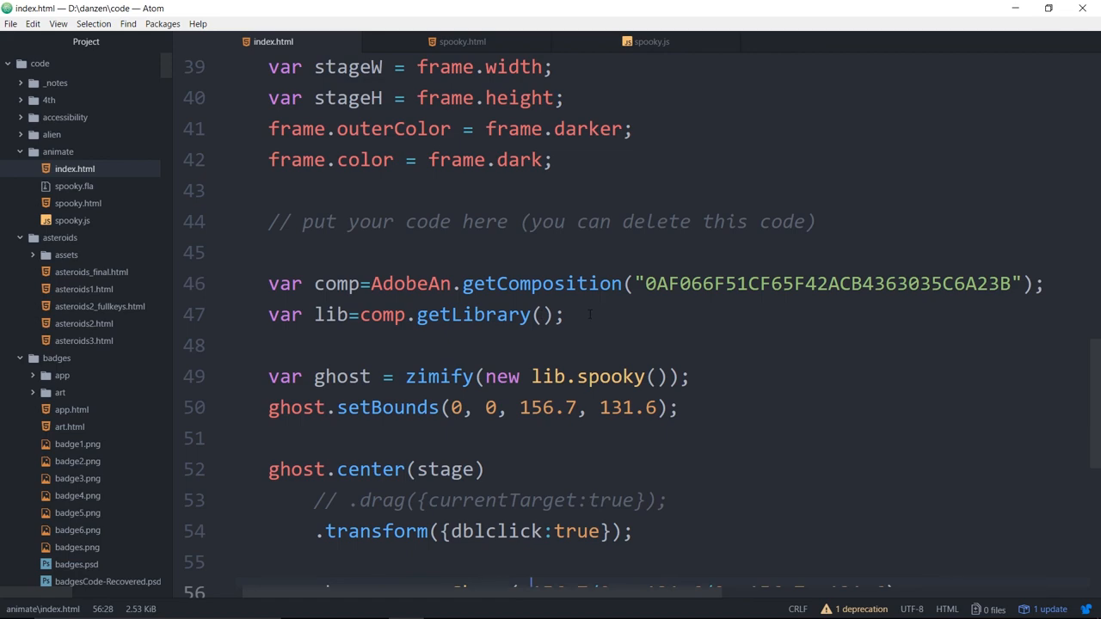
scroll("up", 3)
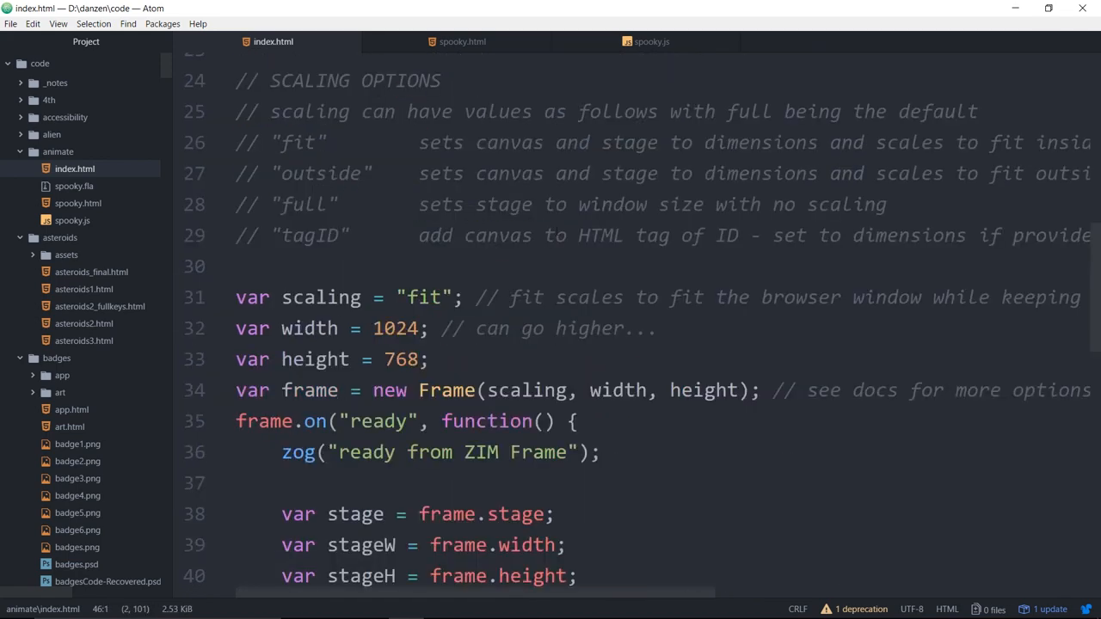
scroll("up", 3)
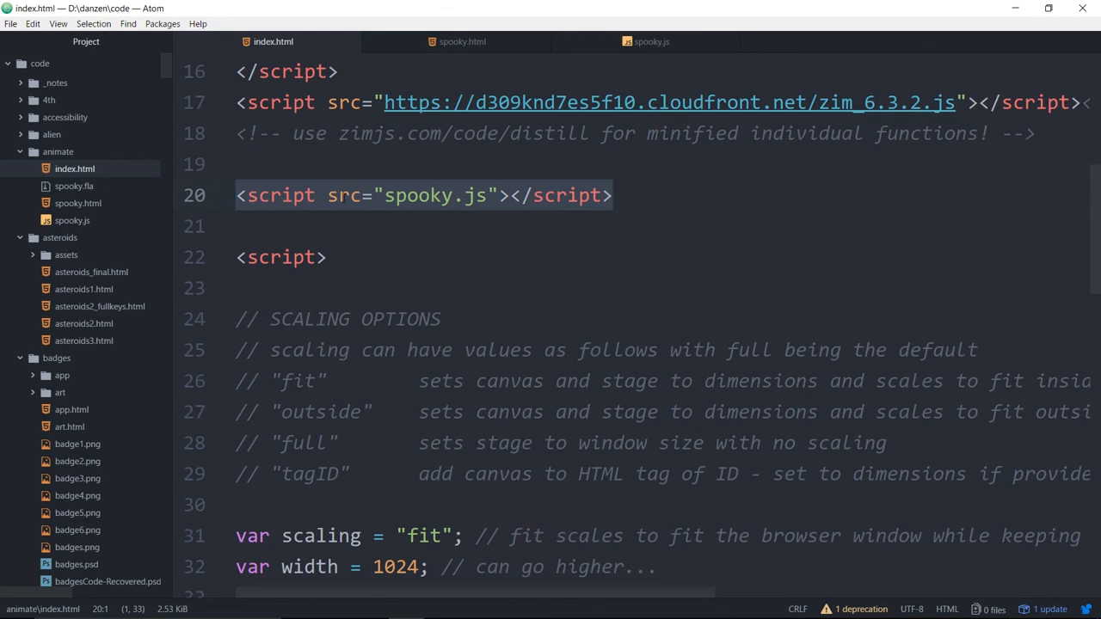
scroll("down", 3)
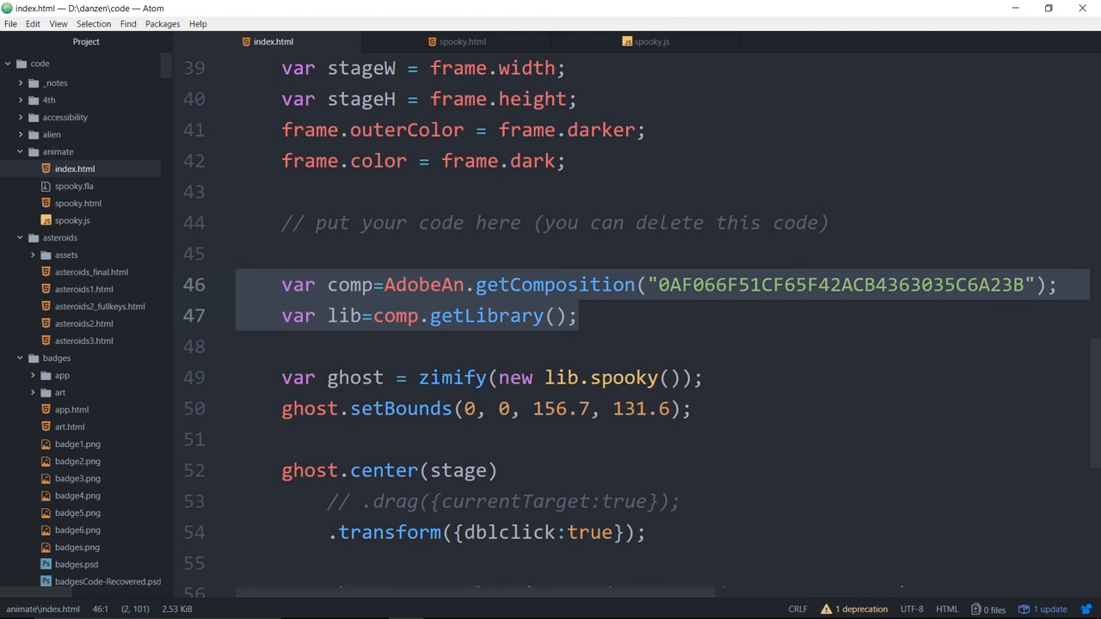
double_click(515, 377)
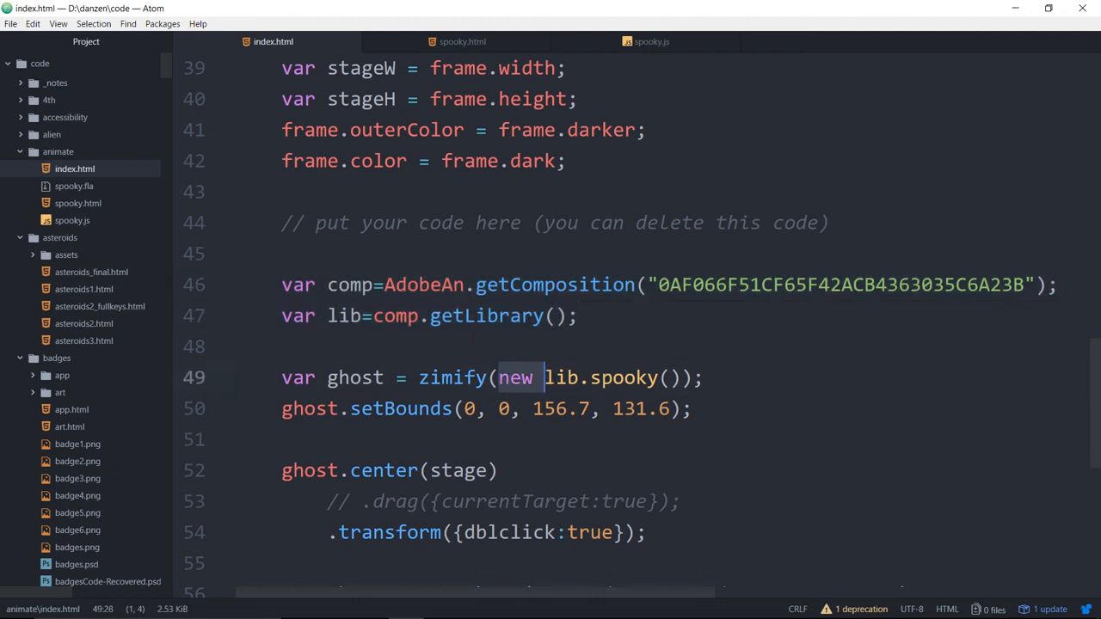